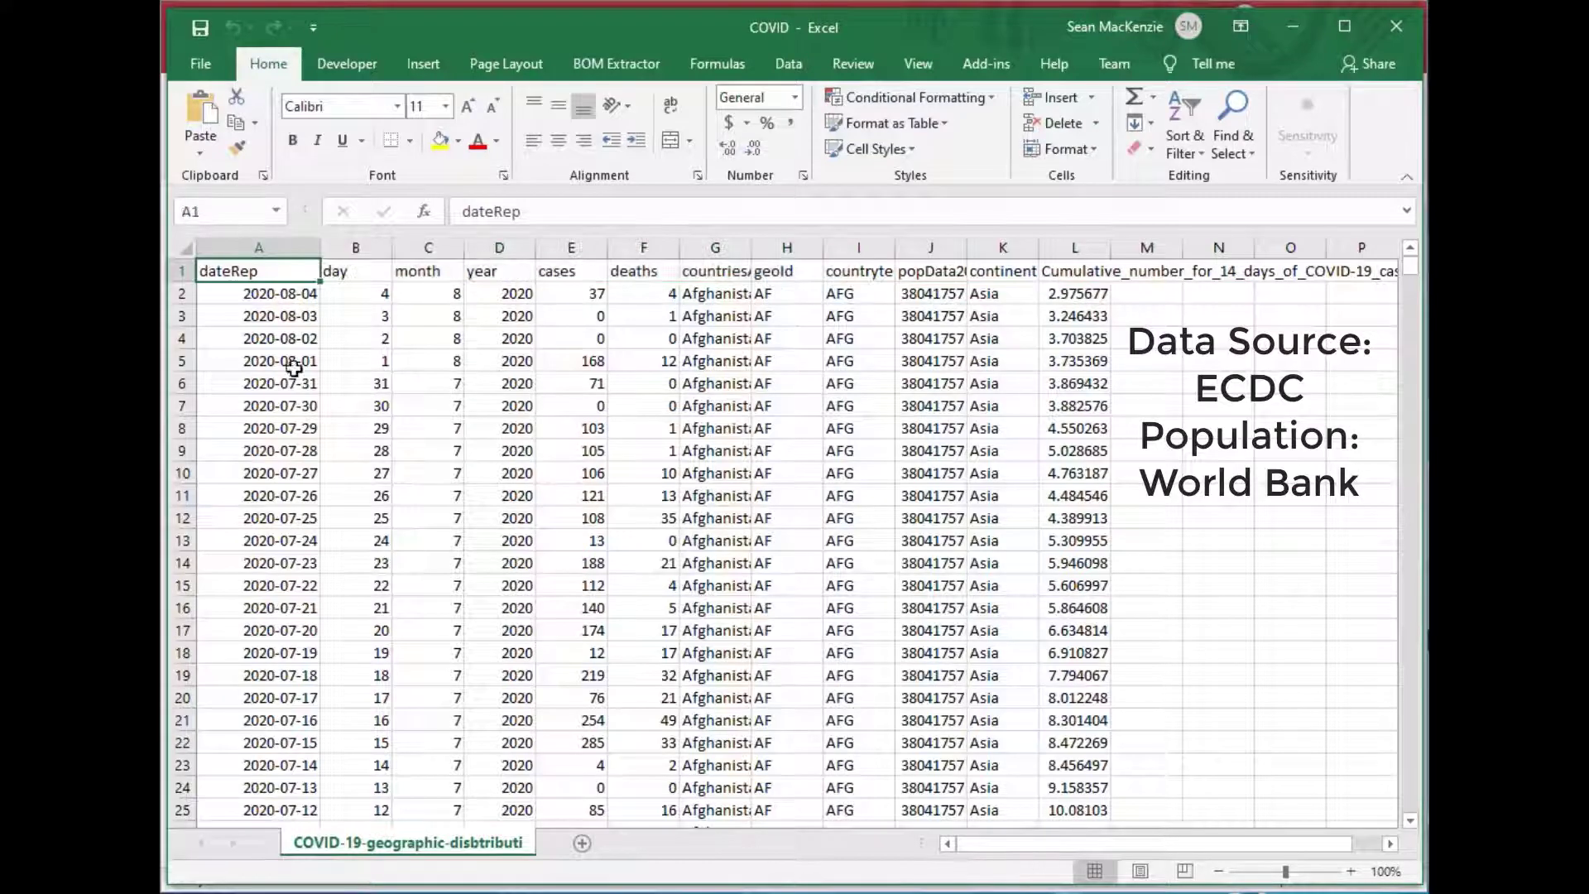
Scroll through the COVID country rows, then close the COVID.xlsx workbook
{"action": "scroll", "scroll_direction": "down", "scroll_amount": 3}
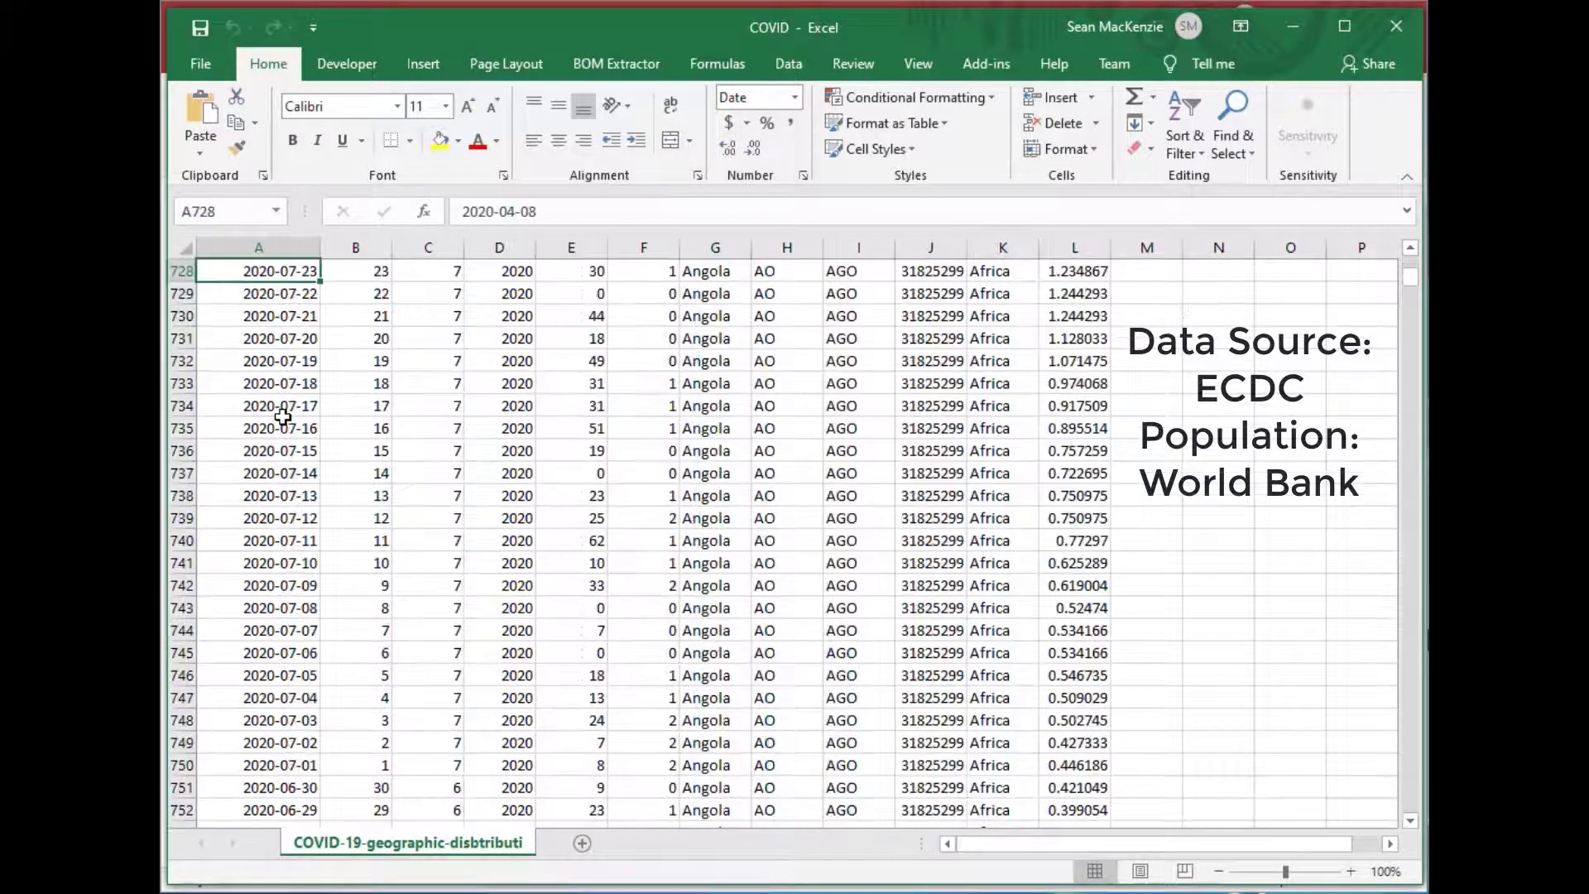
{"action": "scroll", "scroll_direction": "down", "scroll_amount": 3}
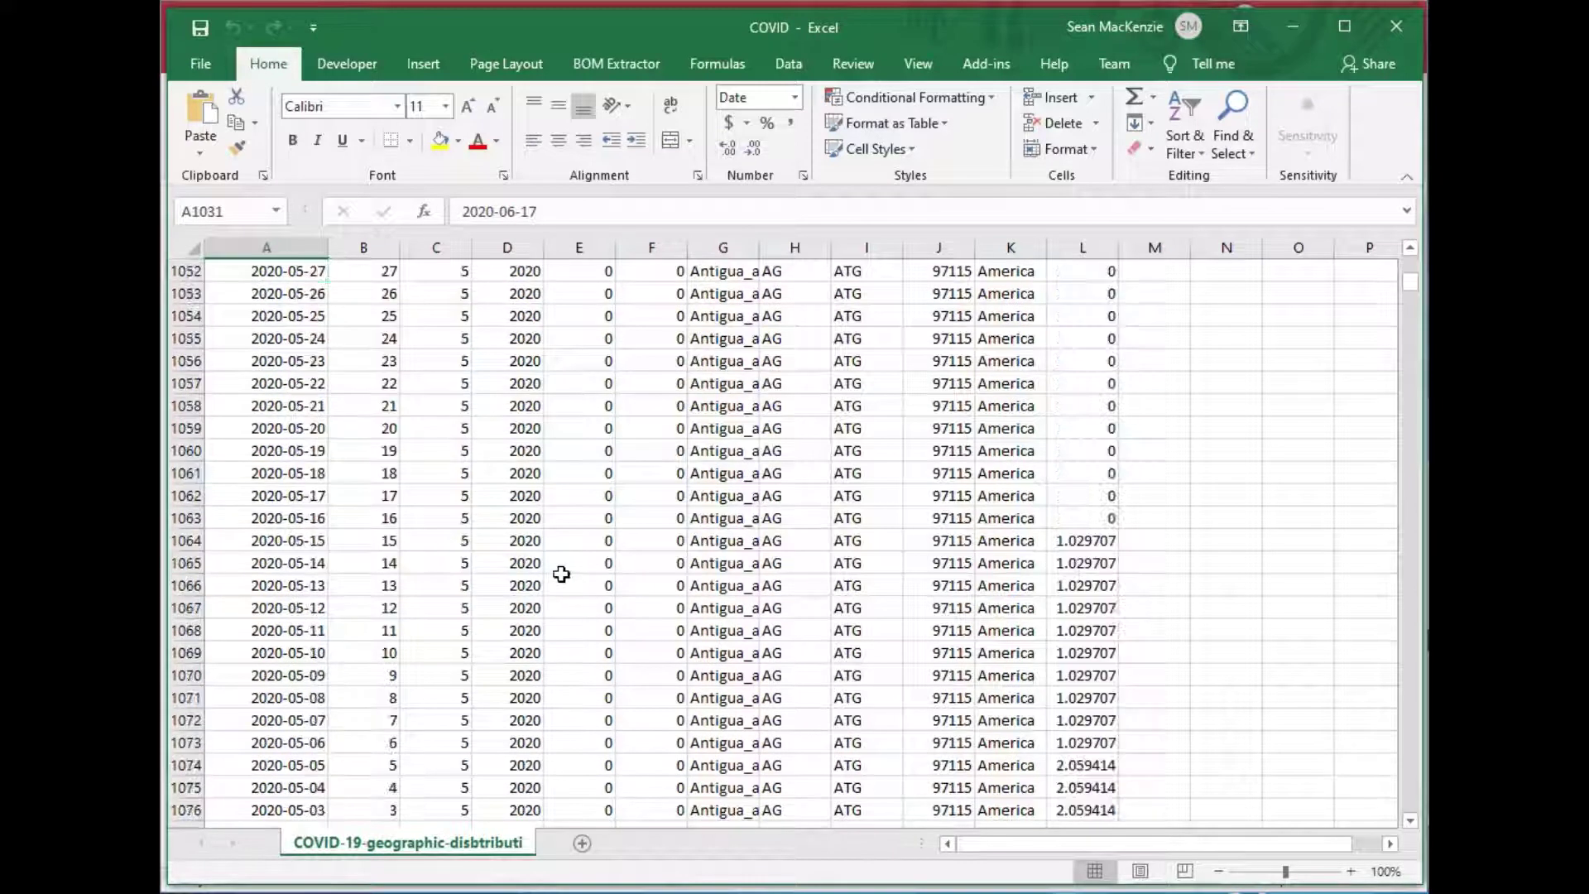
{"action": "scroll", "scroll_direction": "down", "scroll_amount": 3}
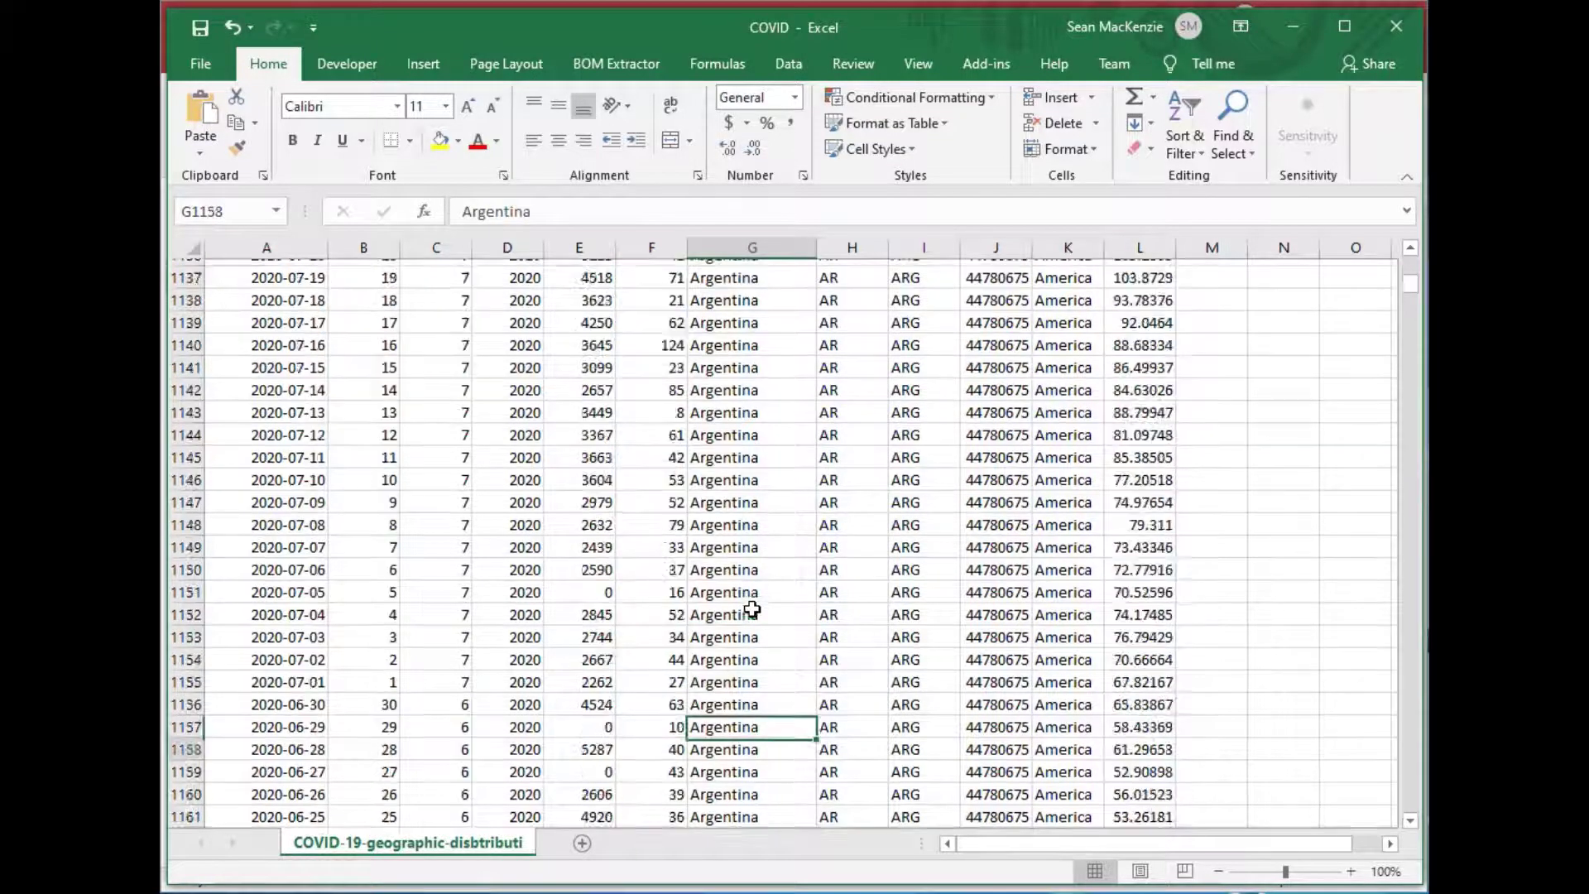
{"action": "scroll", "scroll_direction": "down", "scroll_amount": 3}
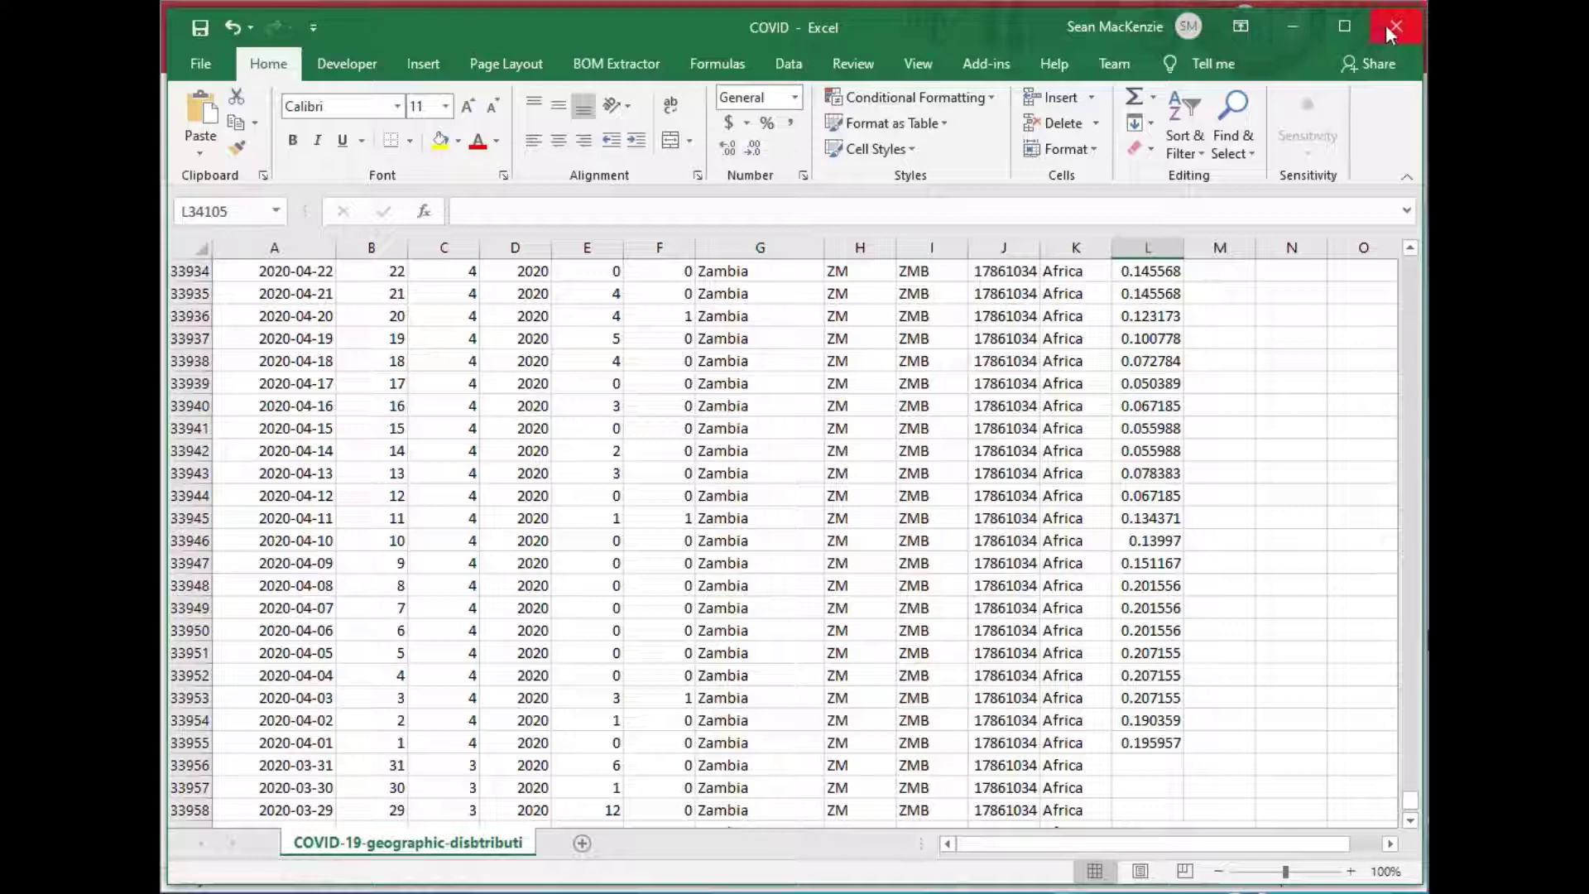
{"action": "left_click", "coordinate": [1395, 27]}
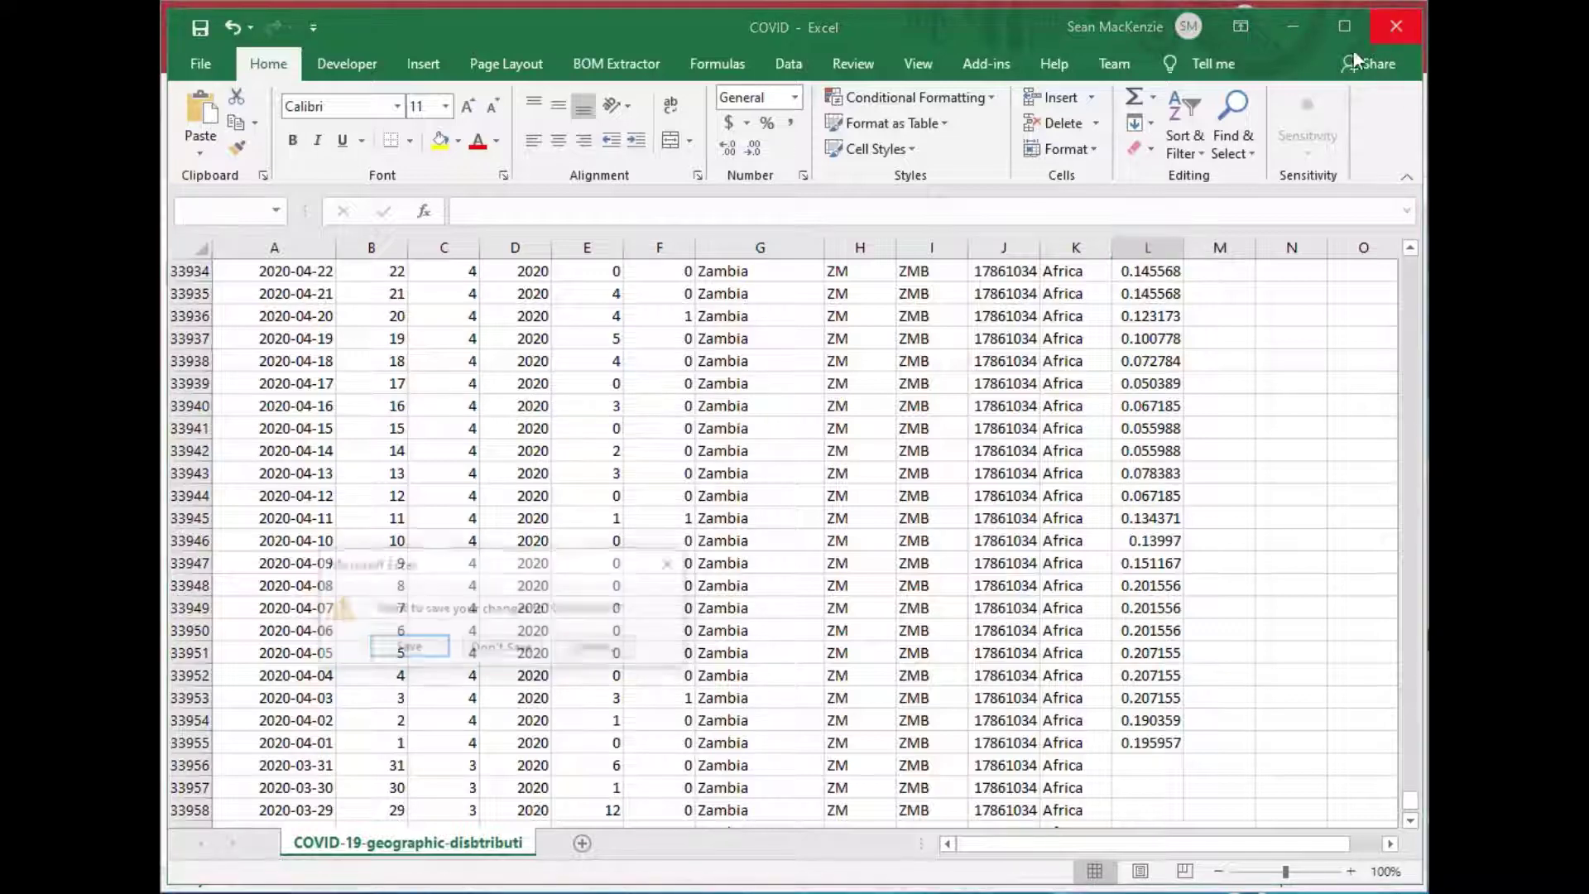
{"action": "left_click", "coordinate": [1395, 26]}
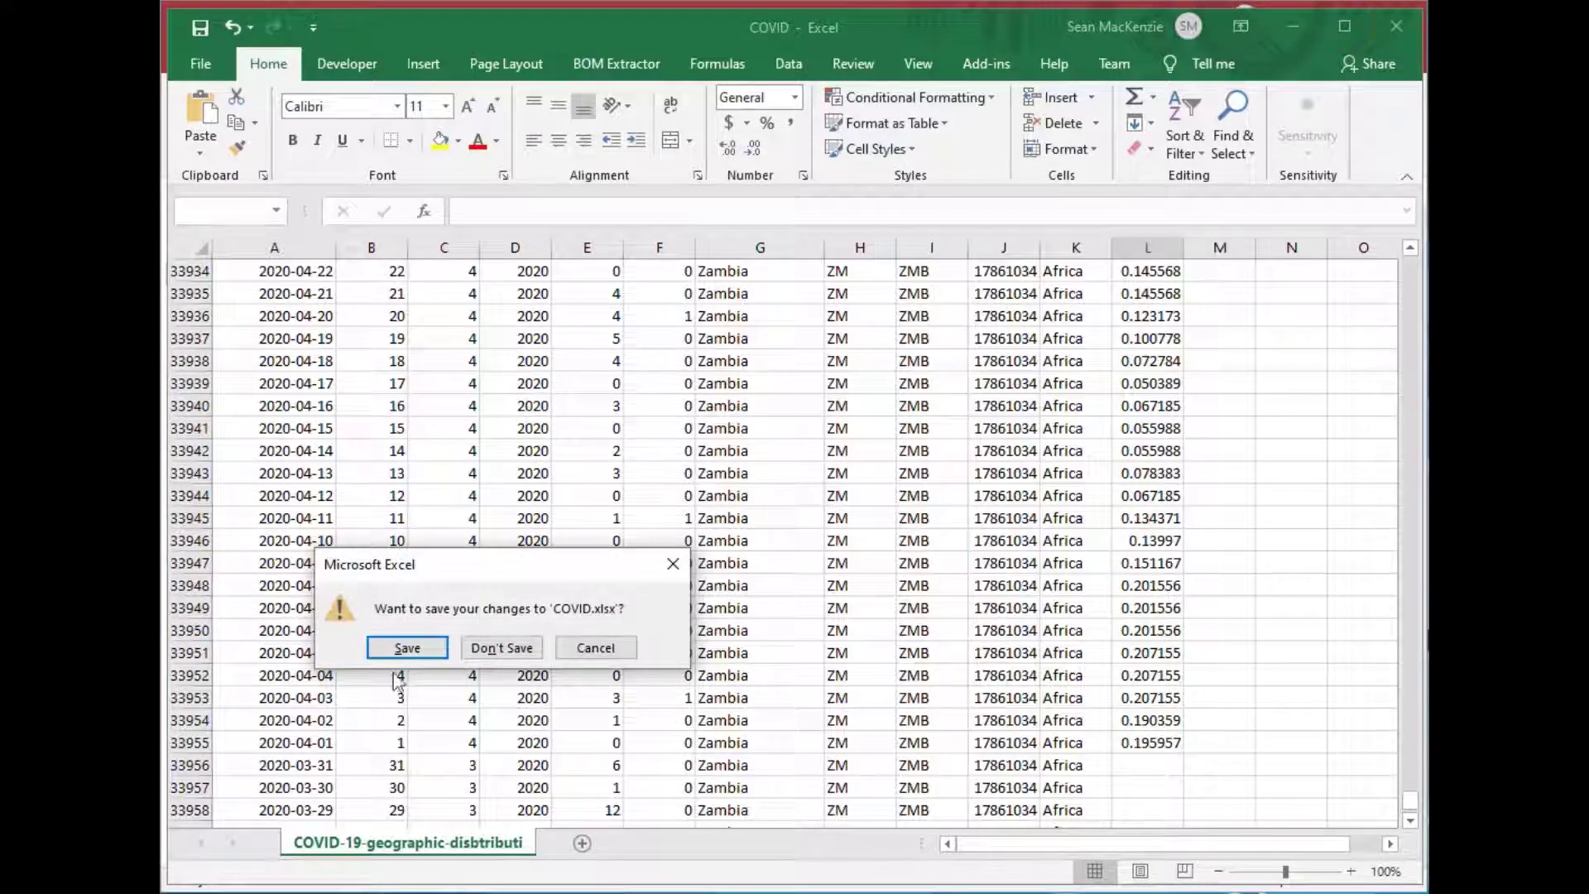
{"action": "left_click", "coordinate": [501, 646]}
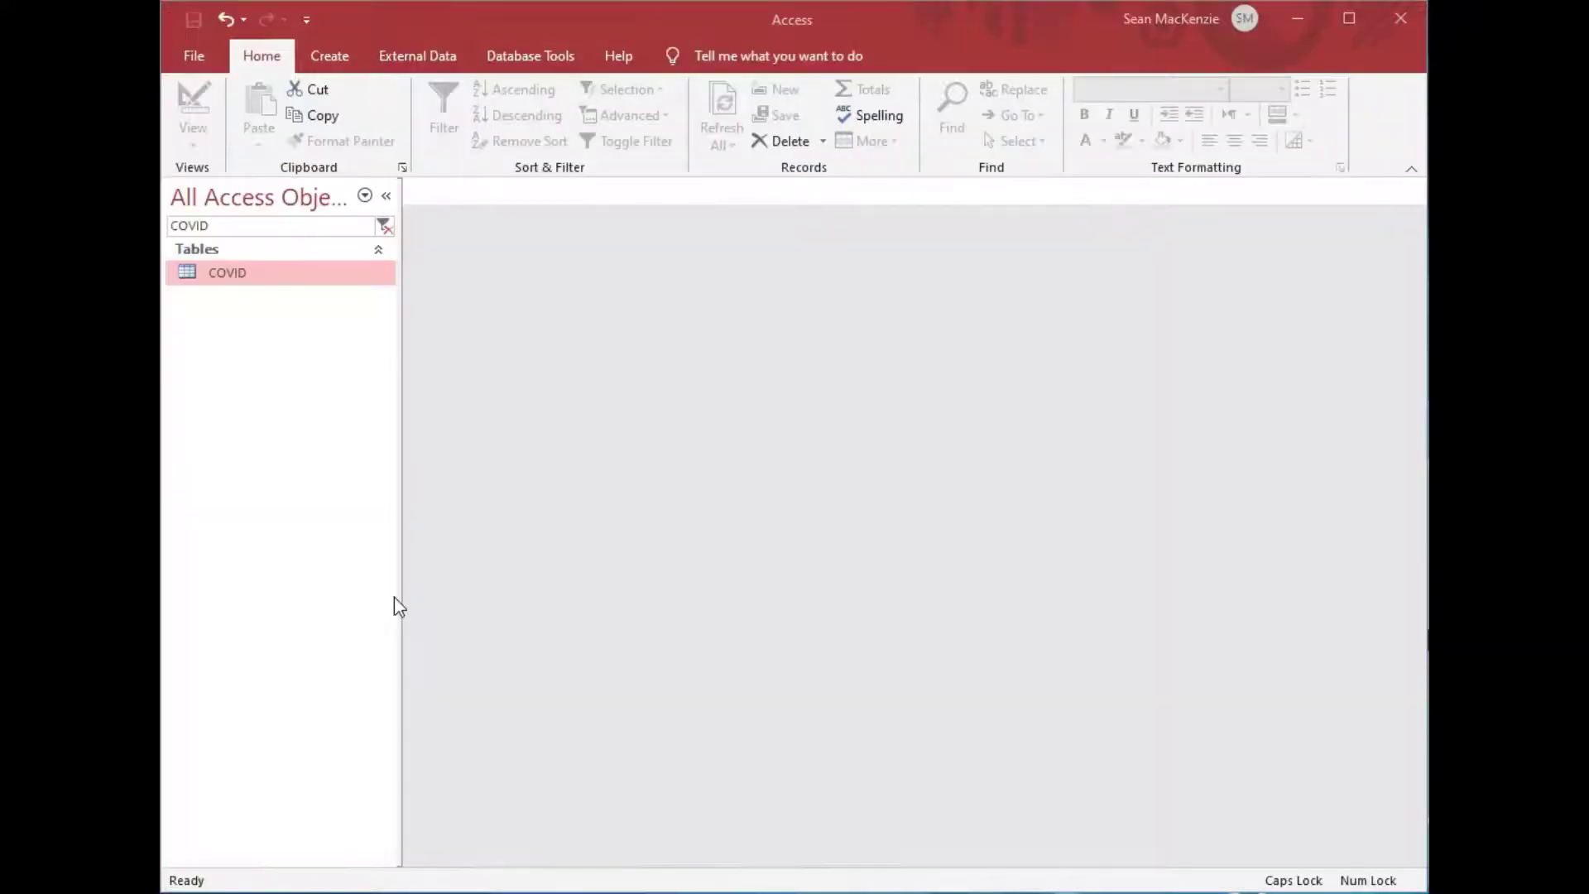
{"action": "mouse_move", "coordinate": [627, 240]}
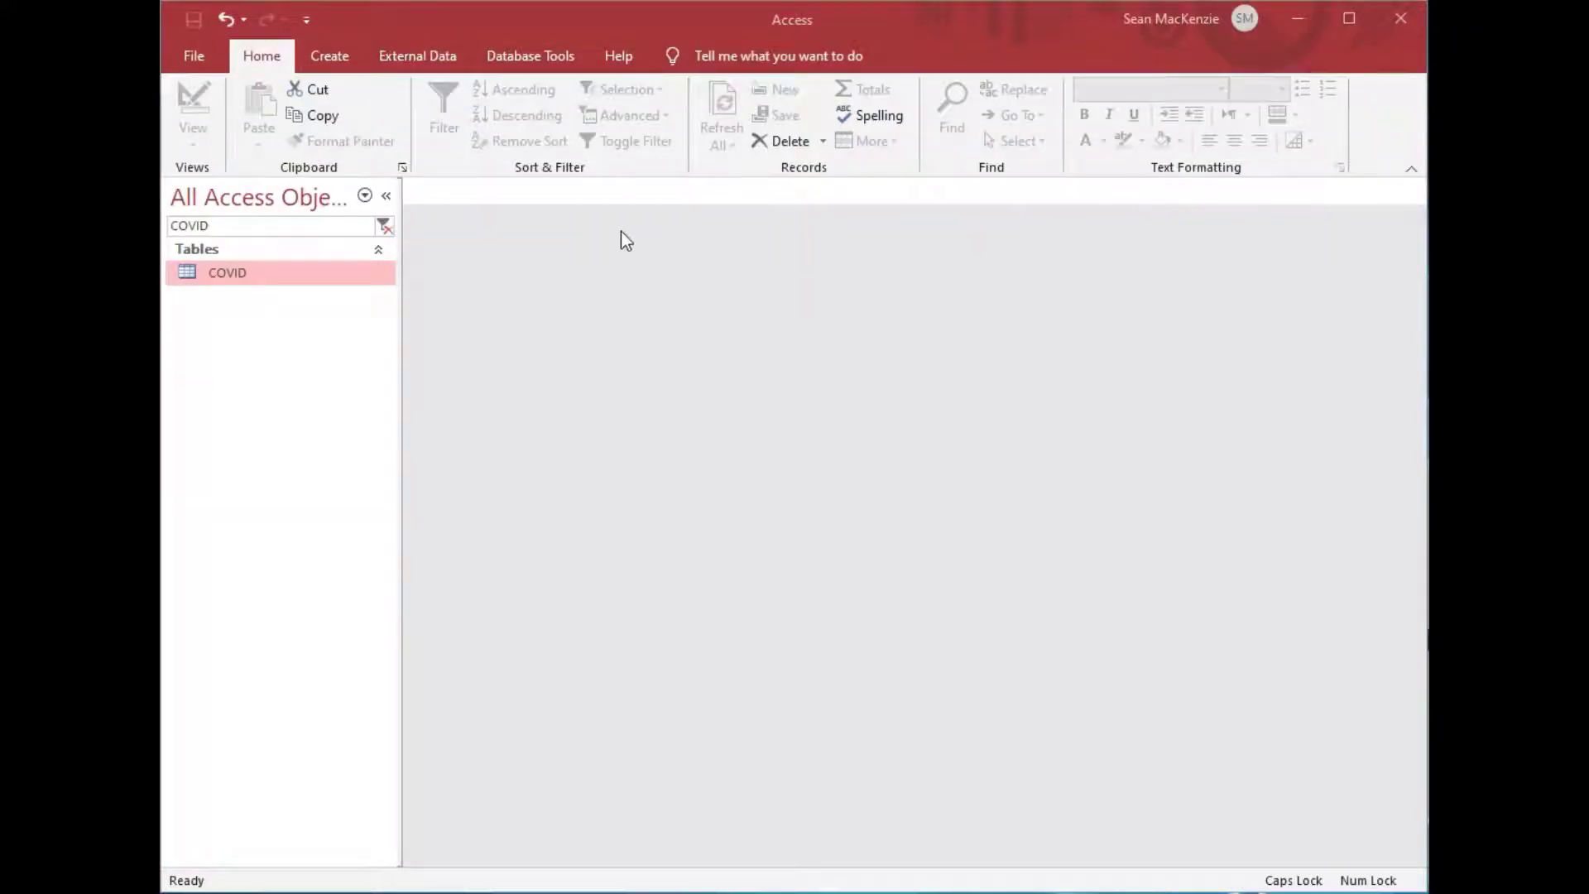
{"action": "double_click", "coordinate": [227, 272]}
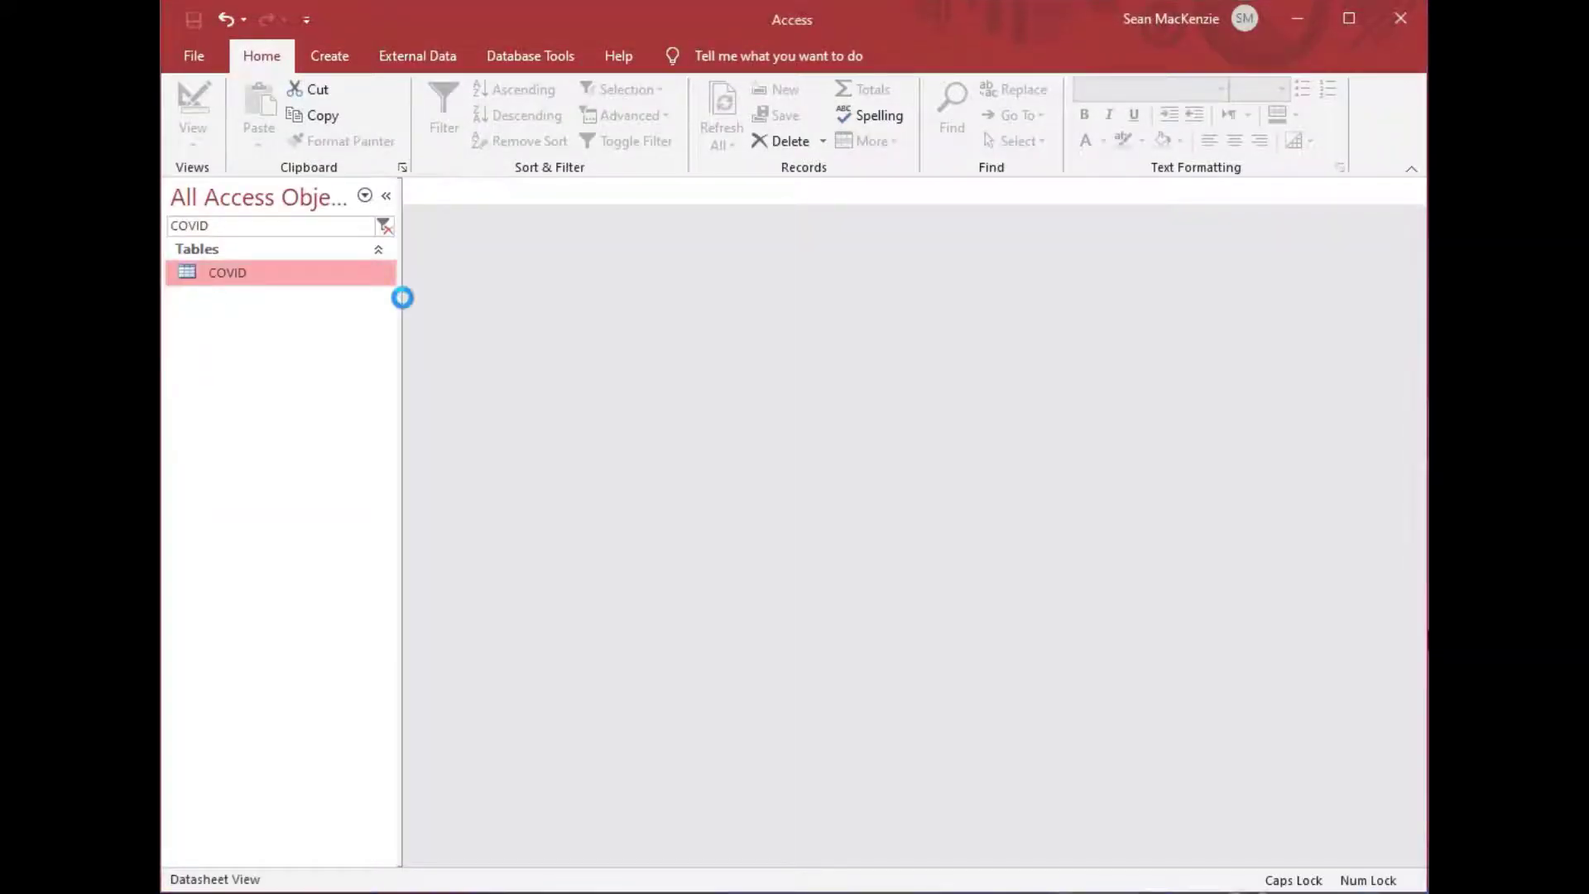
{"action": "double_click", "coordinate": [227, 271]}
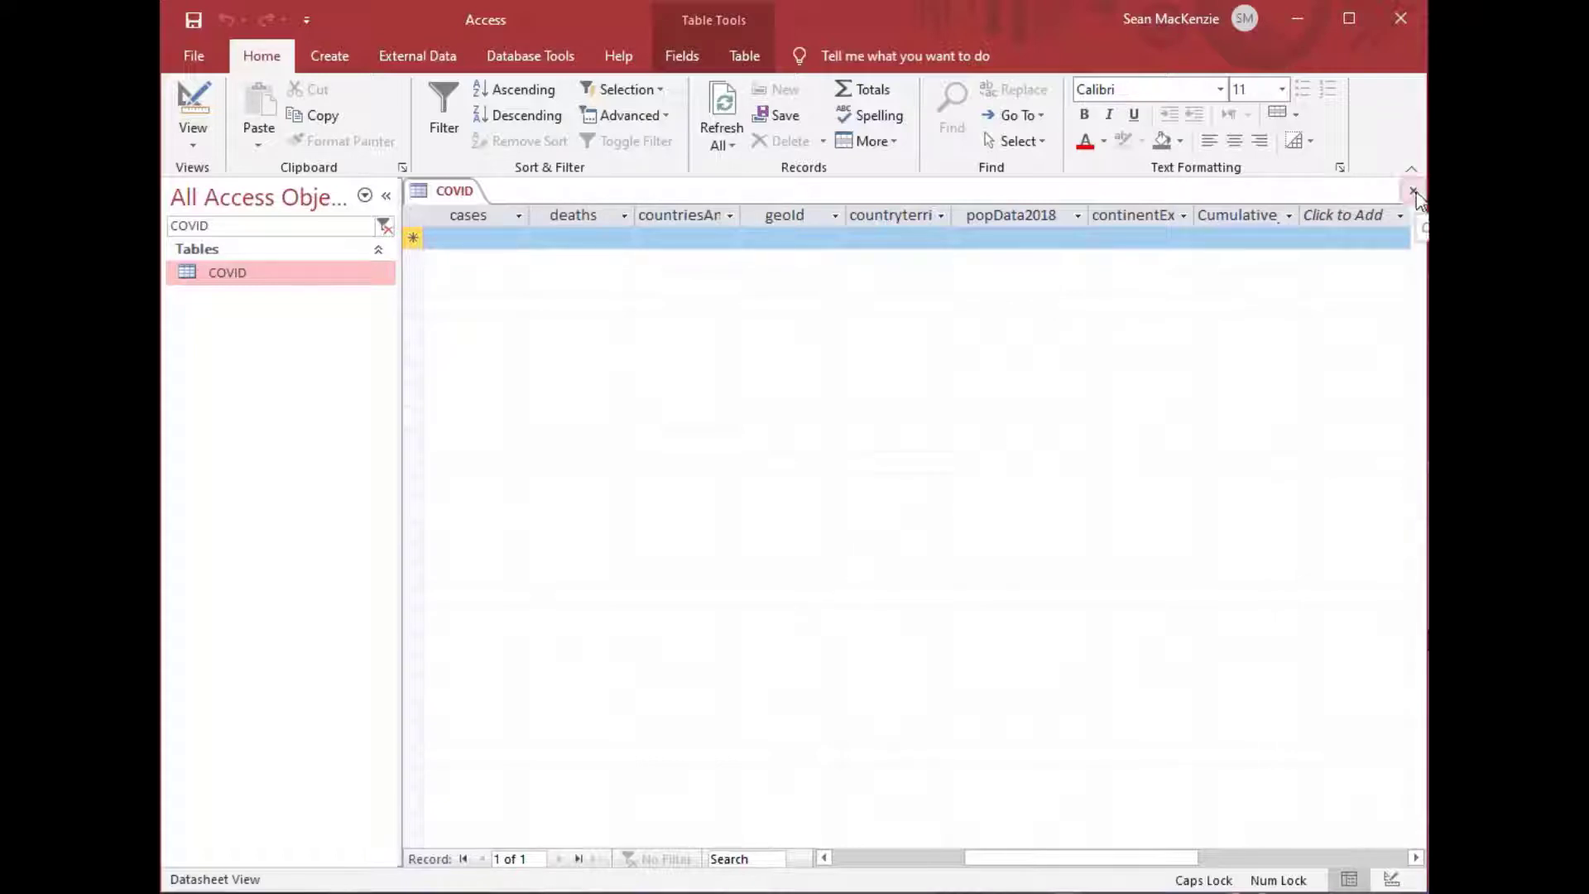
{"action": "left_click", "coordinate": [1412, 190]}
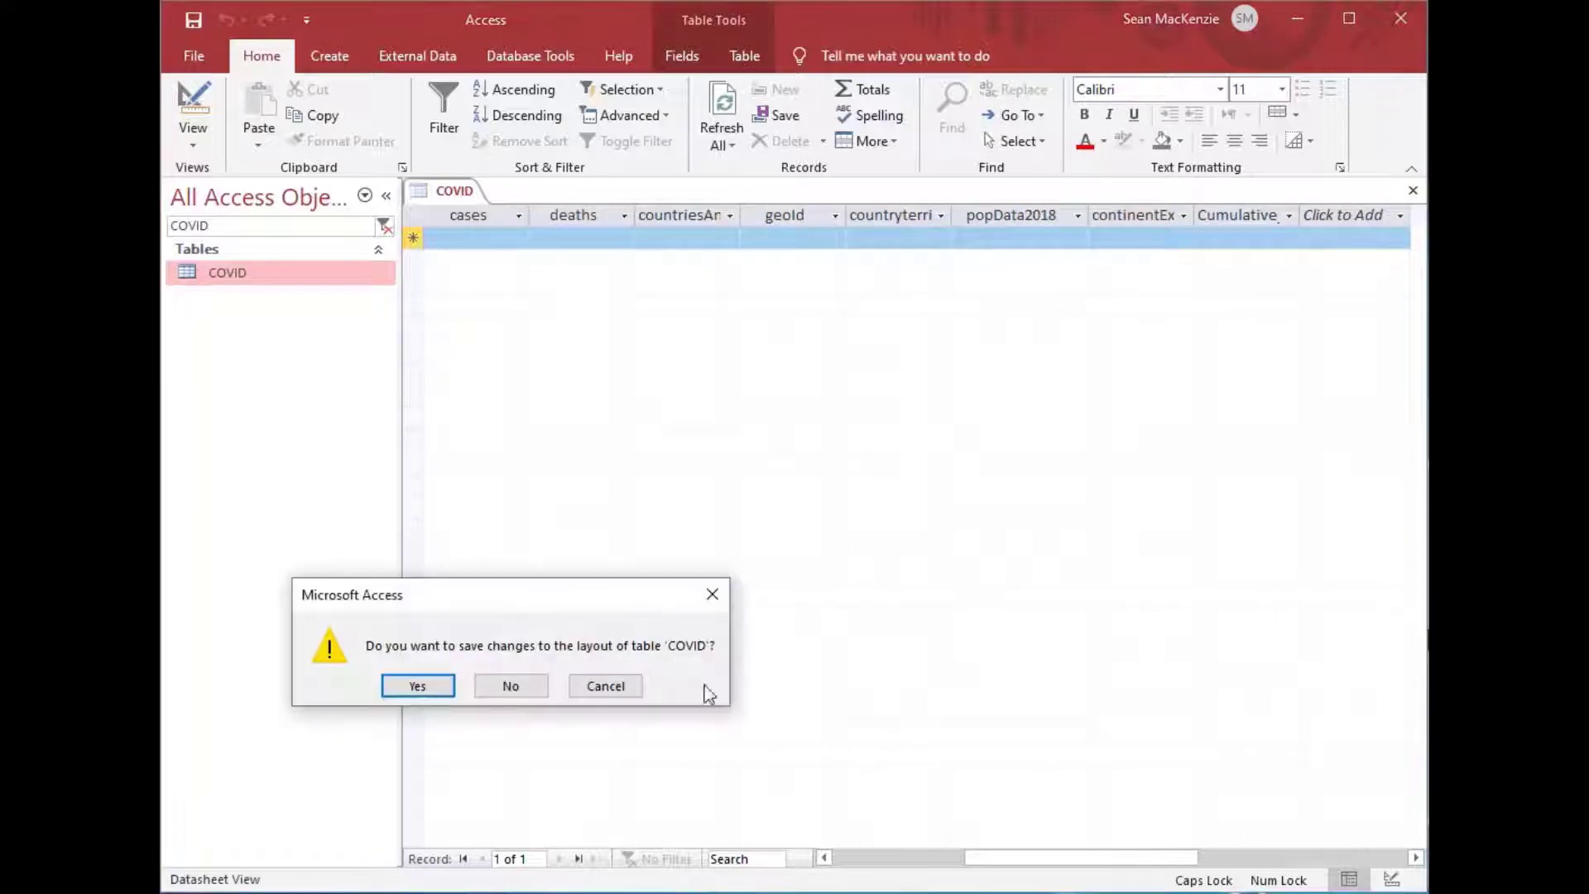
{"action": "left_click", "coordinate": [417, 687]}
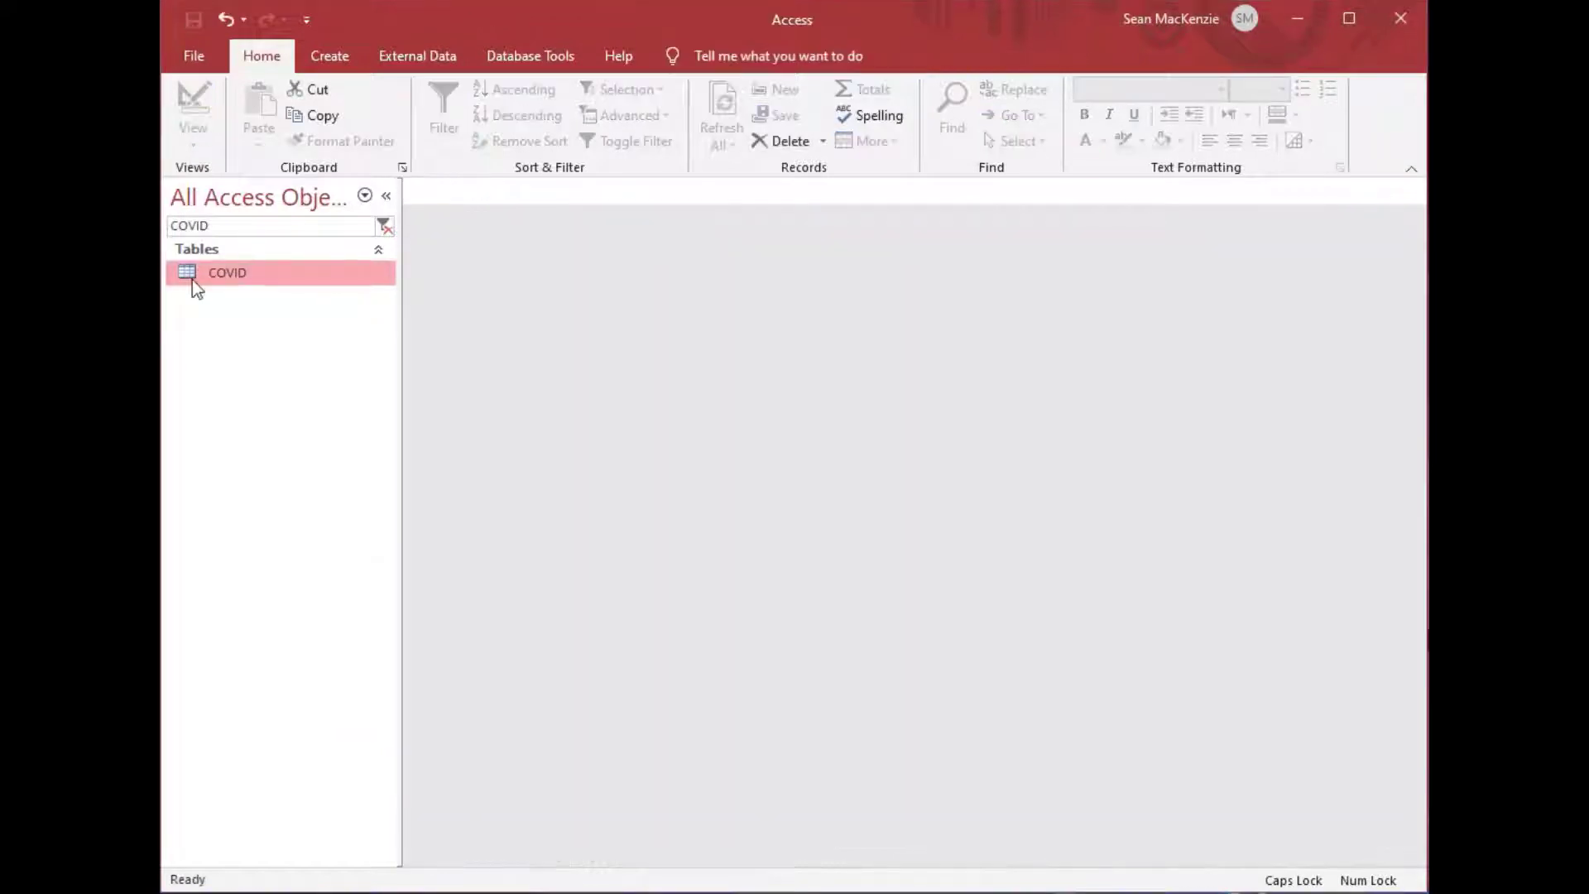
{"action": "double_click", "coordinate": [227, 272]}
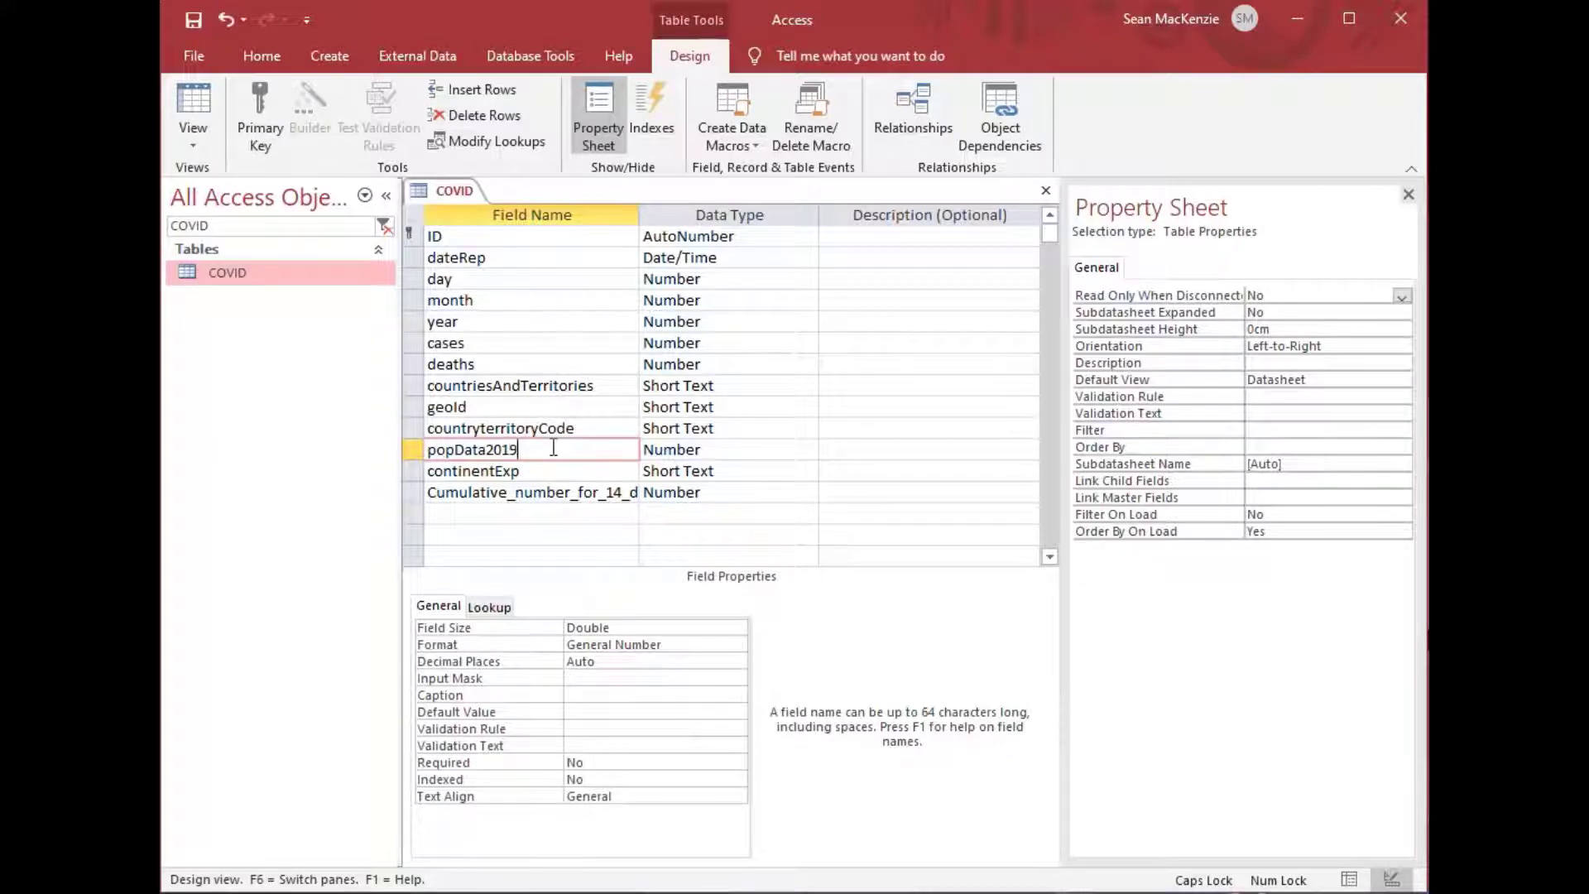
{"action": "left_click", "coordinate": [728, 449]}
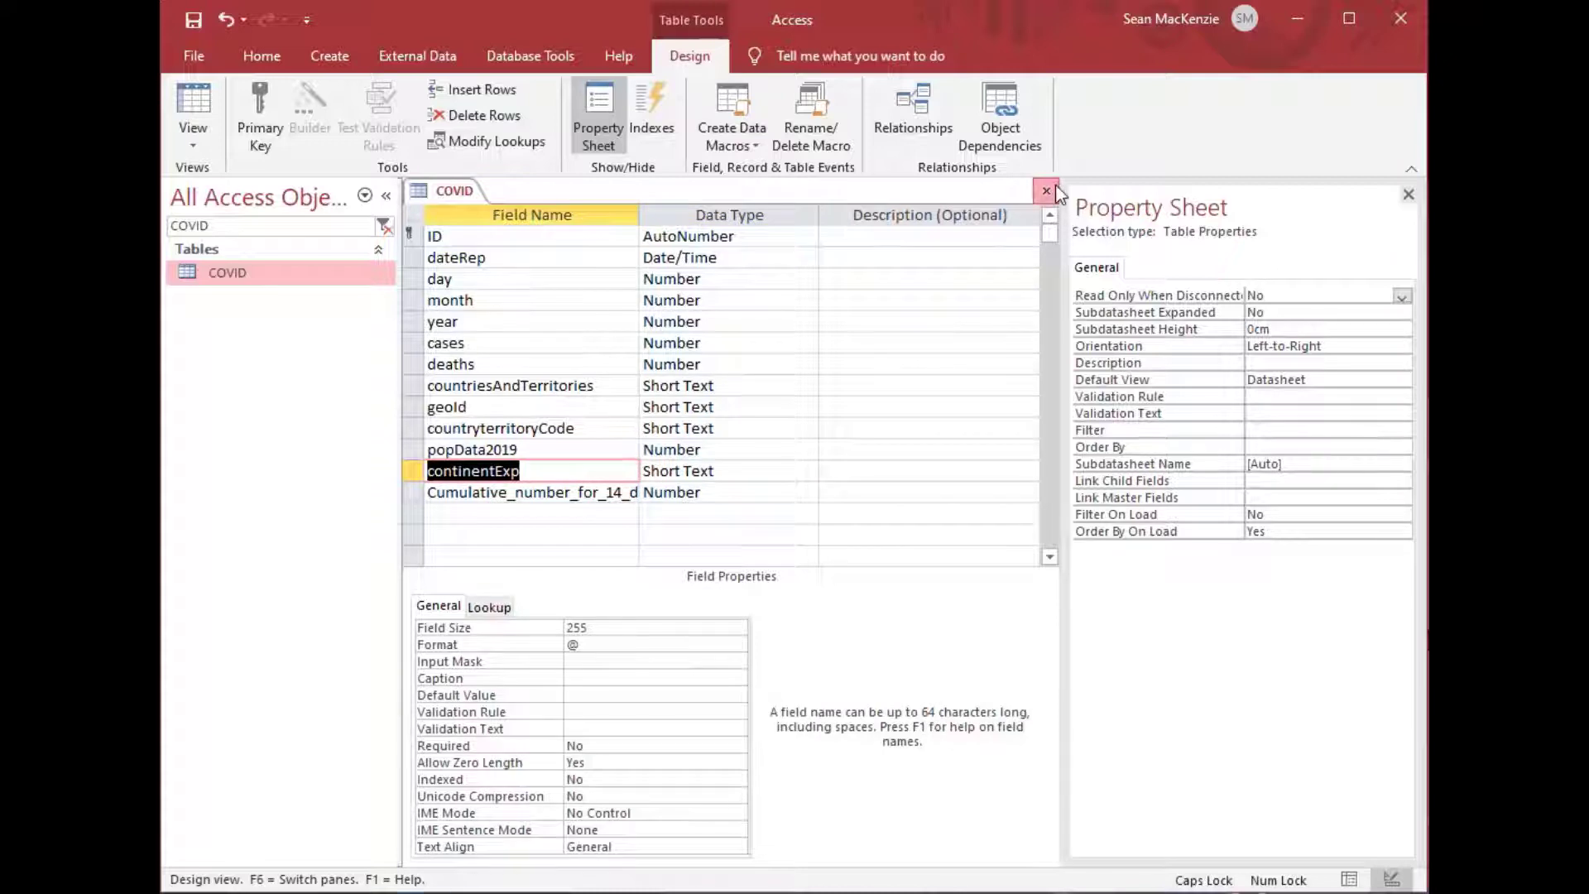
{"action": "left_click", "coordinate": [1048, 190]}
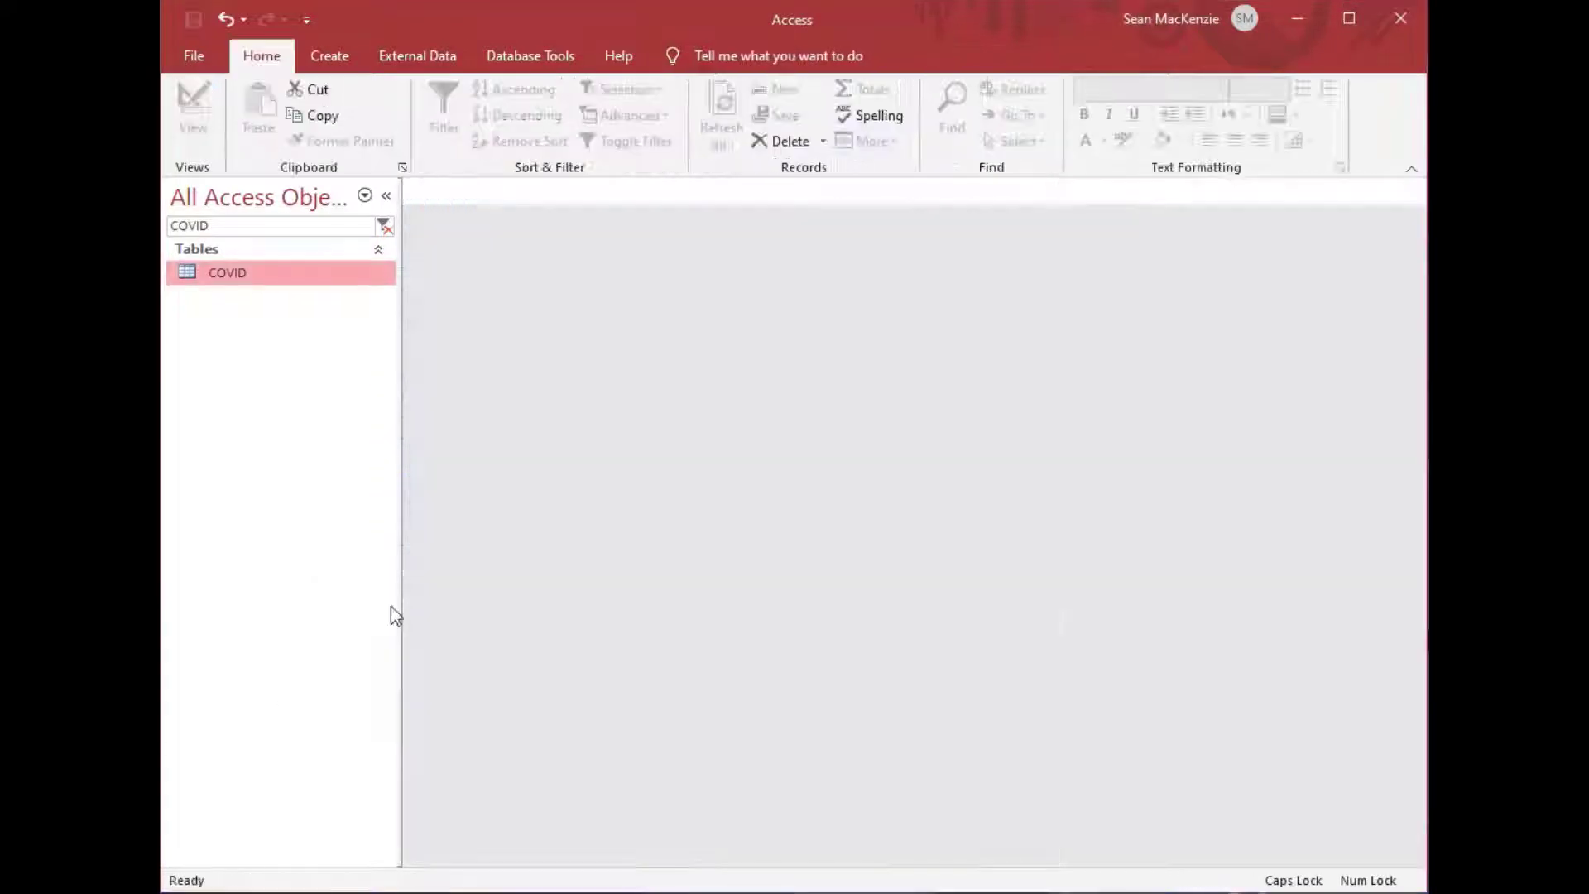
{"action": "double_click", "coordinate": [227, 272]}
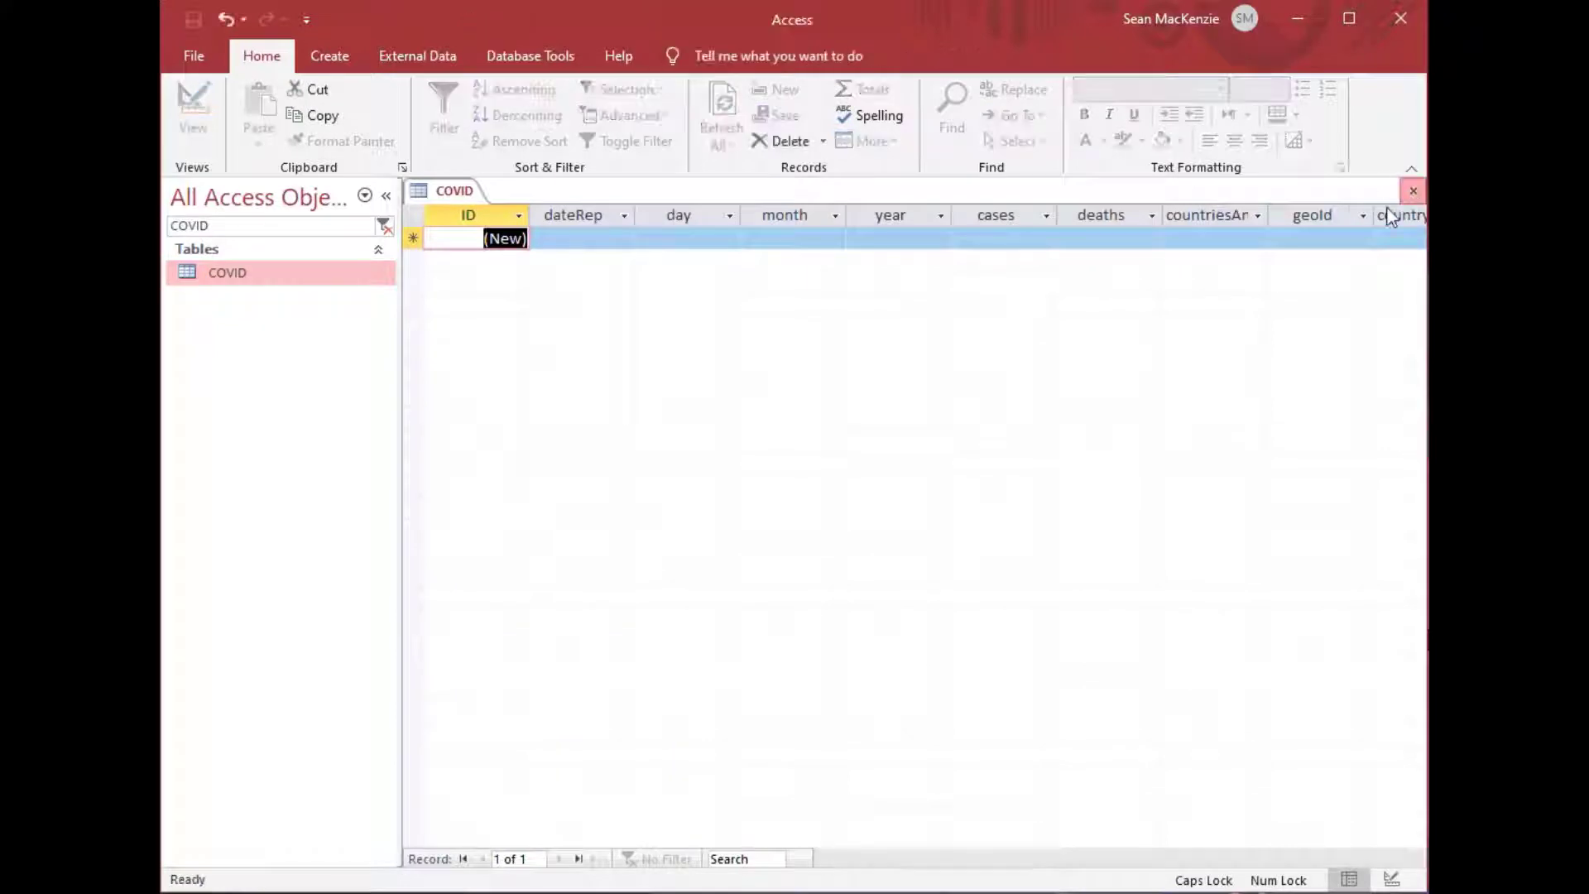
{"action": "left_click", "coordinate": [1412, 191]}
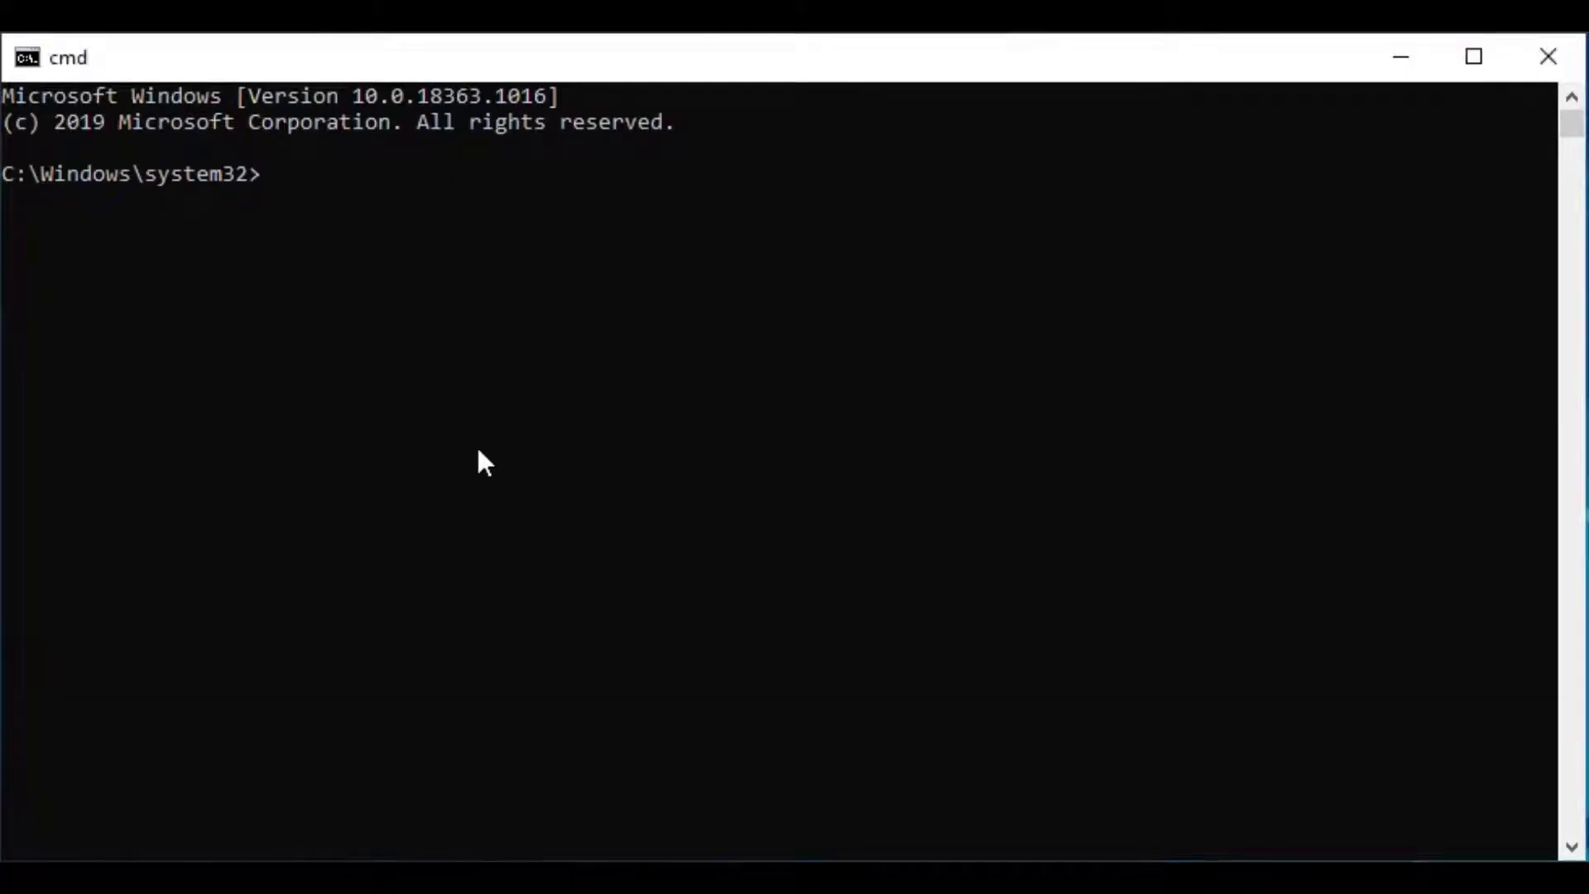
From the Python38-32 Scripts folder, pip install sqlalchemy-access, then start installing xlrd
{"action": "type", "text": "cd"}
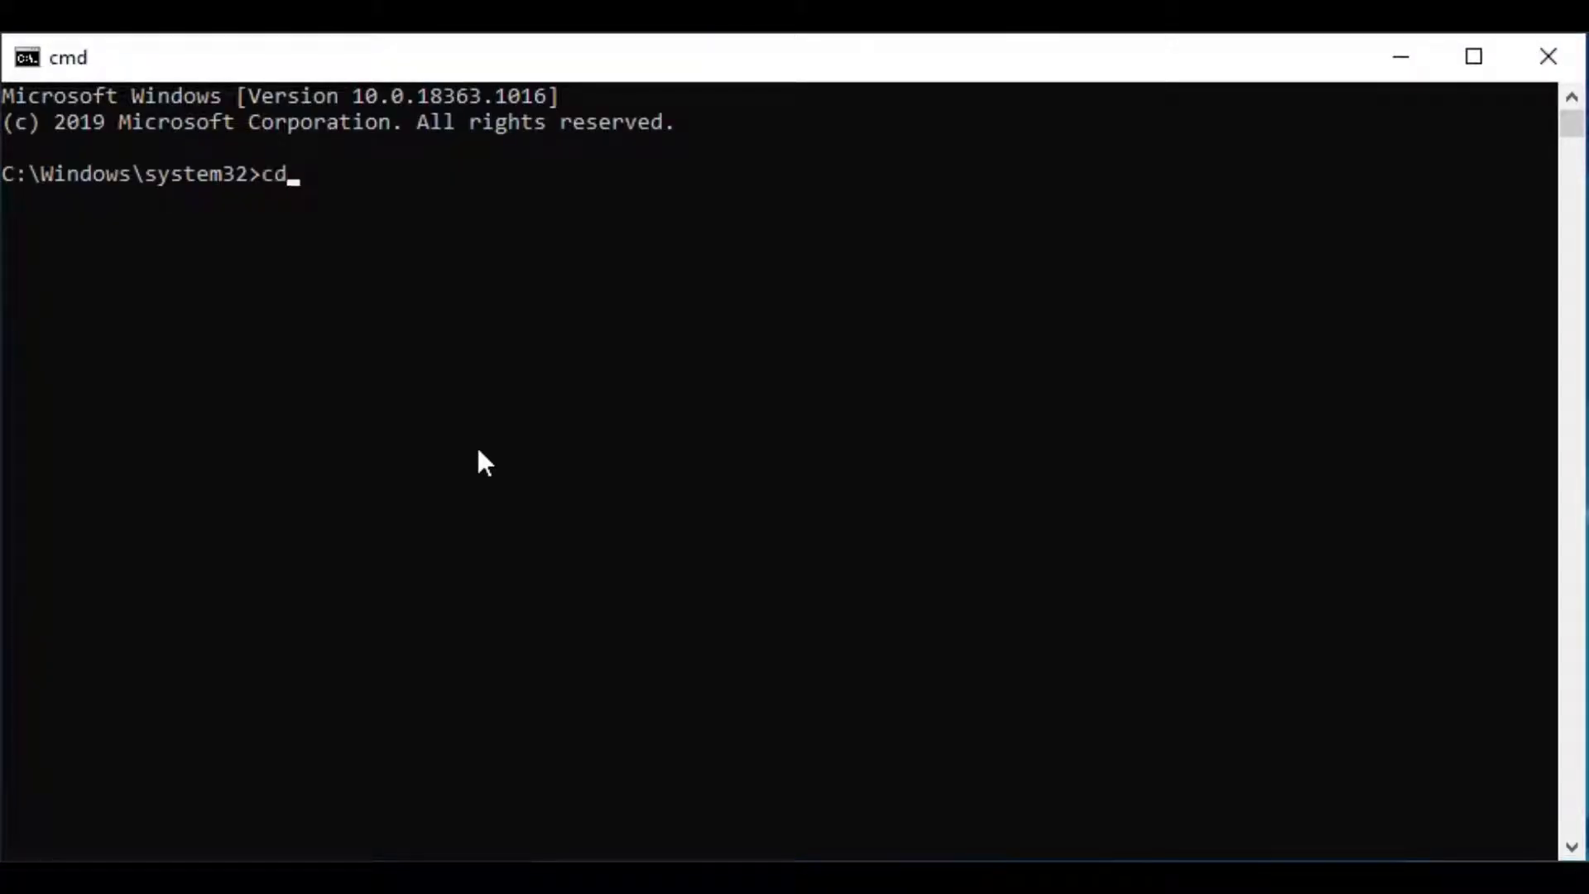
{"action": "type", "text": "C:\\Users\\sean\\AppData\\Local\\Programs\\Python\\Python38-32\\Scripts"}
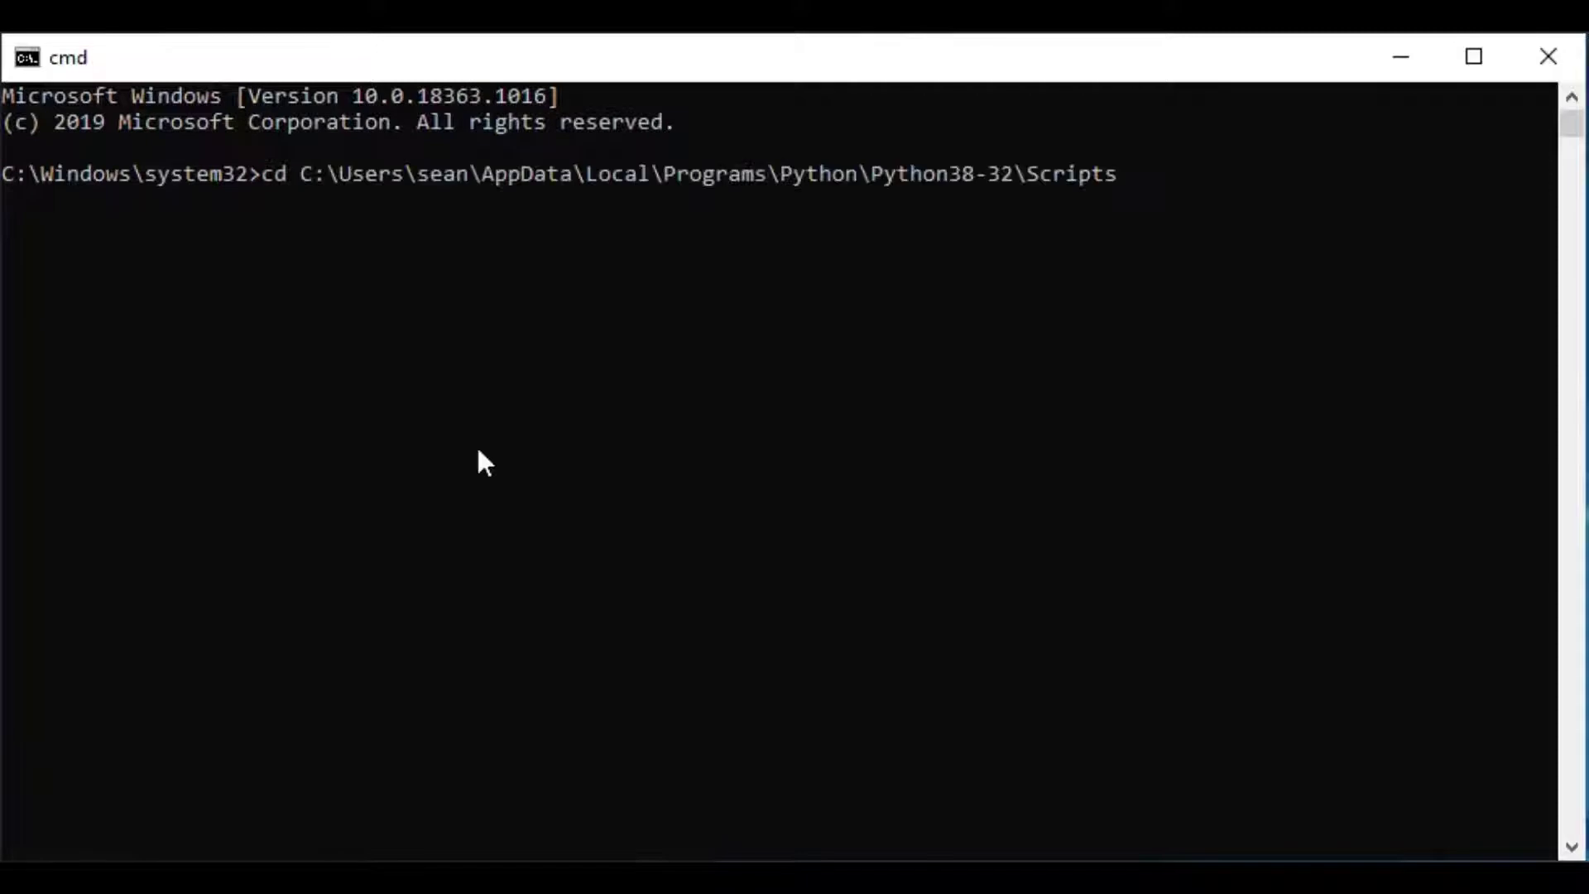
{"action": "type", "text": "pip"}
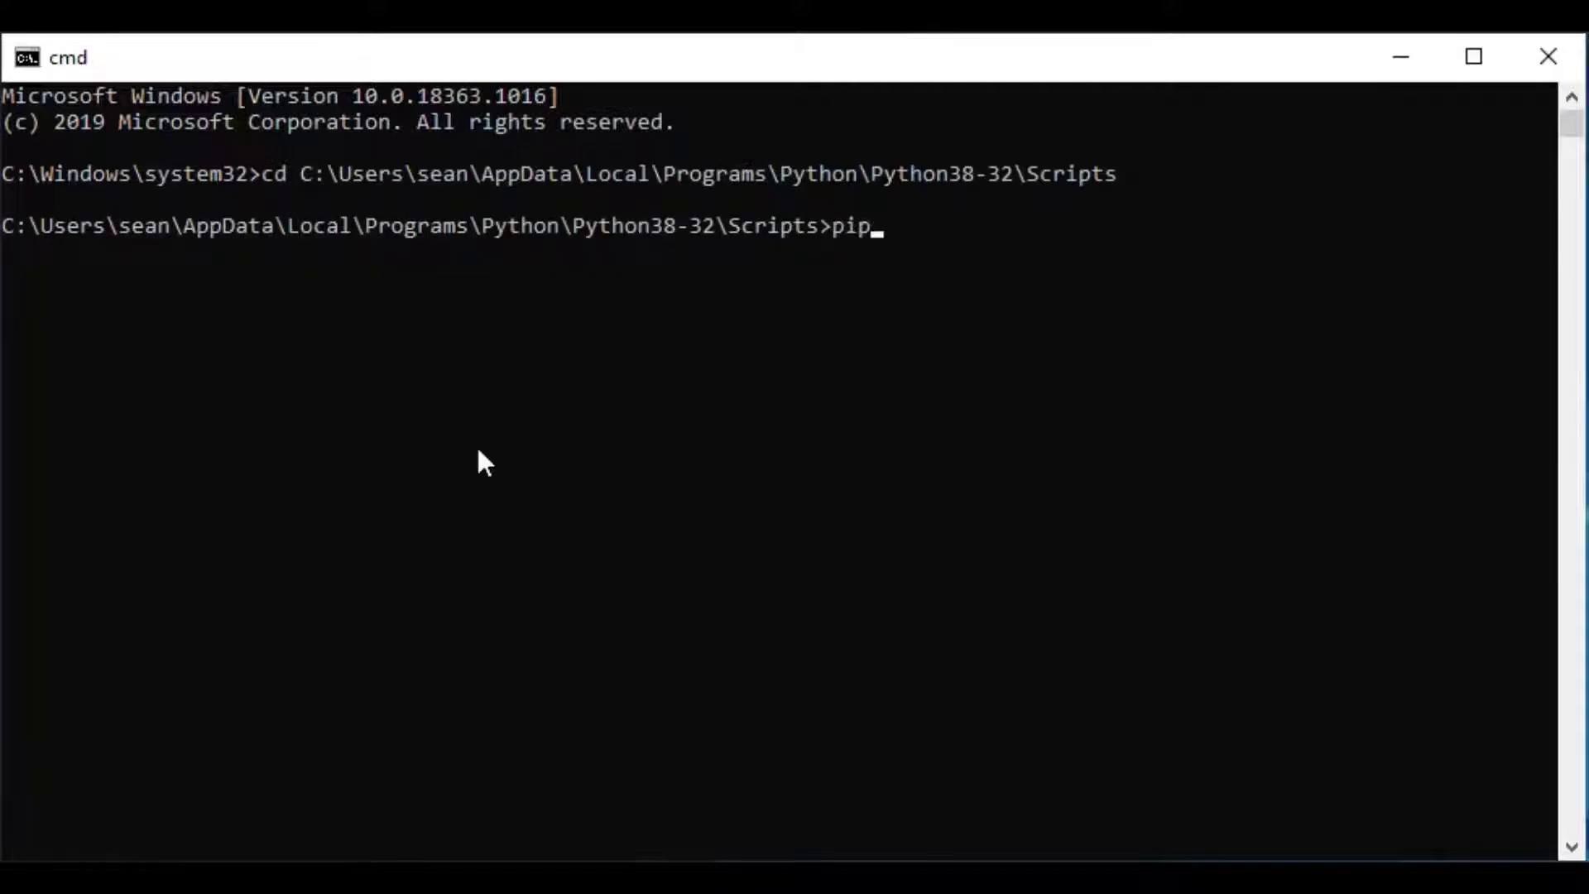
{"action": "type", "text": "install sql"}
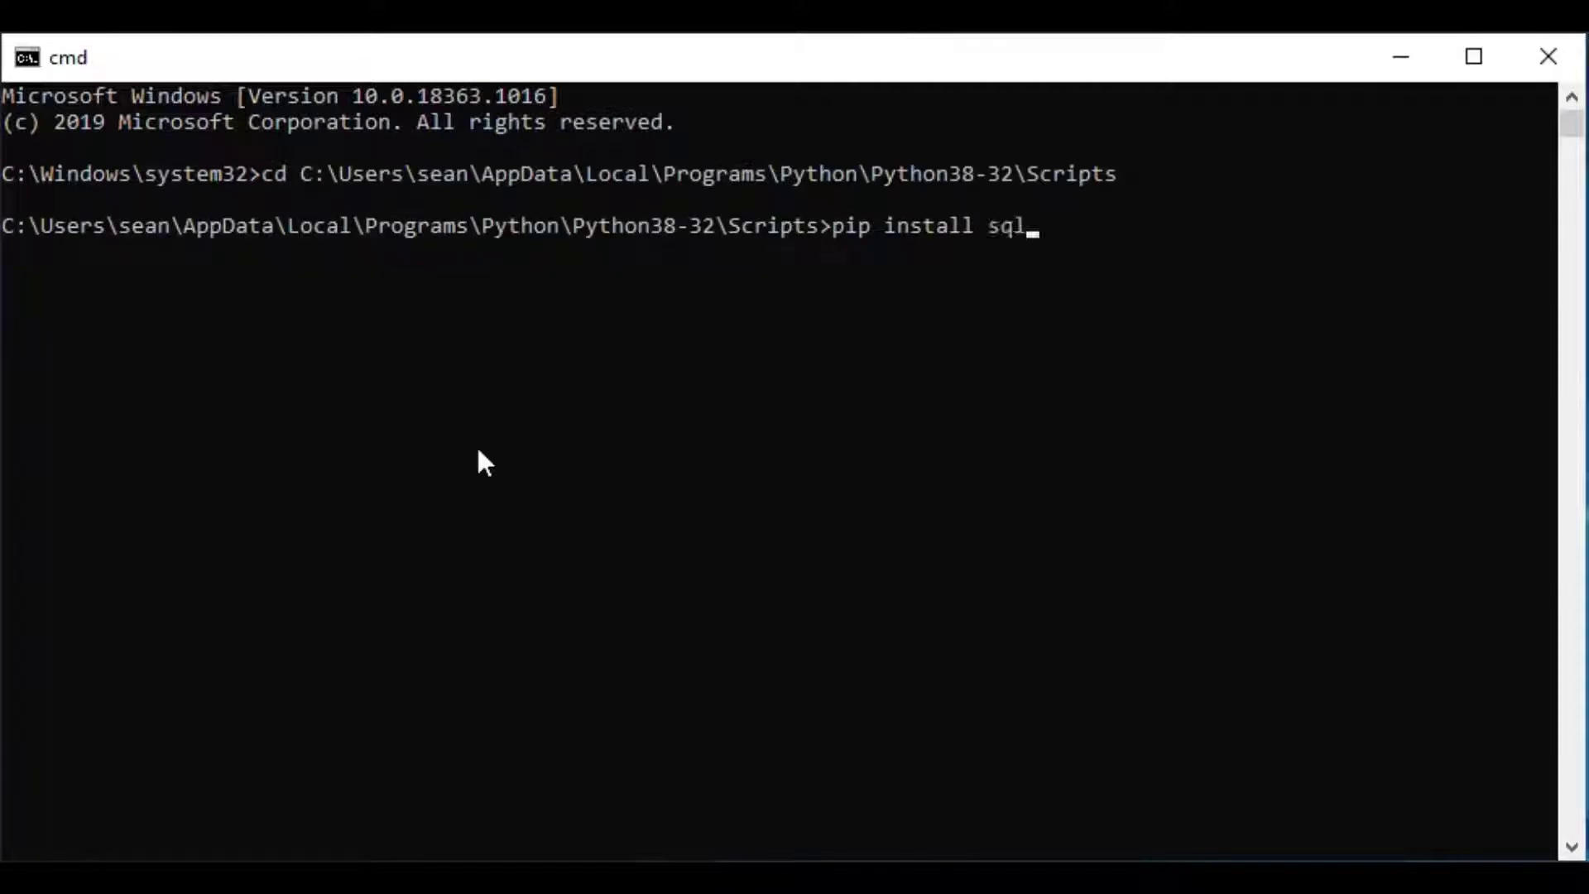
{"action": "type", "text": "alchem"}
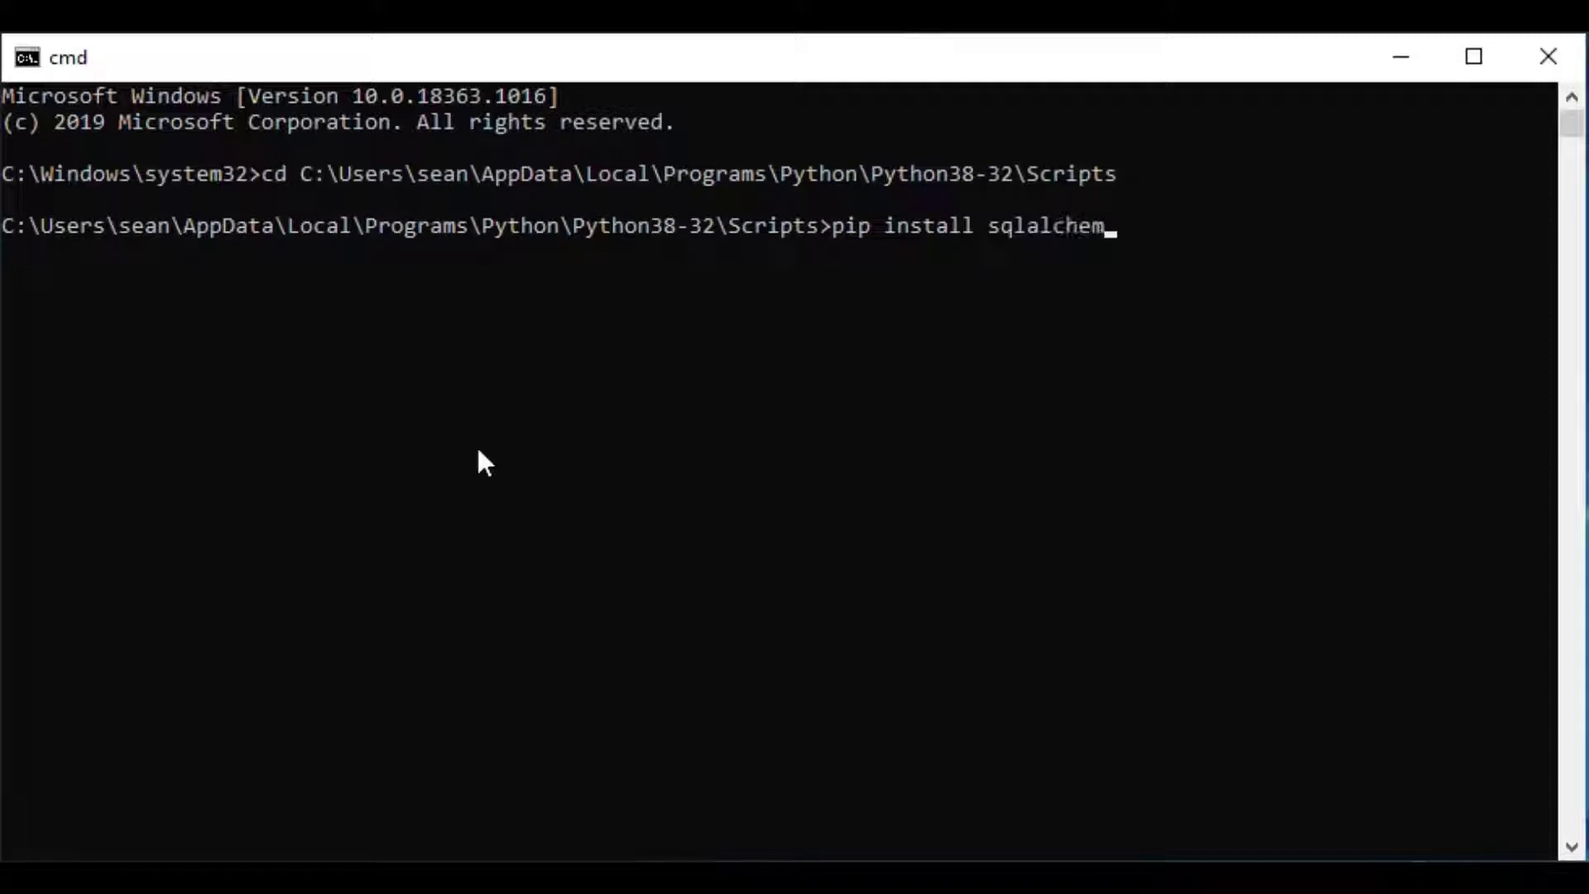
{"action": "type", "text": "y-acce"}
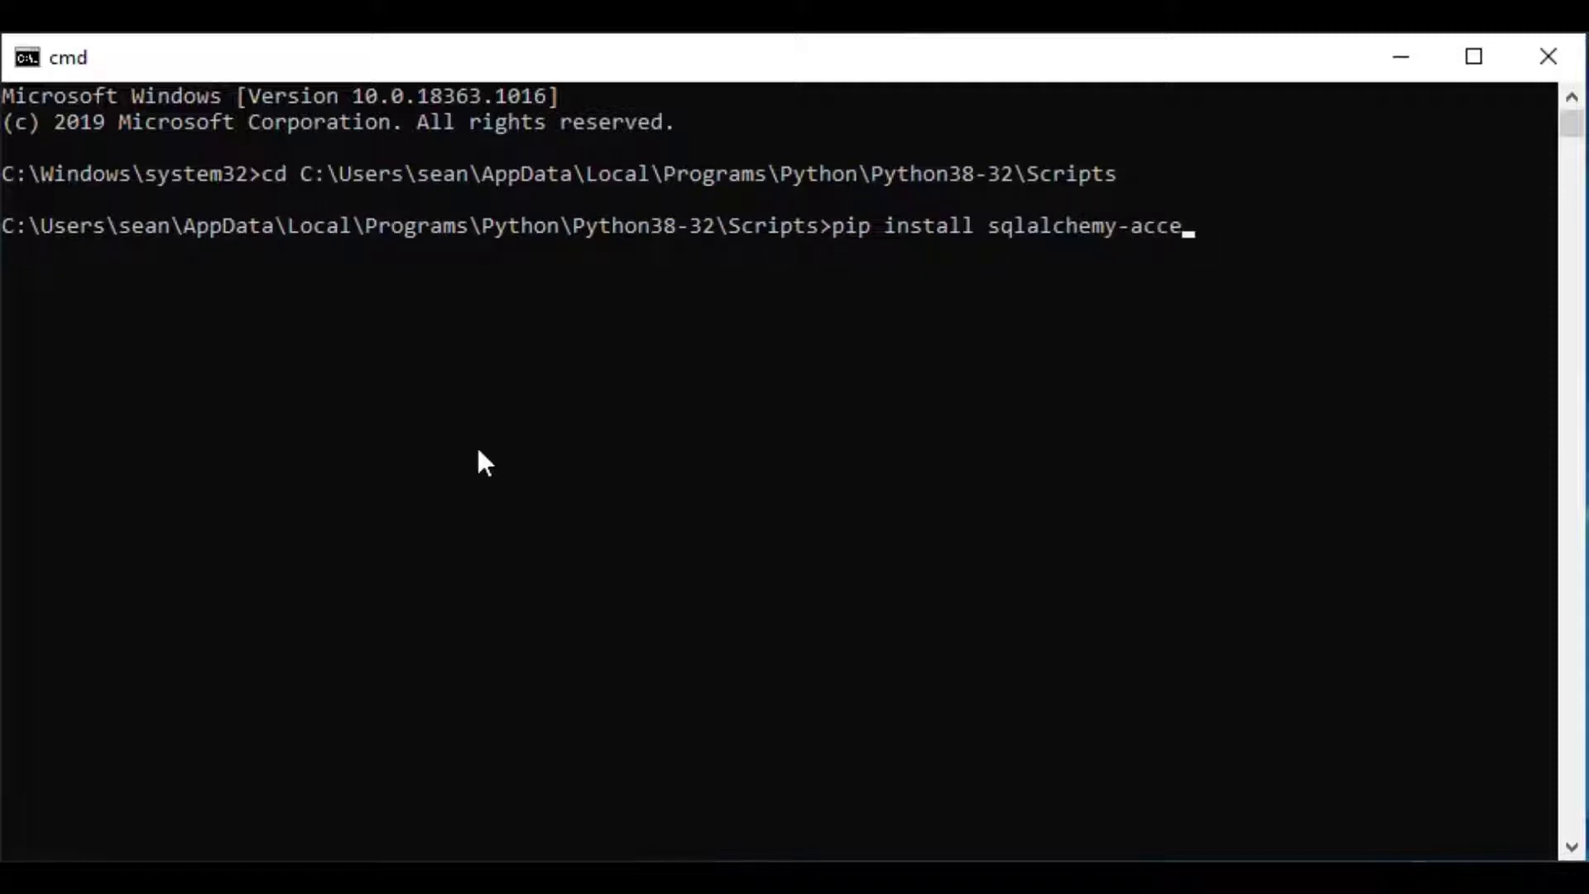
{"action": "type", "text": "ss"}
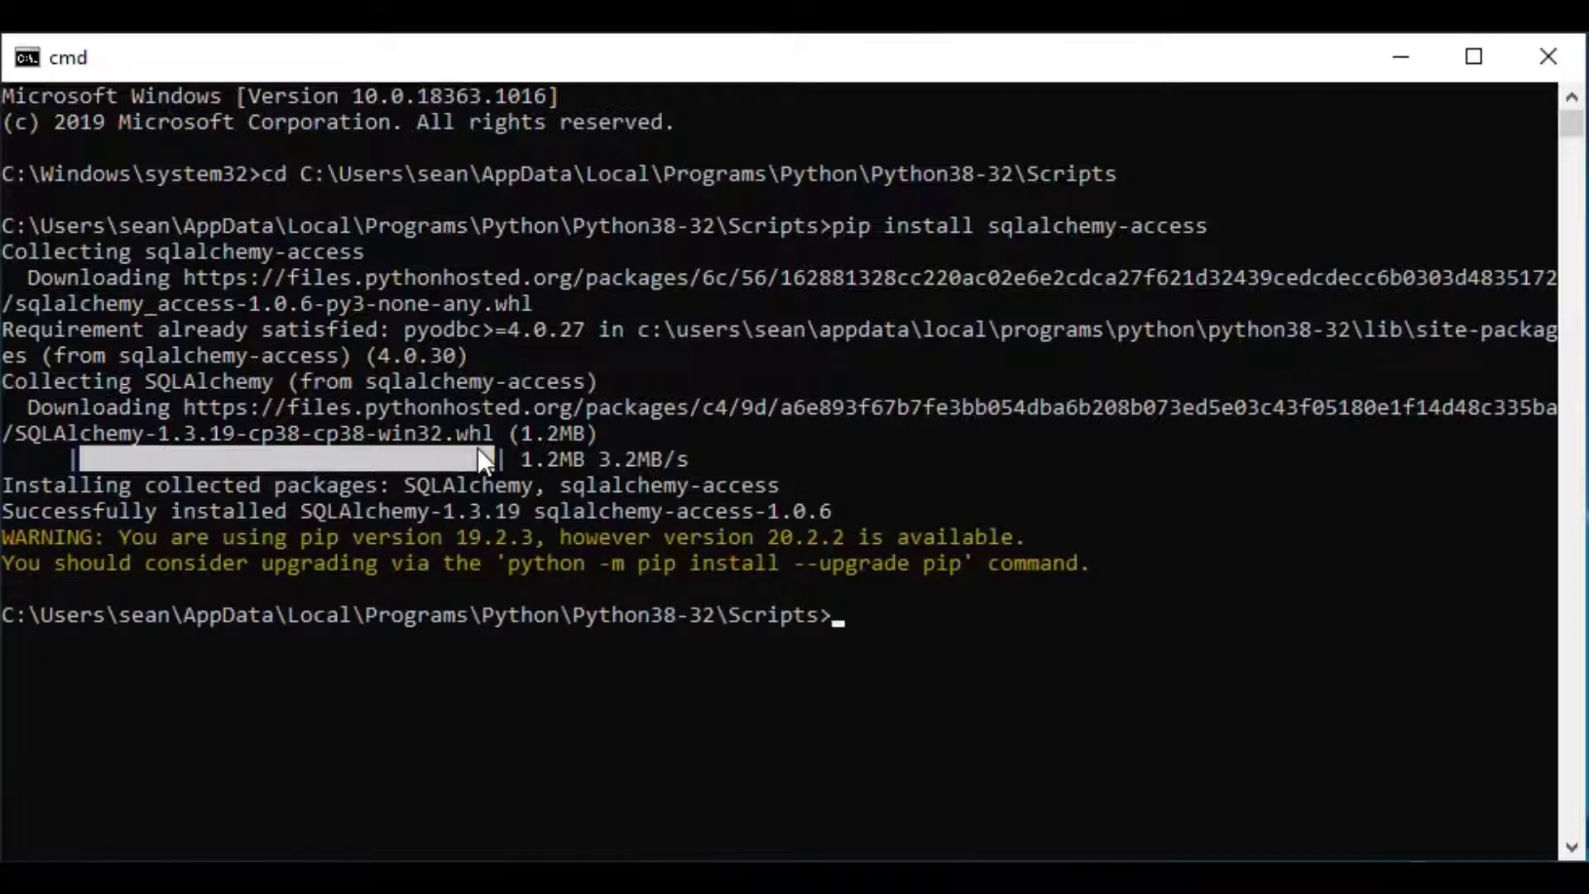
{"action": "mouse_move", "coordinate": [978, 606]}
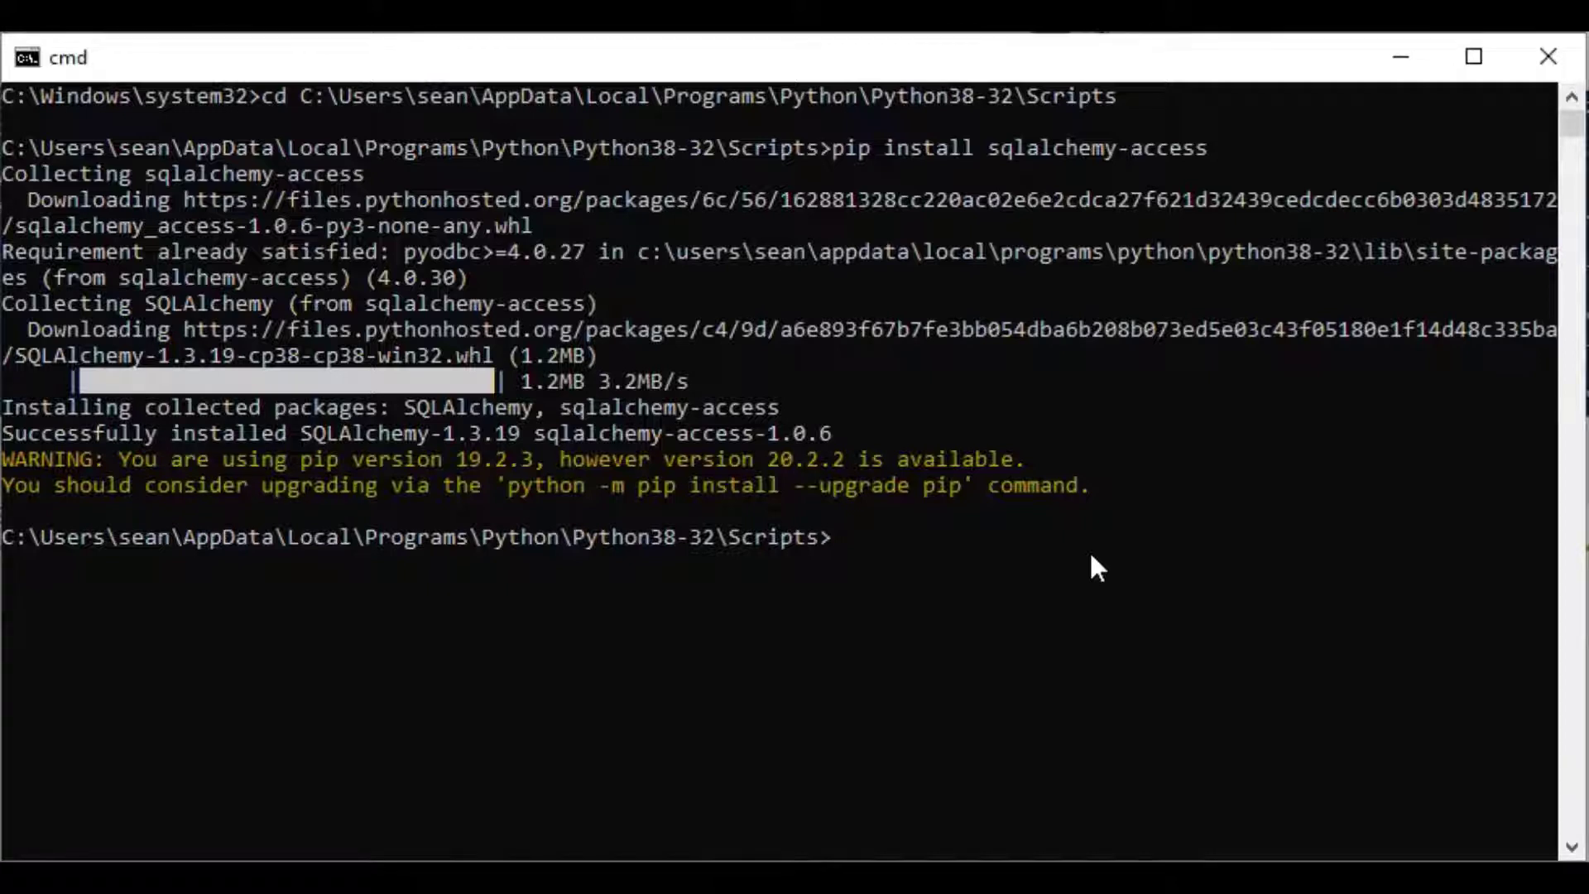
{"action": "type", "text": "pip install"}
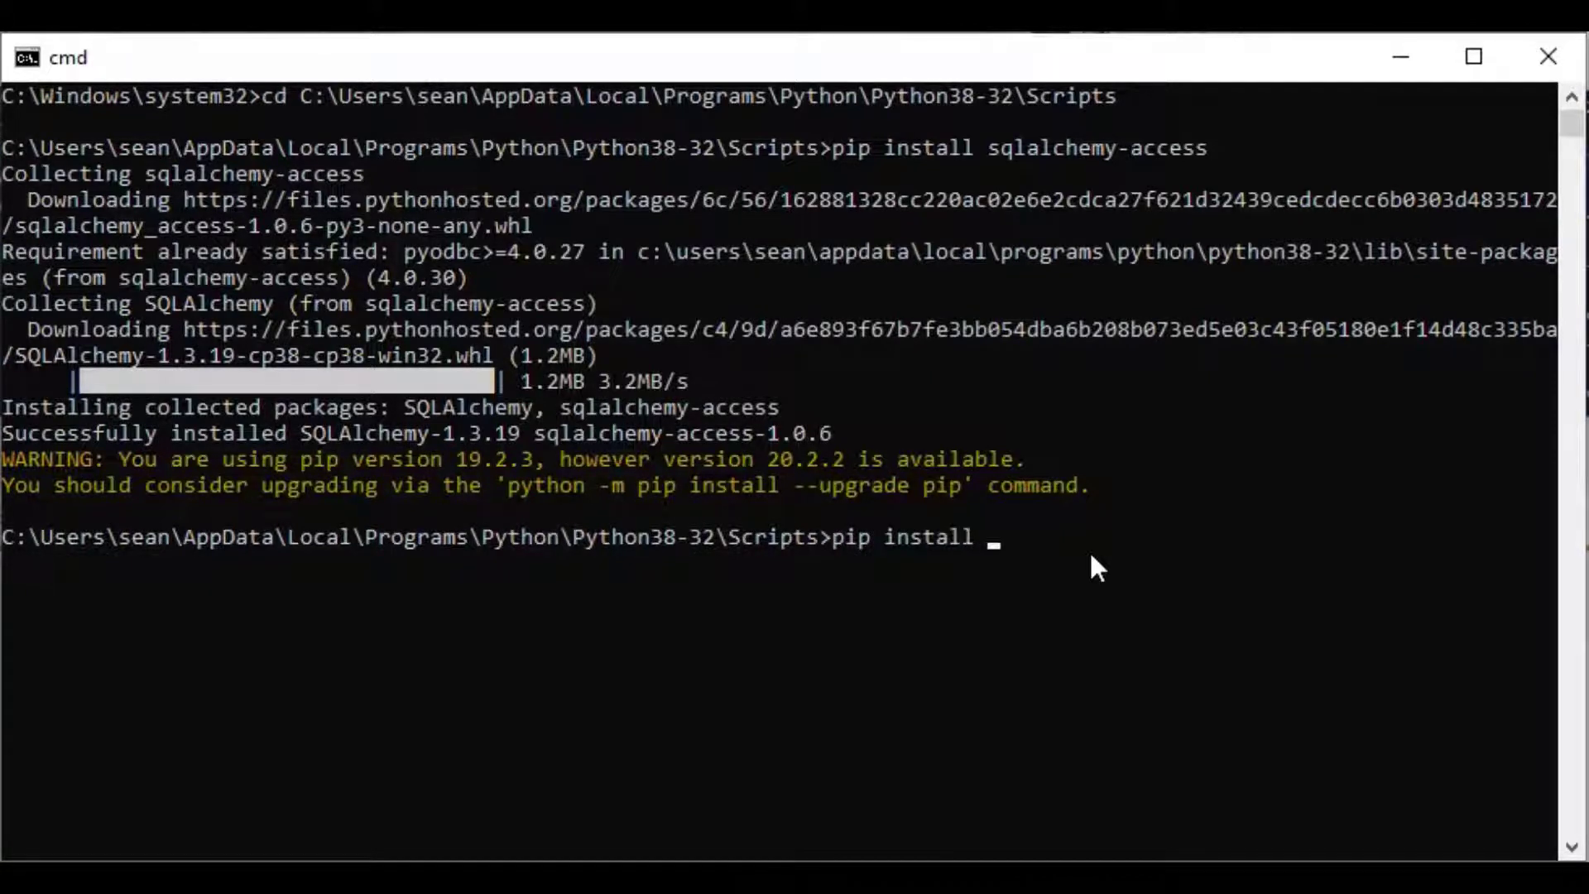
{"action": "type", "text": "xlrd"}
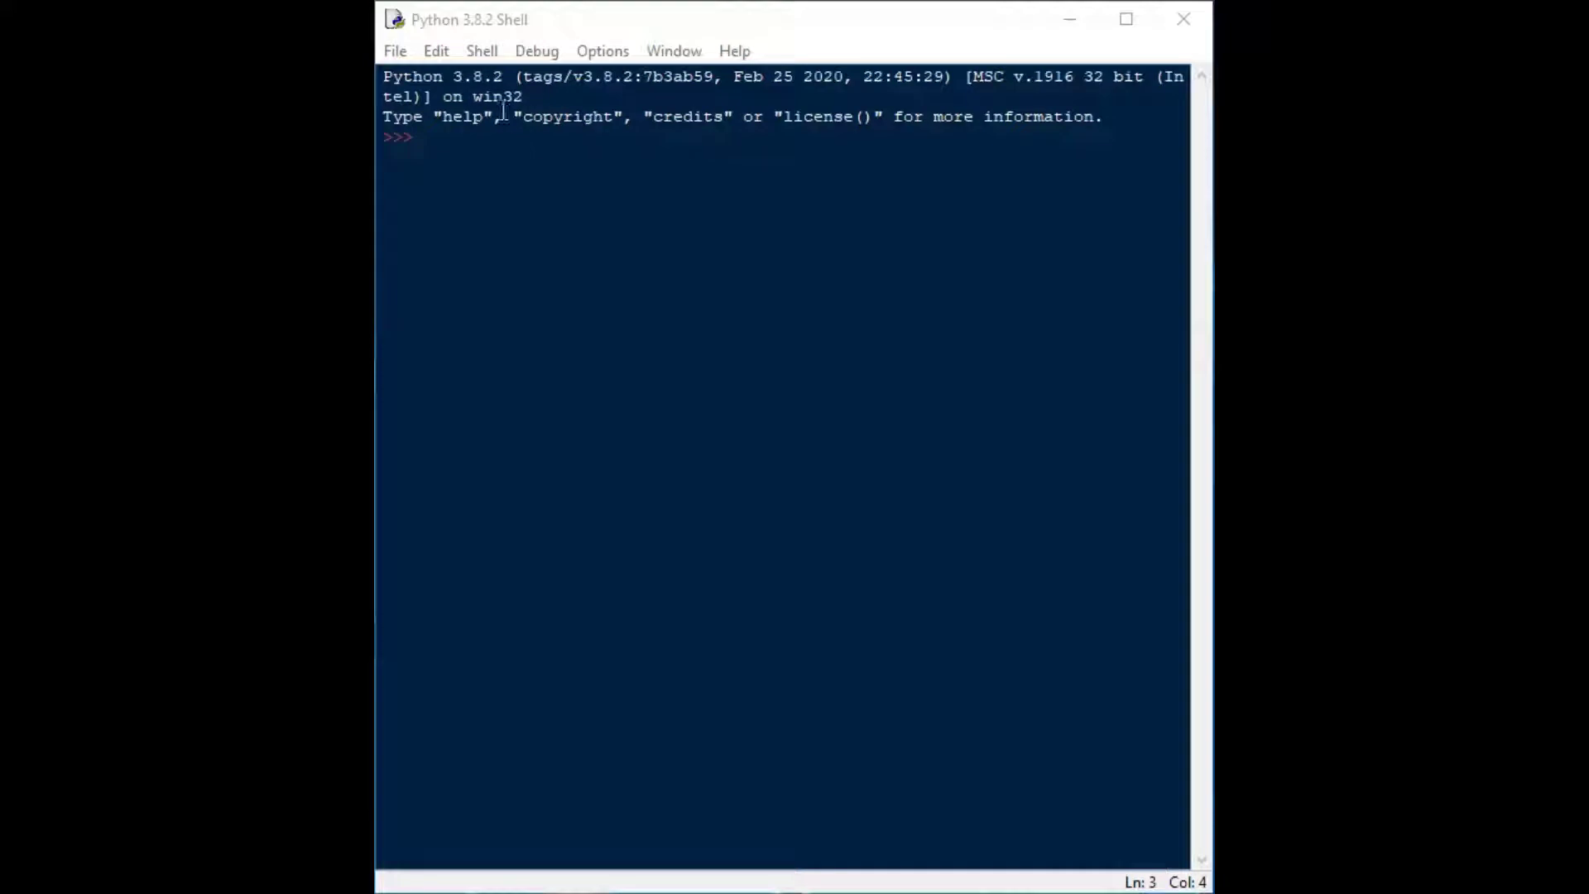
Start a new script importing pandas as pd, urllib, and create_engine from sqlalchemy
{"action": "left_click", "coordinate": [394, 50]}
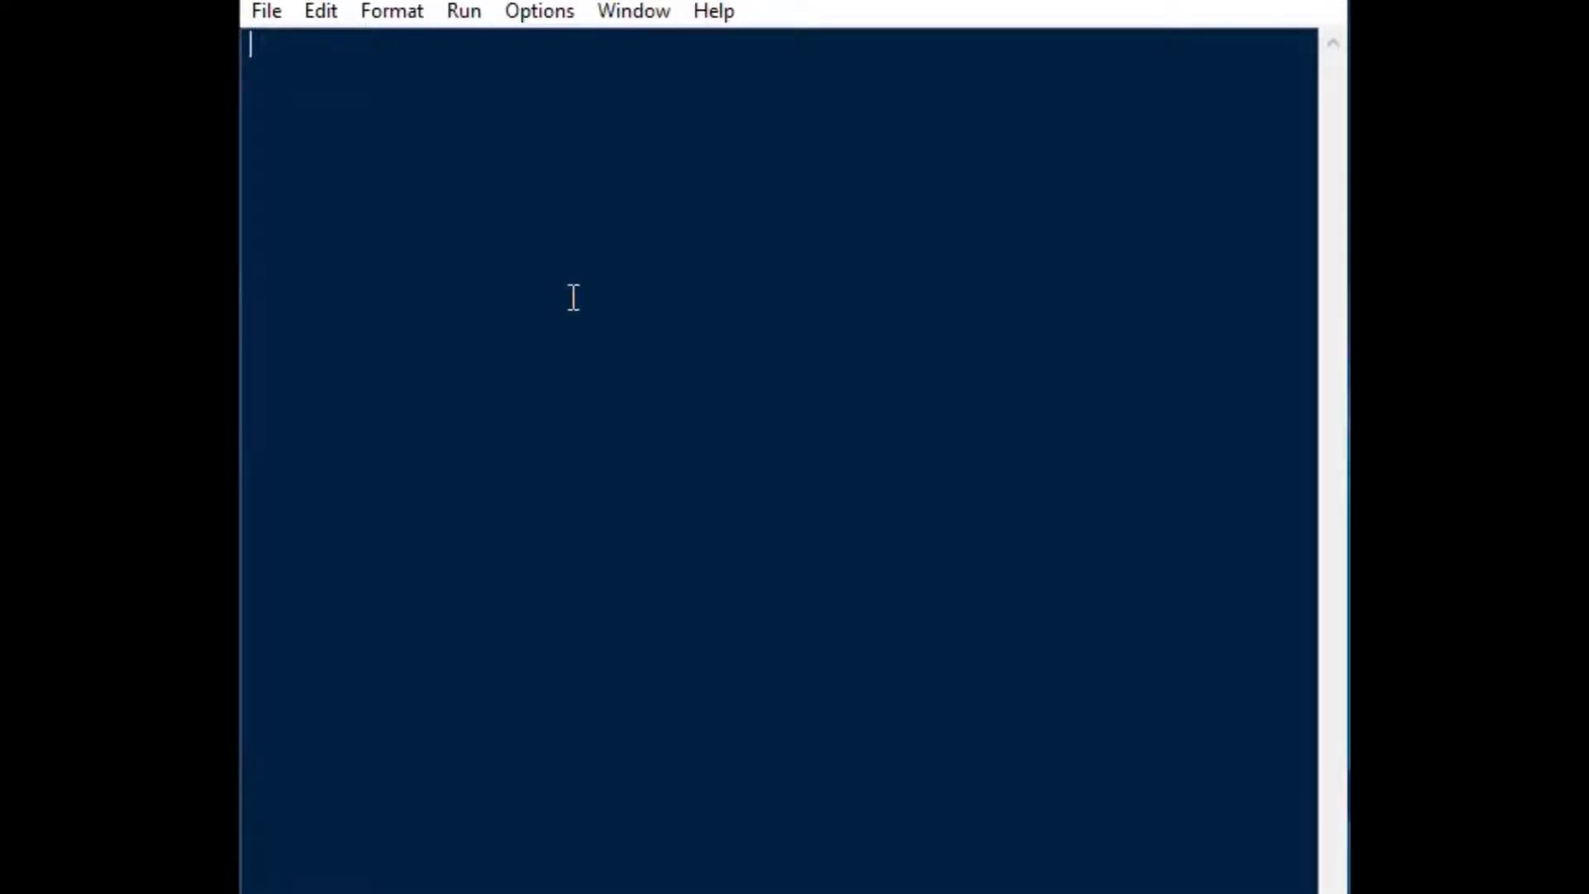
{"action": "type", "text": "import"}
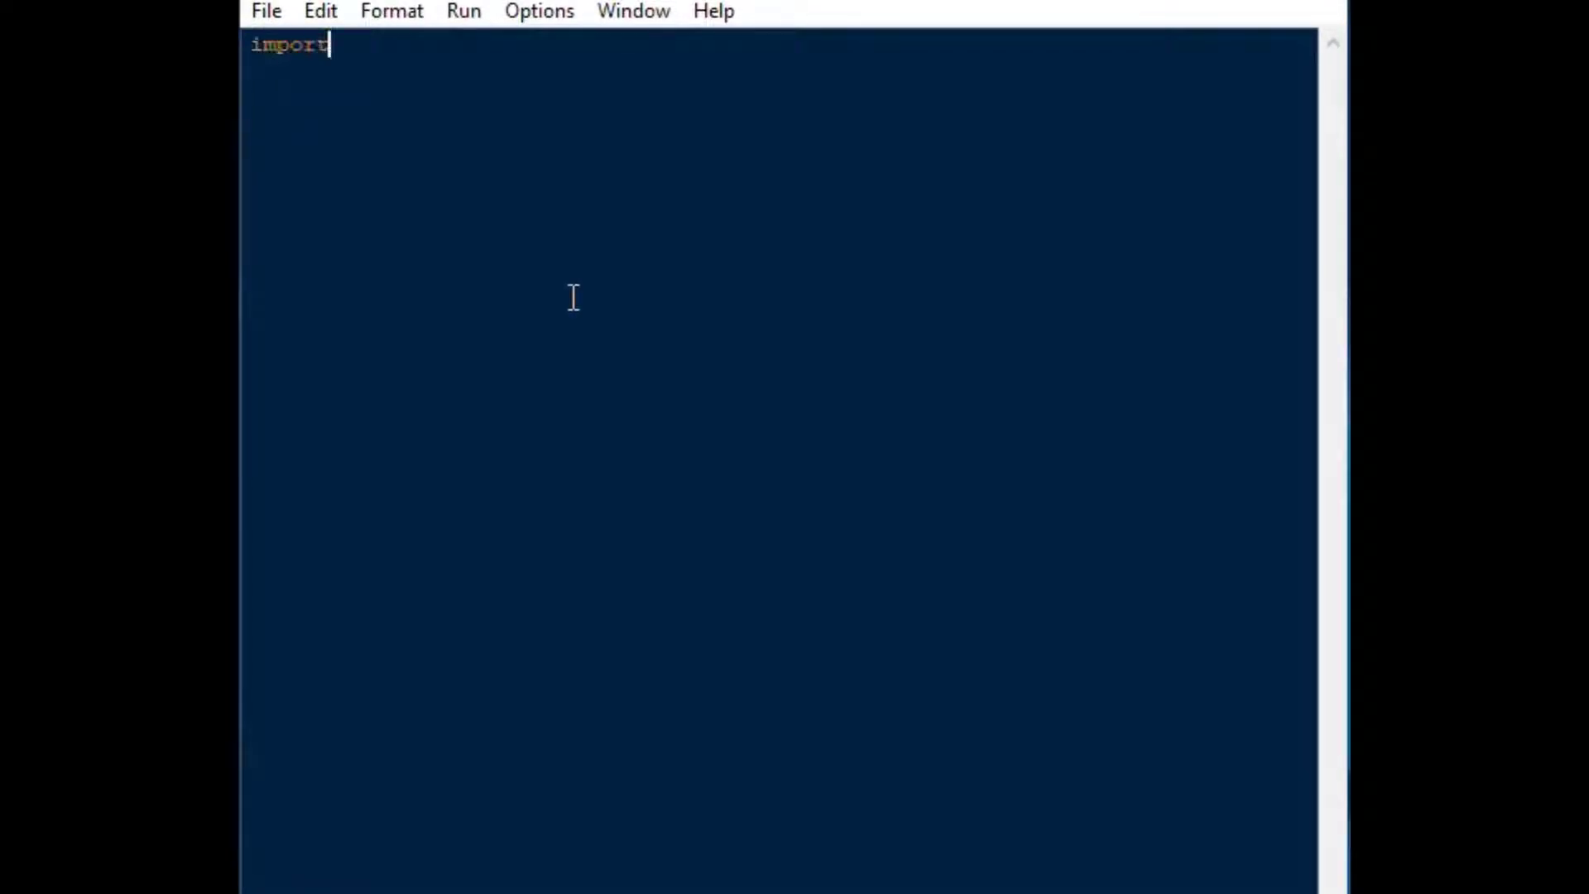
{"action": "type", "text": "pandas as"}
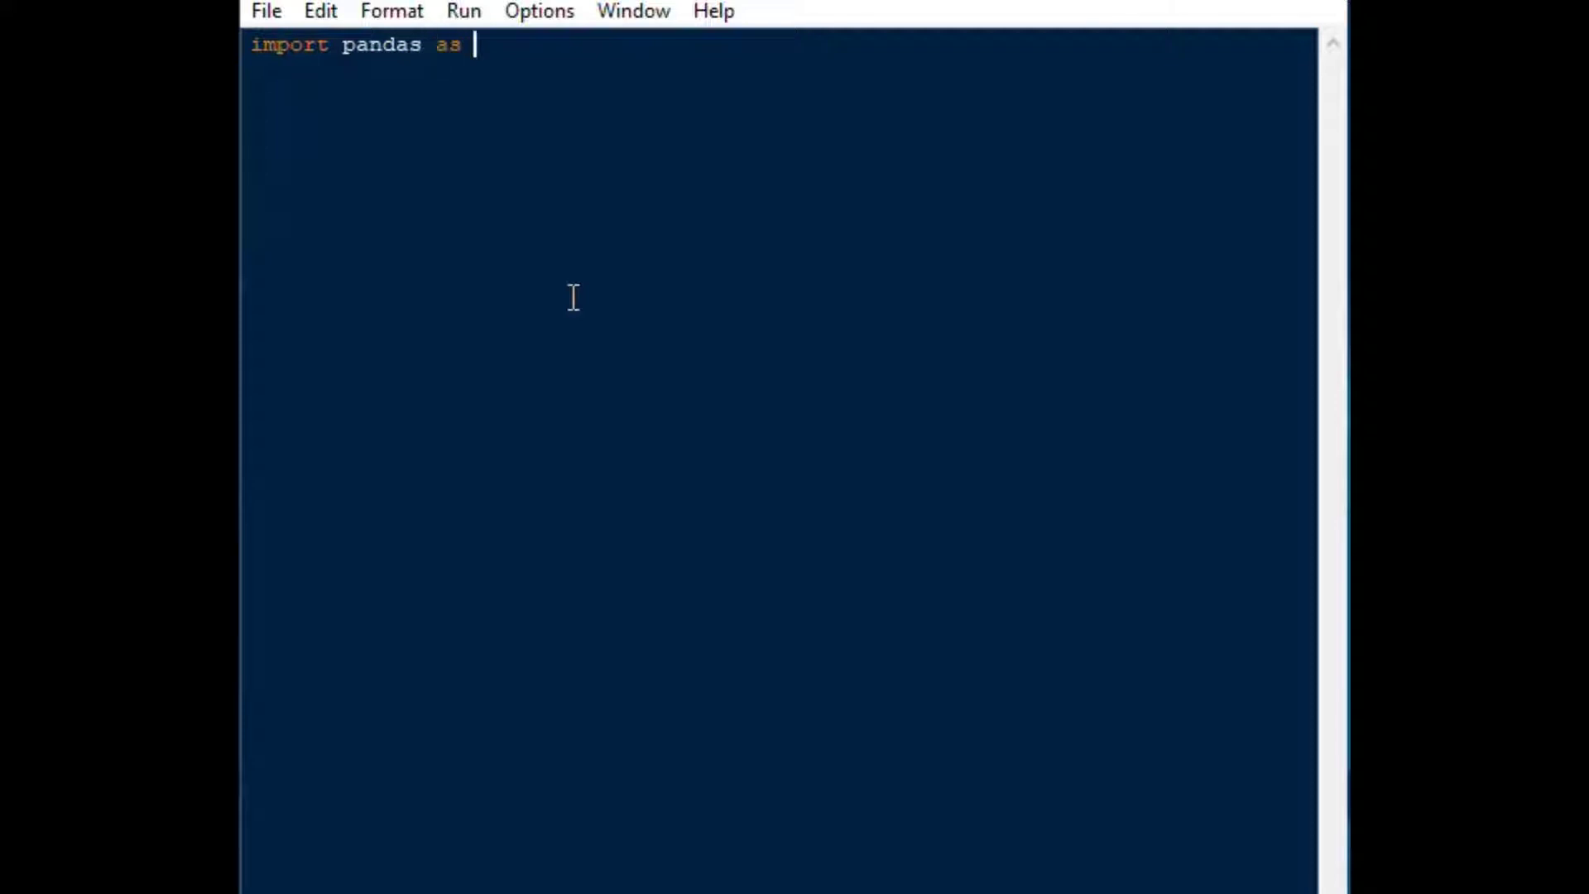
{"action": "type", "text": "pd"}
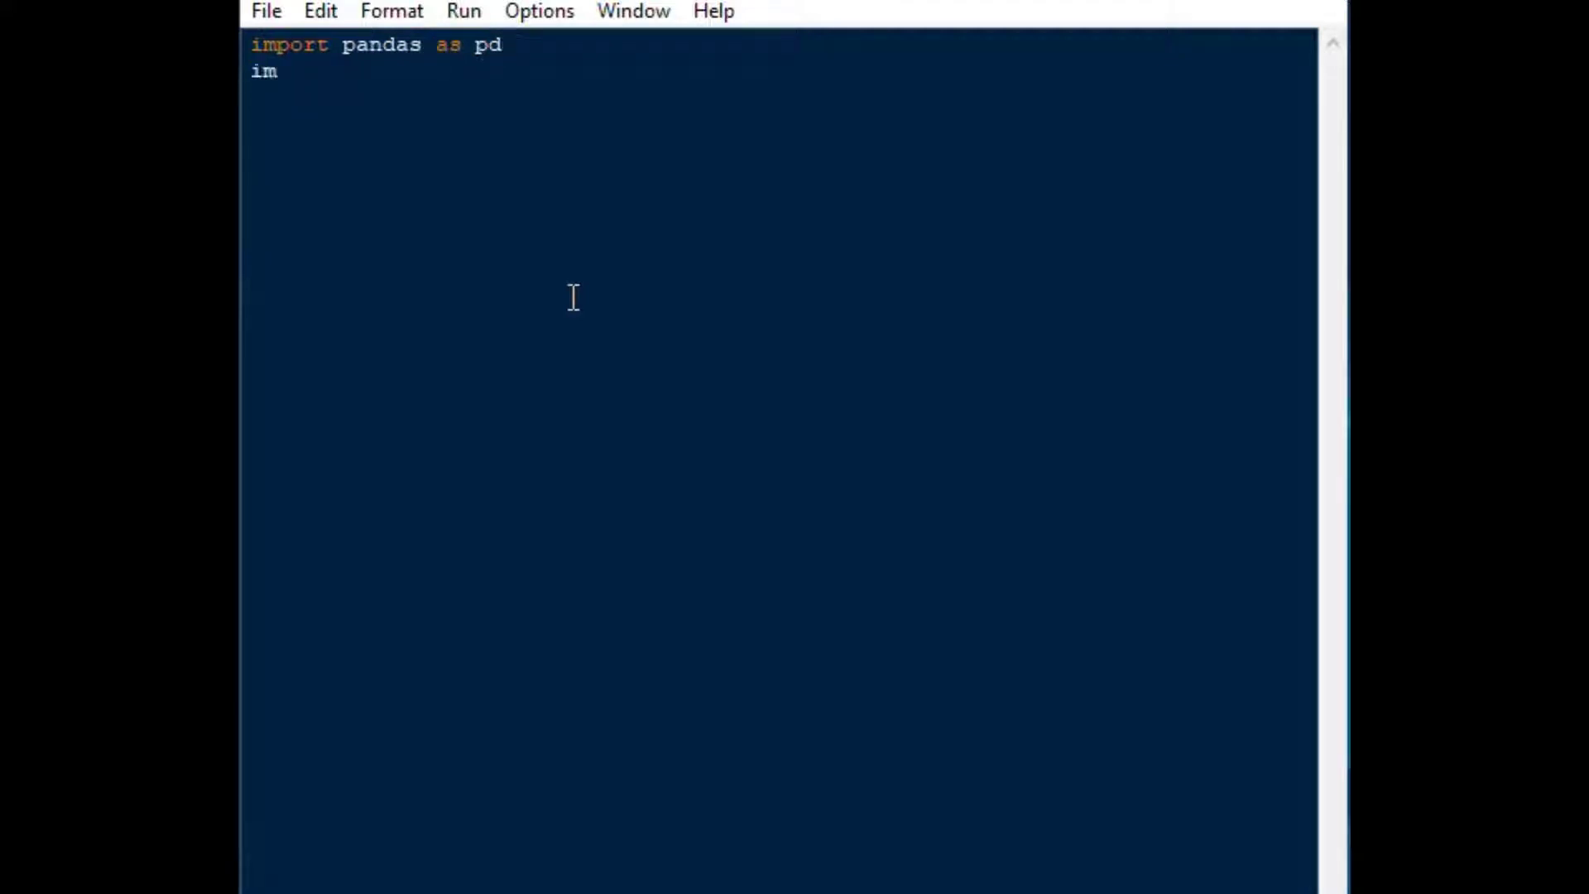
{"action": "type", "text": "port ur"}
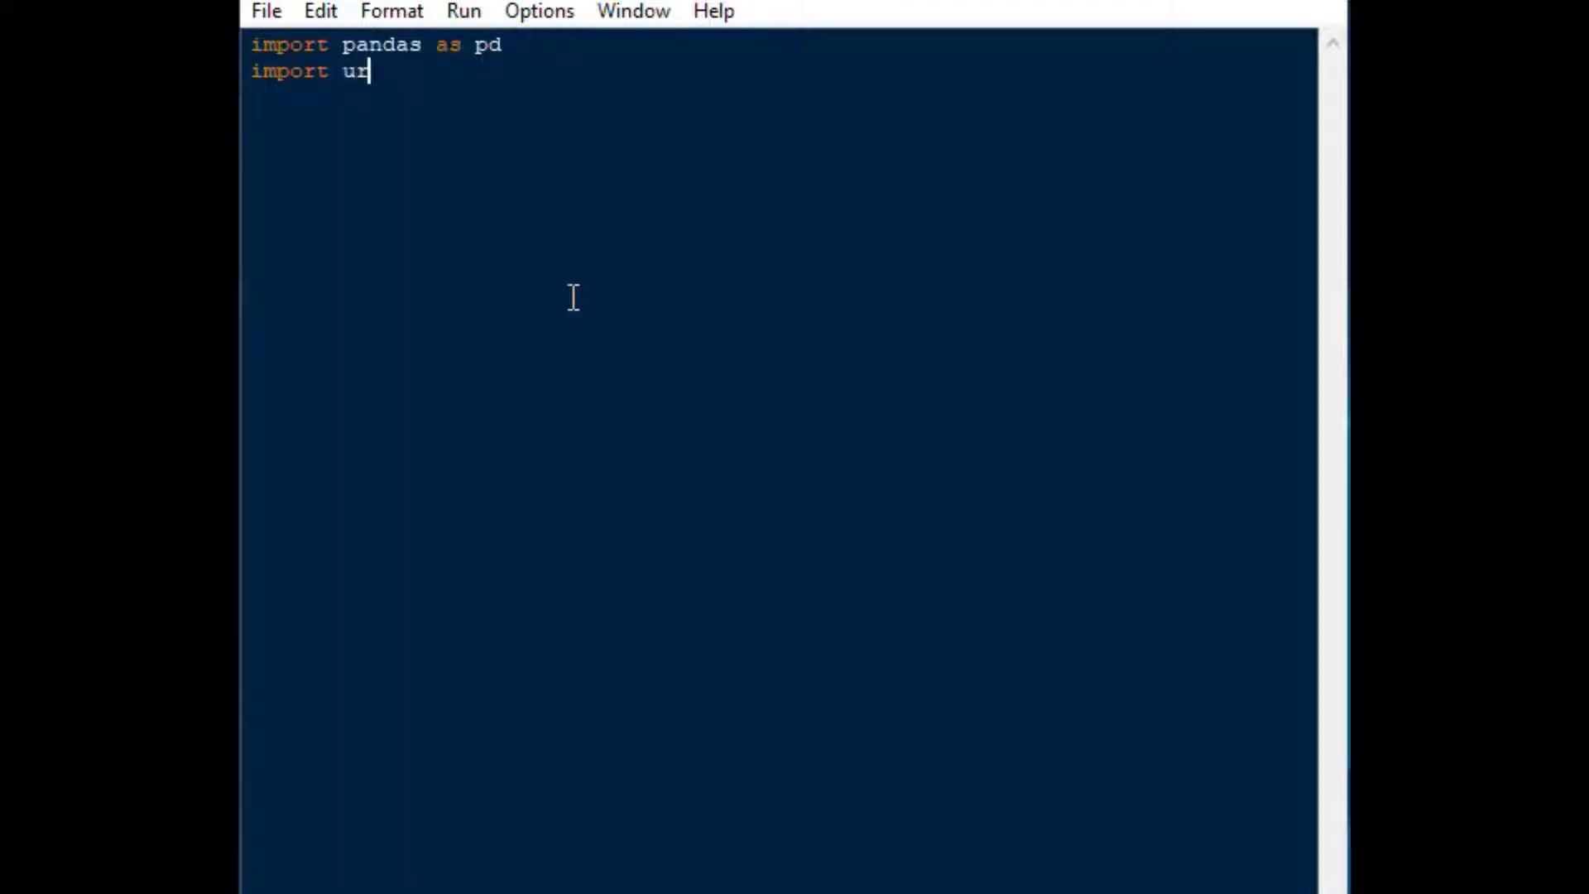
{"action": "type", "text": "llib"}
{"action": "type", "text": "f"}
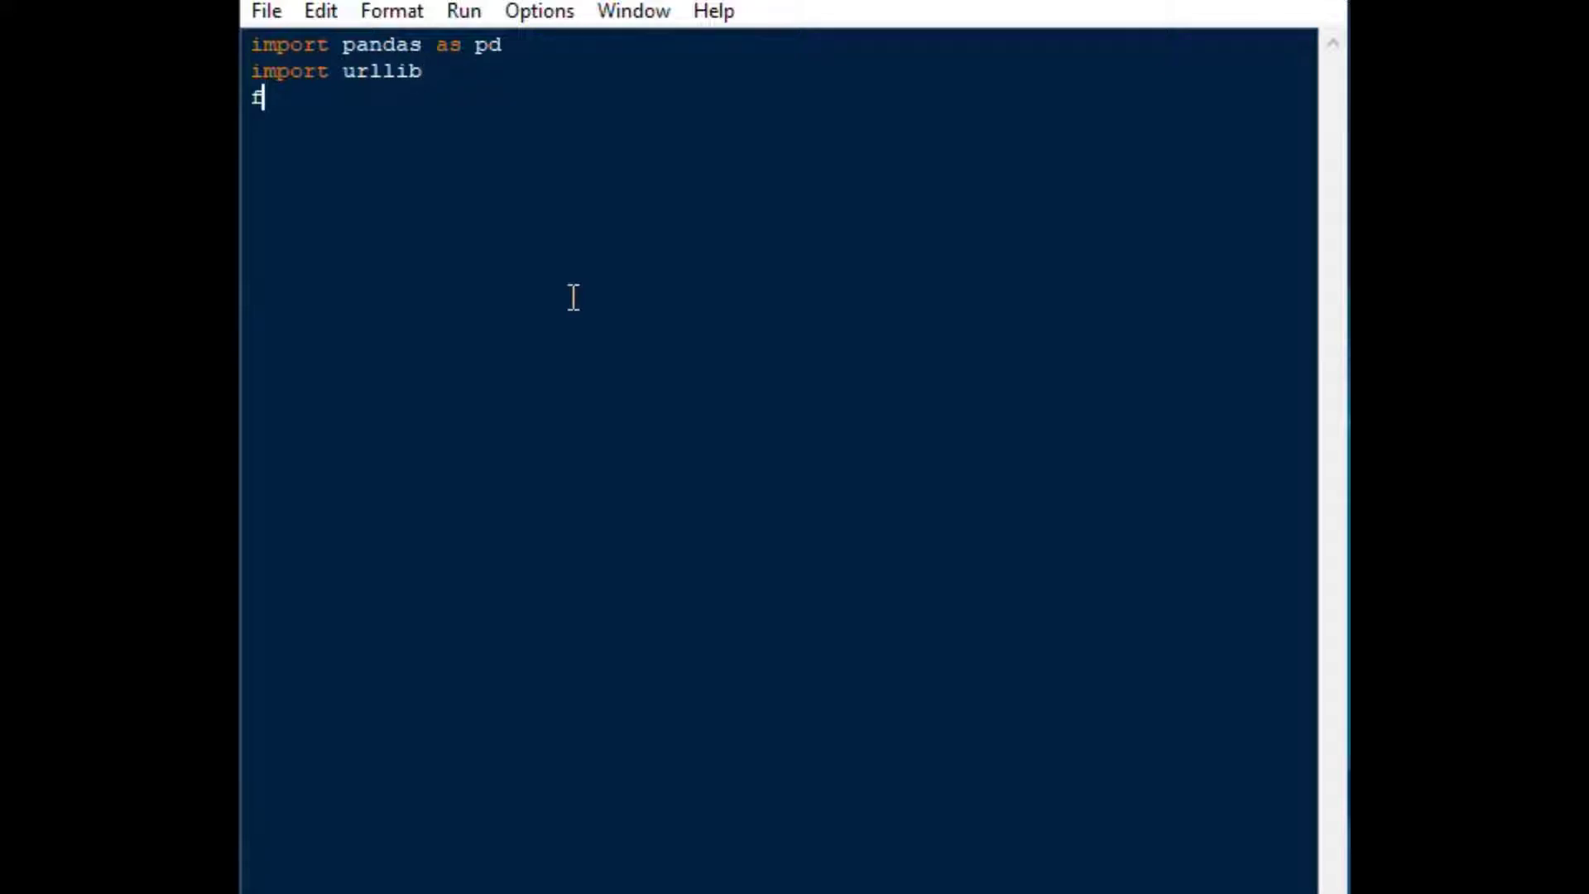
{"action": "type", "text": "rom sqlal"}
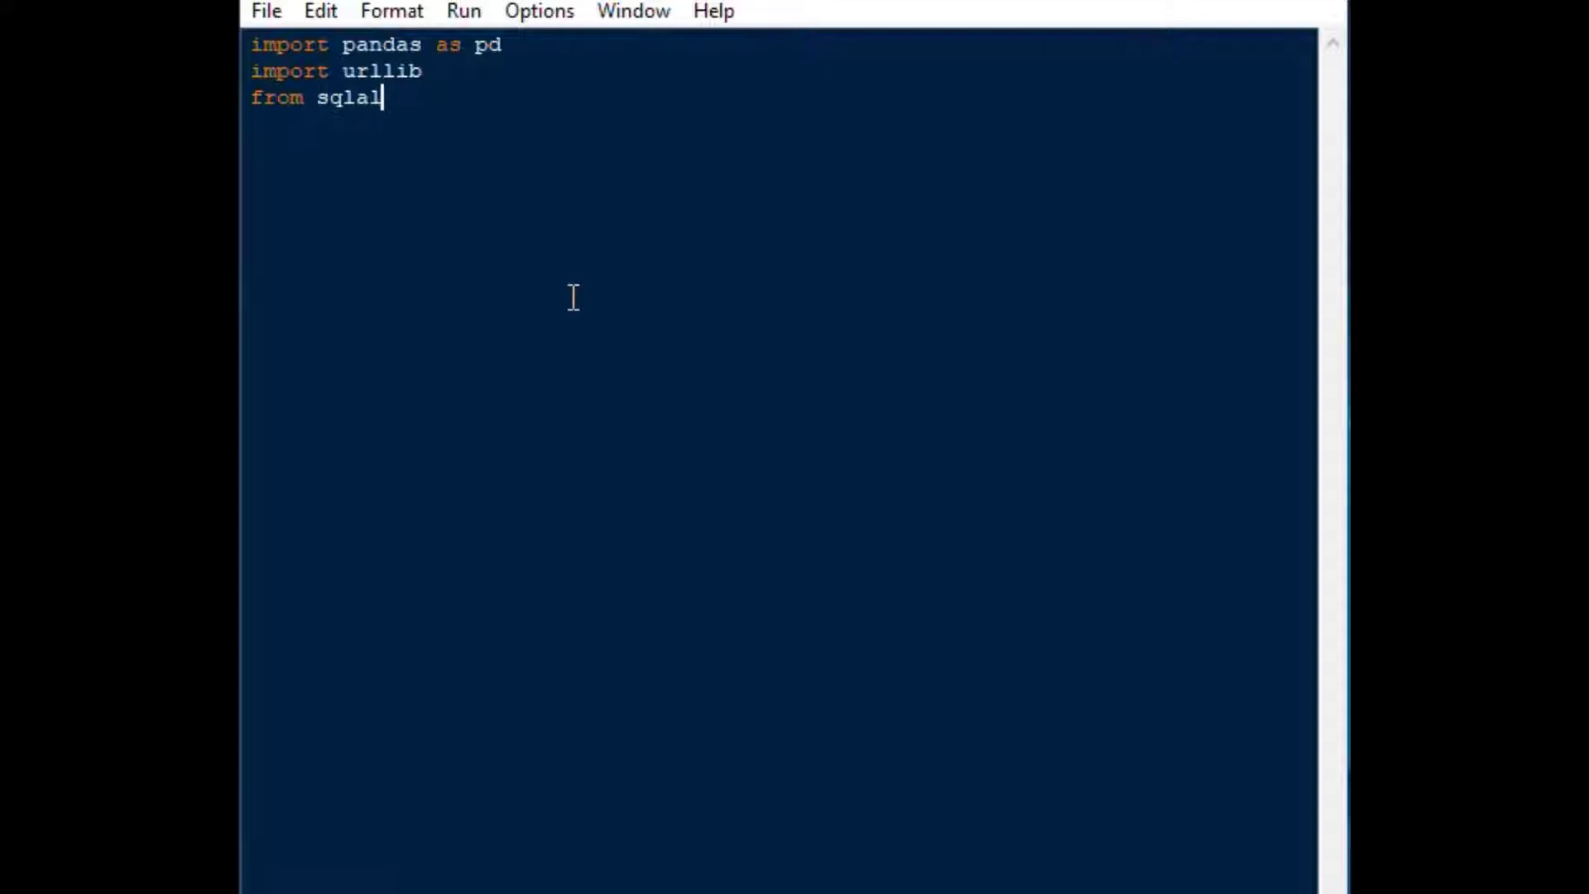
{"action": "type", "text": "chemy"}
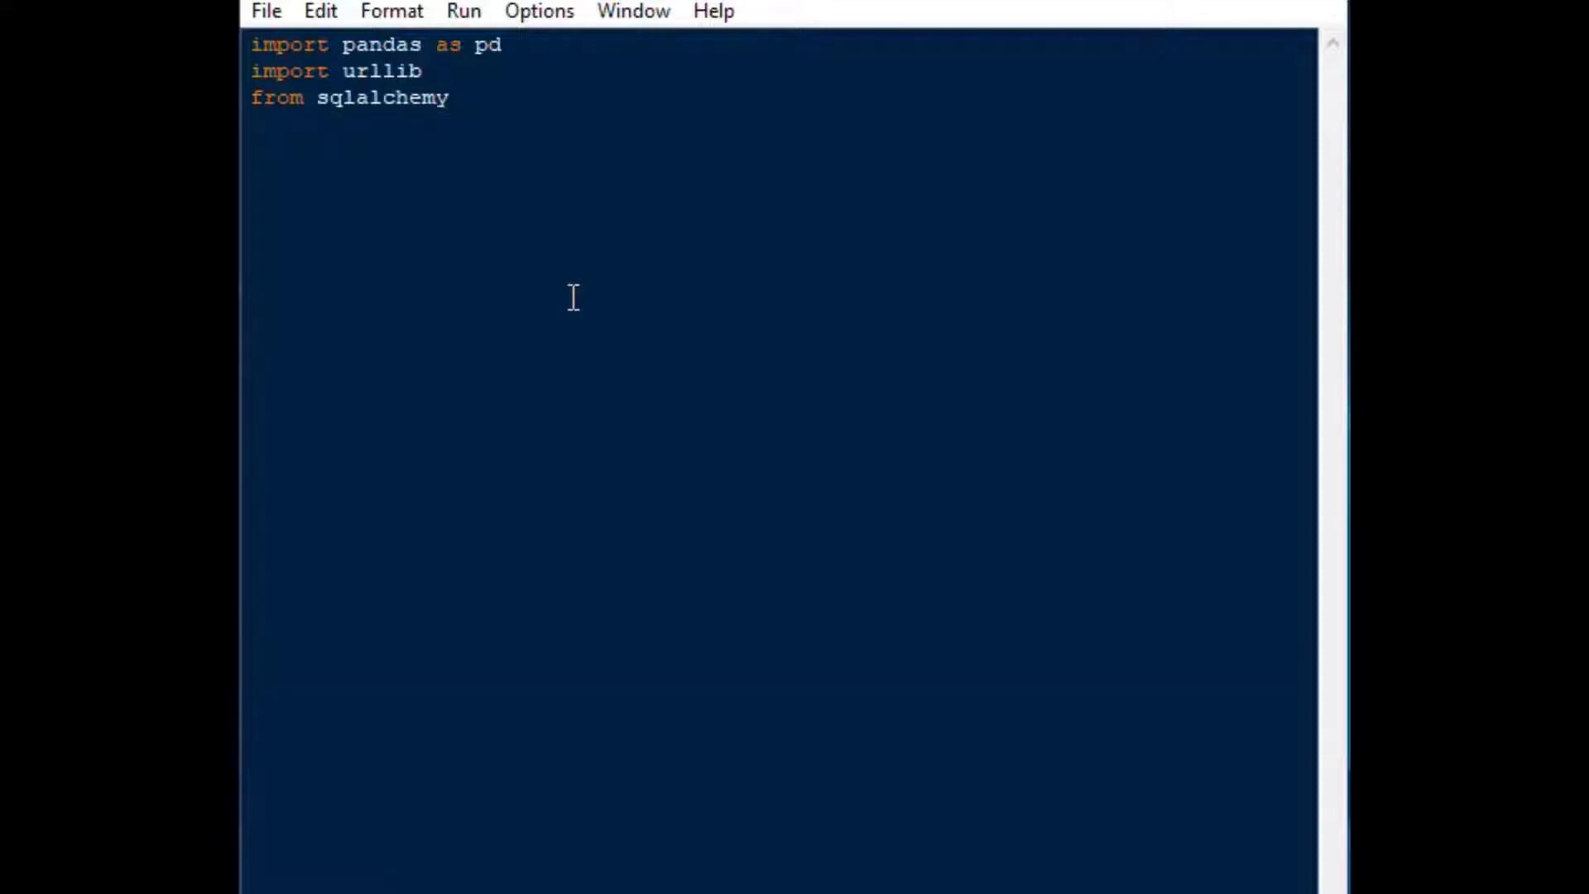
{"action": "type", "text": "import c"}
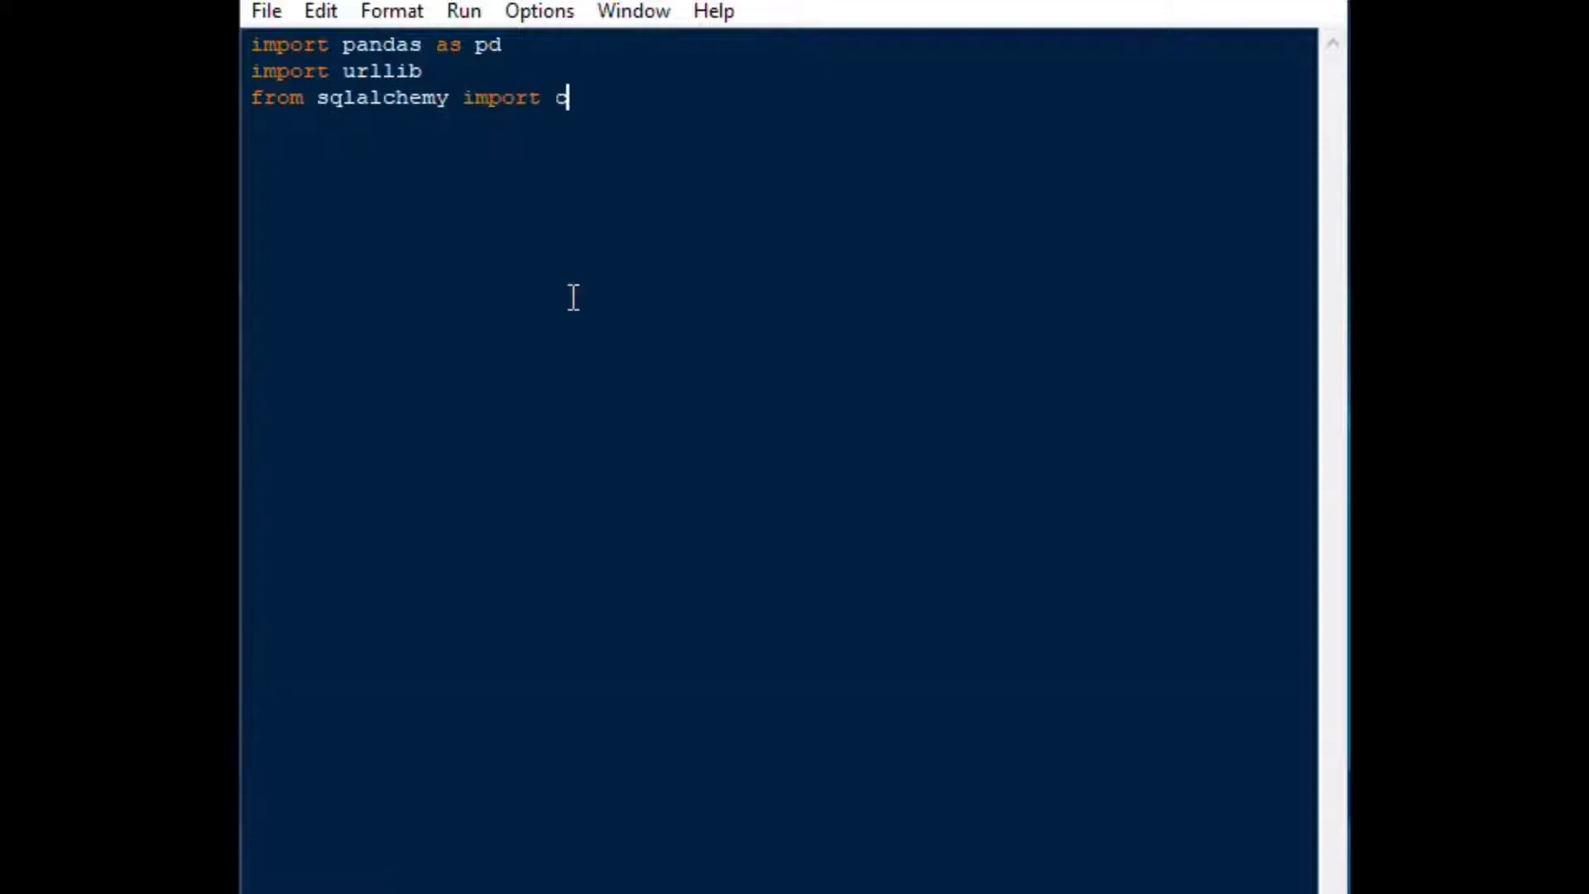
{"action": "type", "text": "reate_eni"}
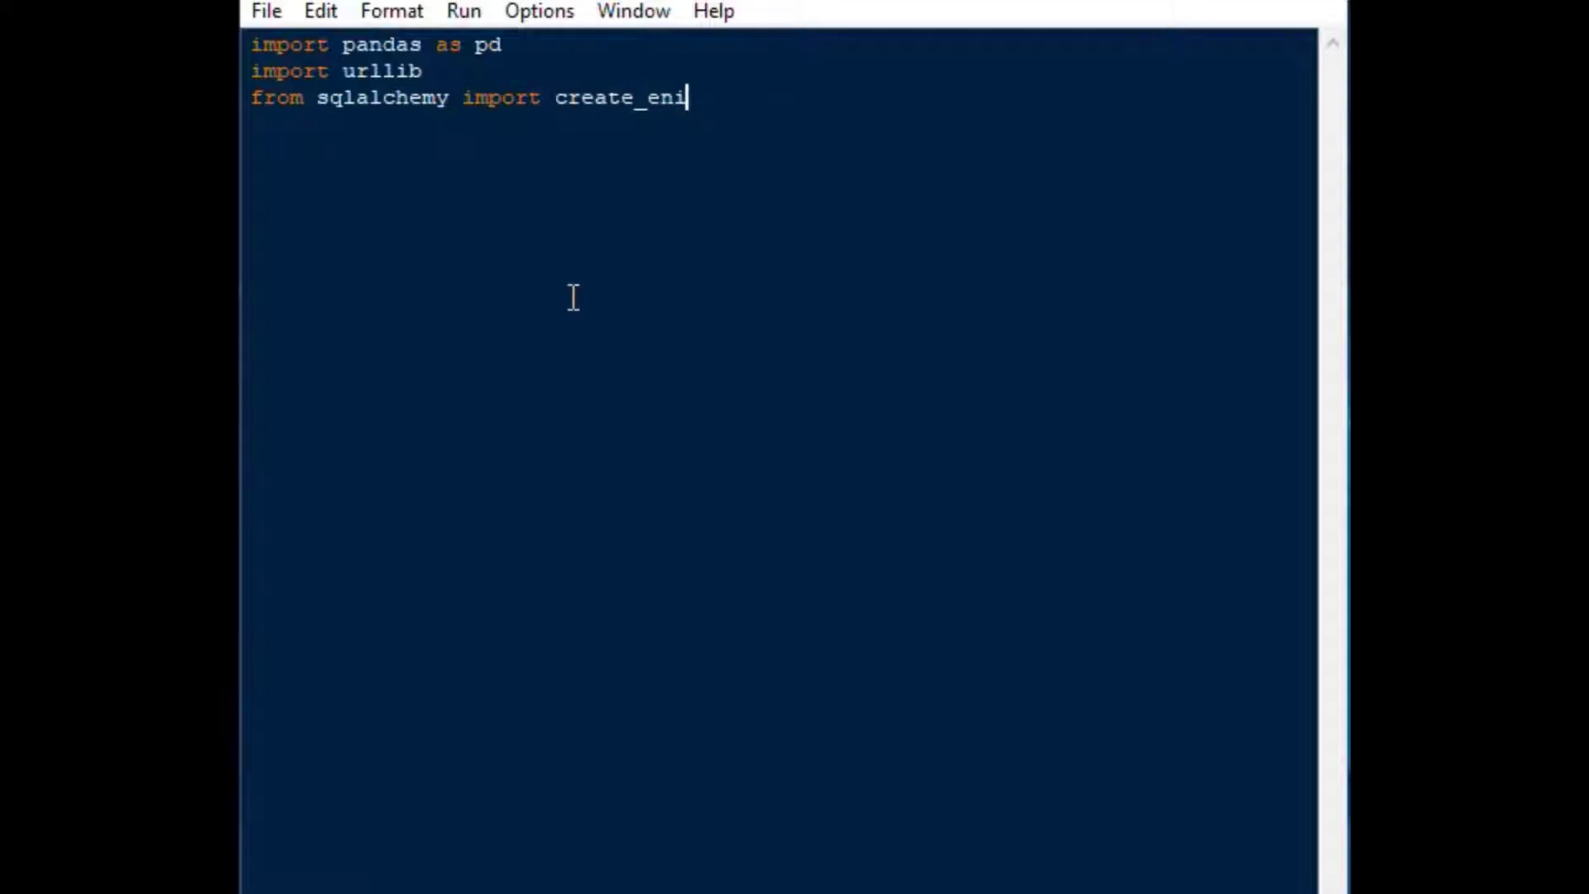
{"action": "type", "text": "gine"}
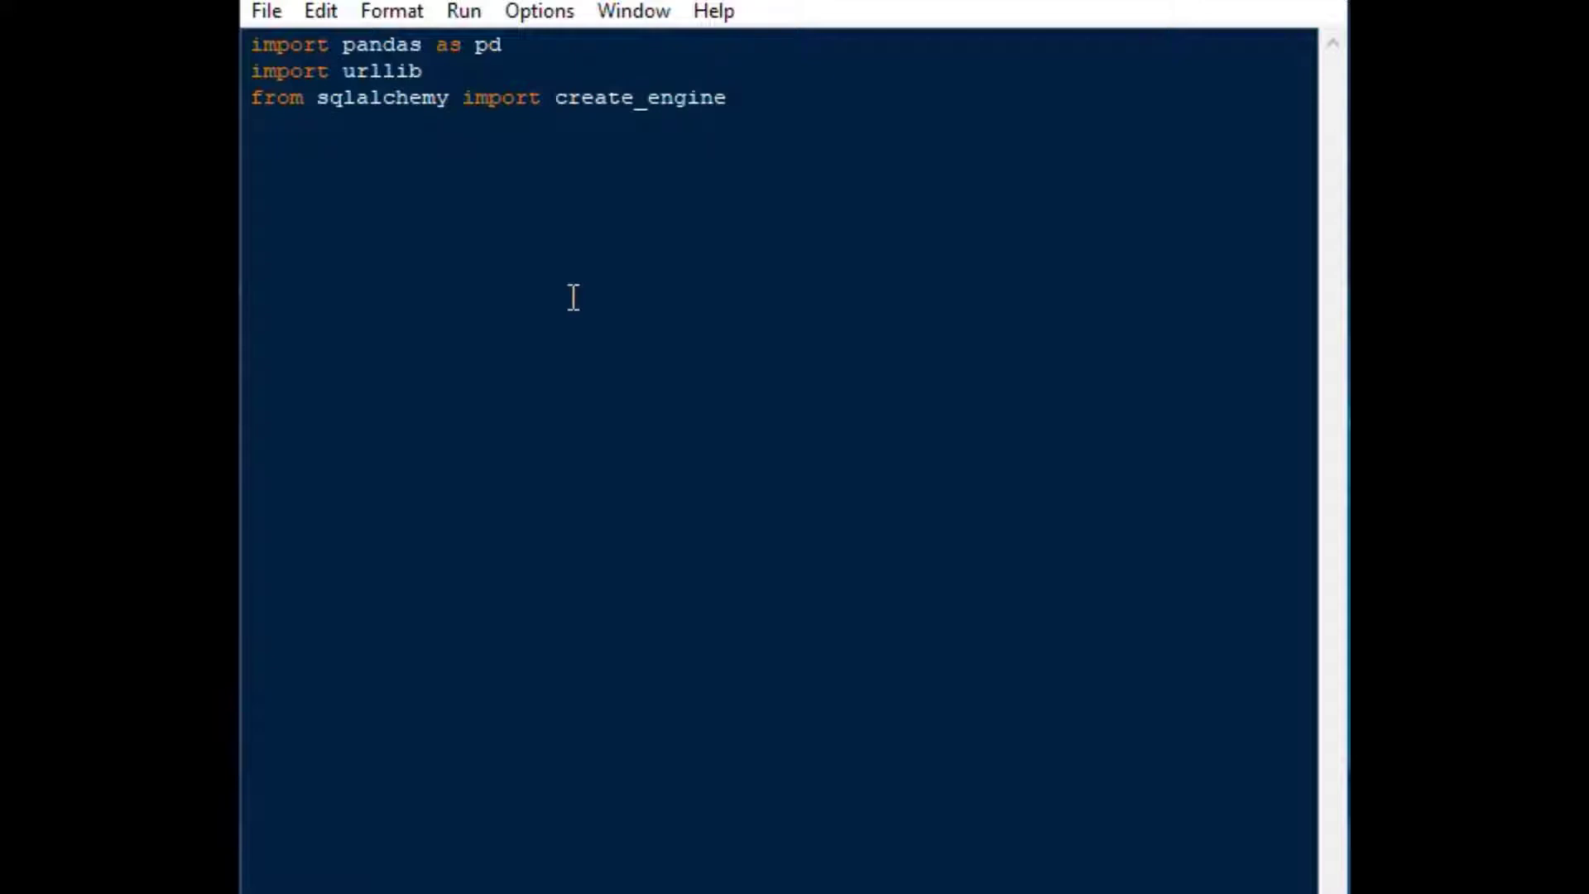
{"action": "type", "text": "p"}
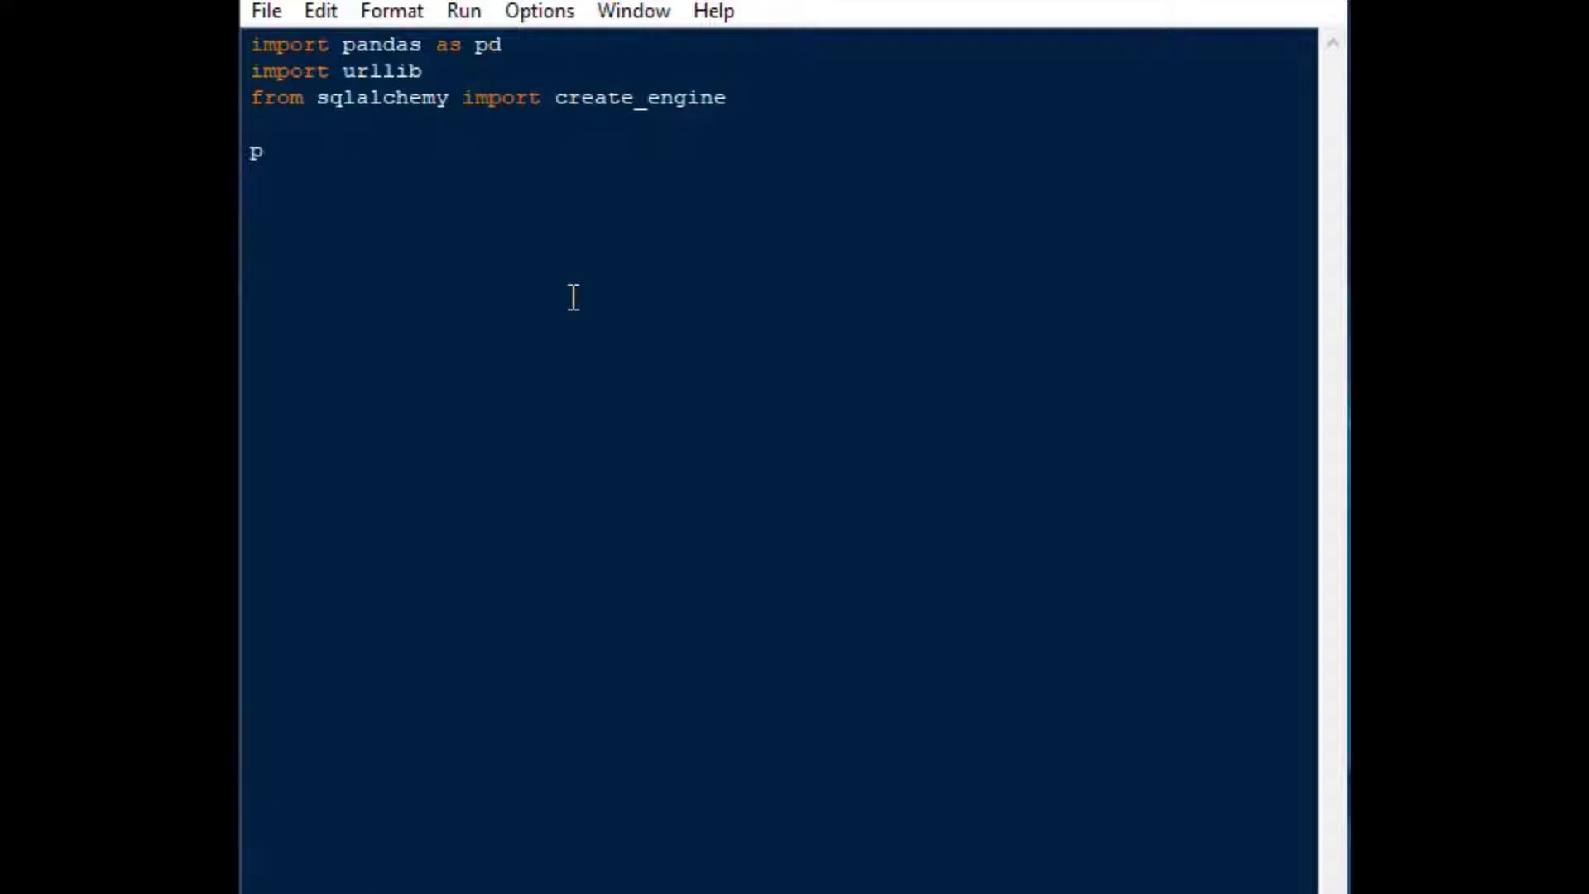
Add a print("Opening Excel..") line
{"action": "type", "text": "rint(\"Op"}
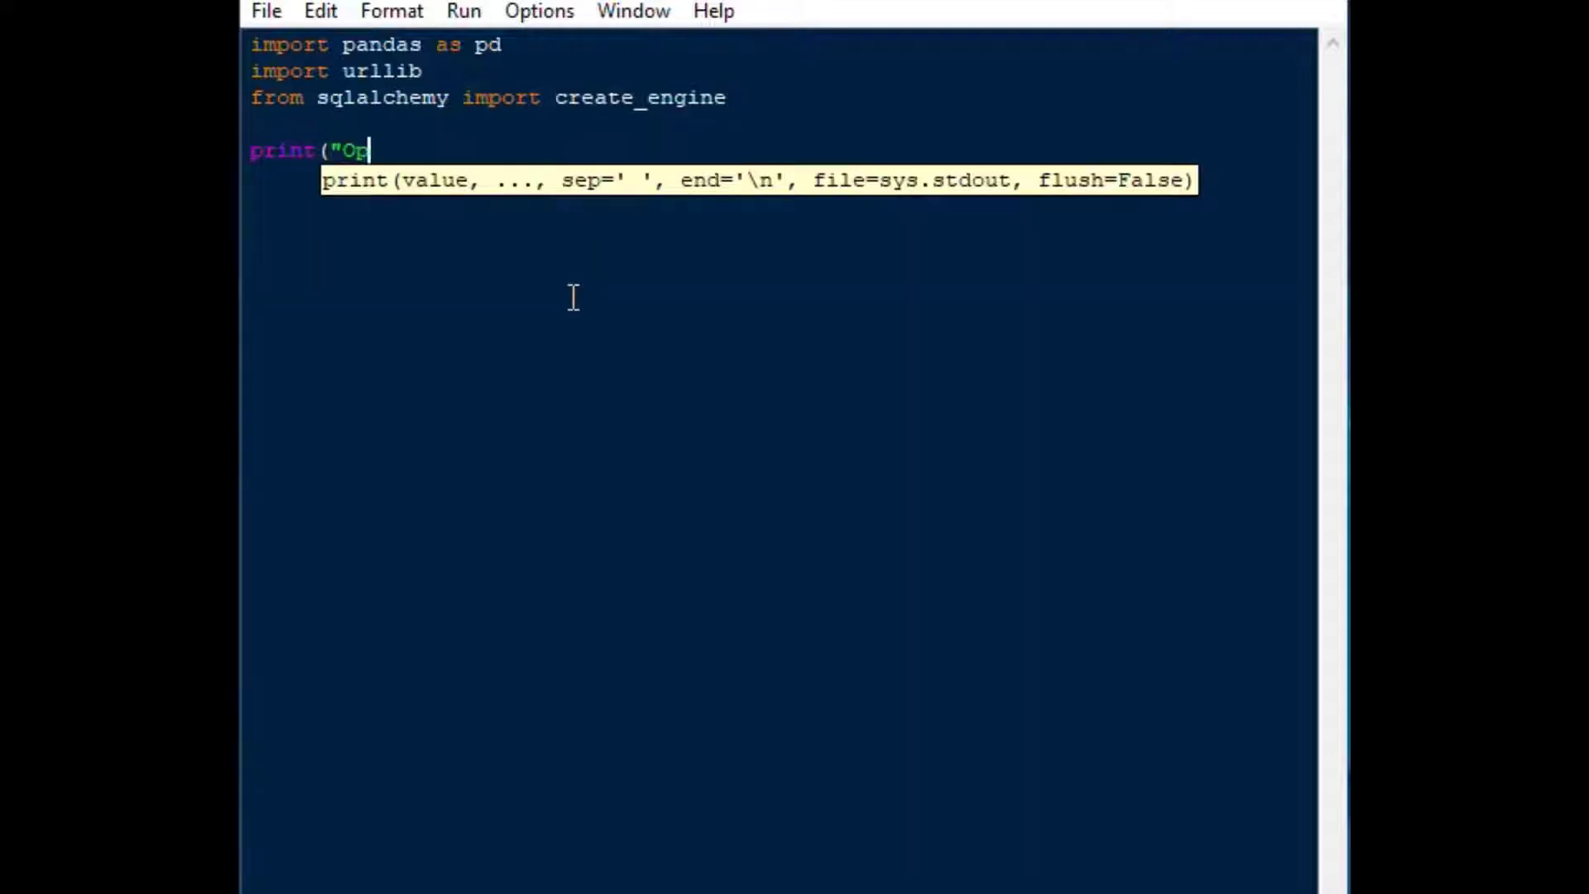
{"action": "type", "text": "pening Ex"}
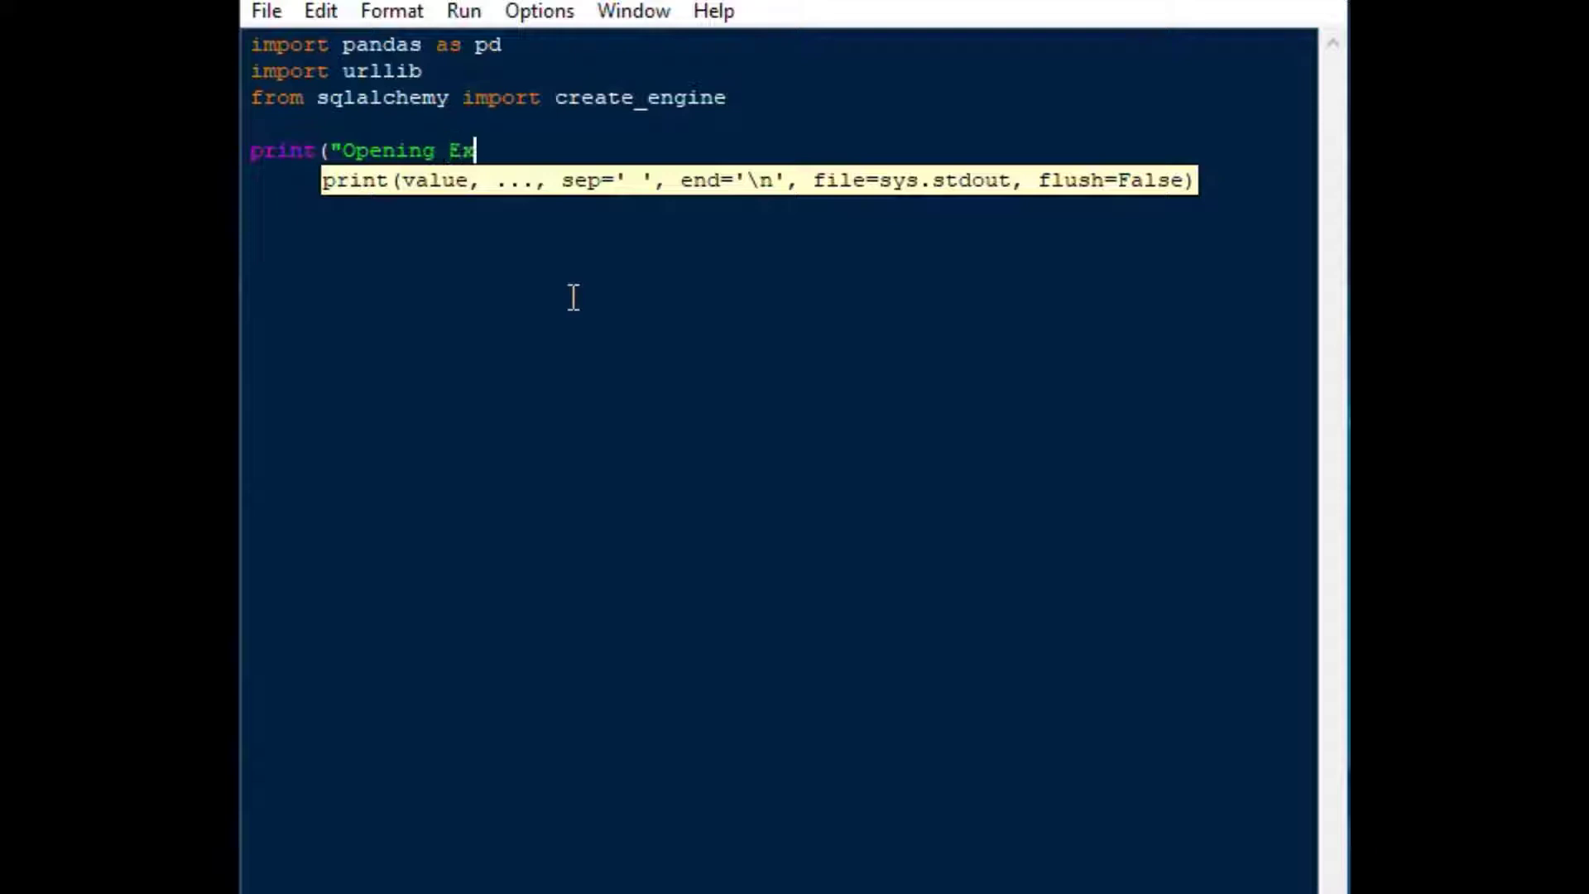
{"action": "type", "text": "cel..\""}
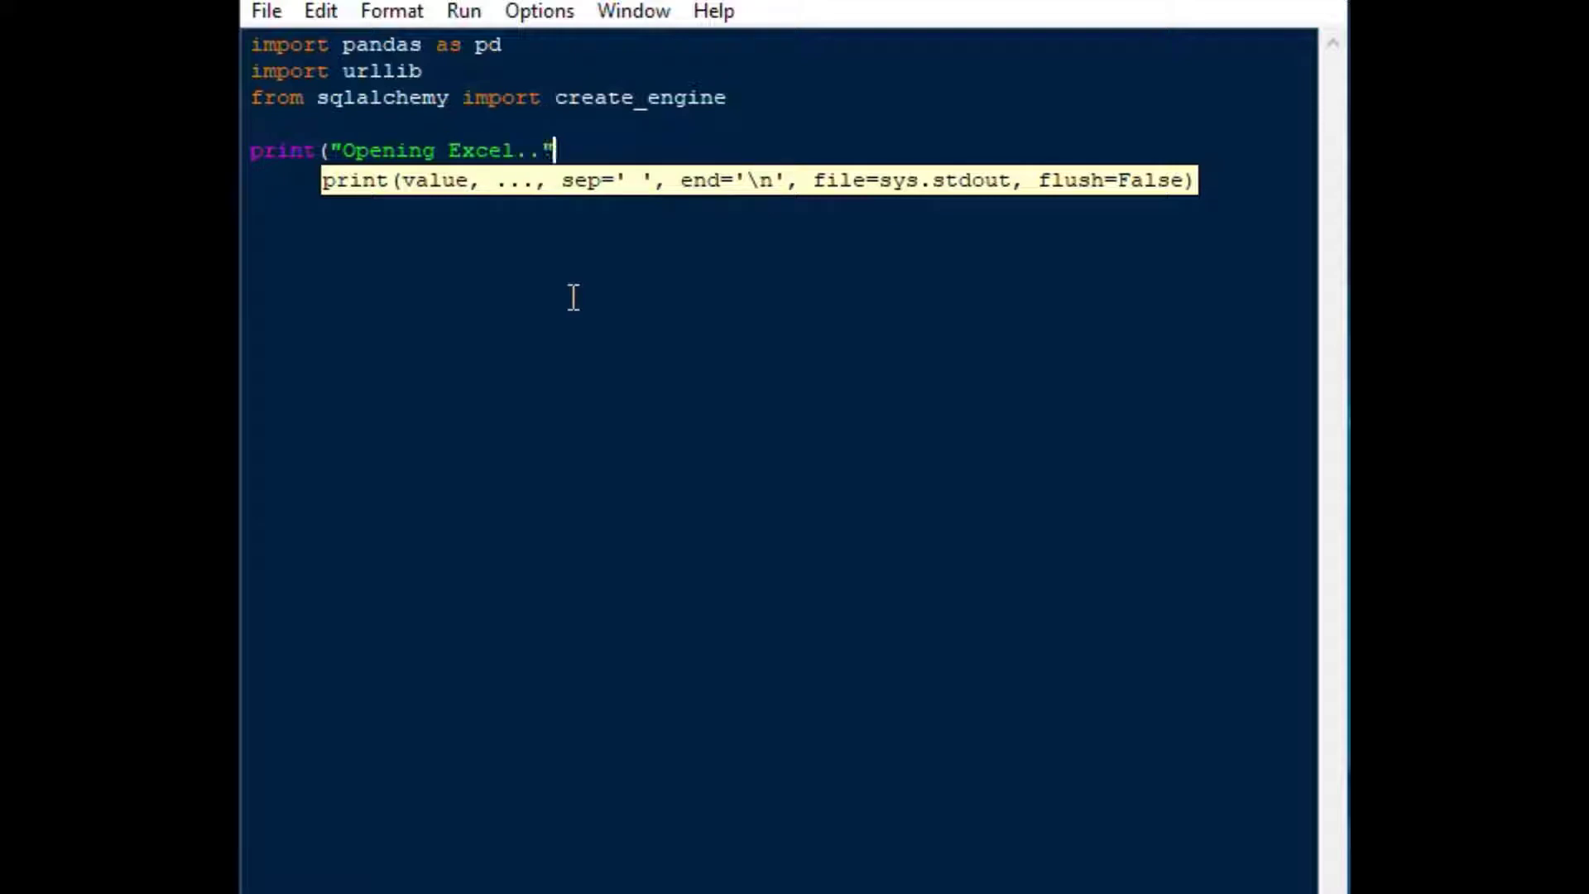
{"action": "type", "text": ")"}
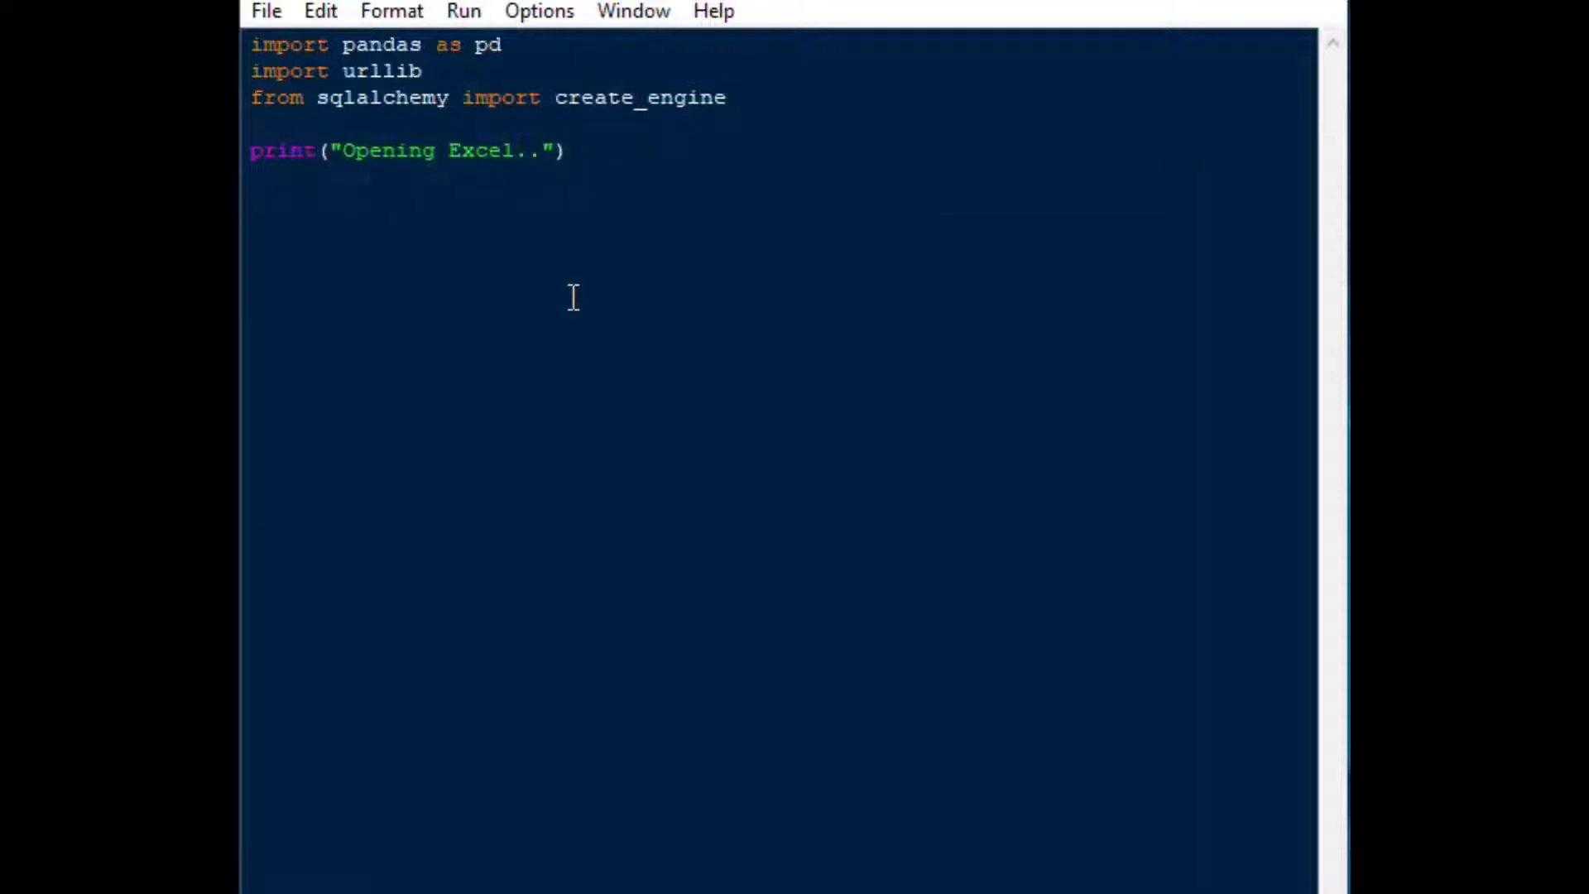
Set xlsx_path to r"C:\DEV\COVID.xlsx"
{"action": "type", "text": "xl"}
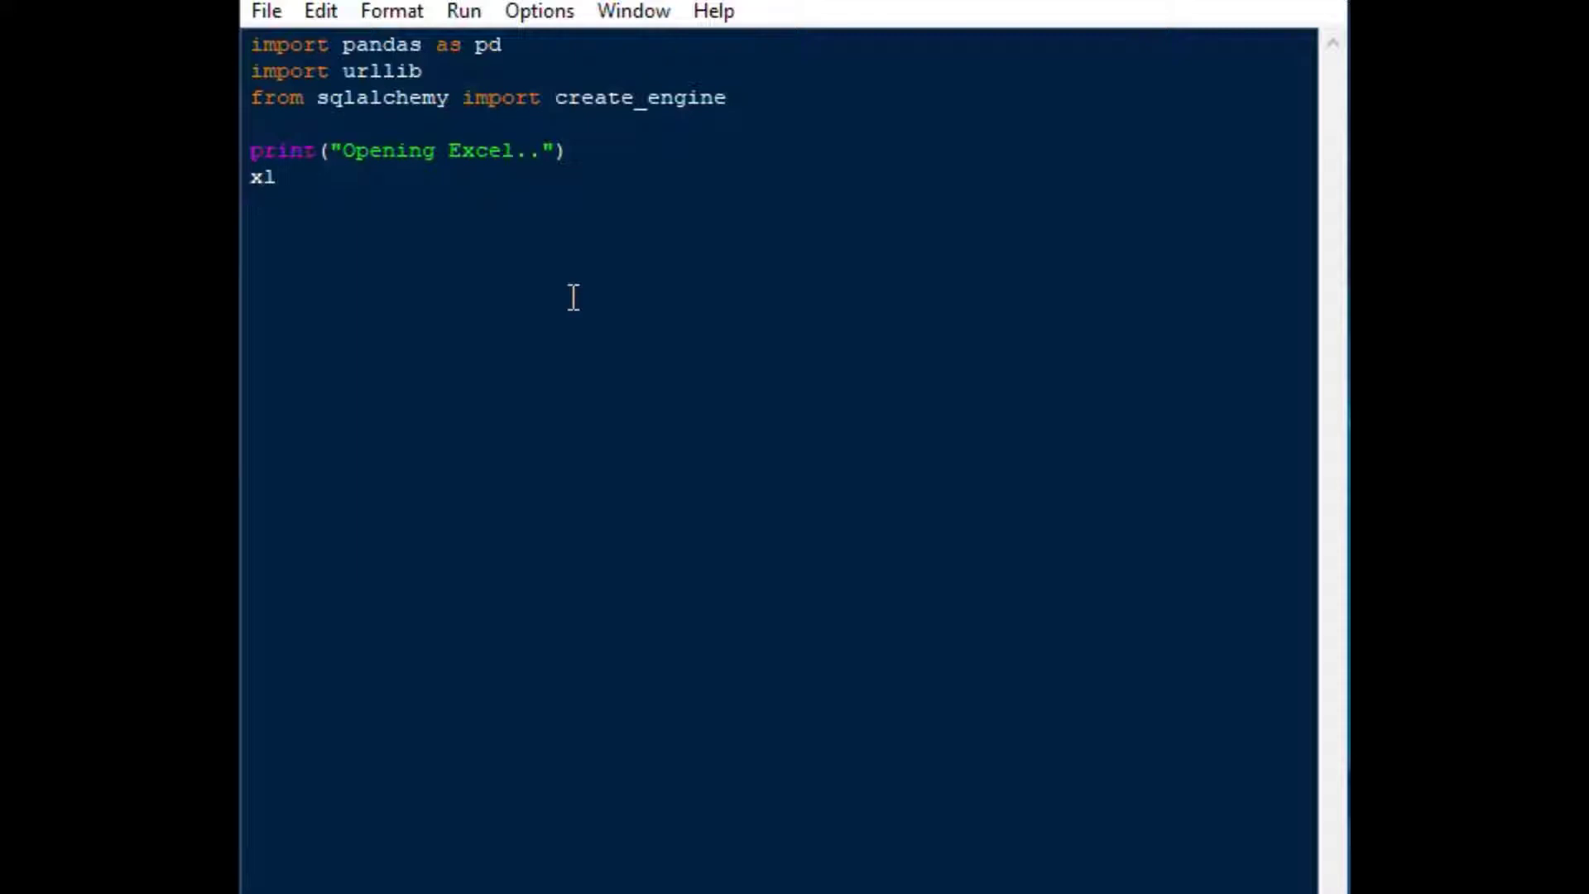
{"action": "type", "text": "sx_P"}
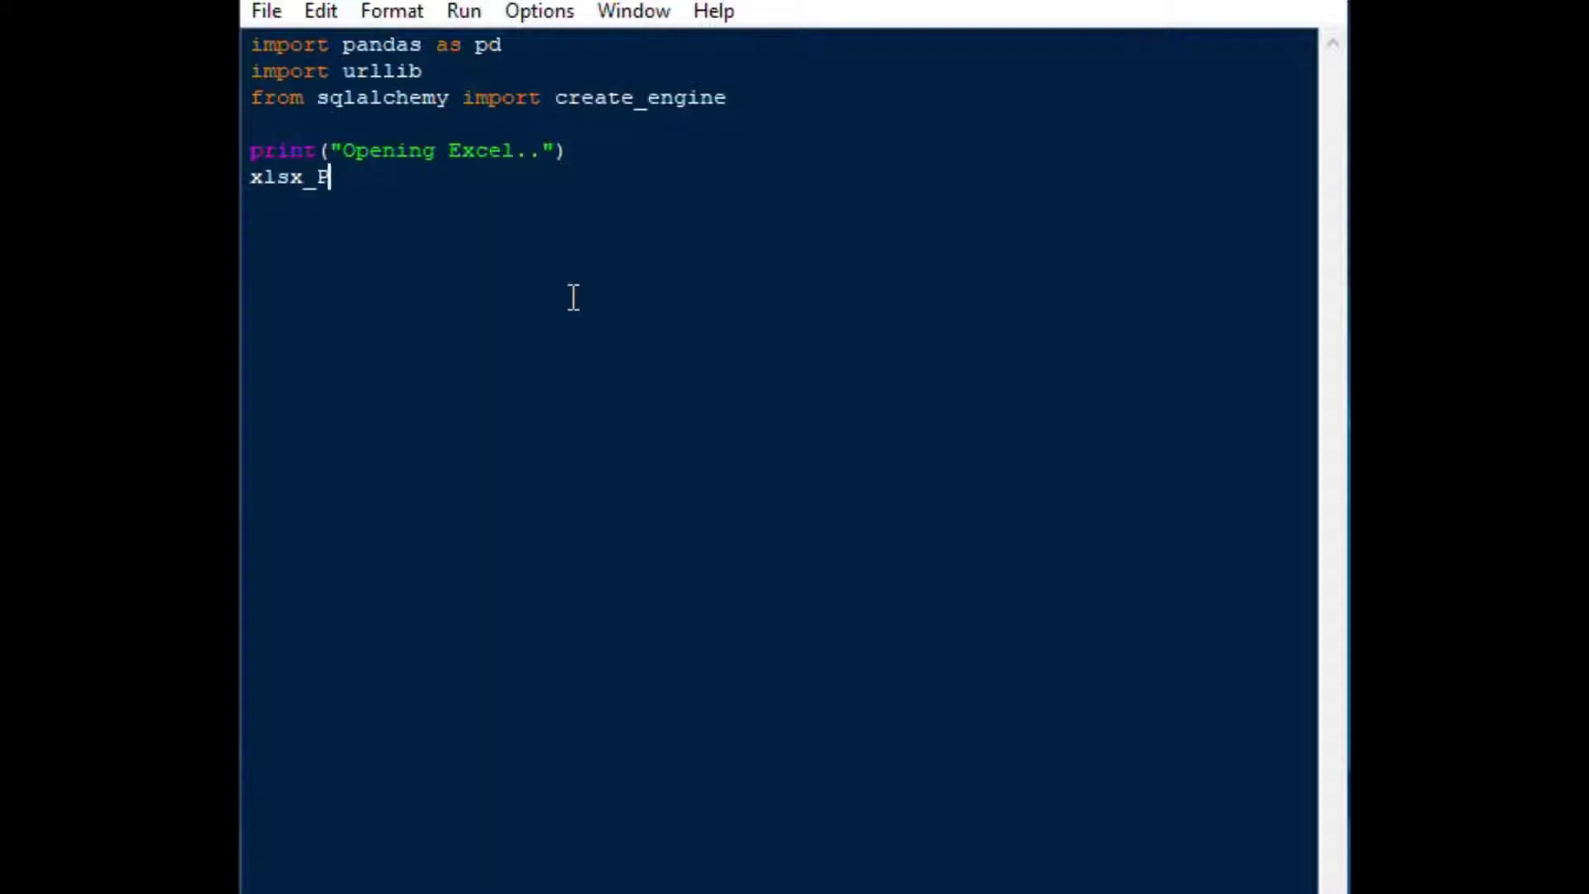
{"action": "type", "text": "ath"}
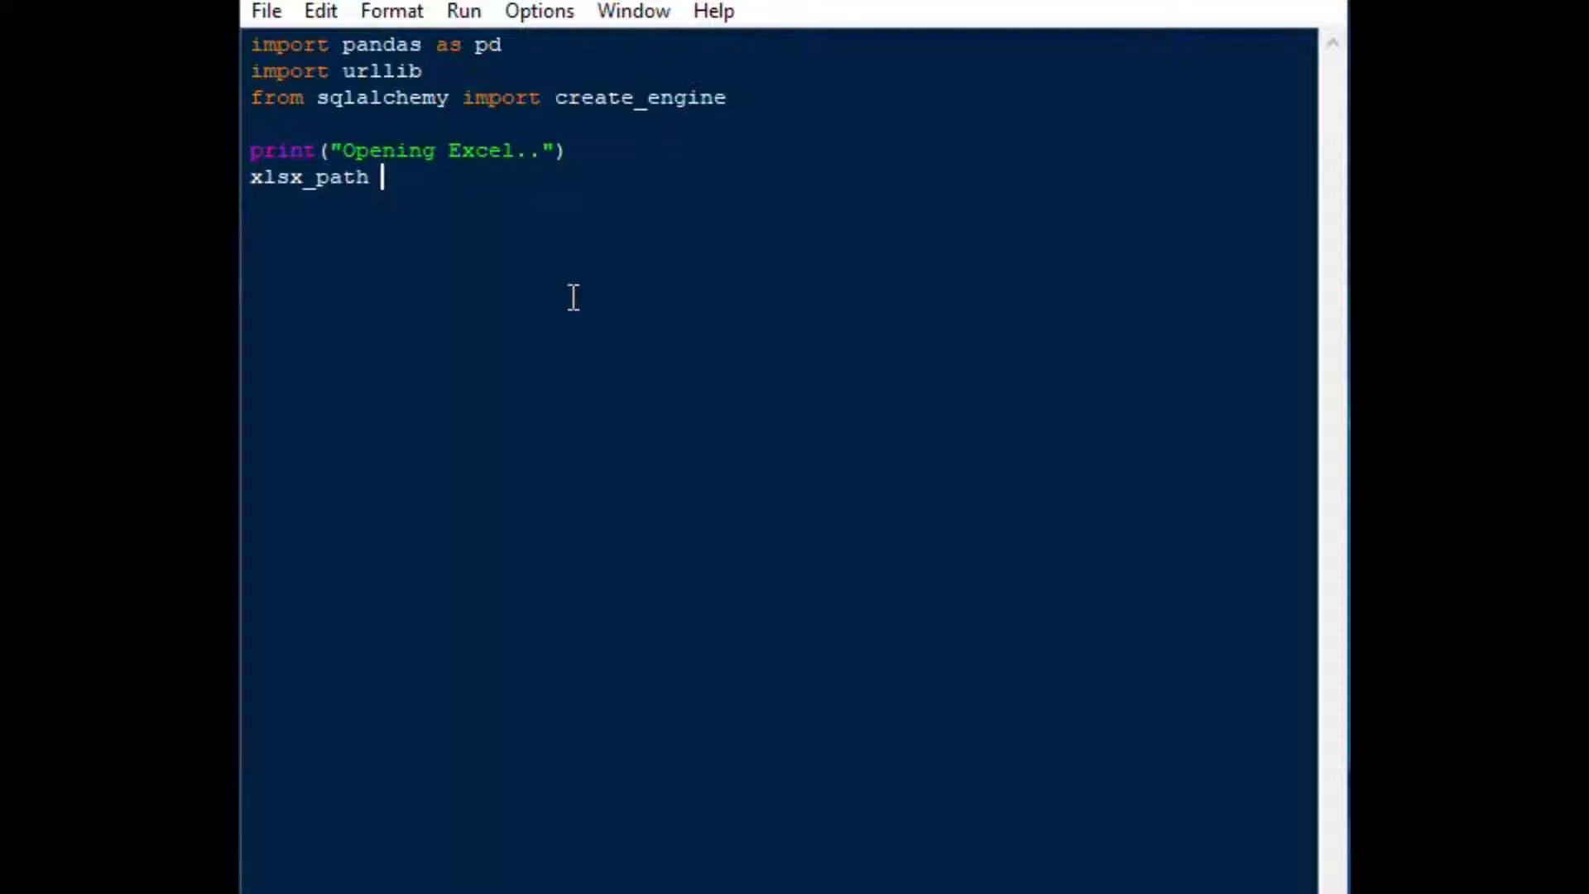
{"action": "type", "text": "= ("}
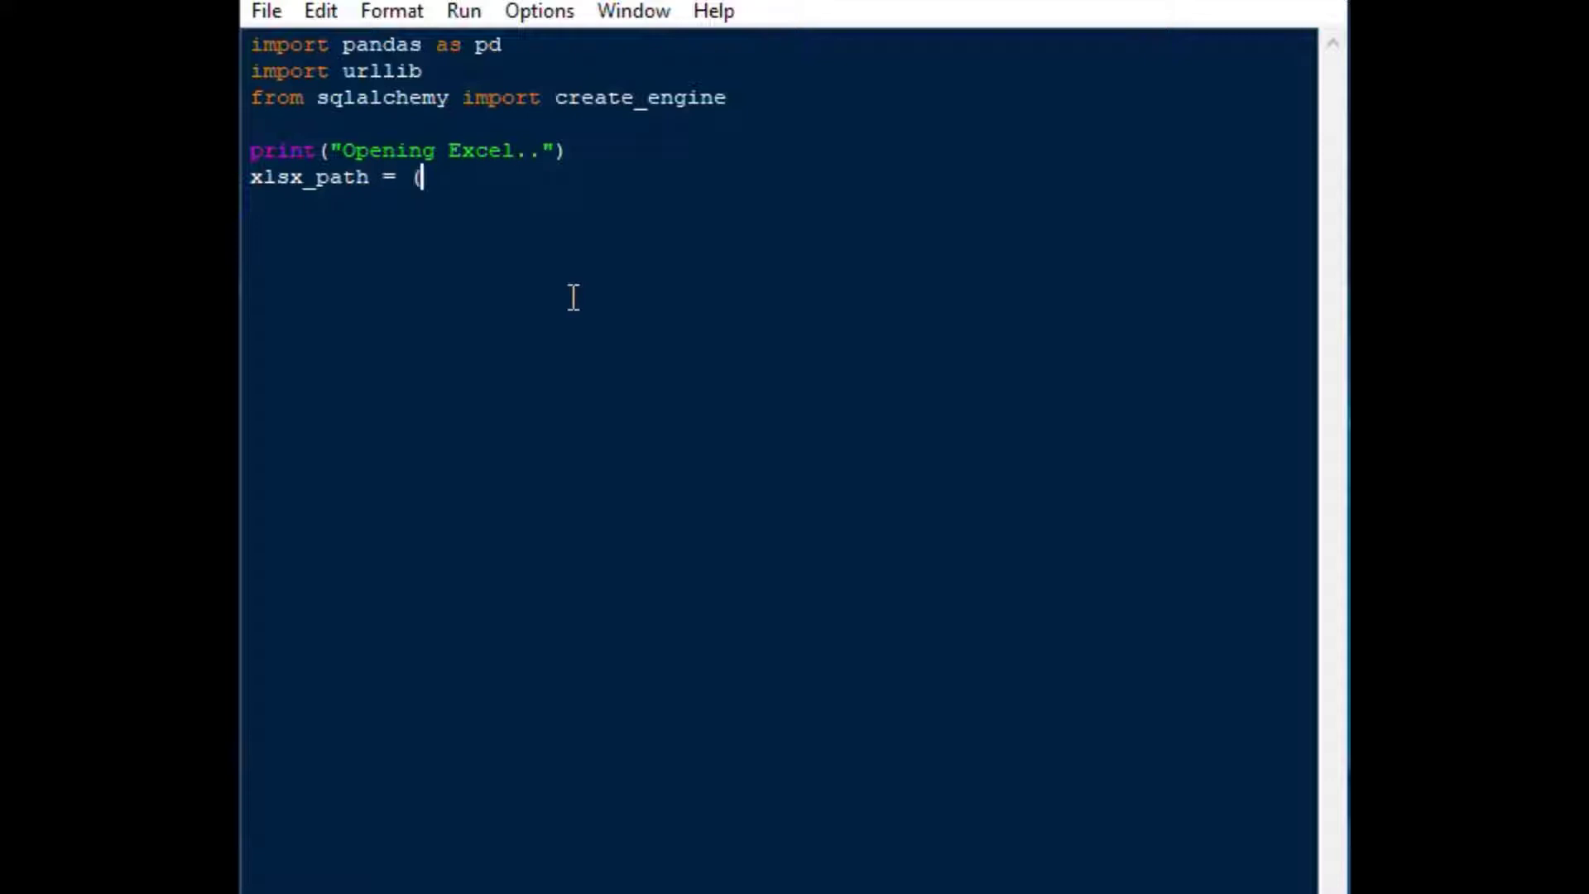
{"action": "type", "text": "r"}
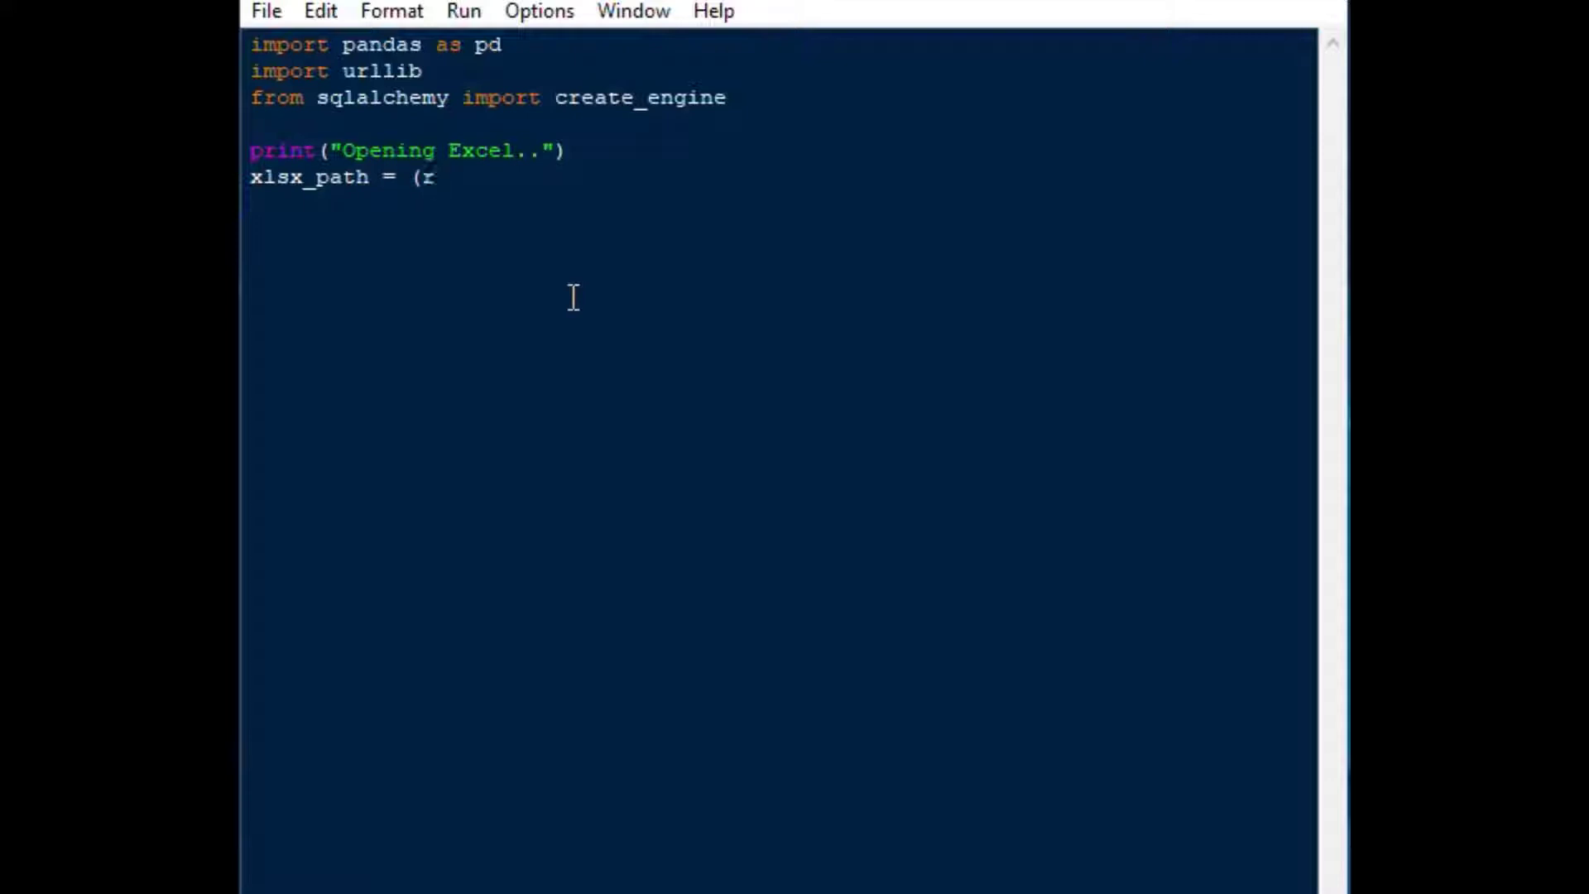
{"action": "type", "text": "\"C"}
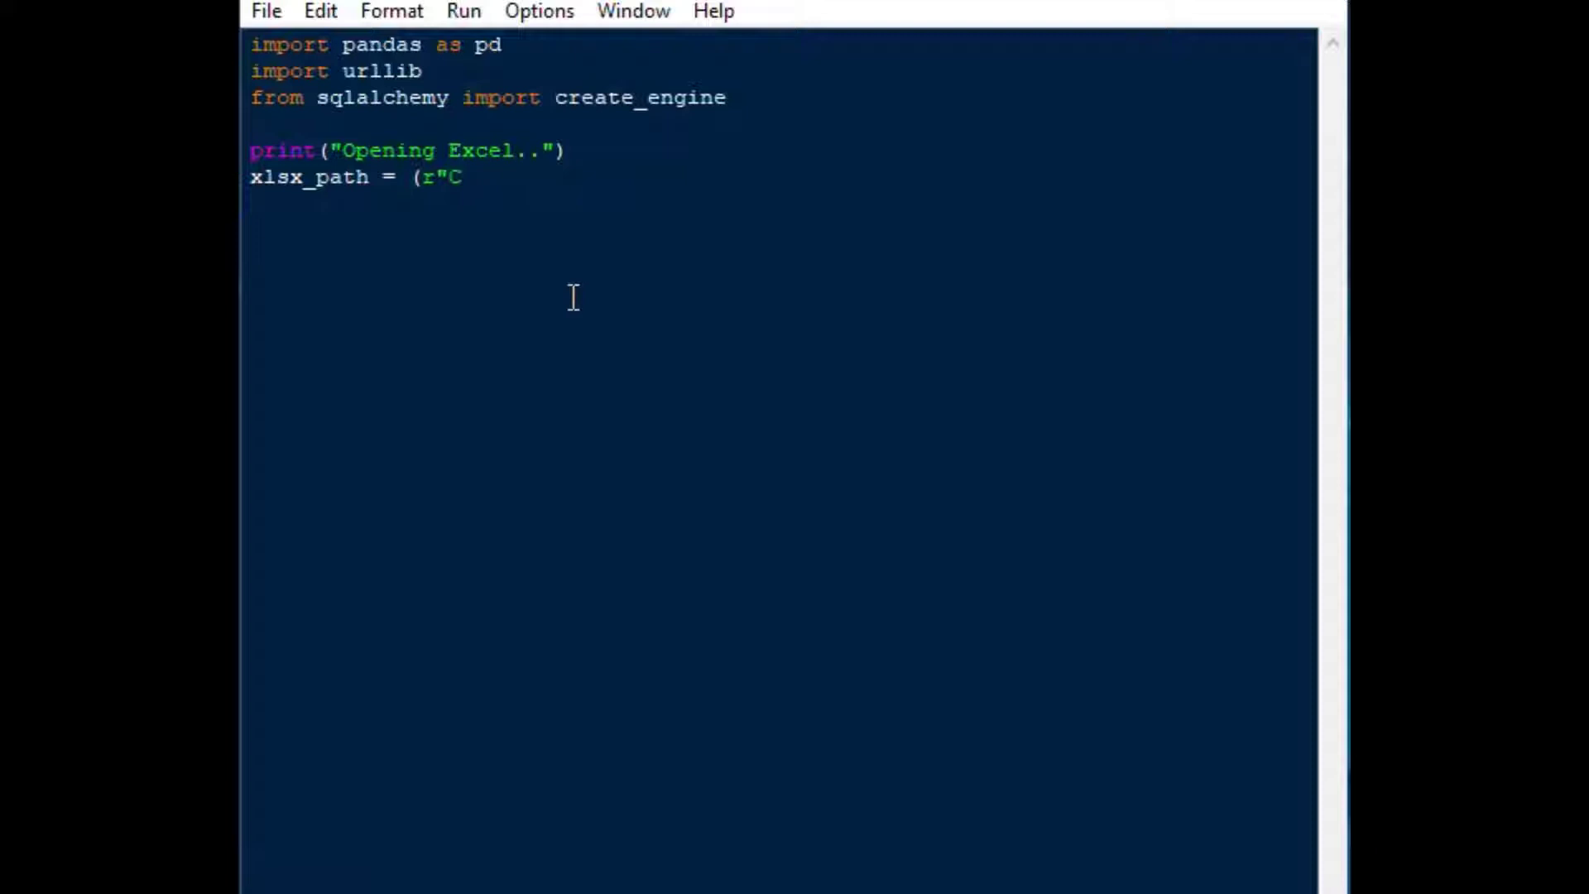
{"action": "type", "text": ":\\"}
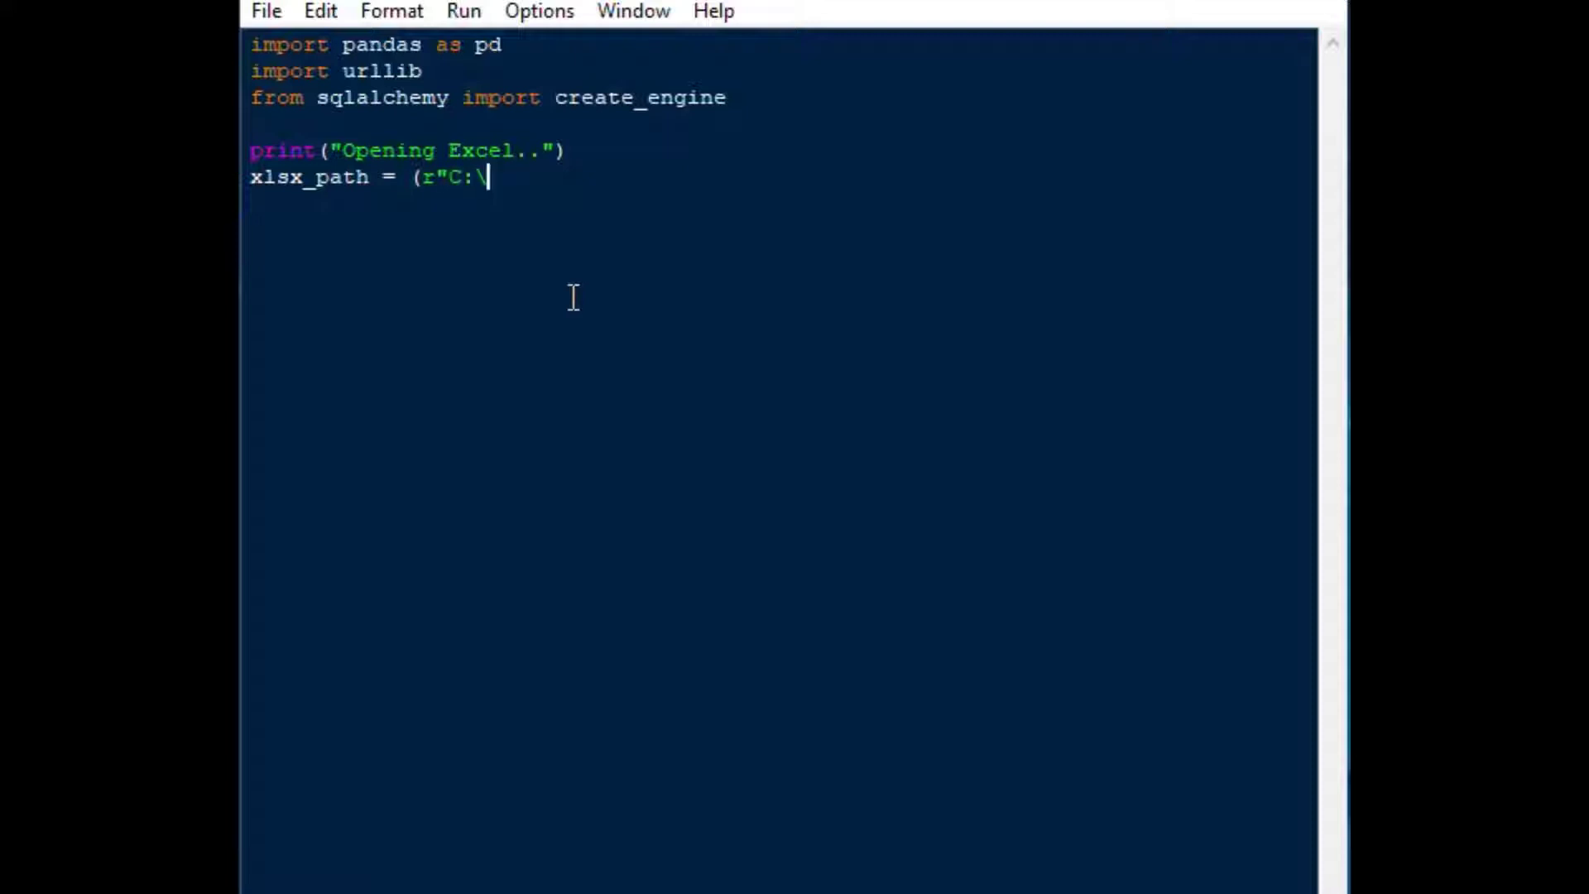
{"action": "type", "text": "DEV\\COVID.xlsx\")"}
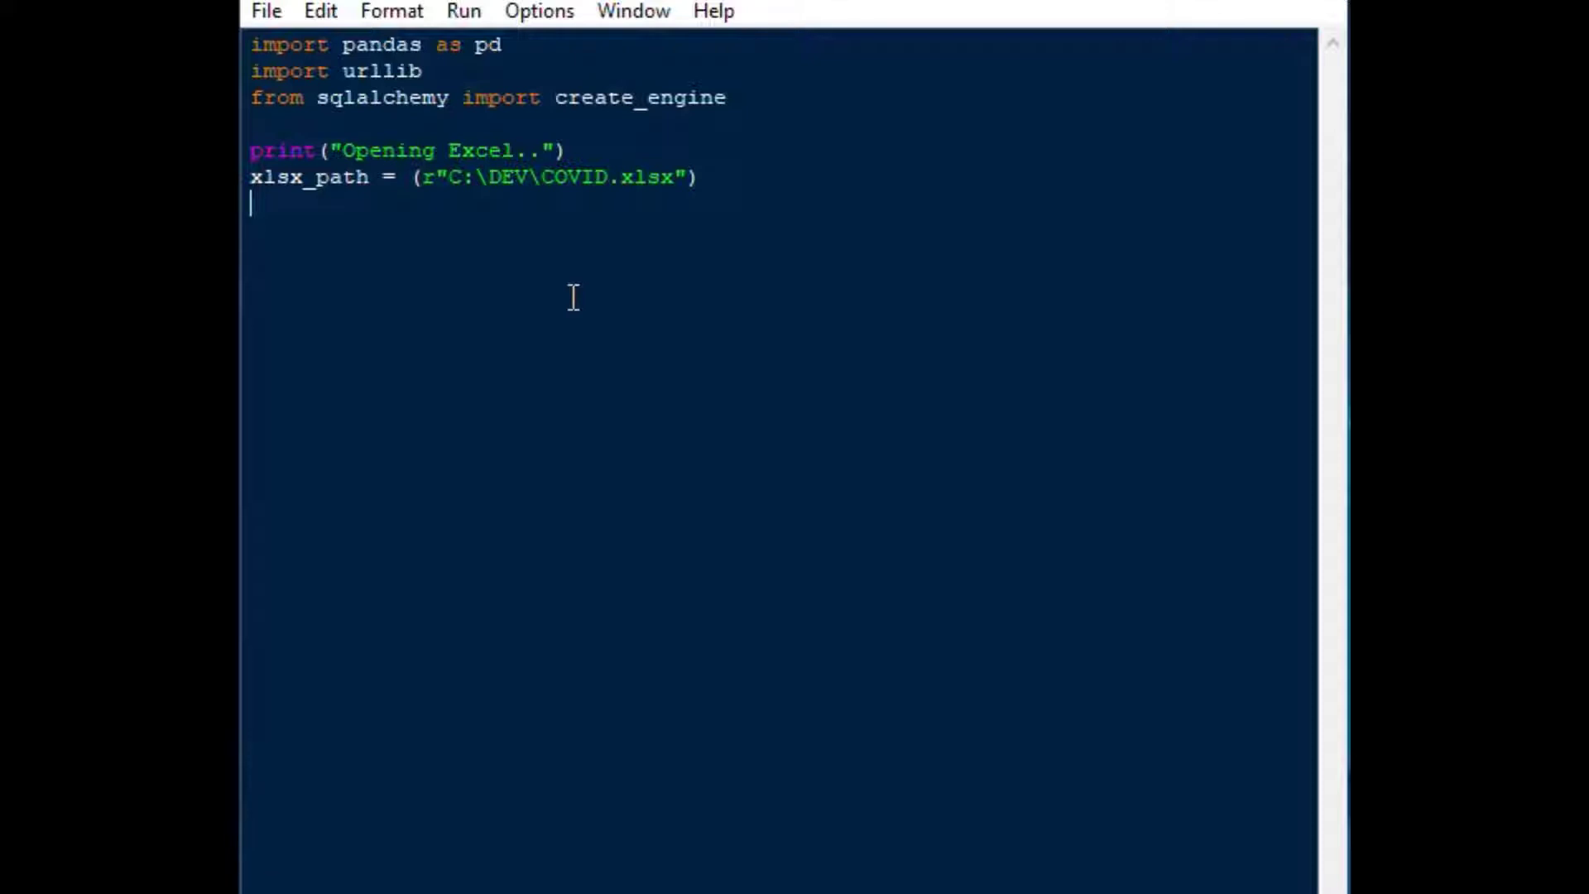
{"action": "type", "text": "df="}
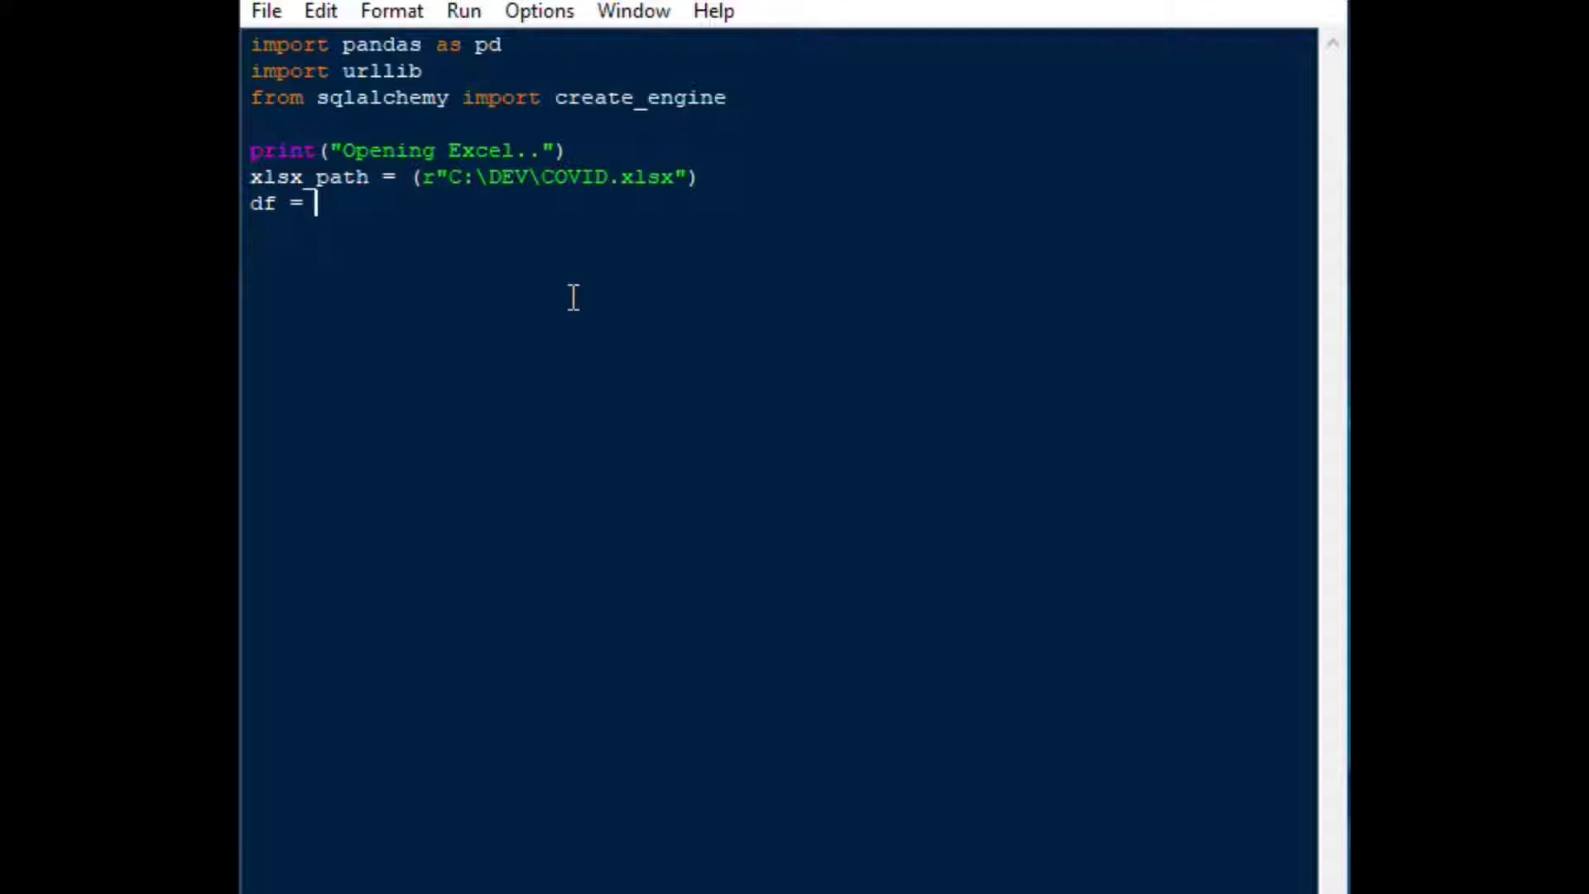
Load the workbook with df = pd.read_excel(xlsx_path)
{"action": "type", "text": "pd.re"}
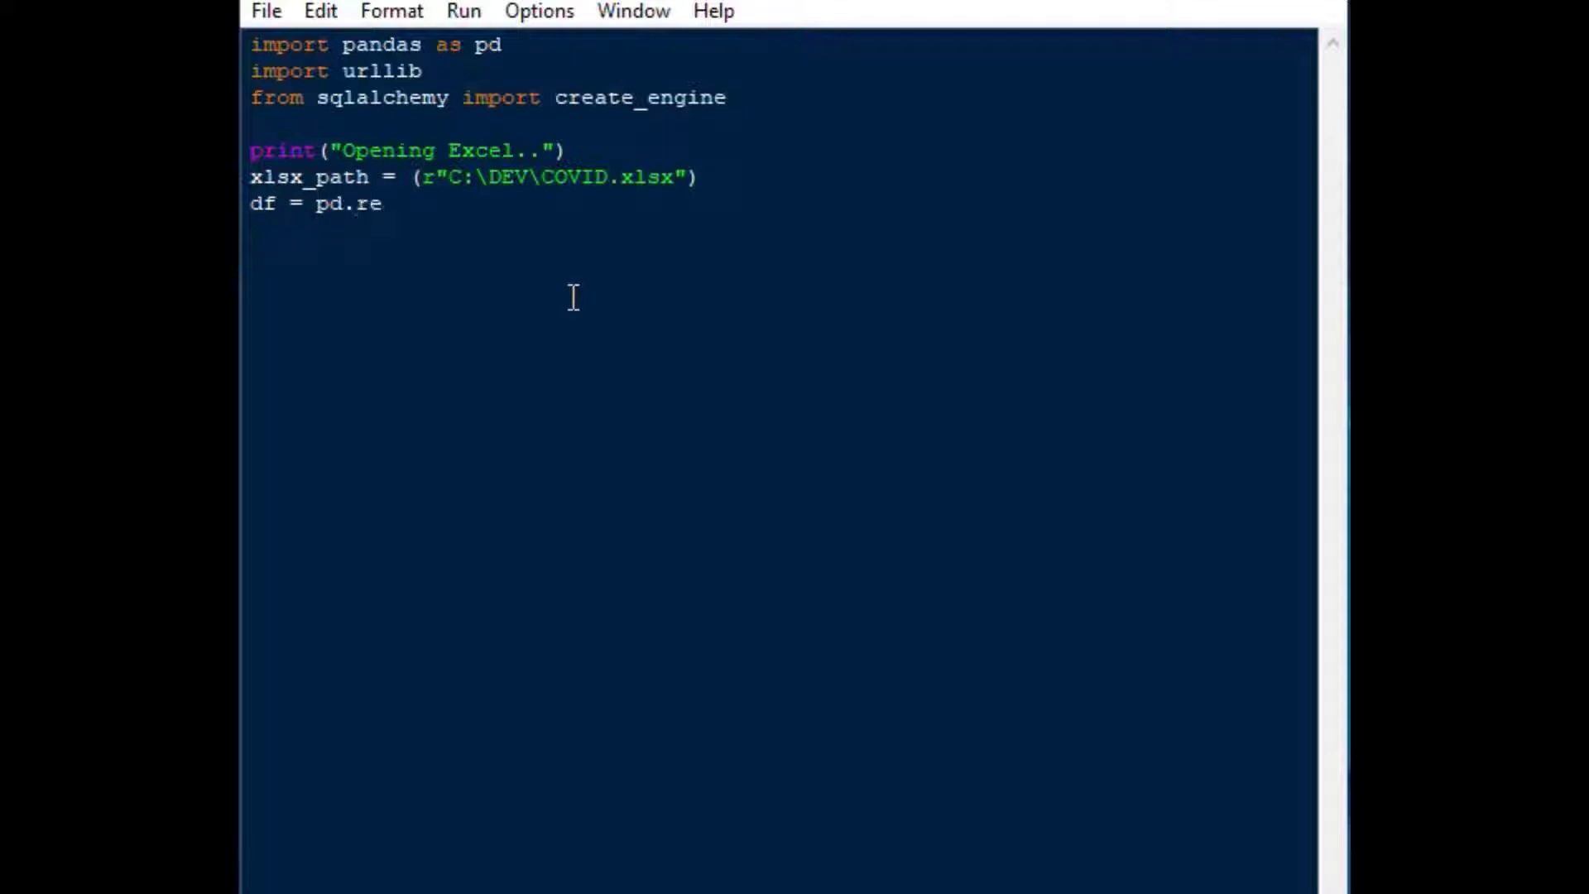
{"action": "type", "text": "ad_exce"}
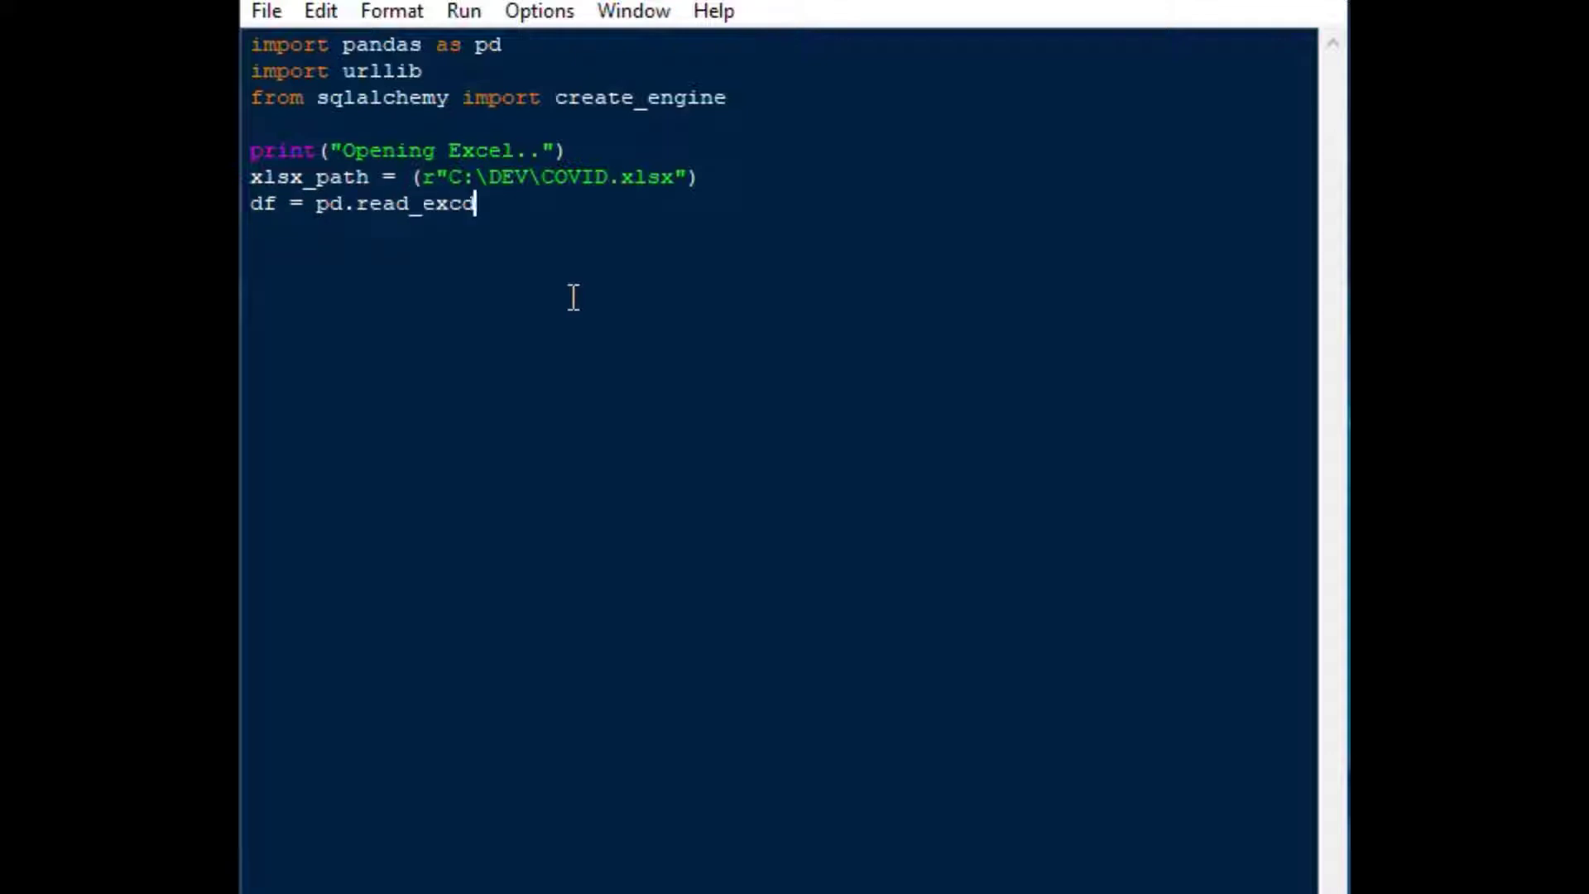
{"action": "type", "text": "l"}
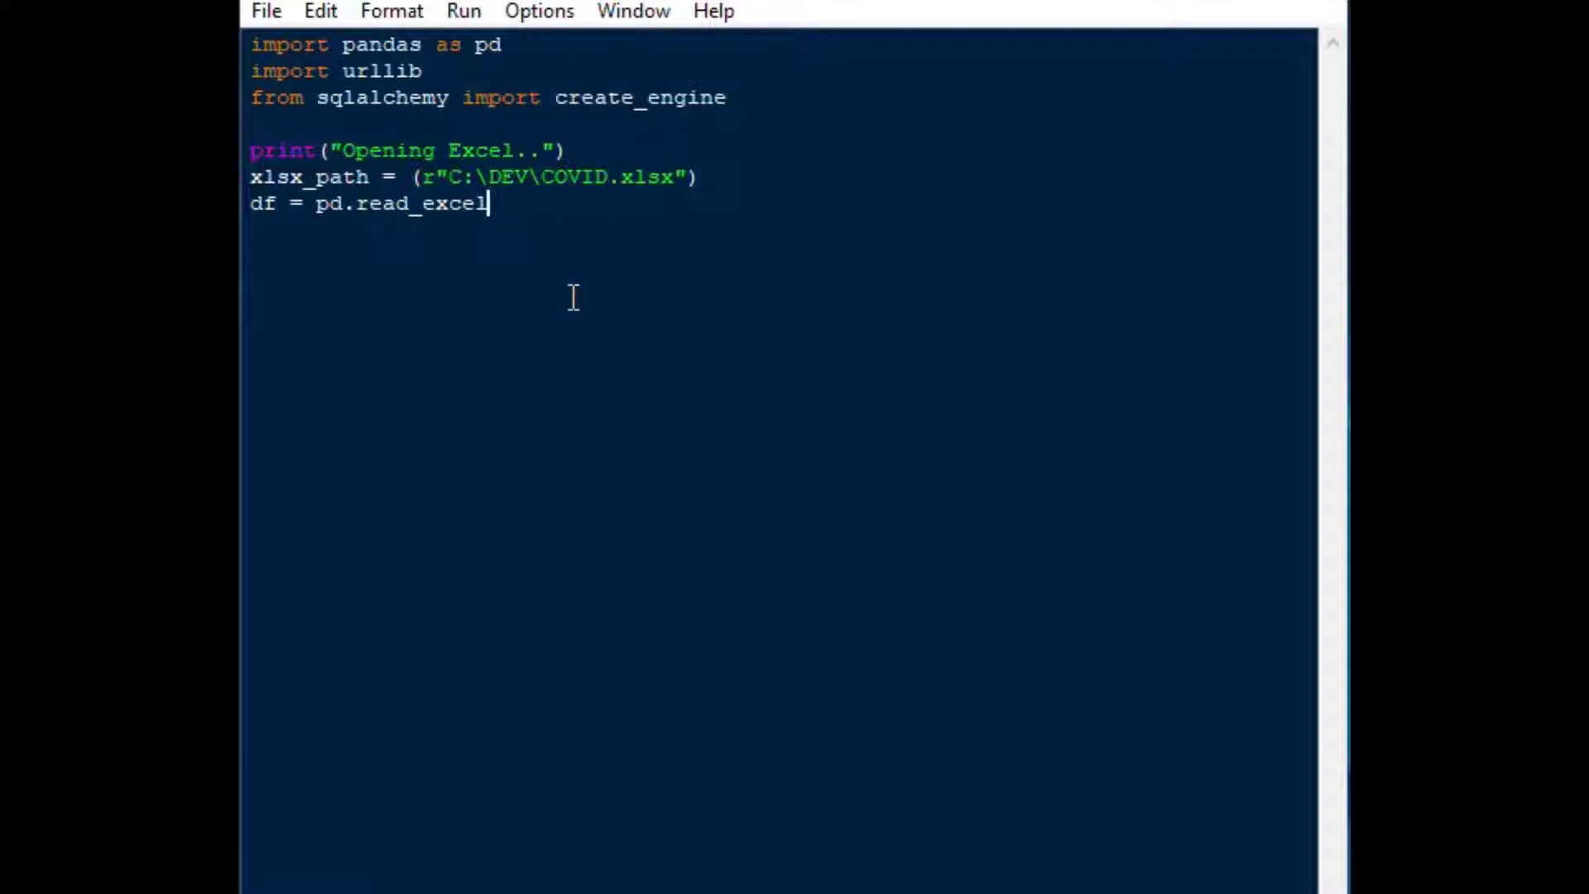
{"action": "type", "text": "(xlsx"}
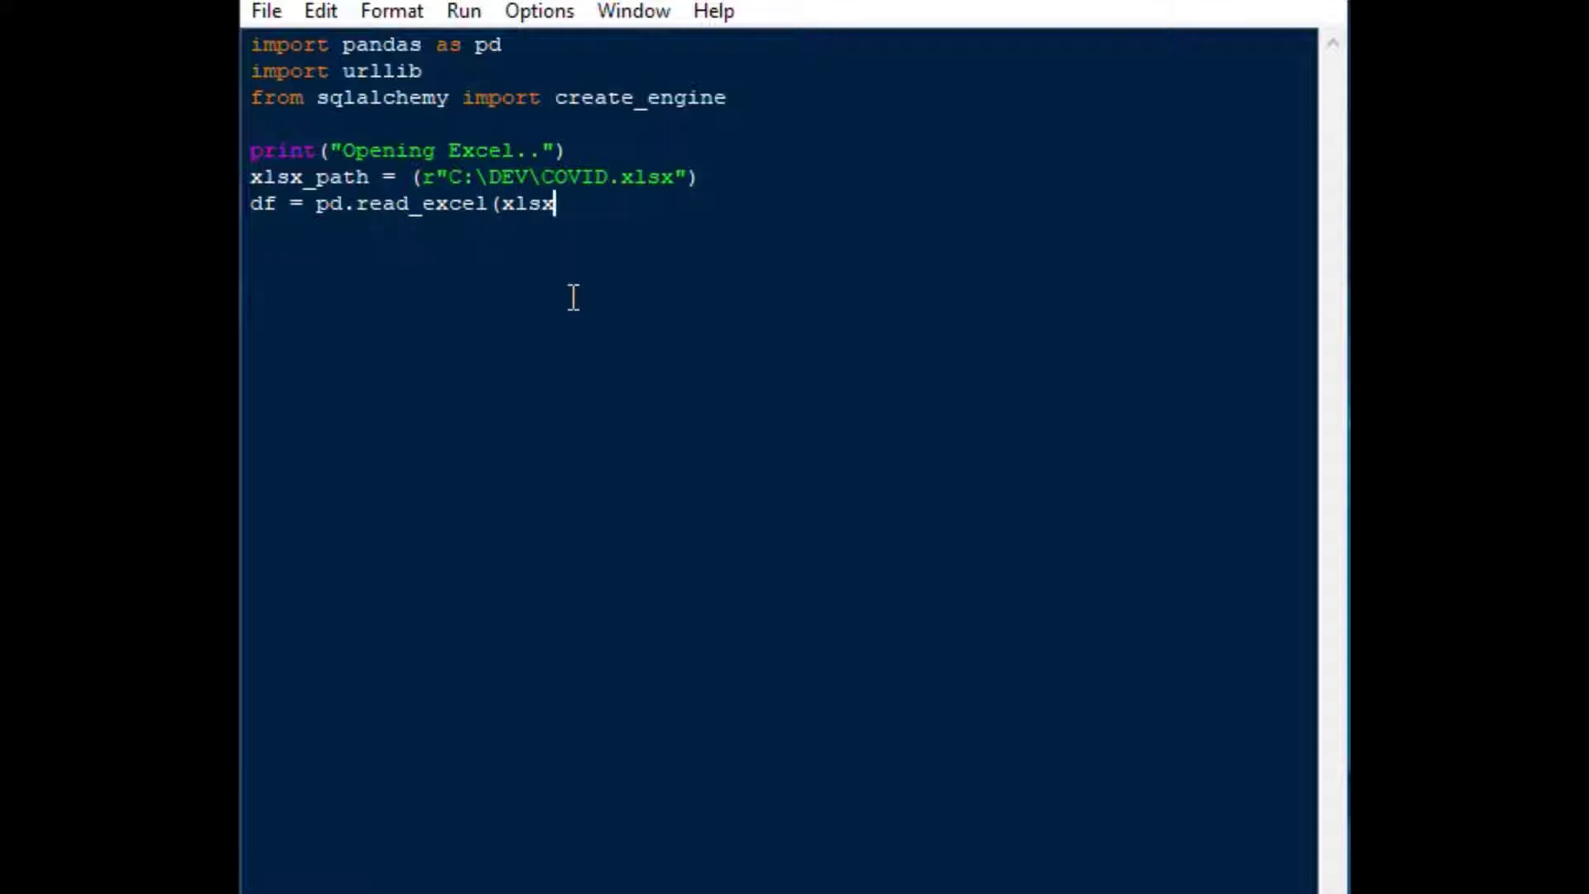
{"action": "type", "text": "_path"}
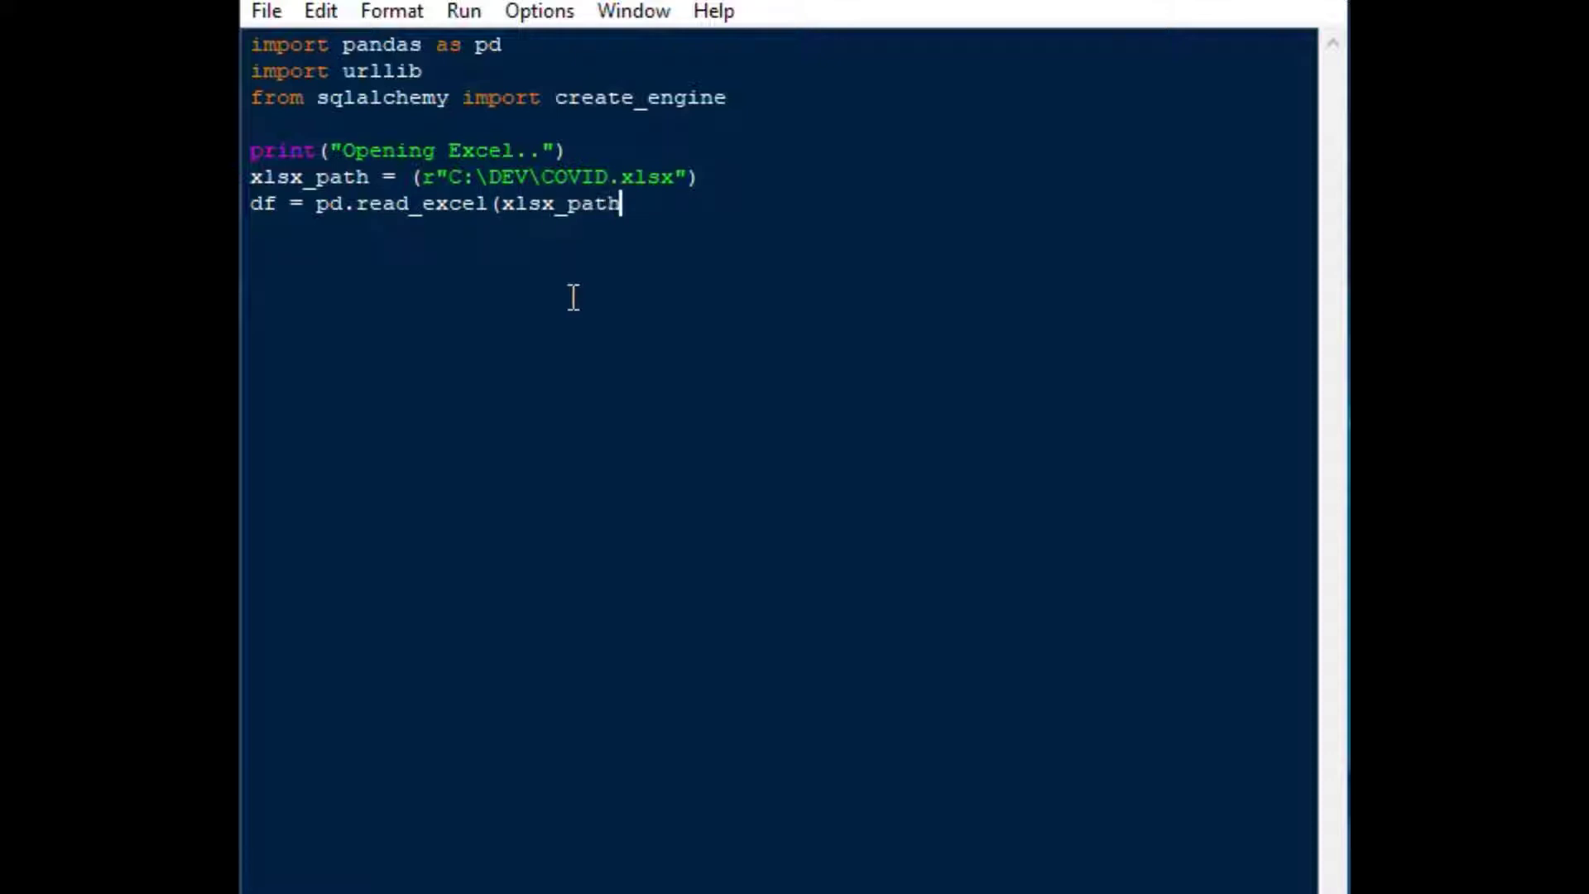
{"action": "type", "text": ")"}
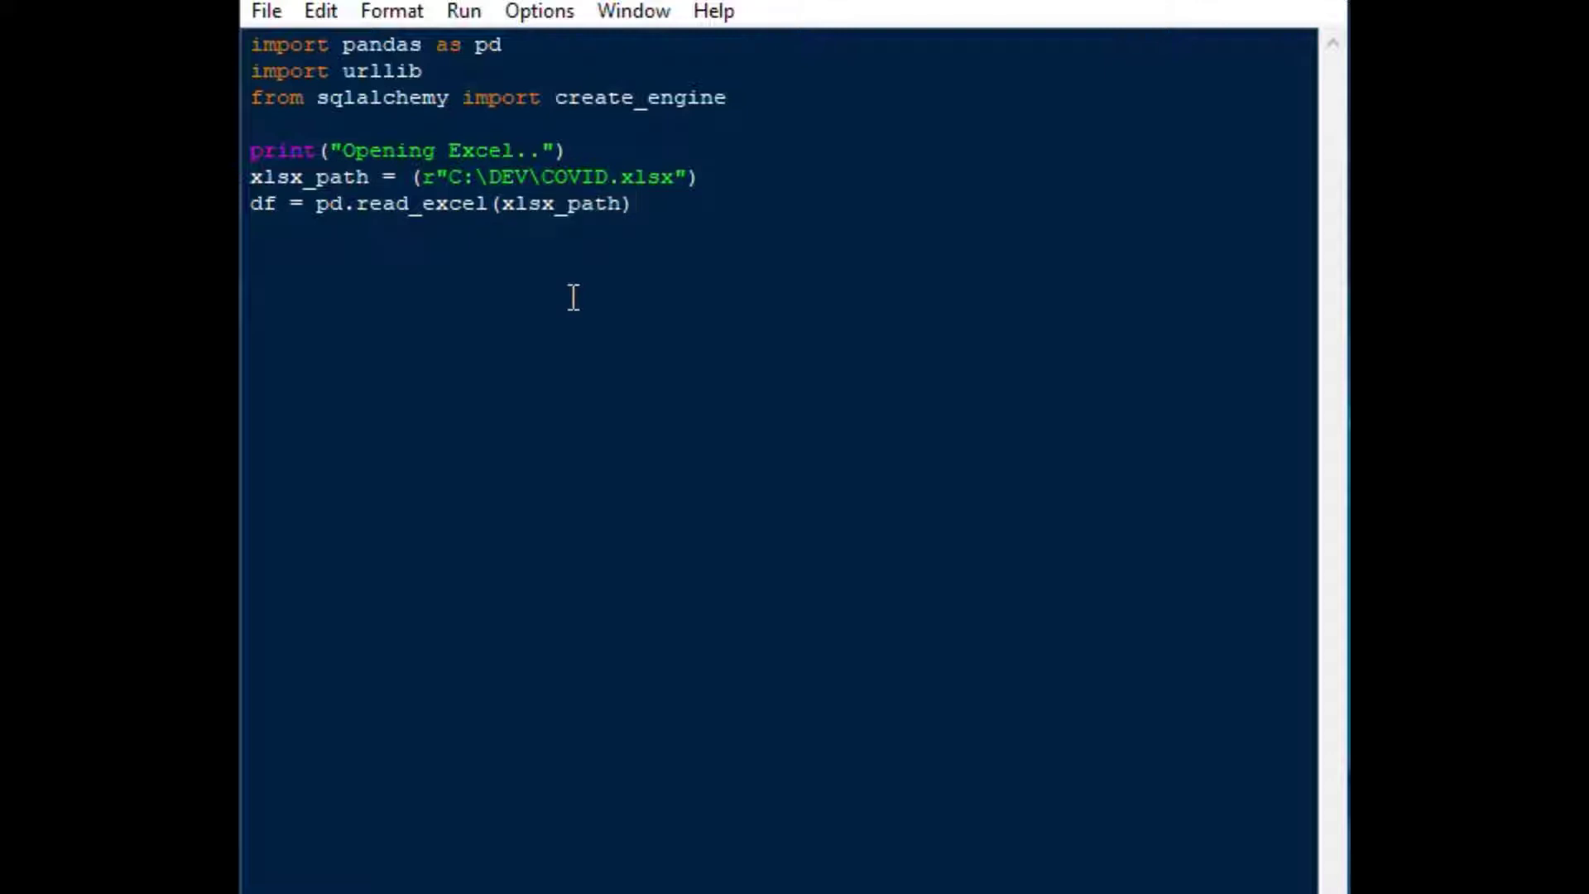
Print the first ten rows with print(df.head(10))
{"action": "type", "text": "print"}
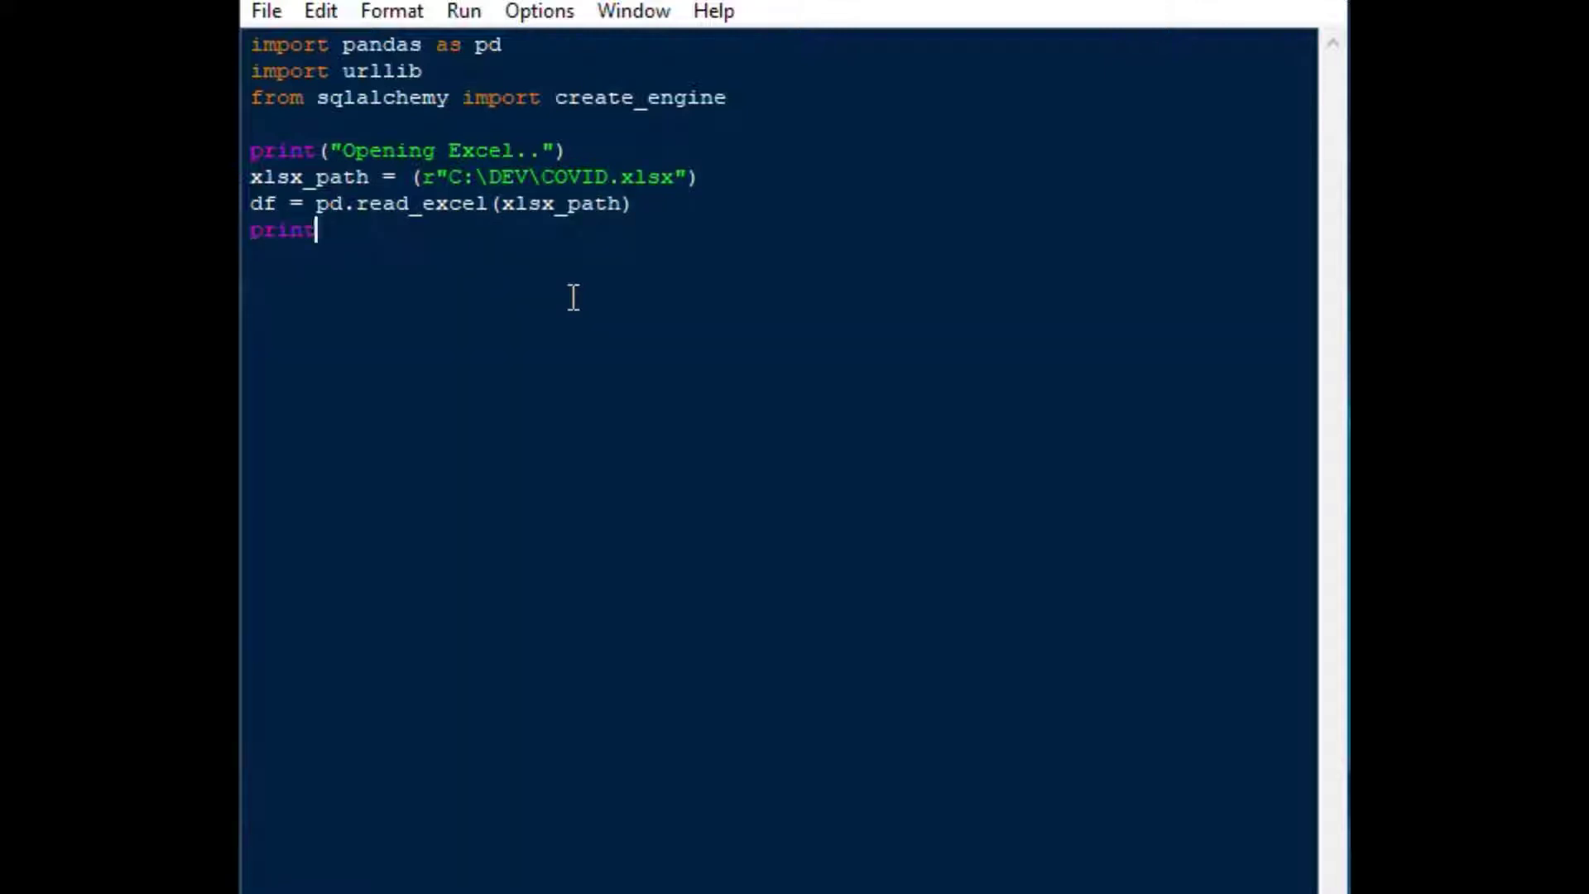
{"action": "type", "text": "("}
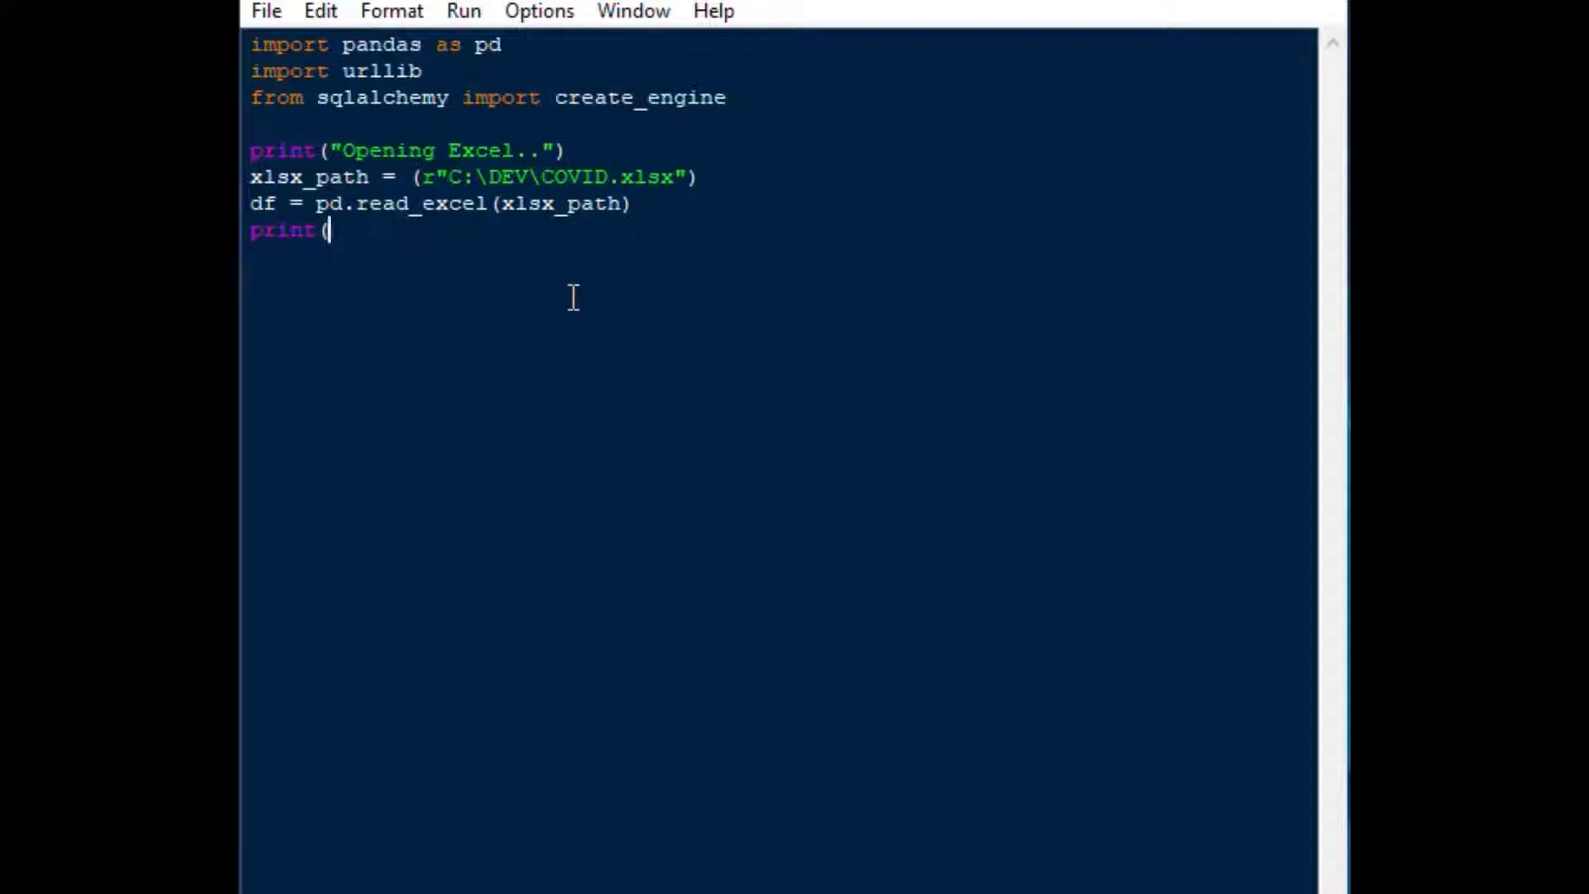
{"action": "type", "text": "df.head(1"}
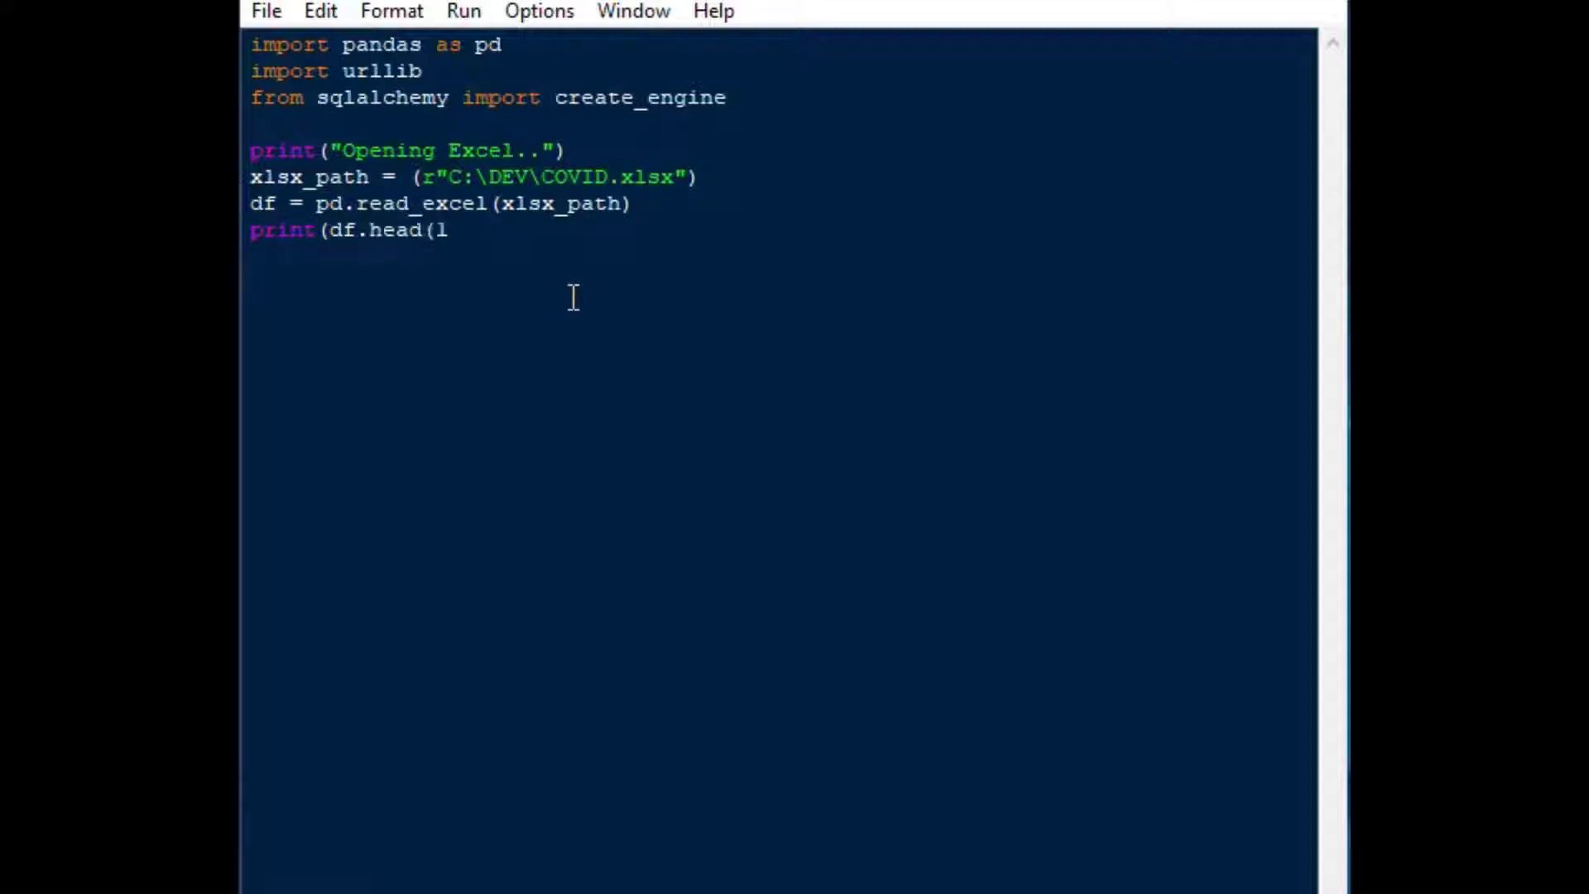
{"action": "type", "text": "0)"}
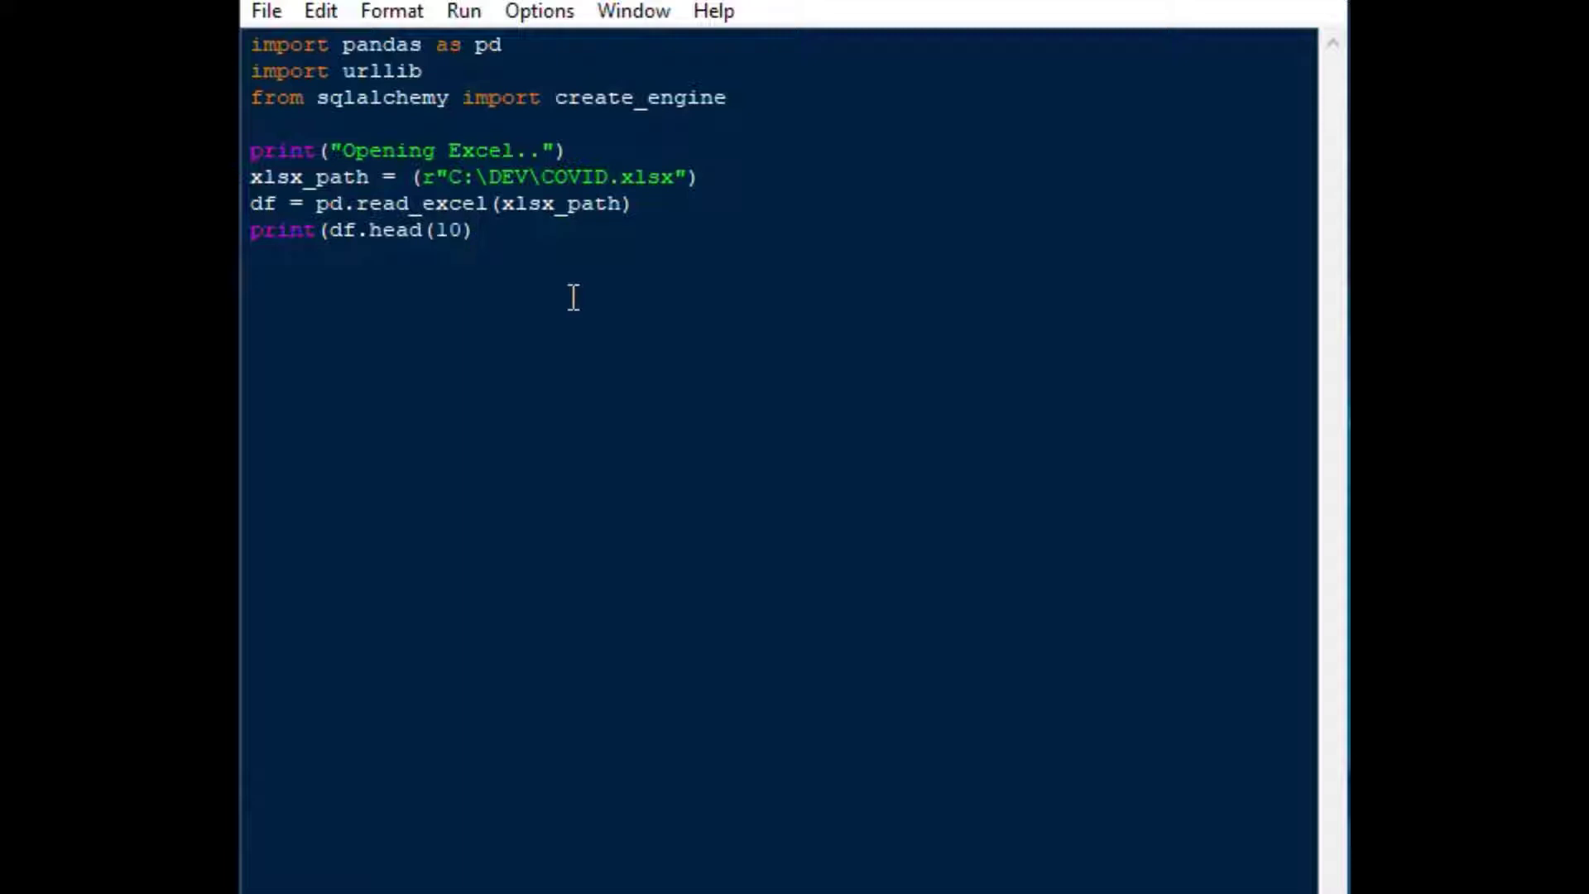
{"action": "type", "text": ")"}
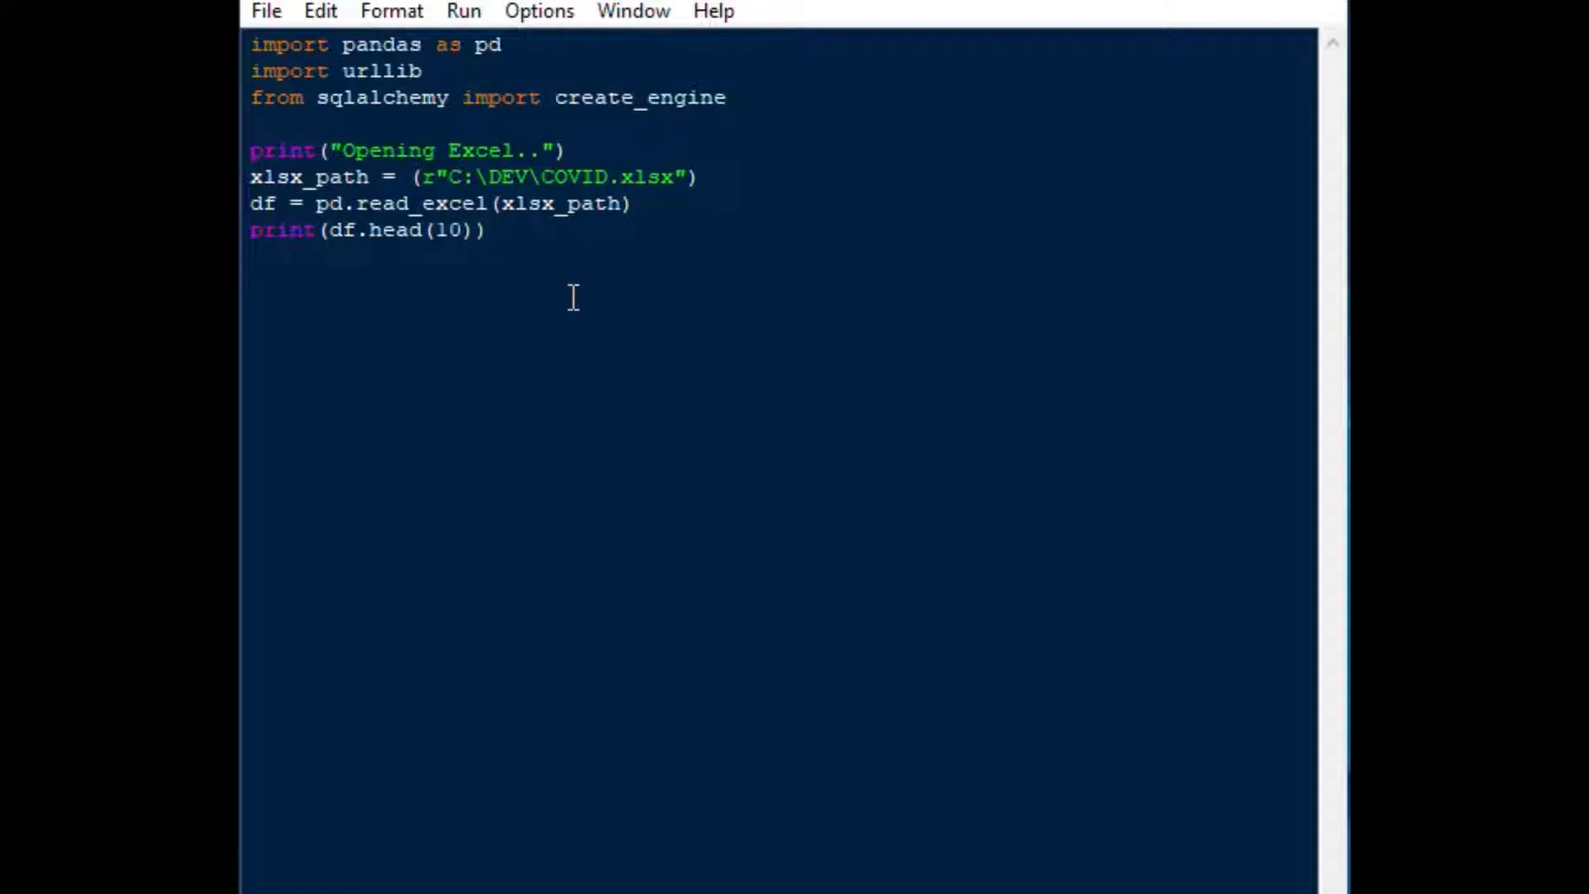
{"action": "type", "text": "print"}
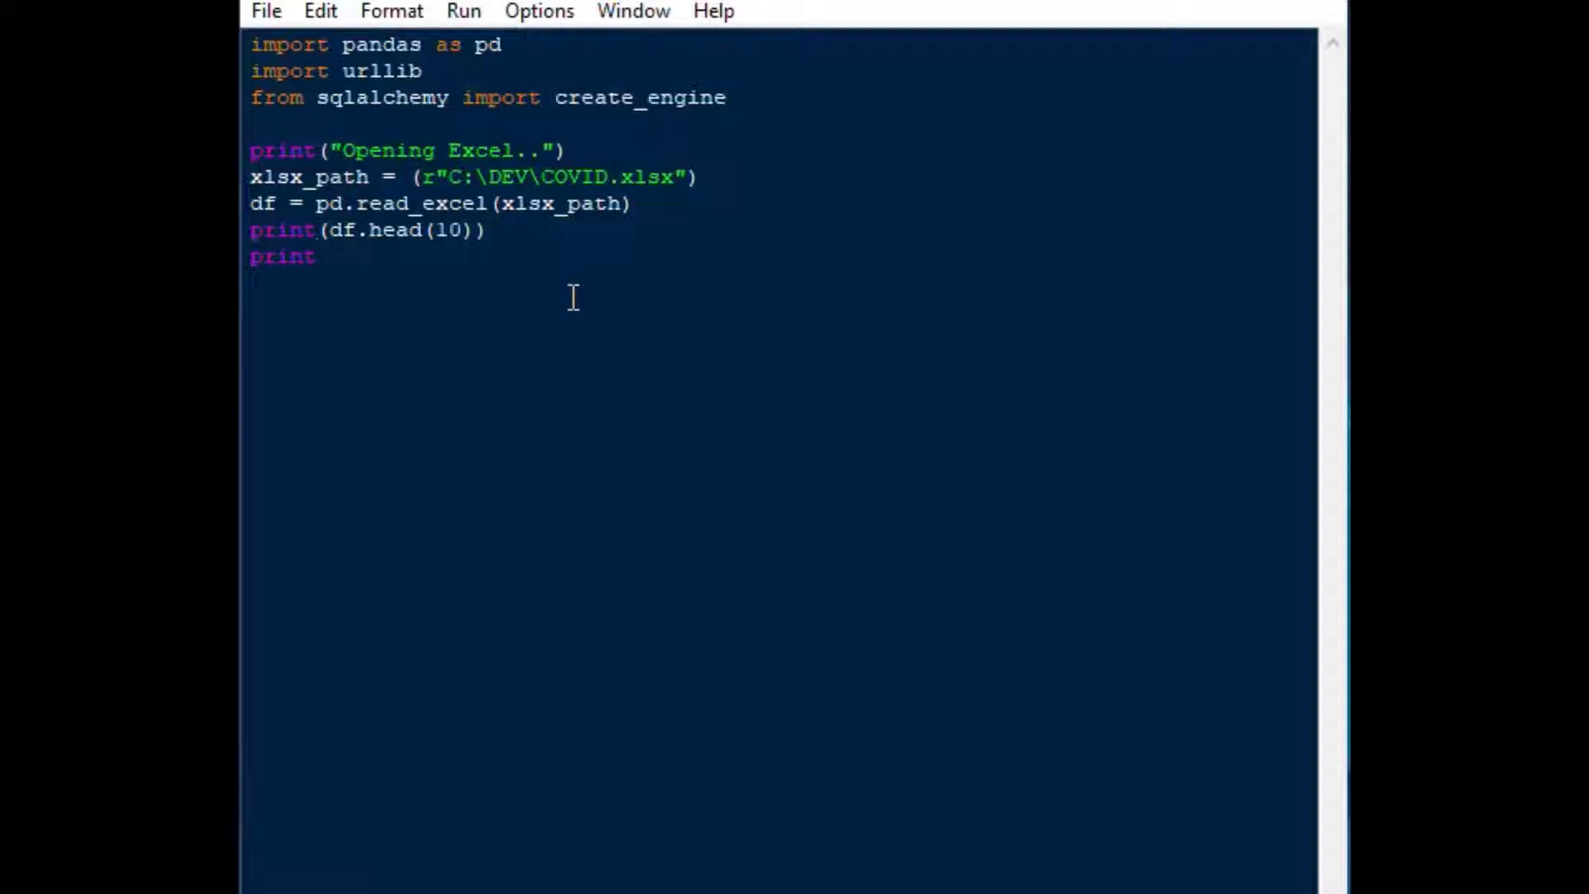
Add print('Opening Access..') and begin the cnnstr connection string for ACCESS_DATA.accdb
{"action": "left_click", "coordinate": [315, 256]}
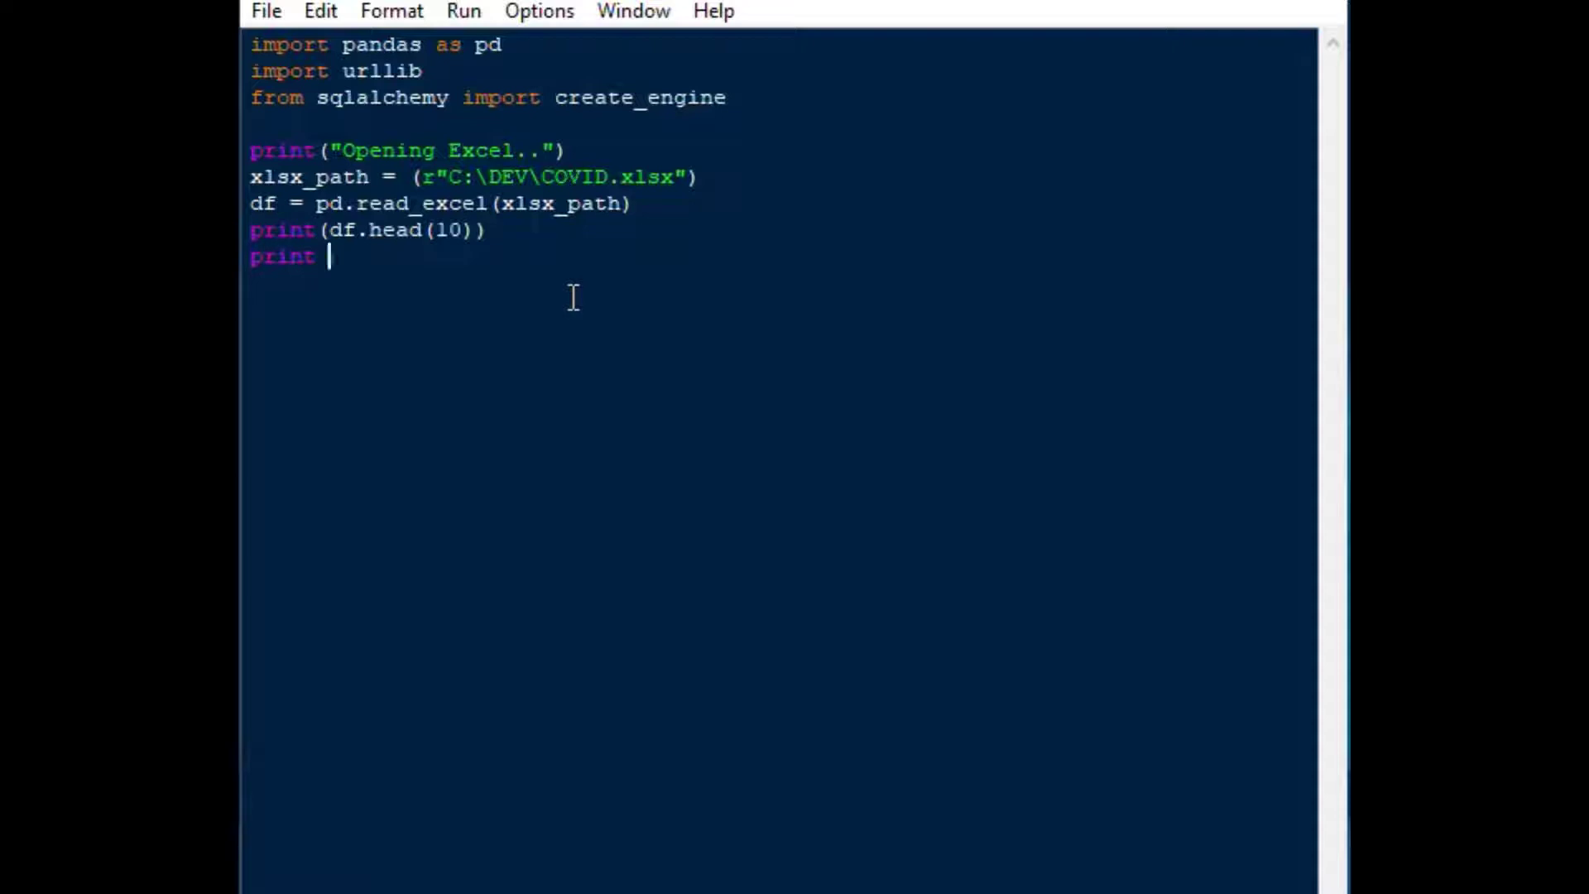
{"action": "type", "text": "('"}
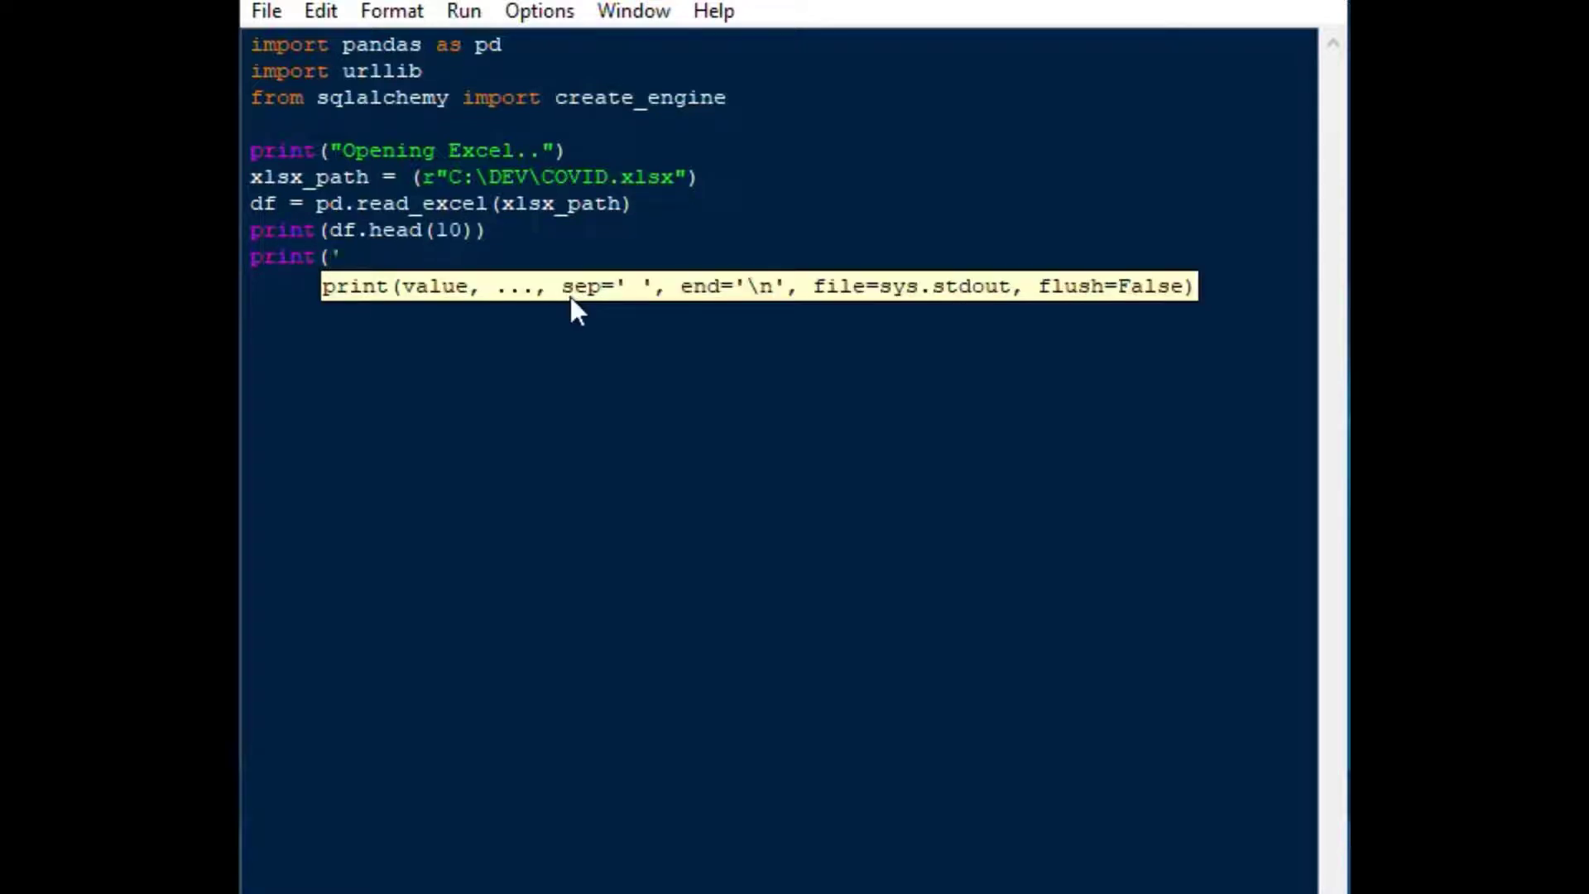
{"action": "type", "text": "Opening Acc"}
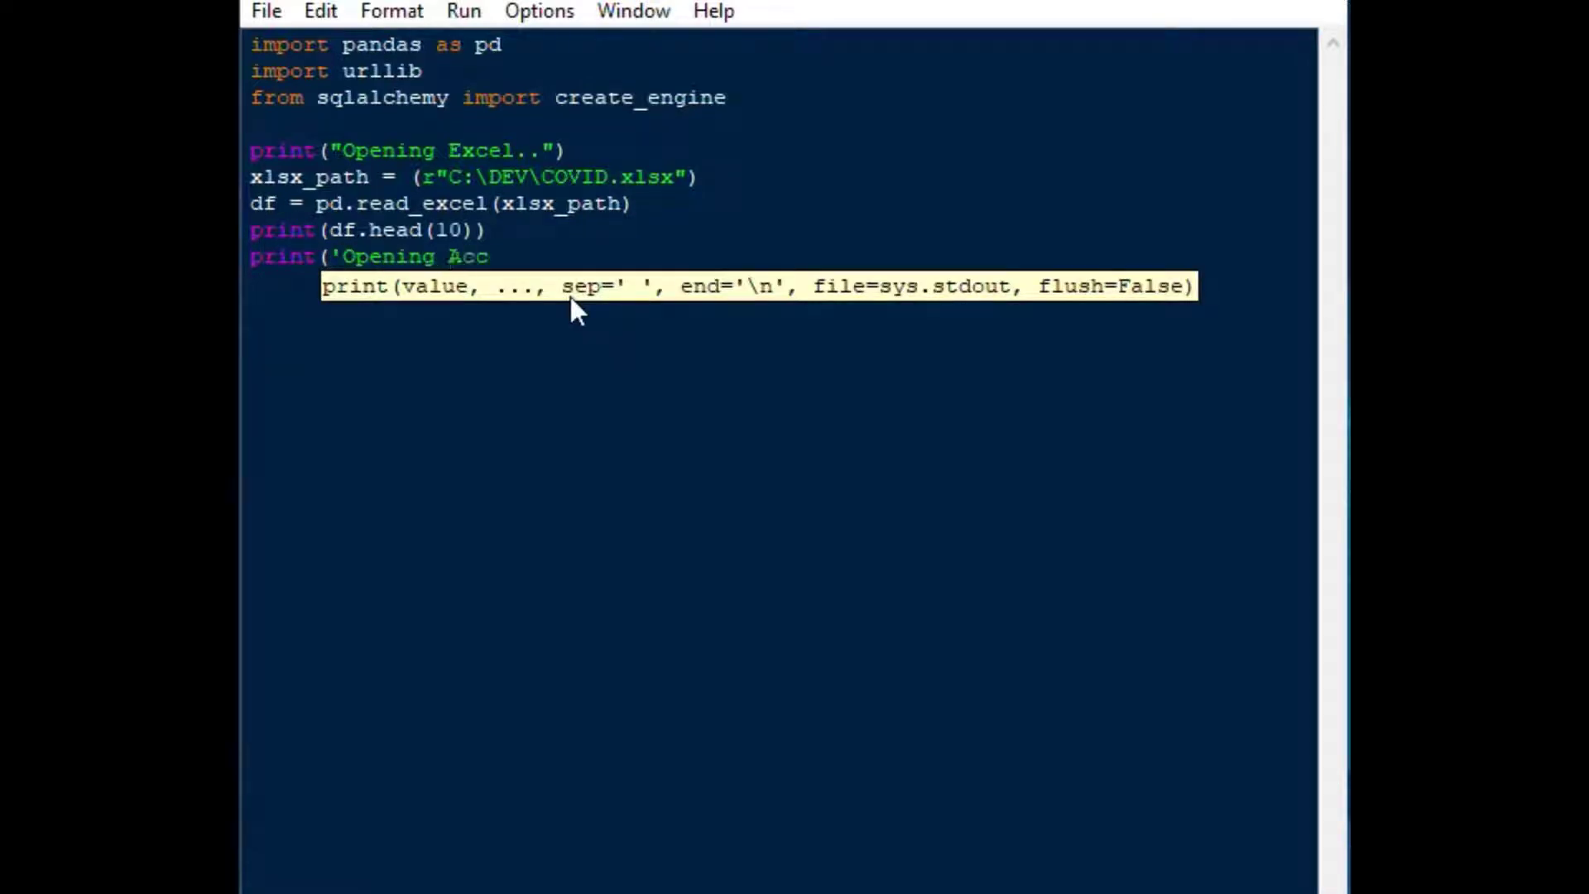
{"action": "type", "text": "ess..'"}
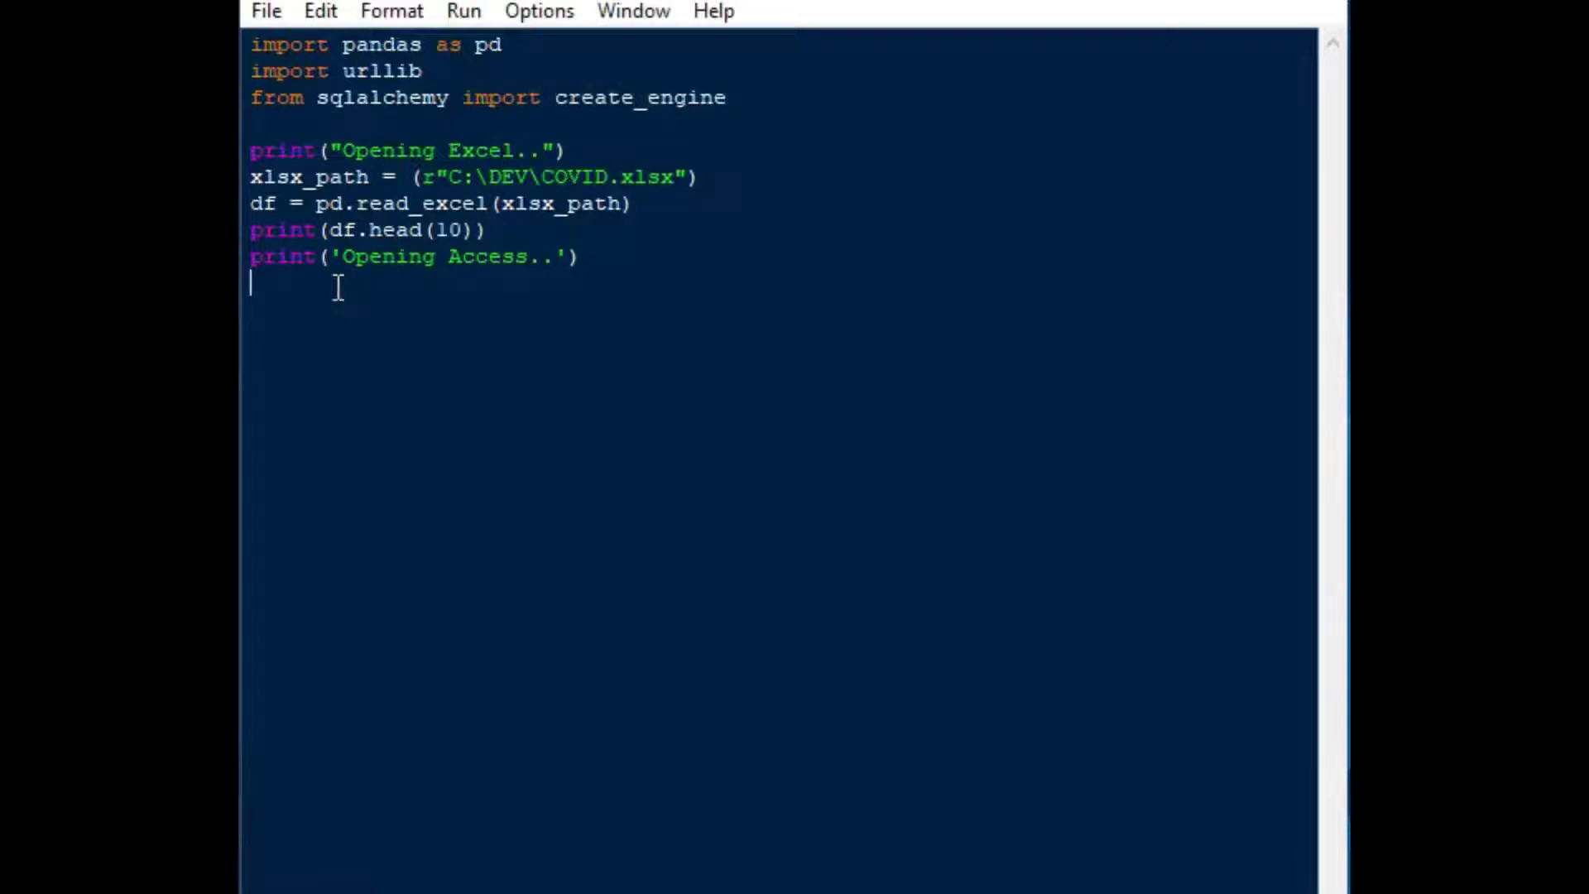
{"action": "type", "text": "cnnstr = ("}
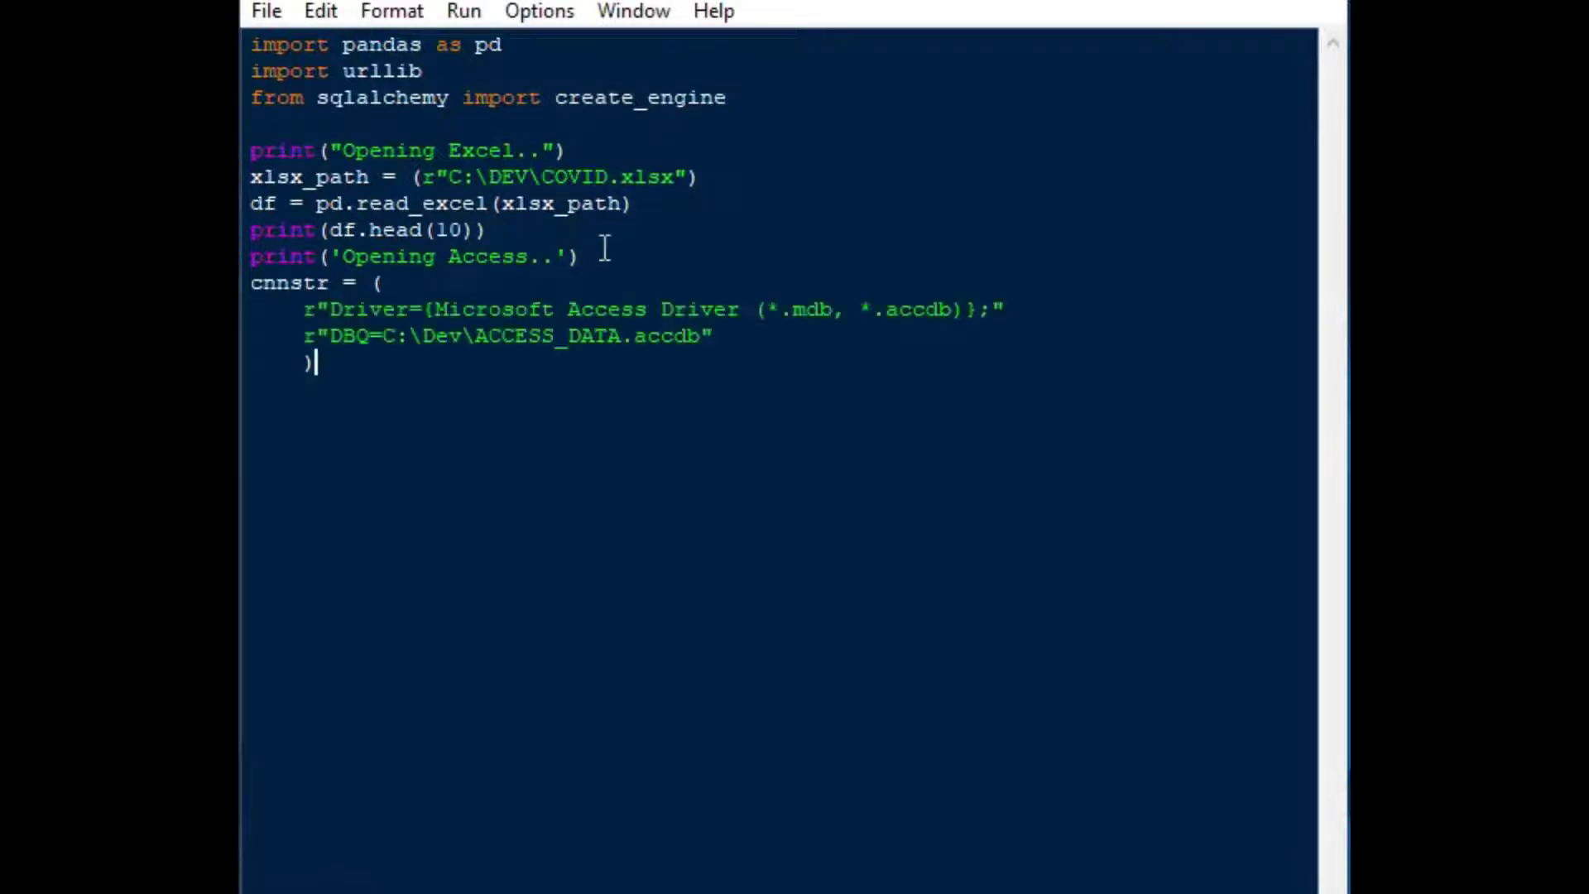
{"action": "mouse_move", "coordinate": [644, 257]}
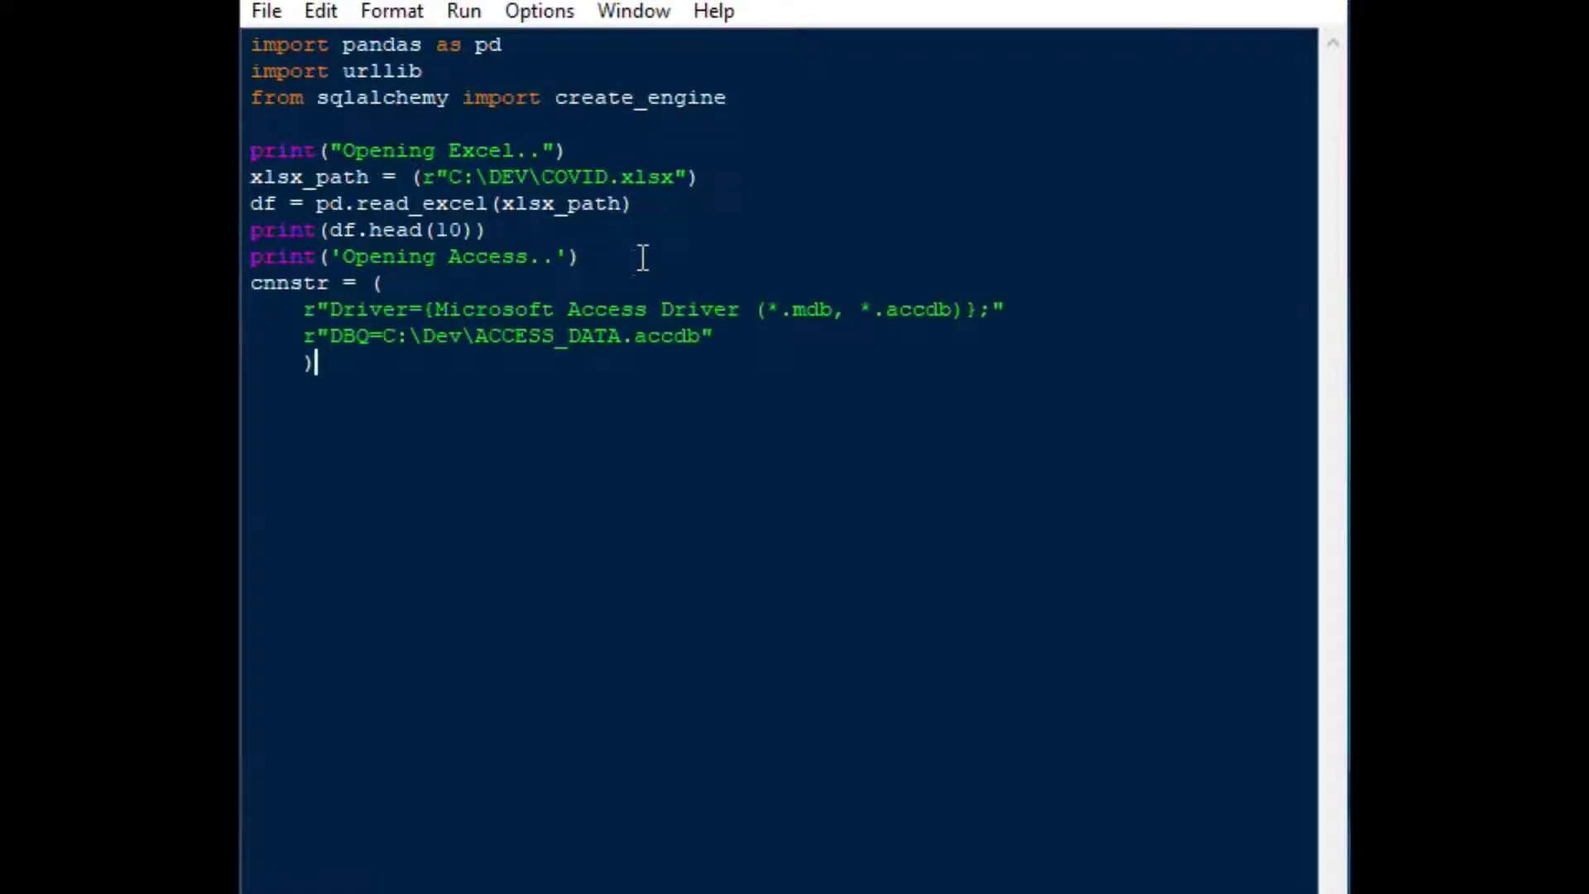
{"action": "mouse_move", "coordinate": [690, 370]}
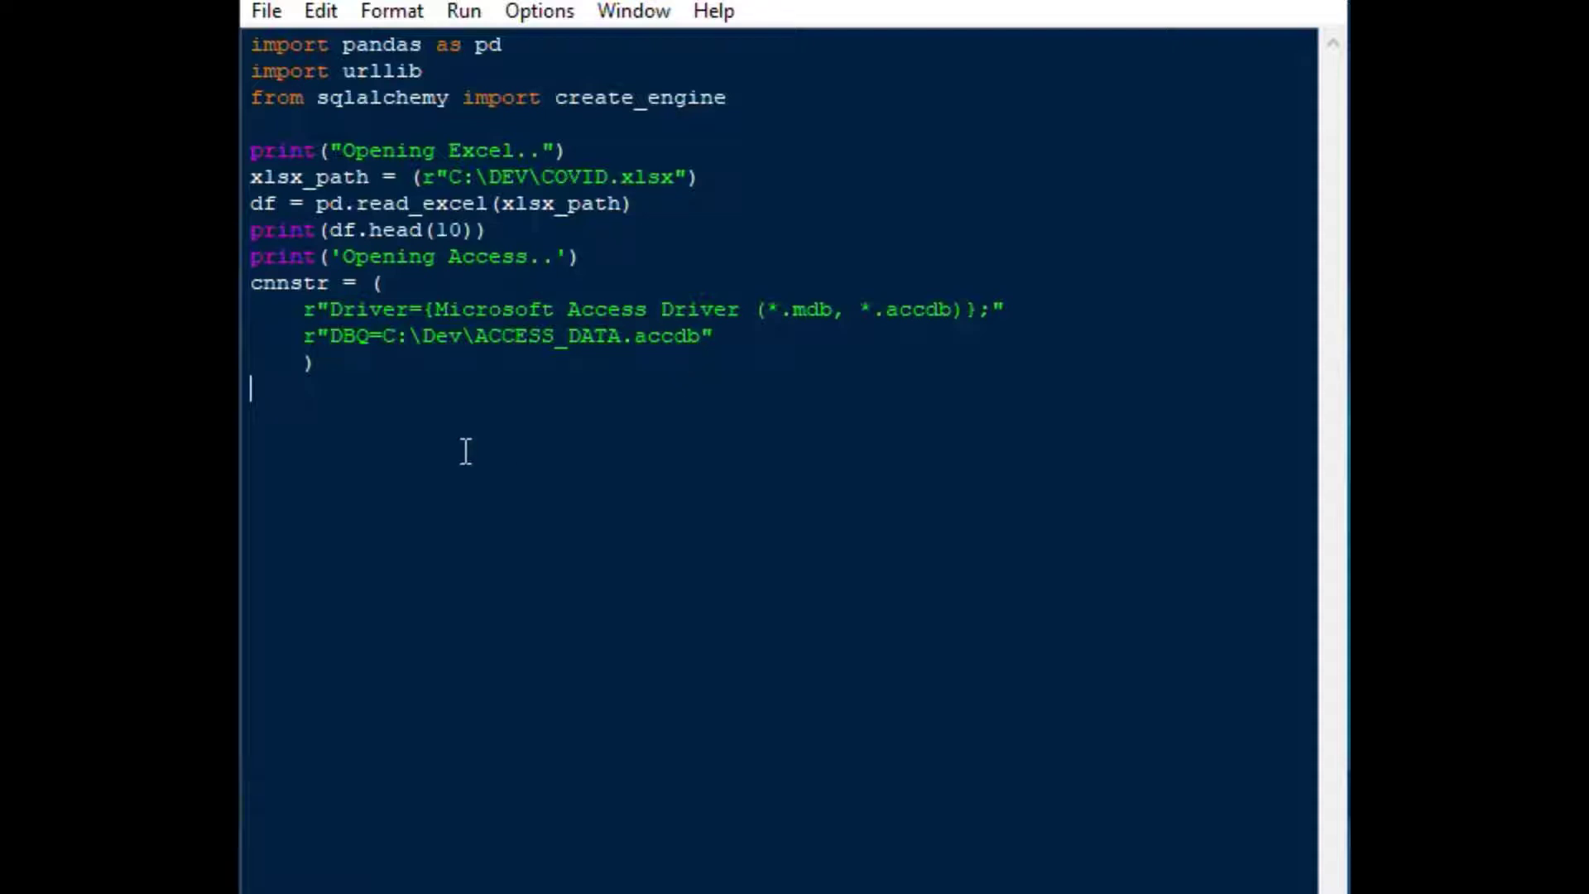
Begin the cnnurl f-string with the access+pyodbc:///?odbc_connect prefix
{"action": "type", "text": "cn"}
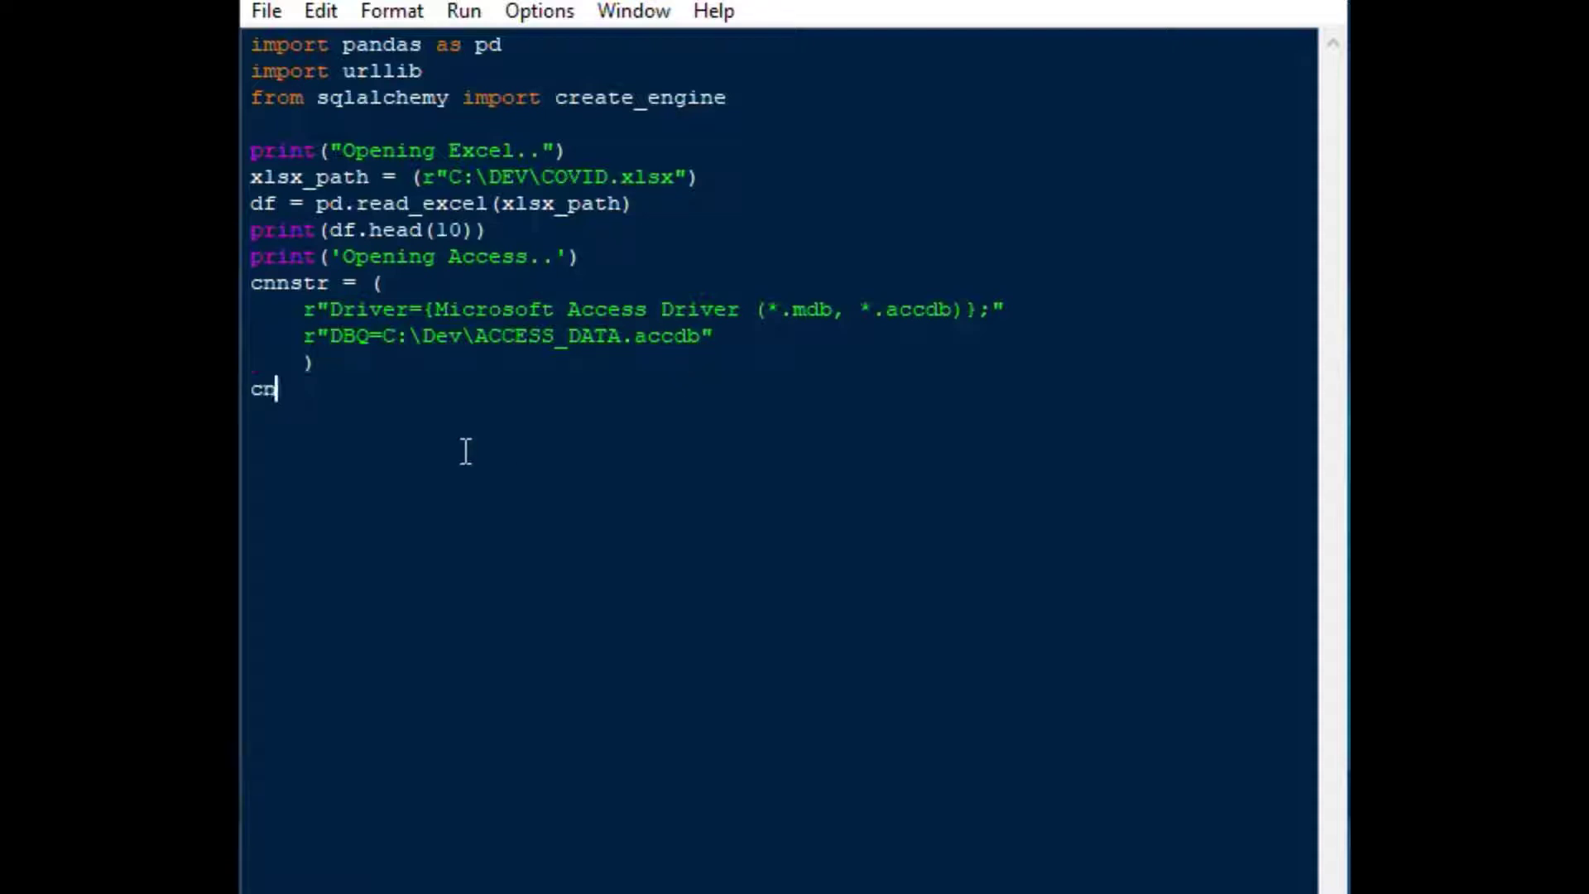
{"action": "type", "text": "nurl"}
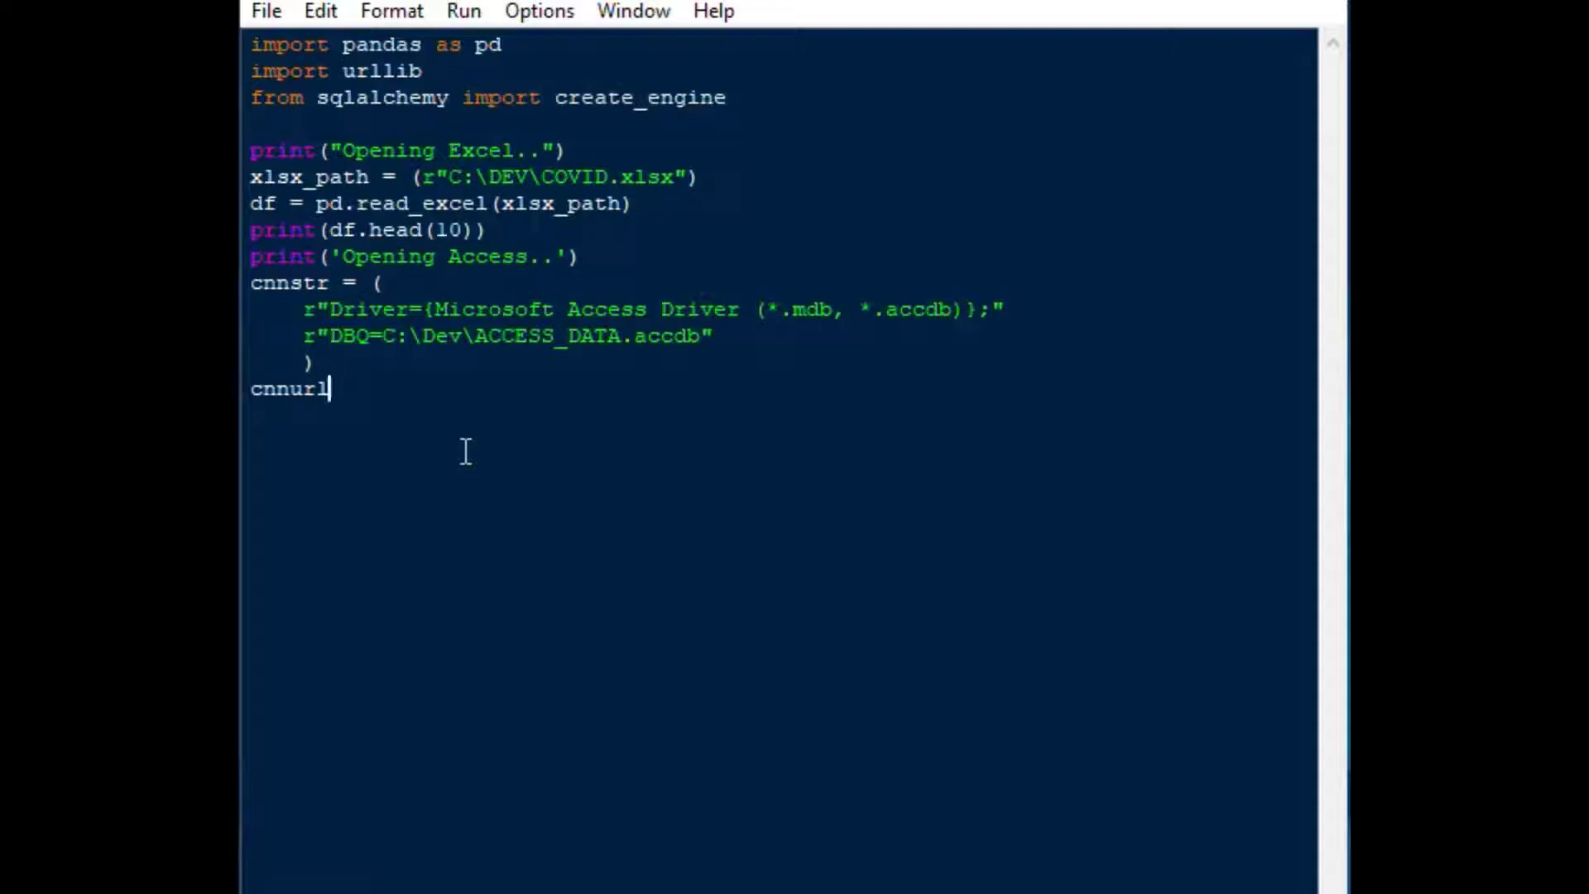
{"action": "type", "text": "="}
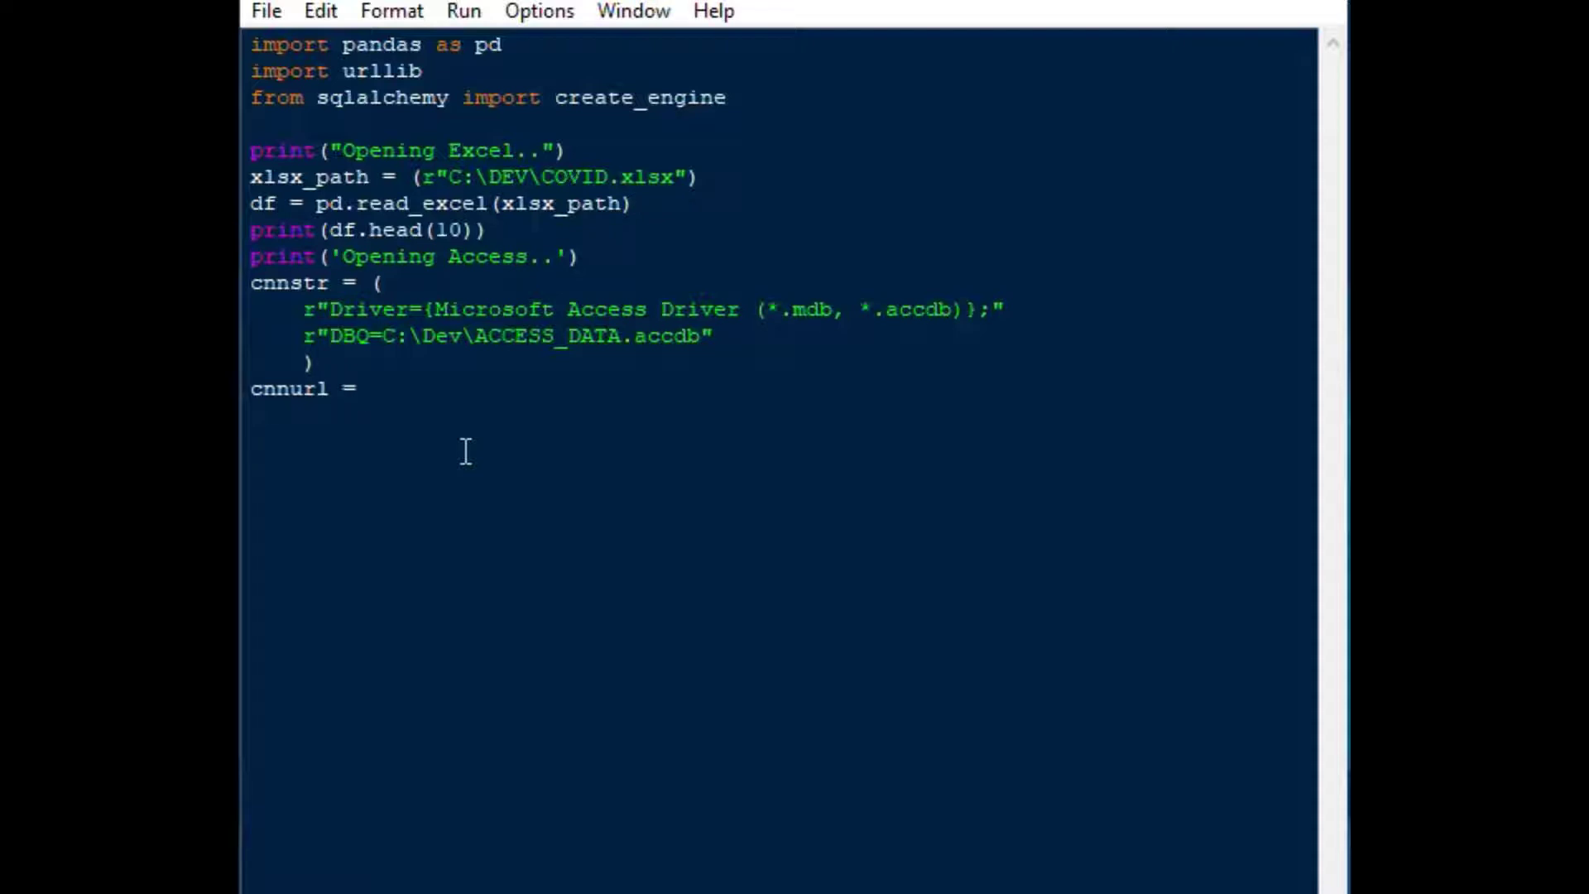
{"action": "type", "text": "f\""}
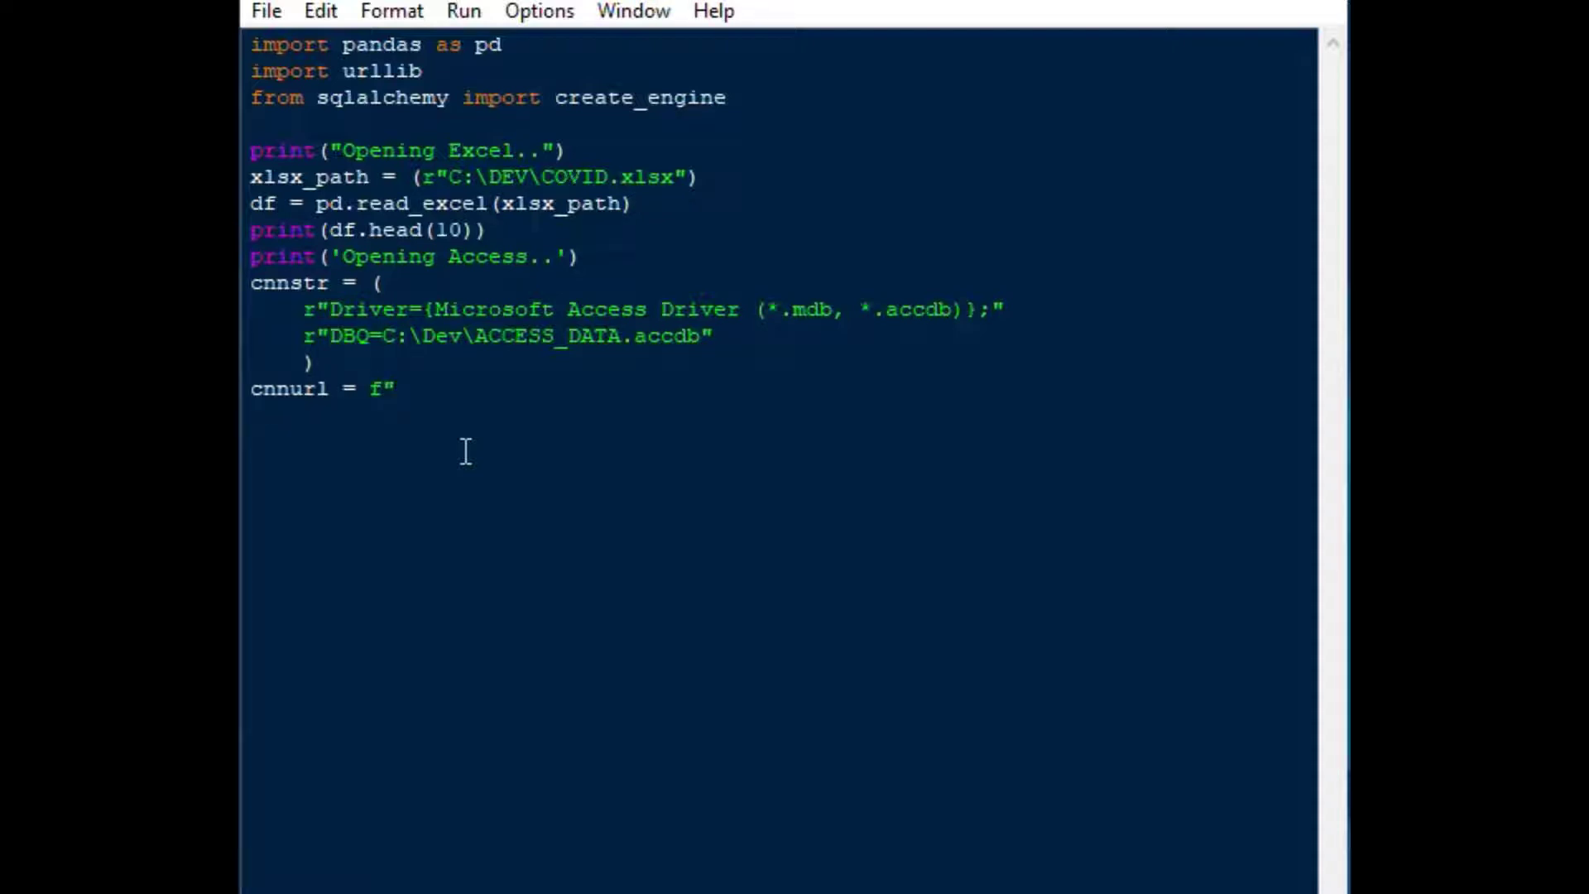
{"action": "type", "text": "access"}
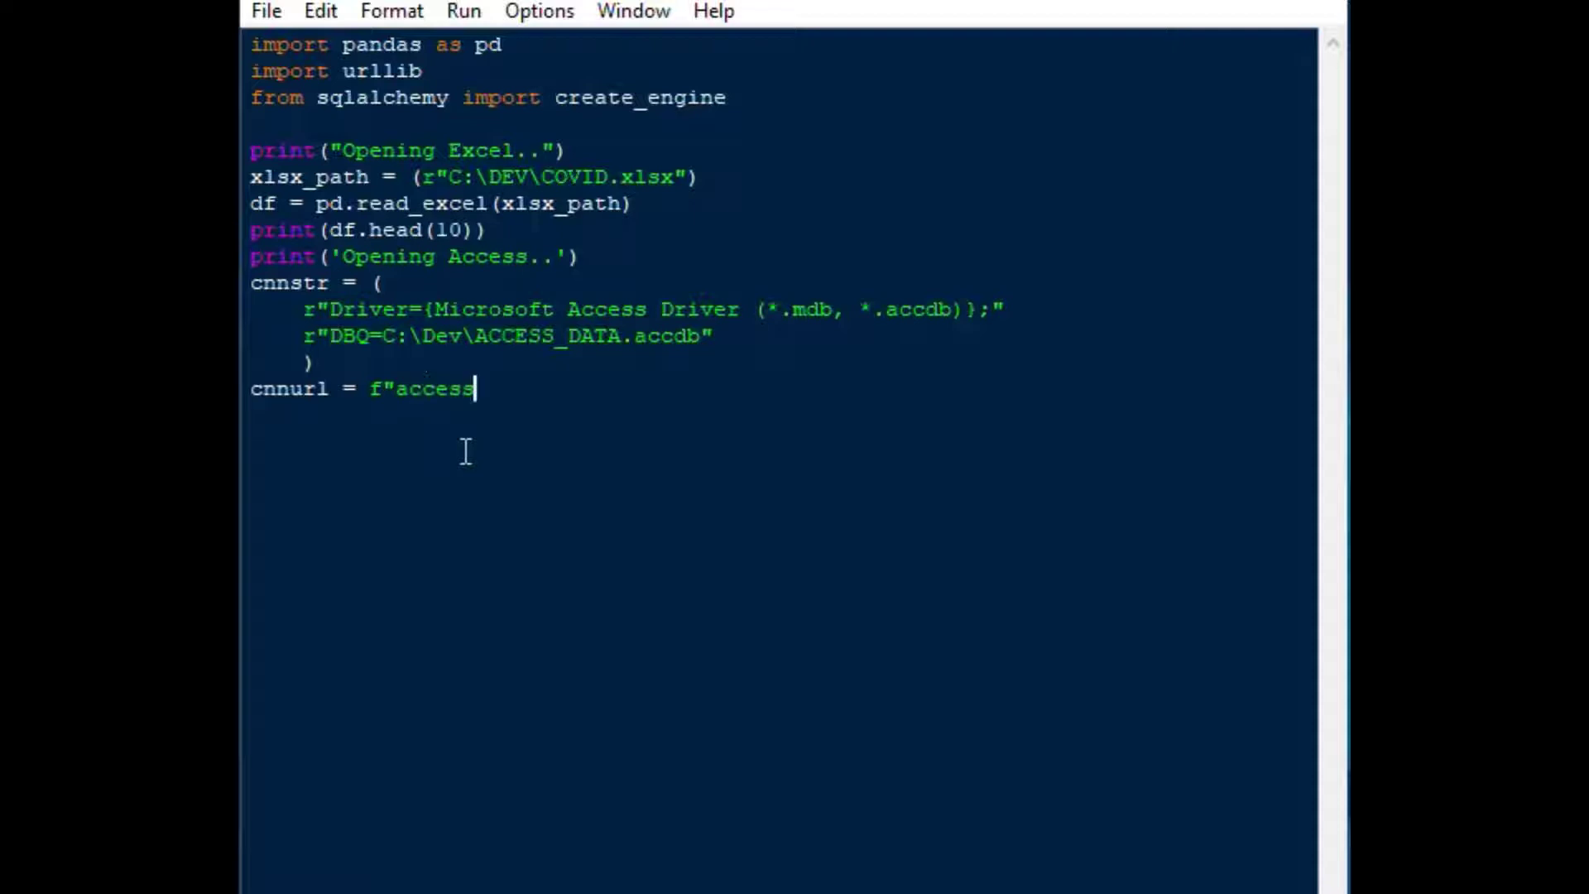
{"action": "type", "text": "+pyodbc:///"}
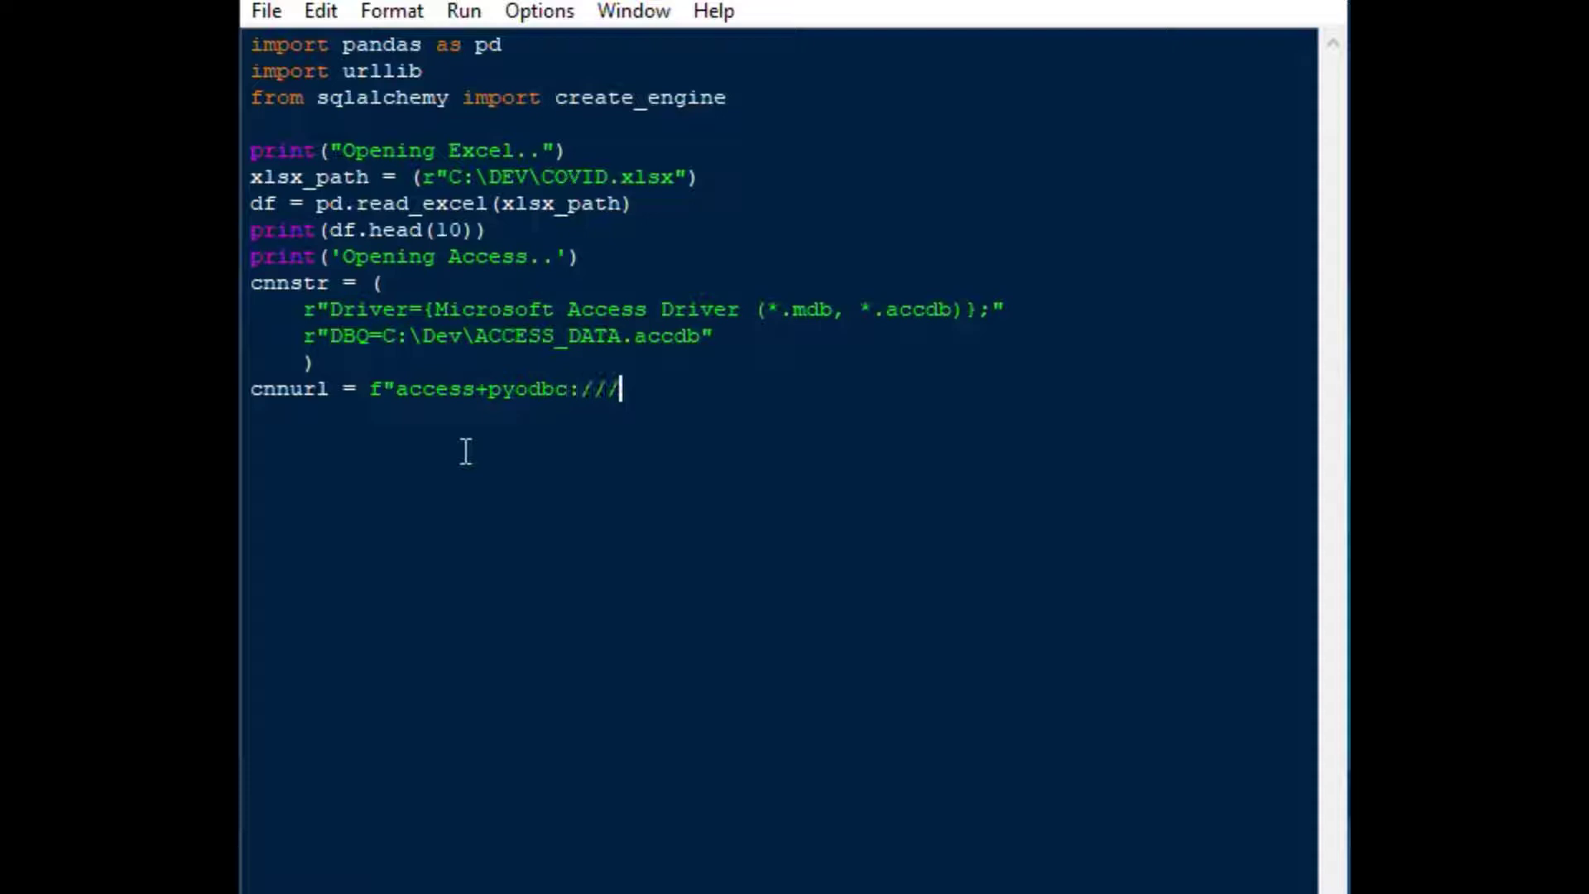
{"action": "type", "text": "?"}
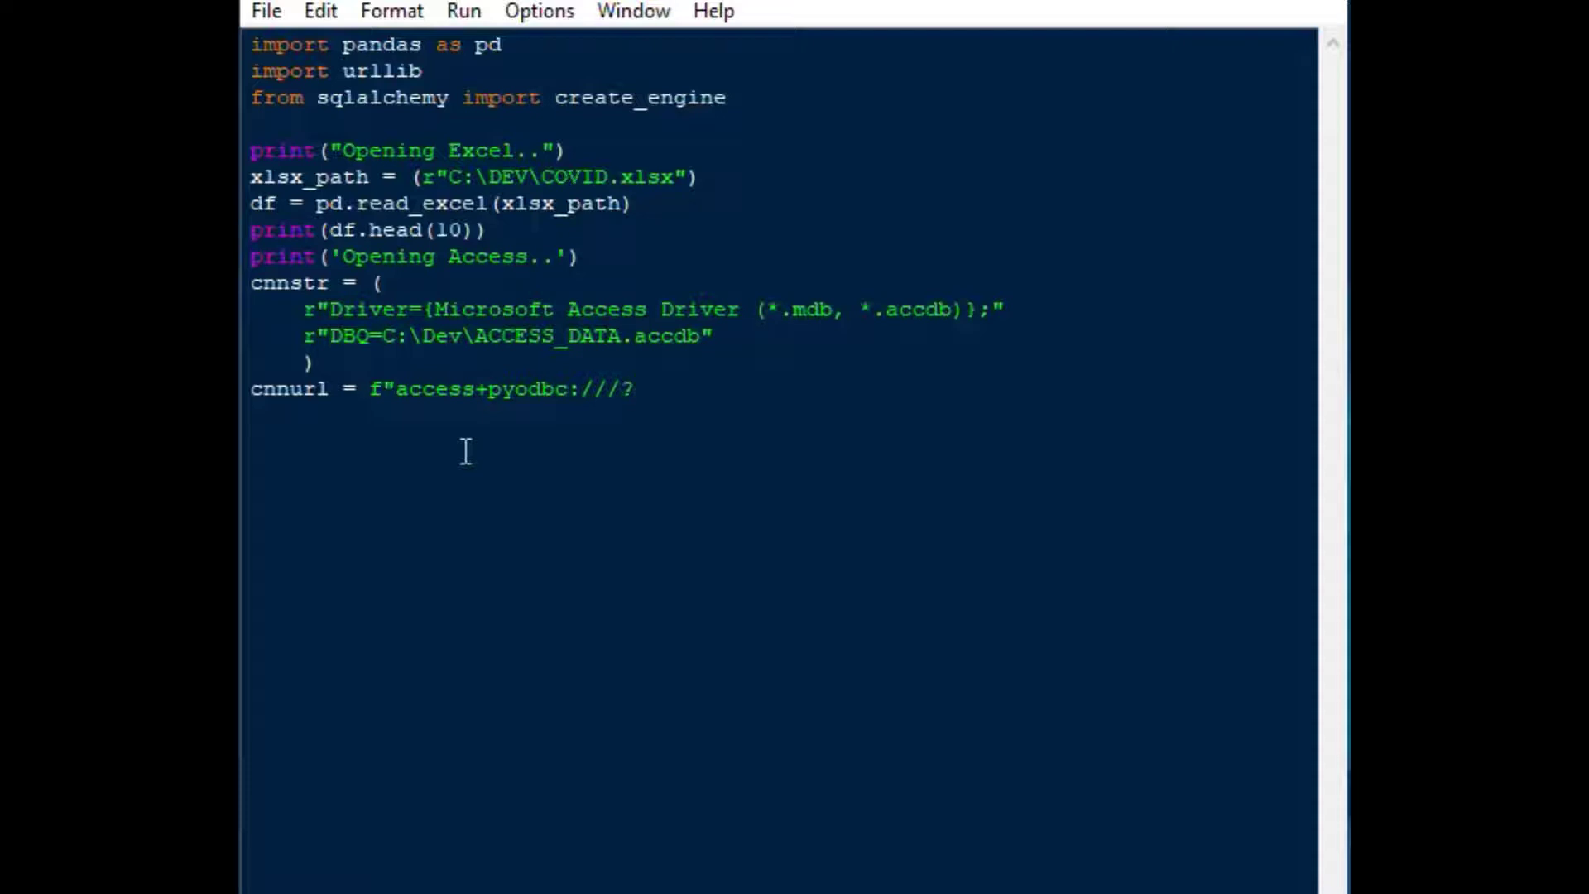
{"action": "type", "text": "odbc_"}
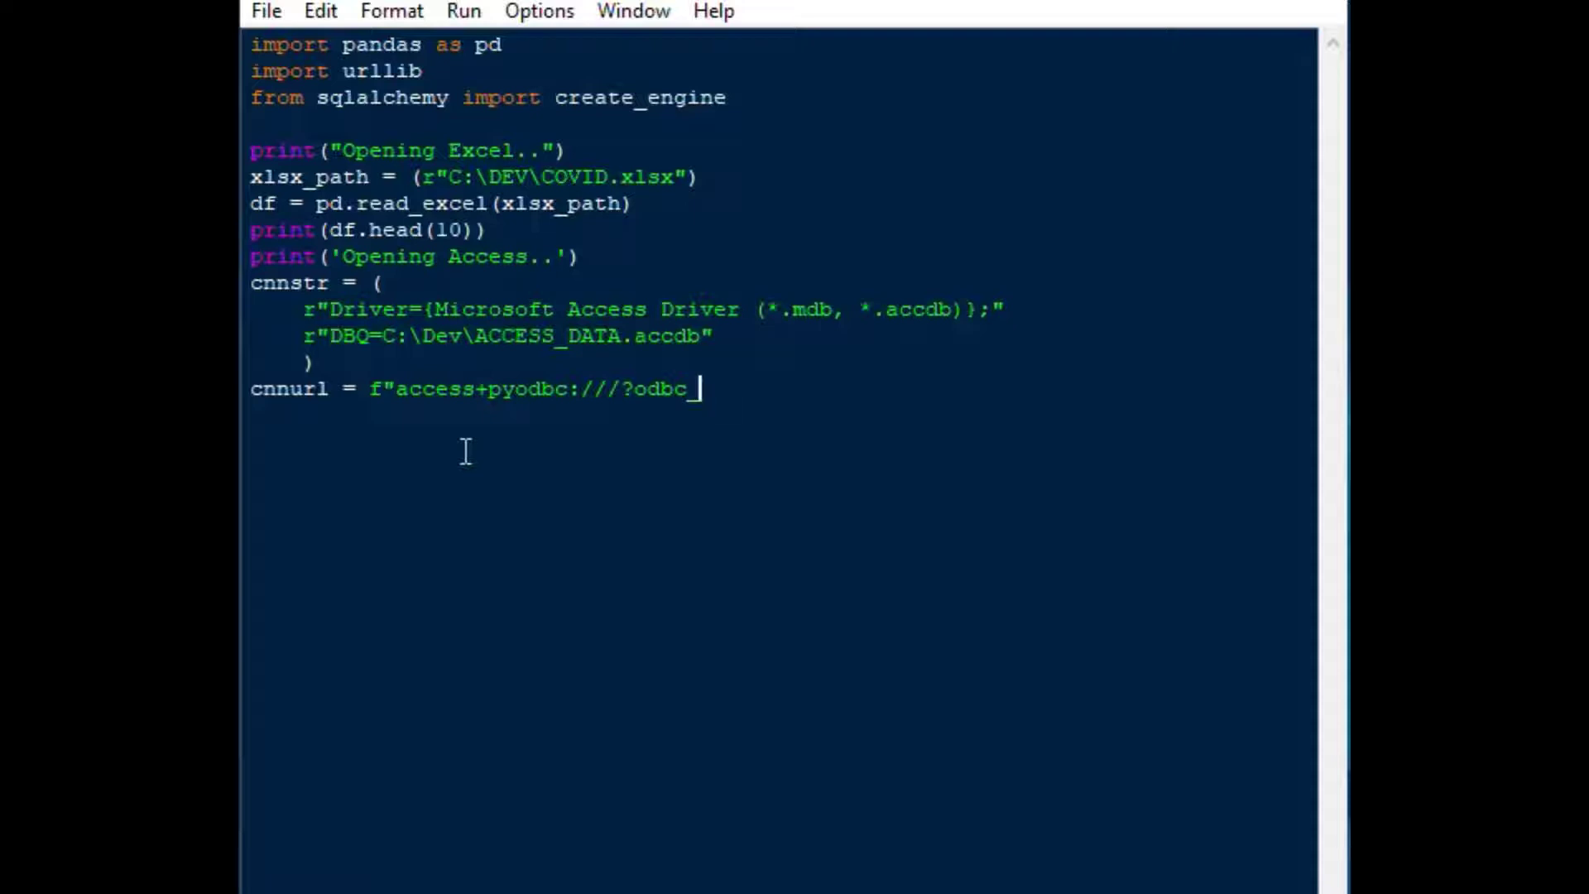
{"action": "type", "text": "connect"}
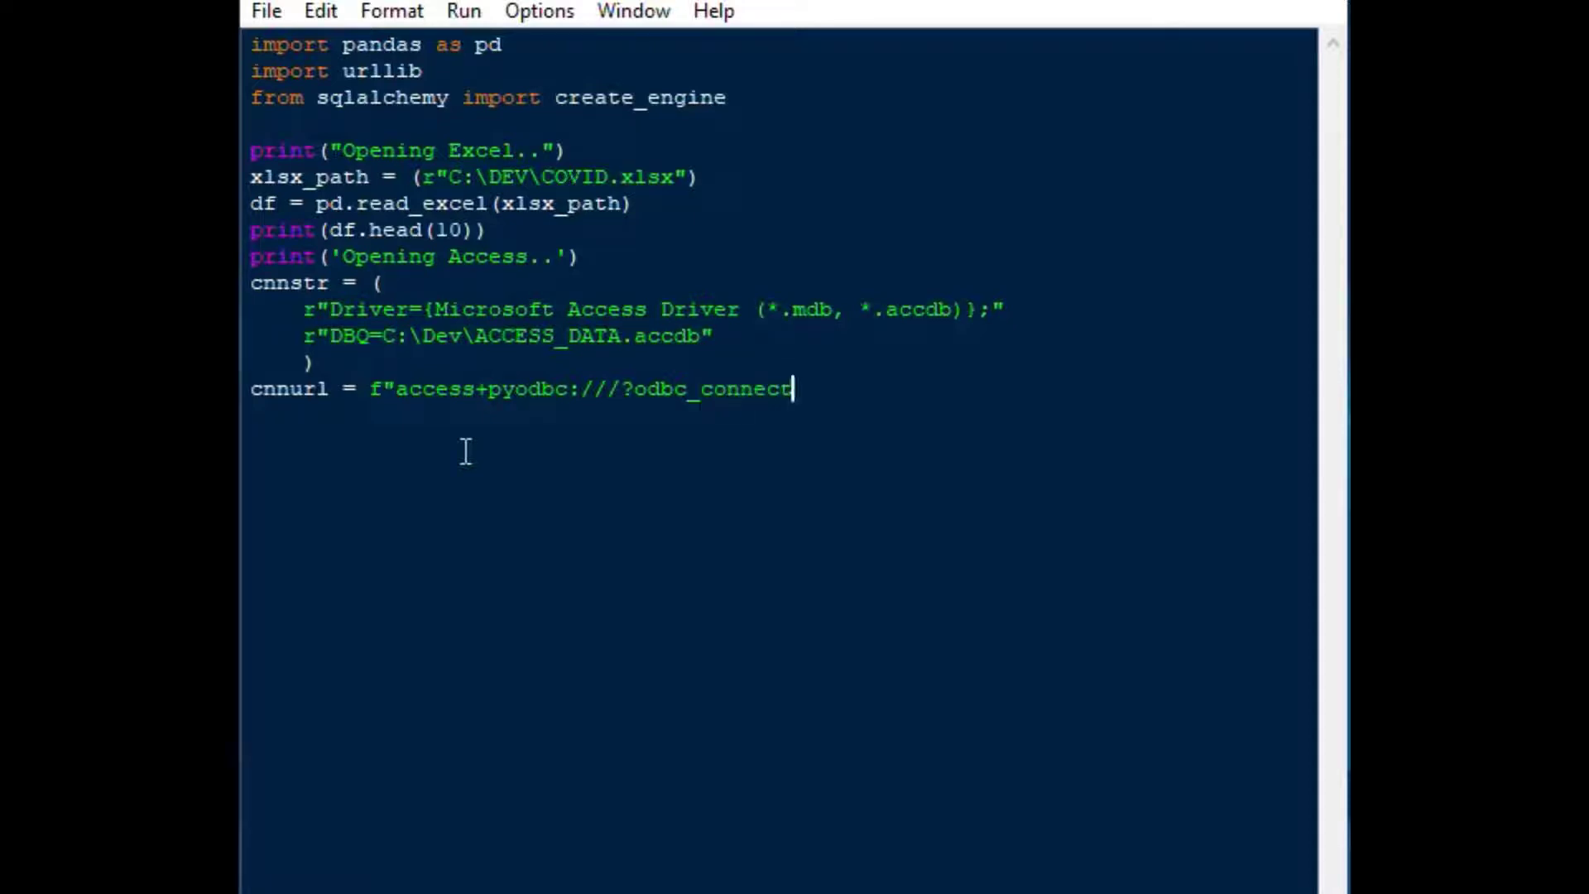
{"action": "type", "text": "(url"}
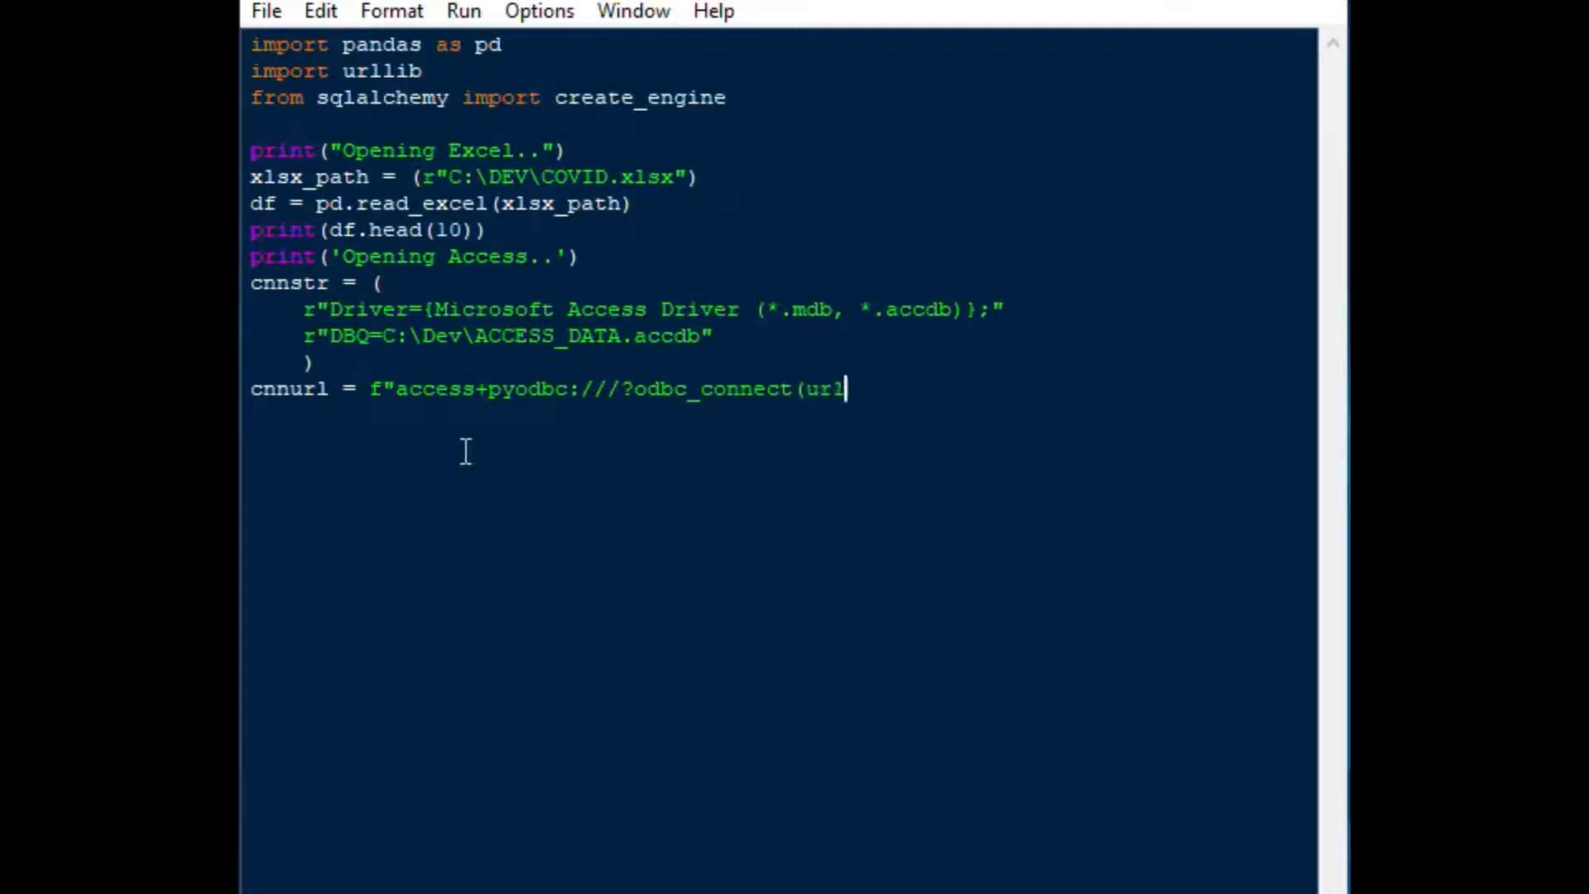
Fix a typo and finish cnnurl with urllib.parse.quote_plus(cnnstr)
{"action": "key", "text": "BackSpace"}
{"action": "type", "text": "{"}
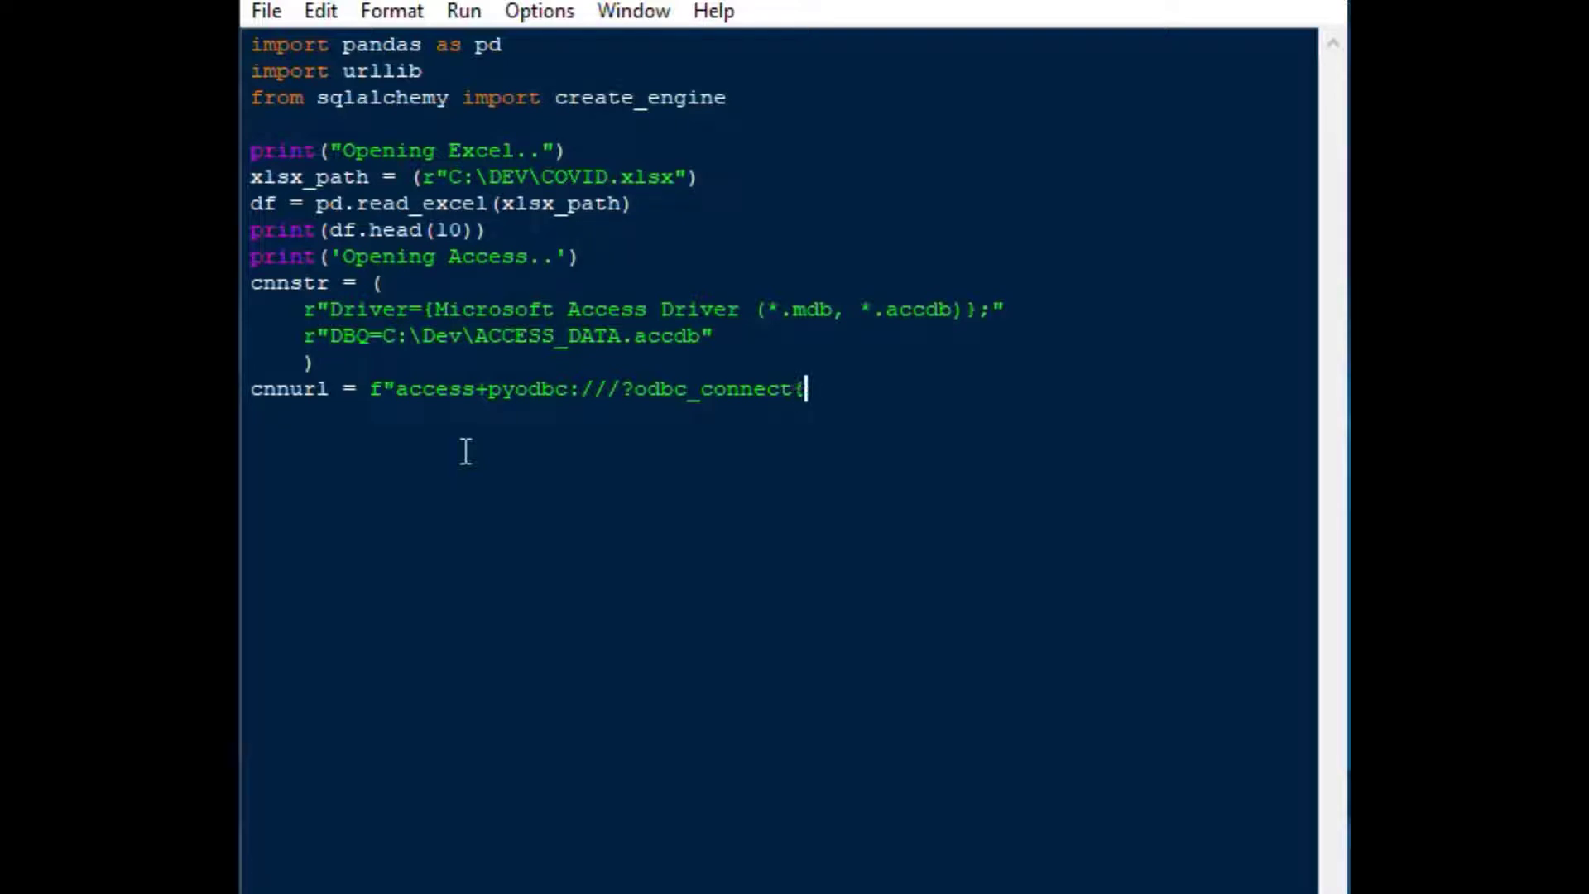
{"action": "type", "text": "u"}
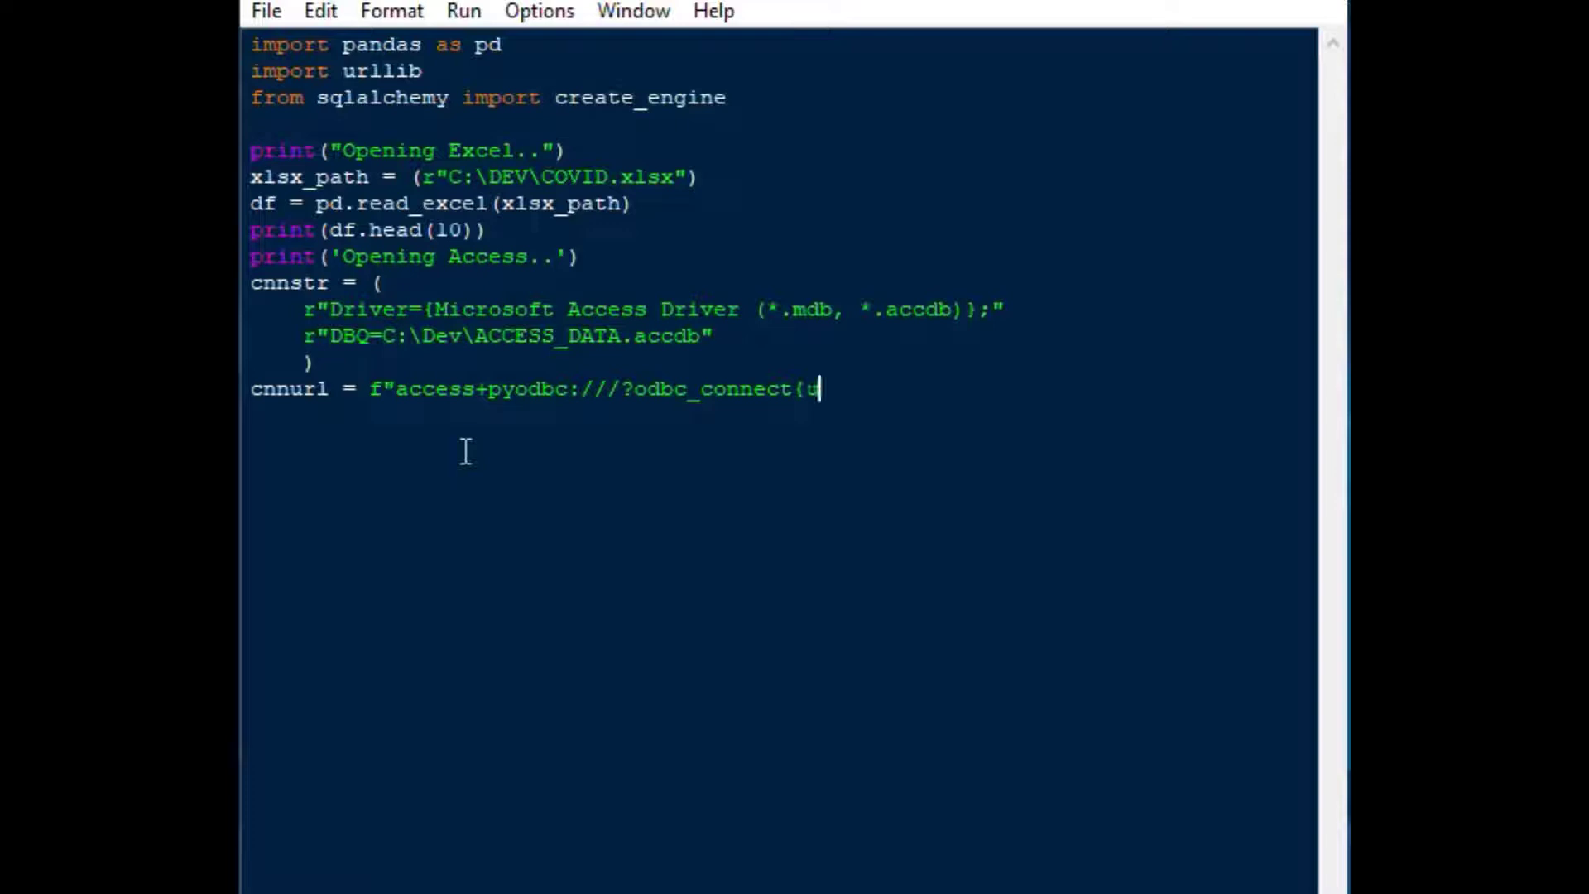
{"action": "type", "text": "rllib"}
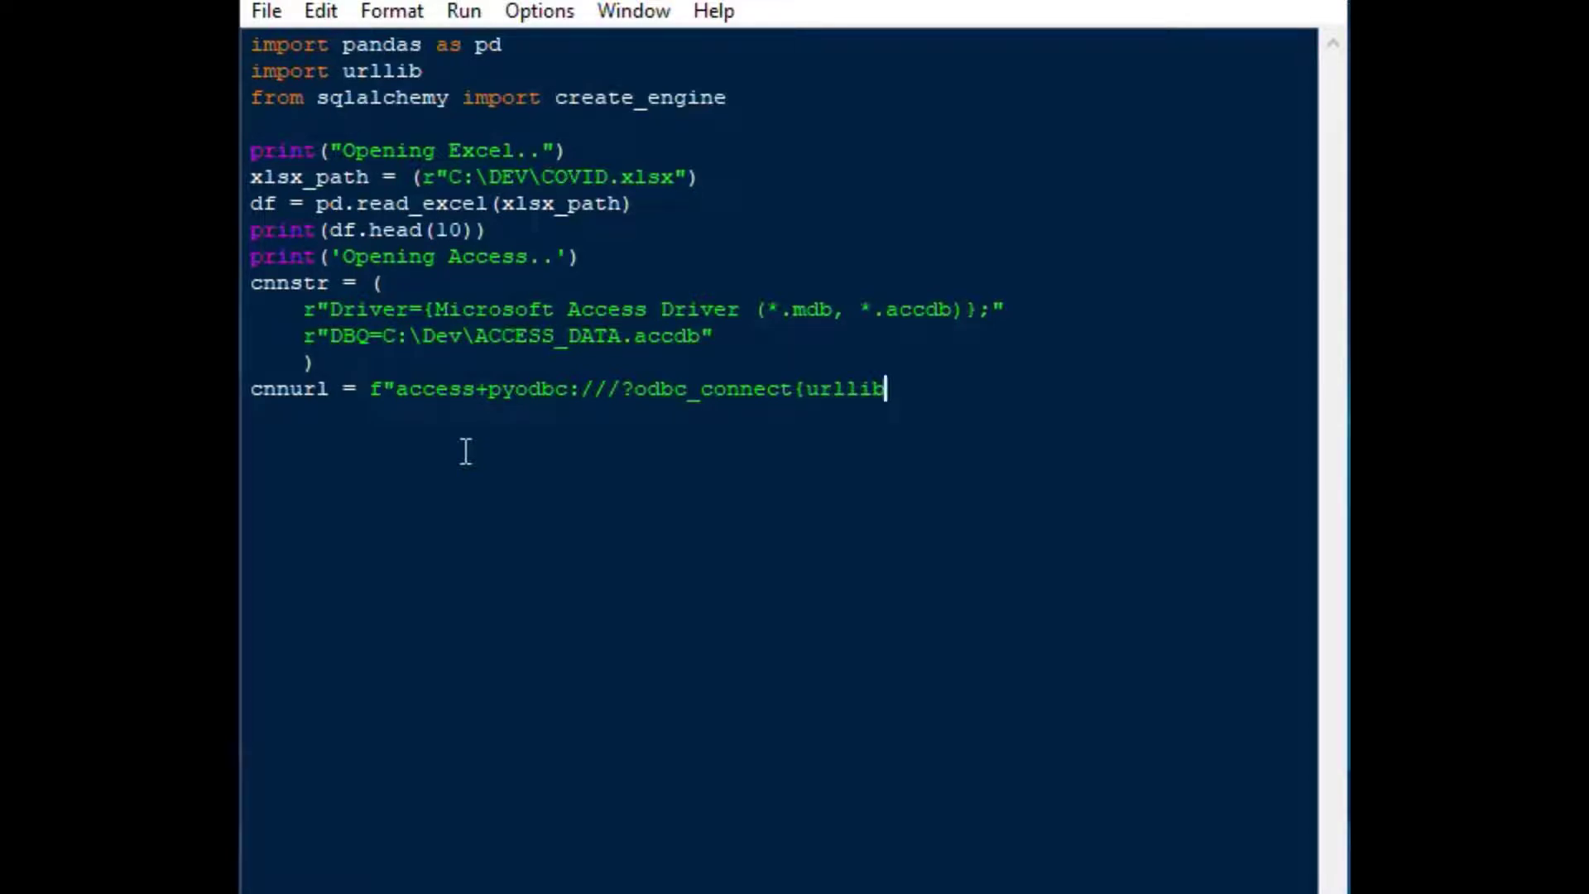
{"action": "type", "text": ".parse"}
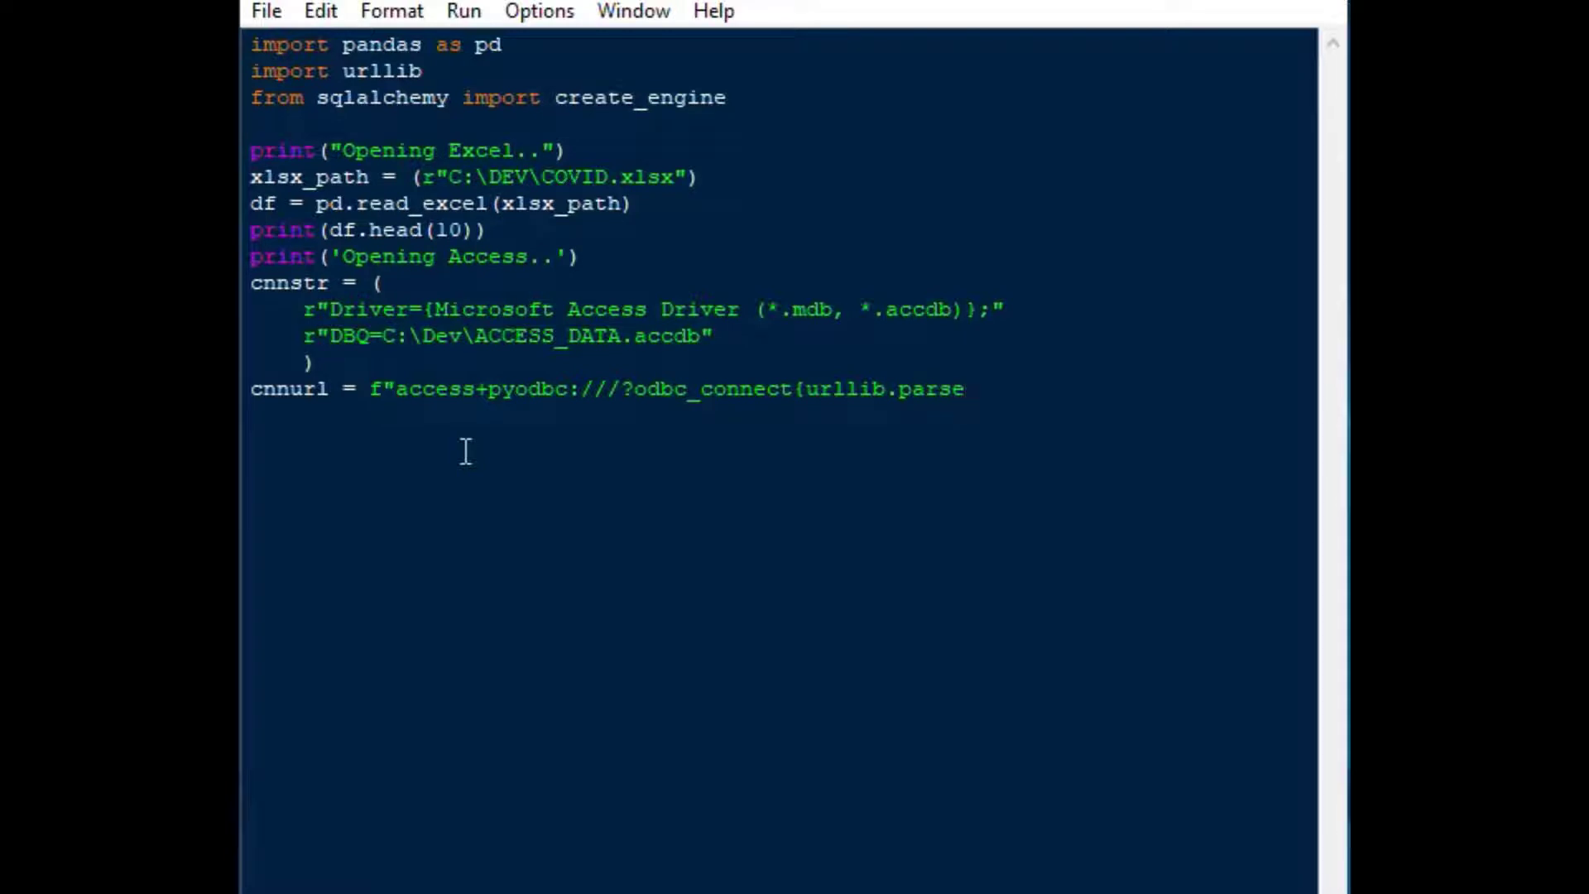
{"action": "type", "text": ".q"}
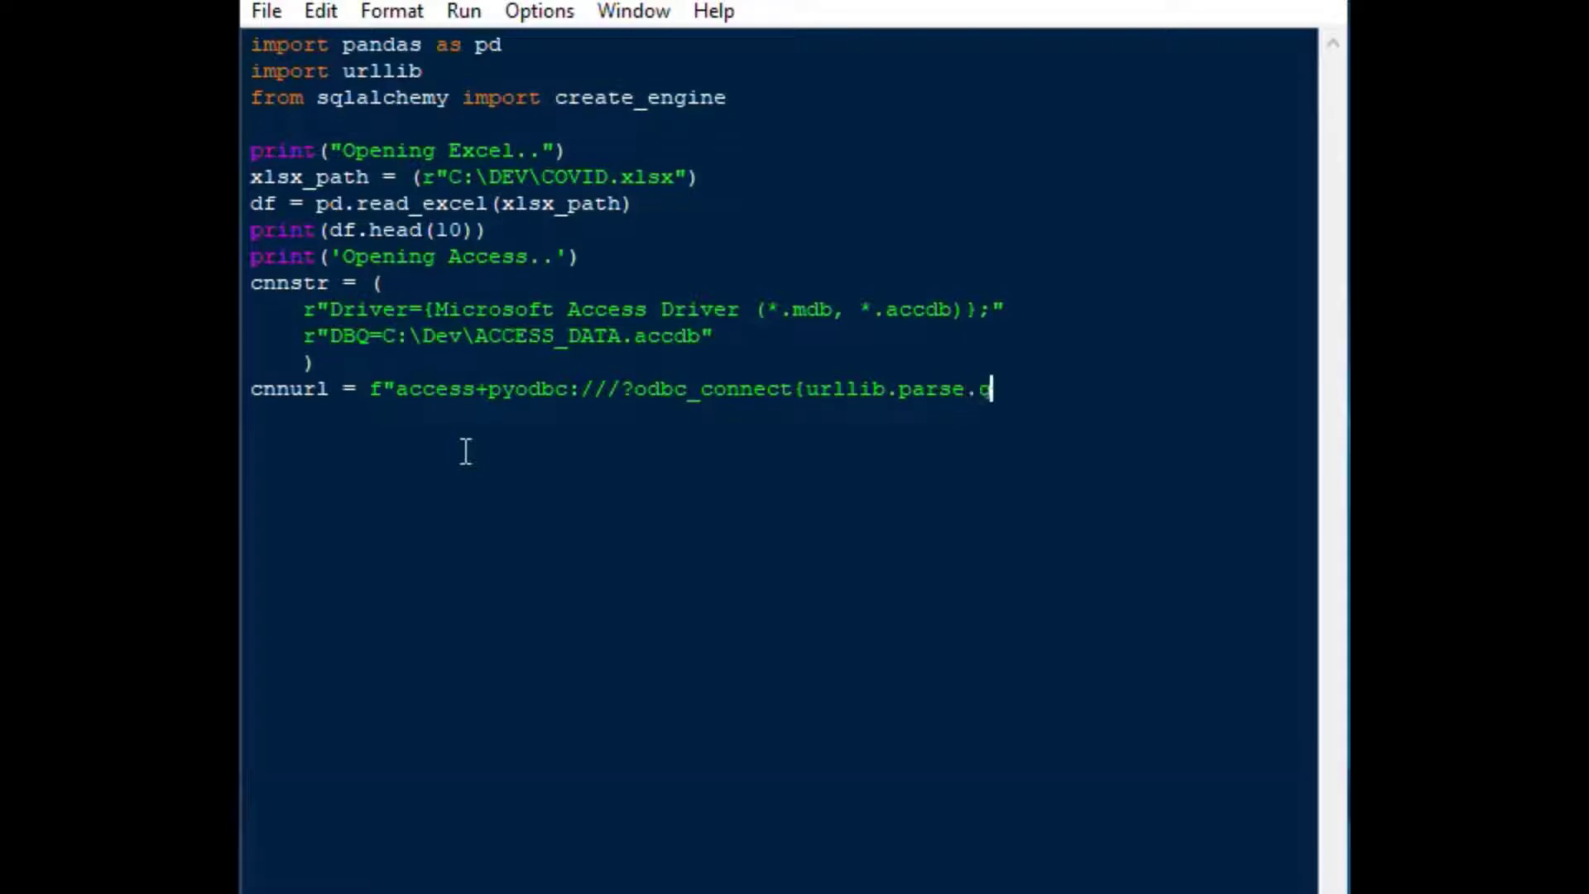
{"action": "type", "text": "uote_pl"}
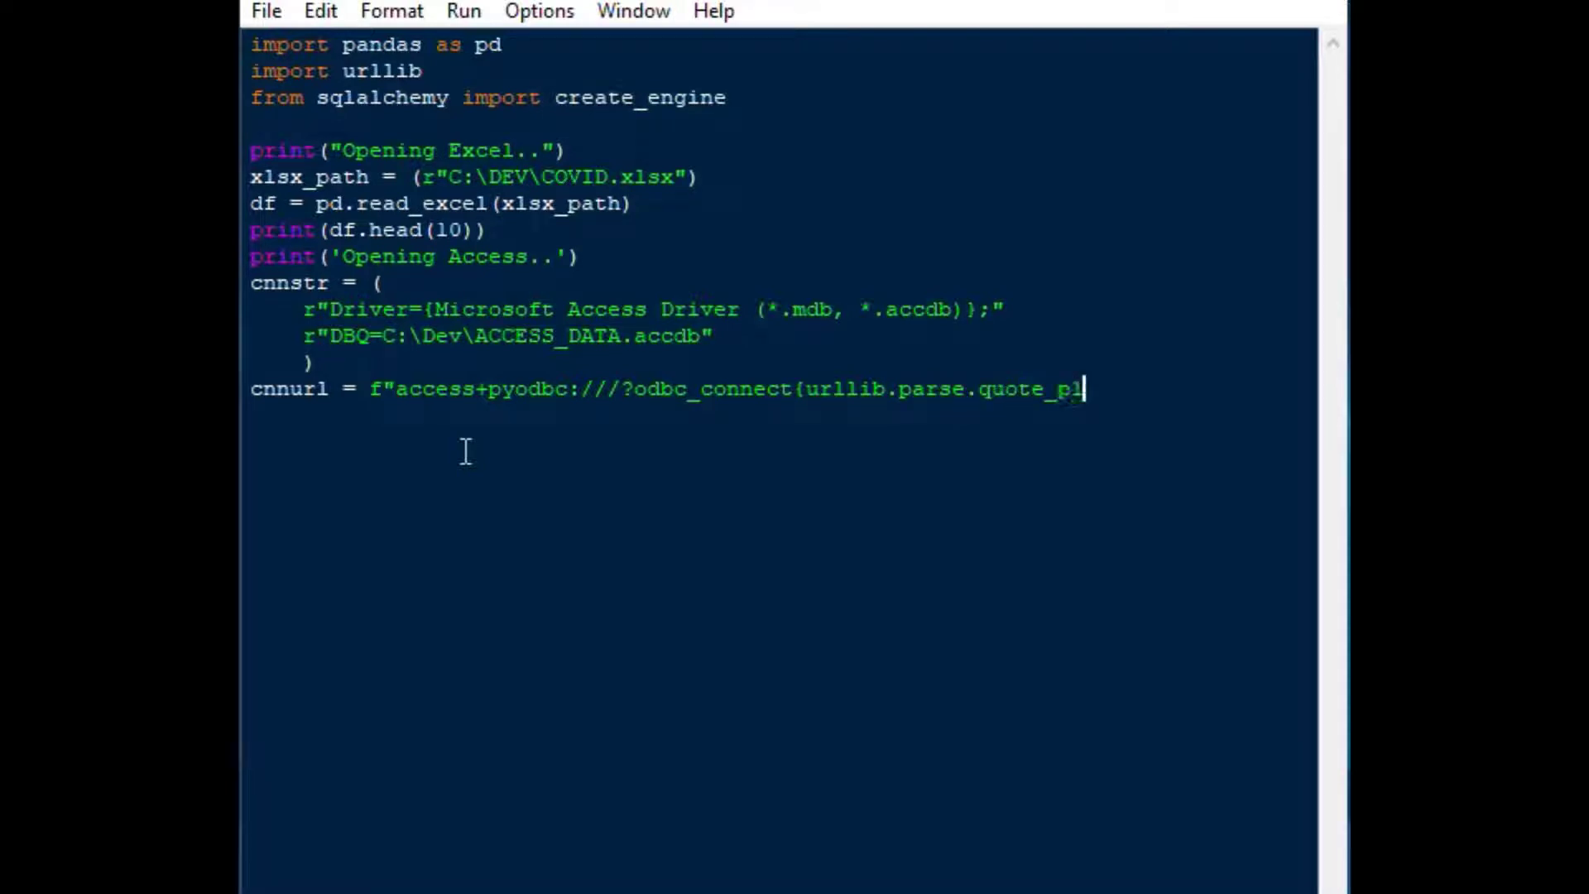
{"action": "type", "text": "us ("}
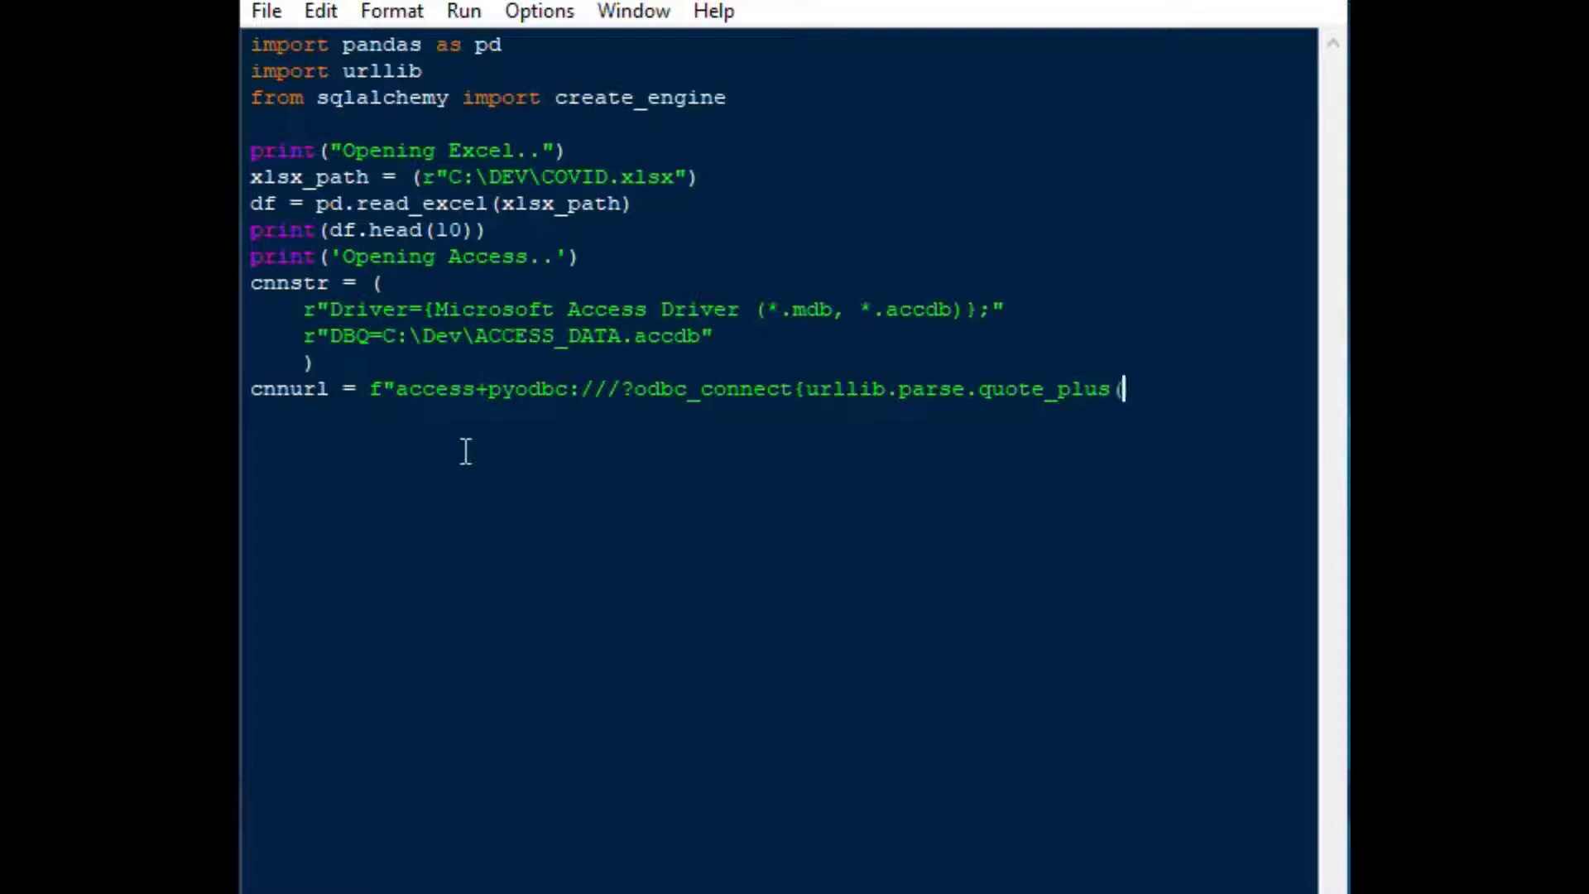
{"action": "type", "text": "cnn"}
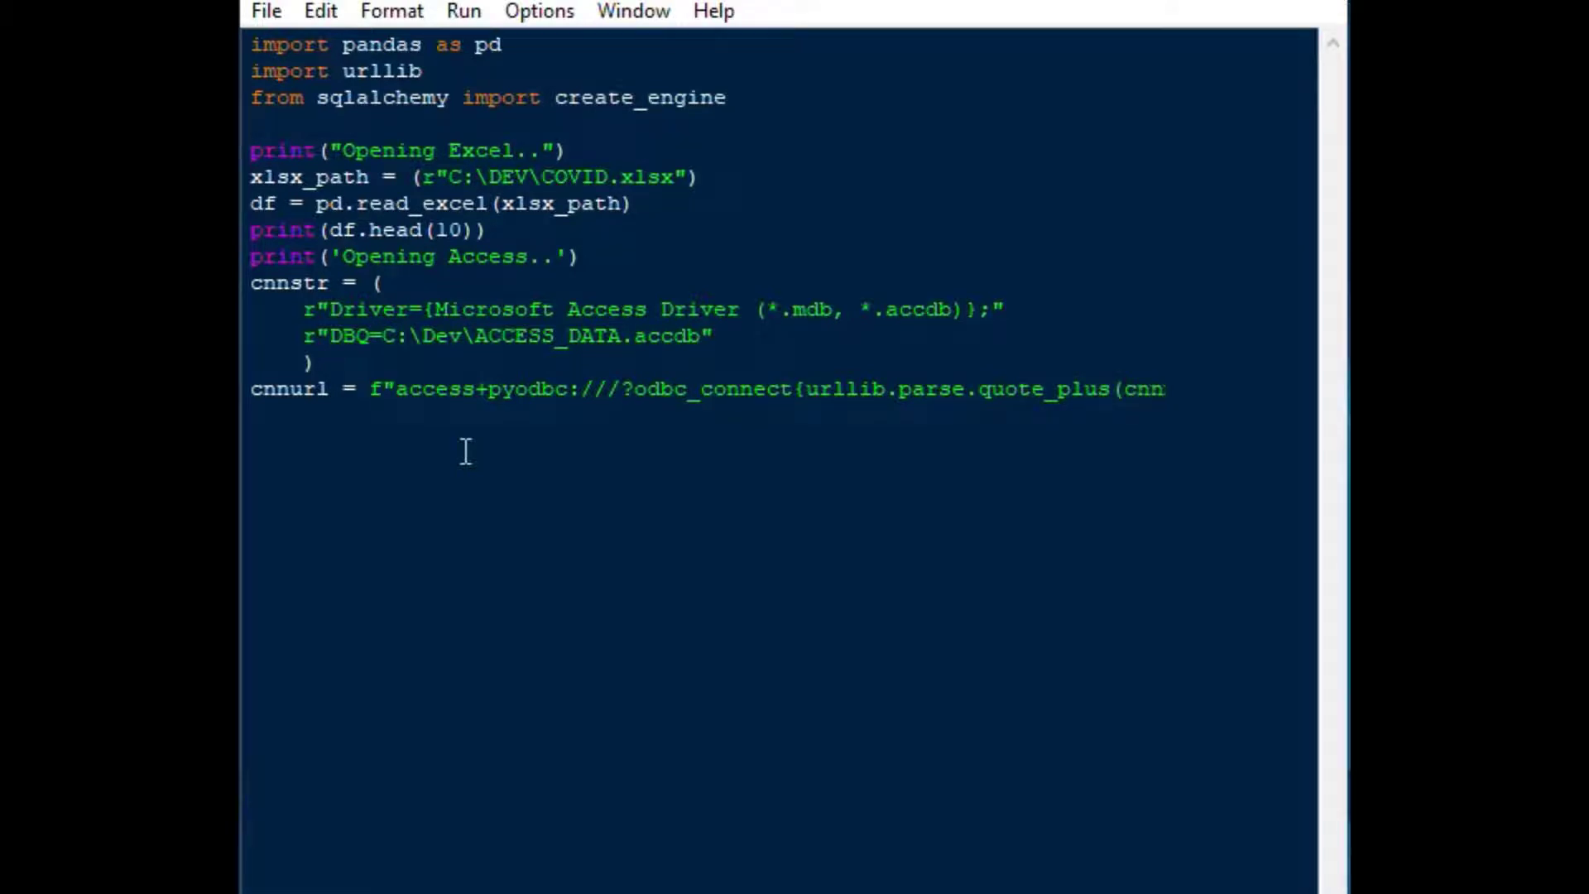
{"action": "type", "text": "str"}
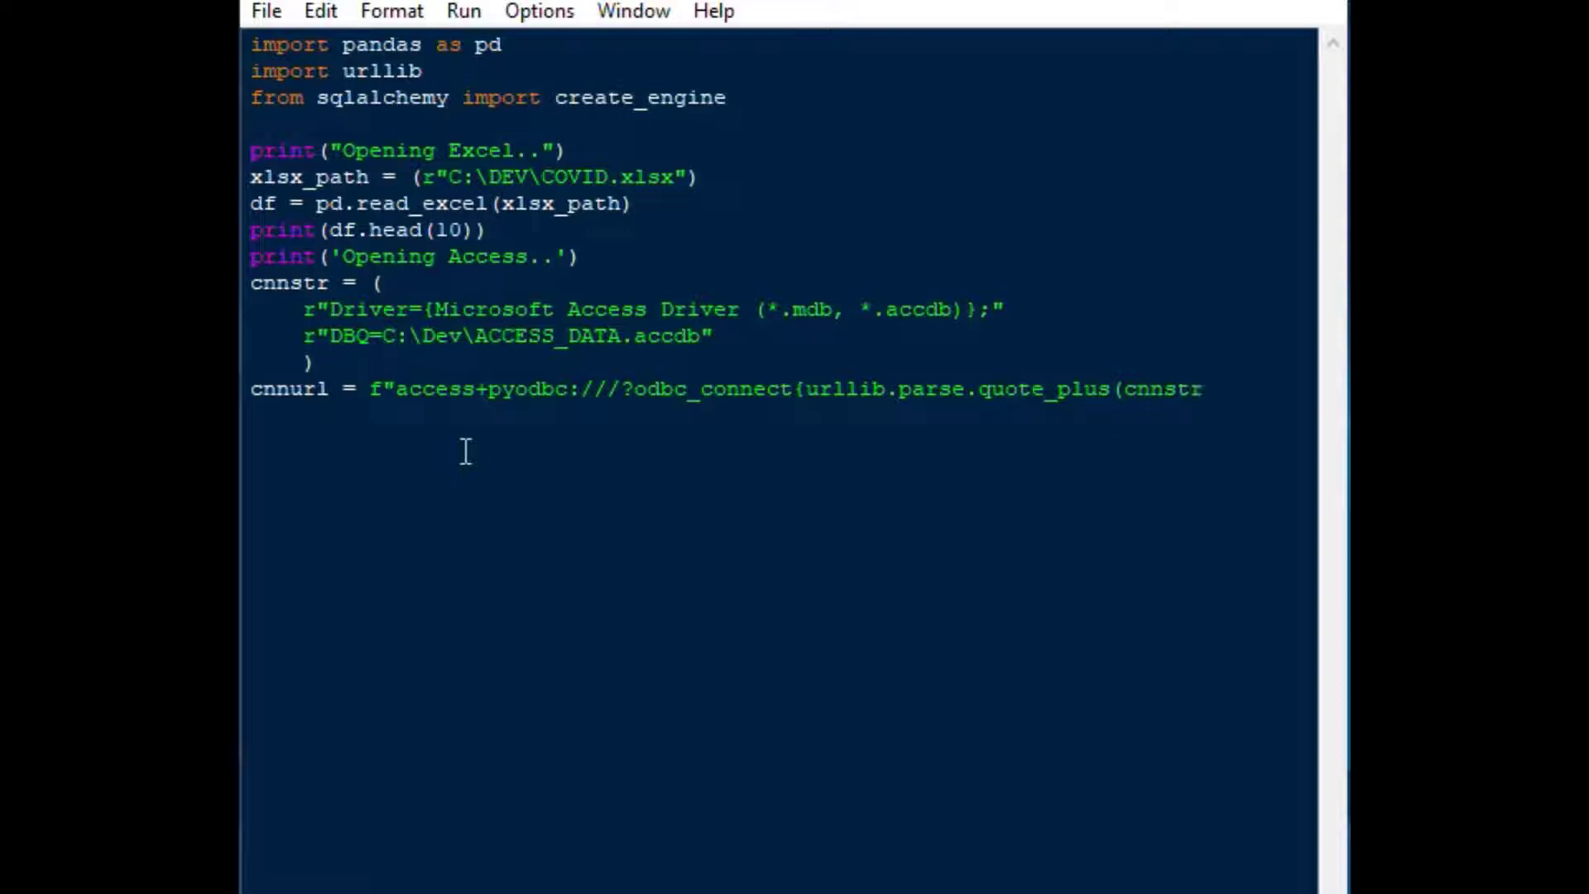
{"action": "type", "text": ")"}
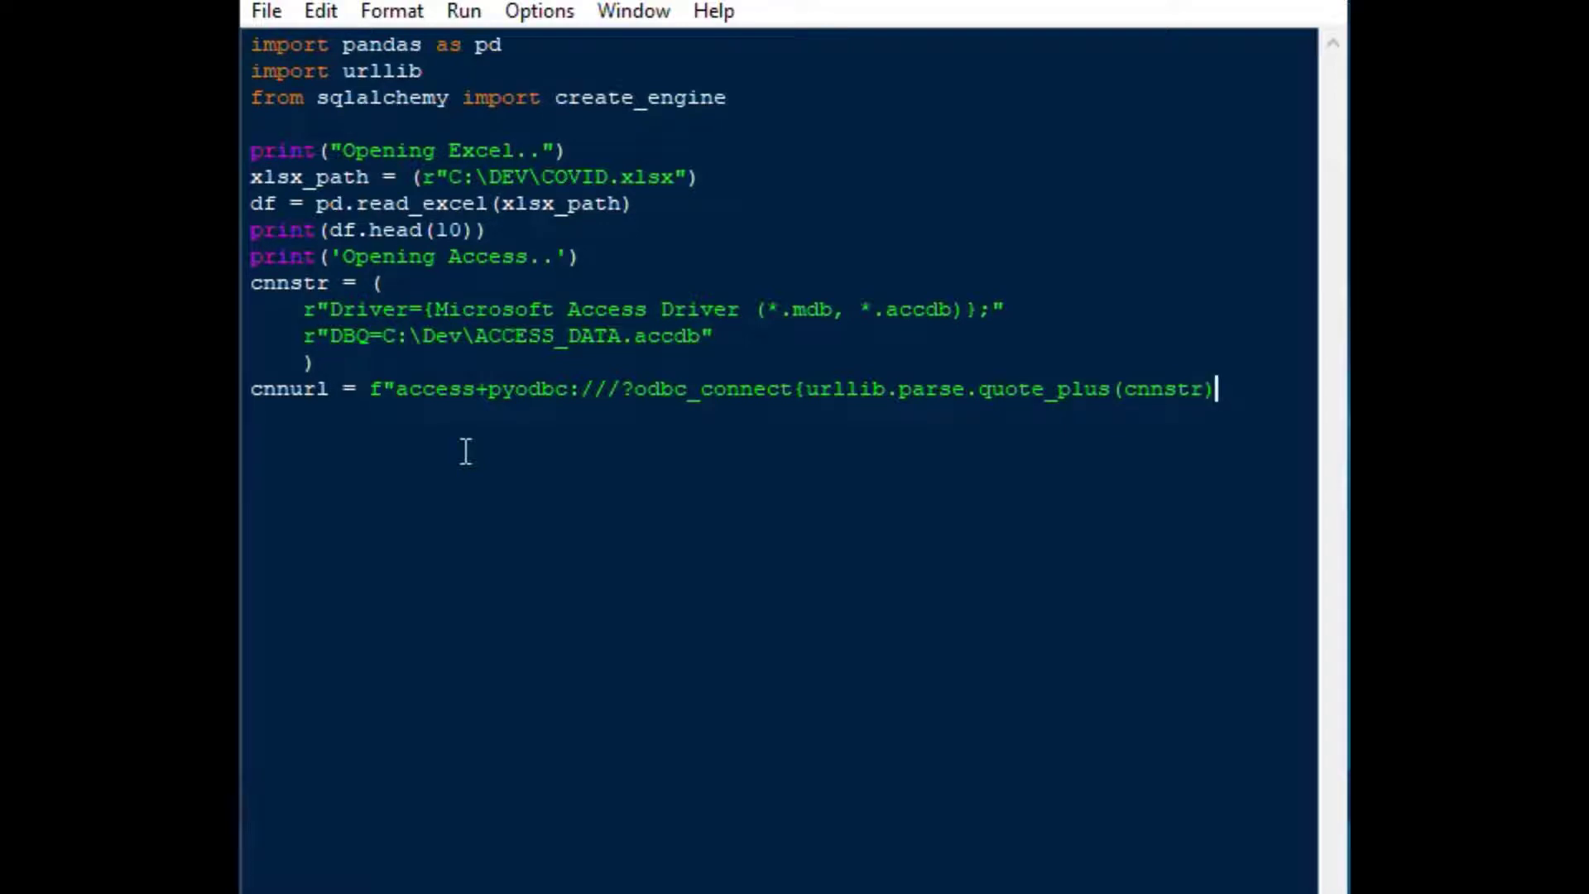
{"action": "type", "text": "}\""}
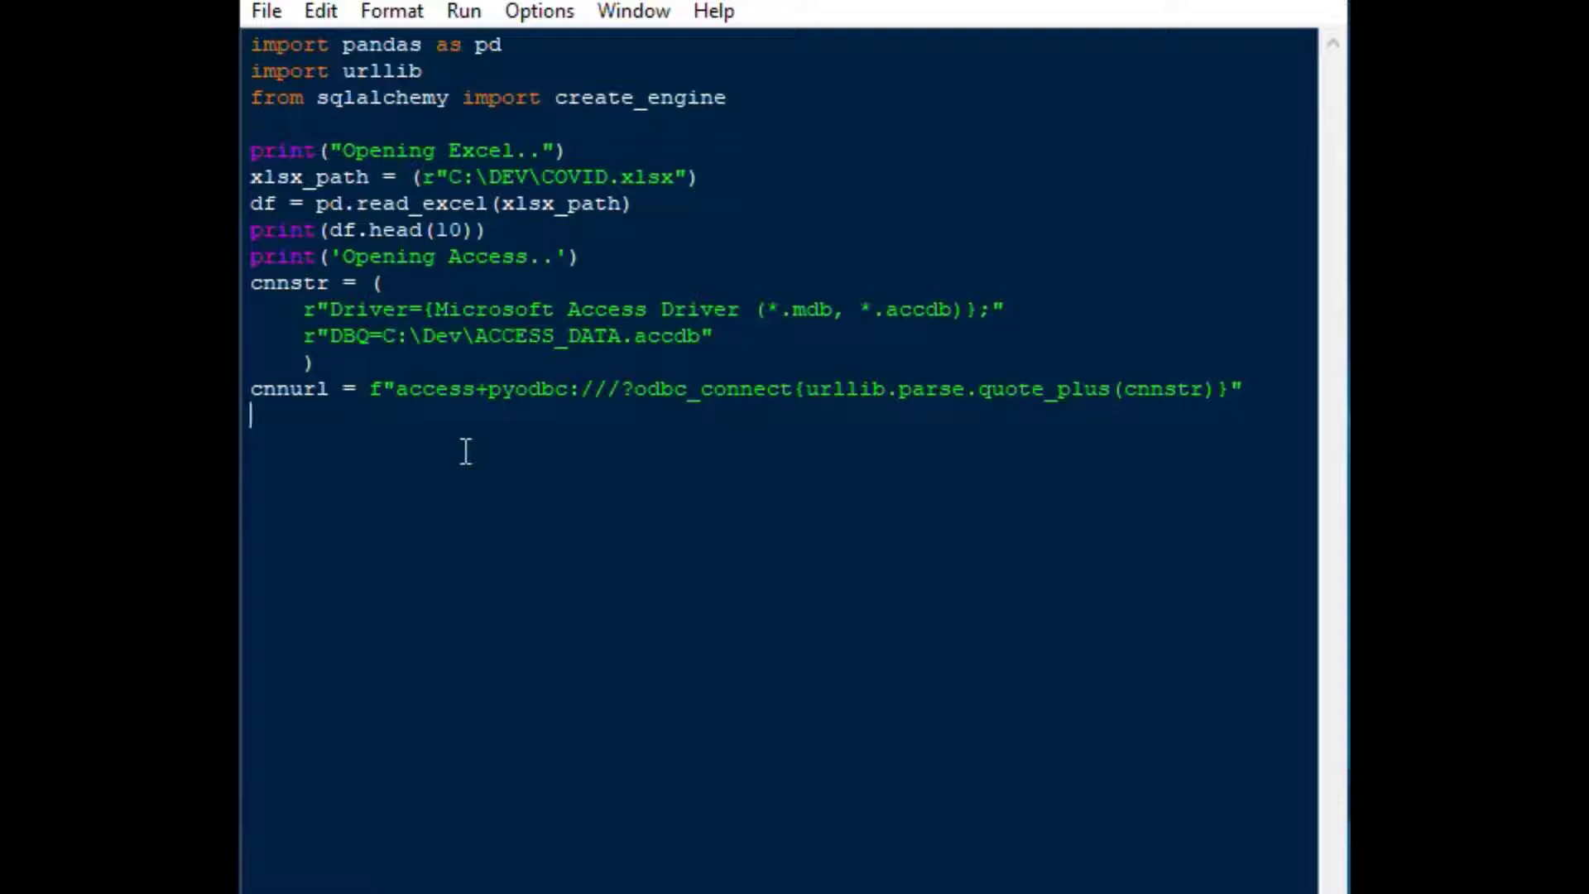
Add the line acc_engine = create_engine(cnnurl)
{"action": "type", "text": "acc_e"}
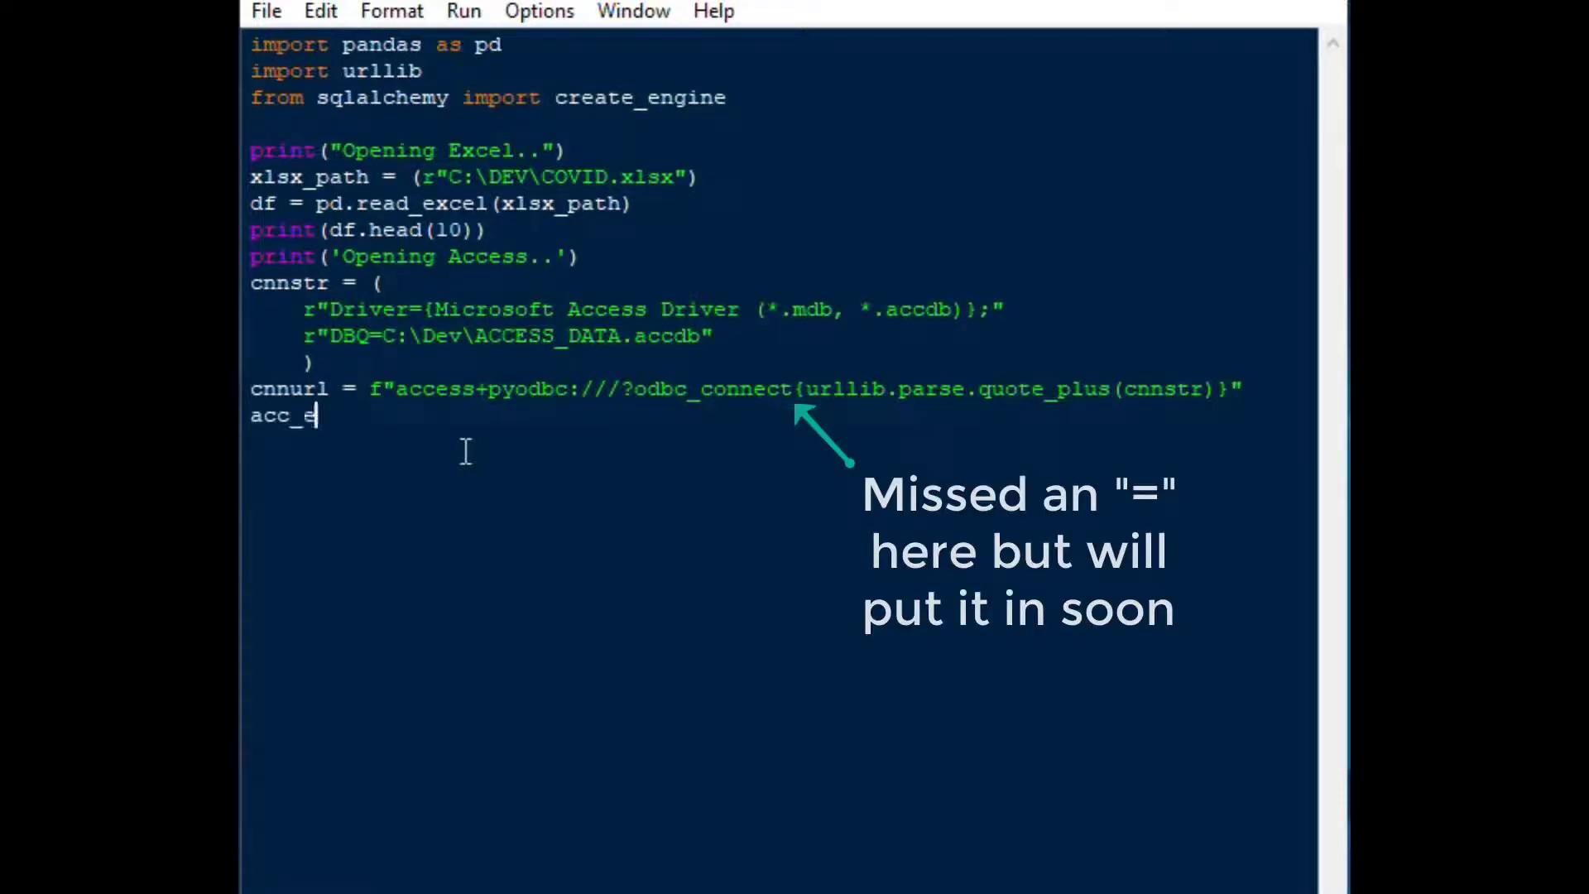
{"action": "type", "text": "ngine"}
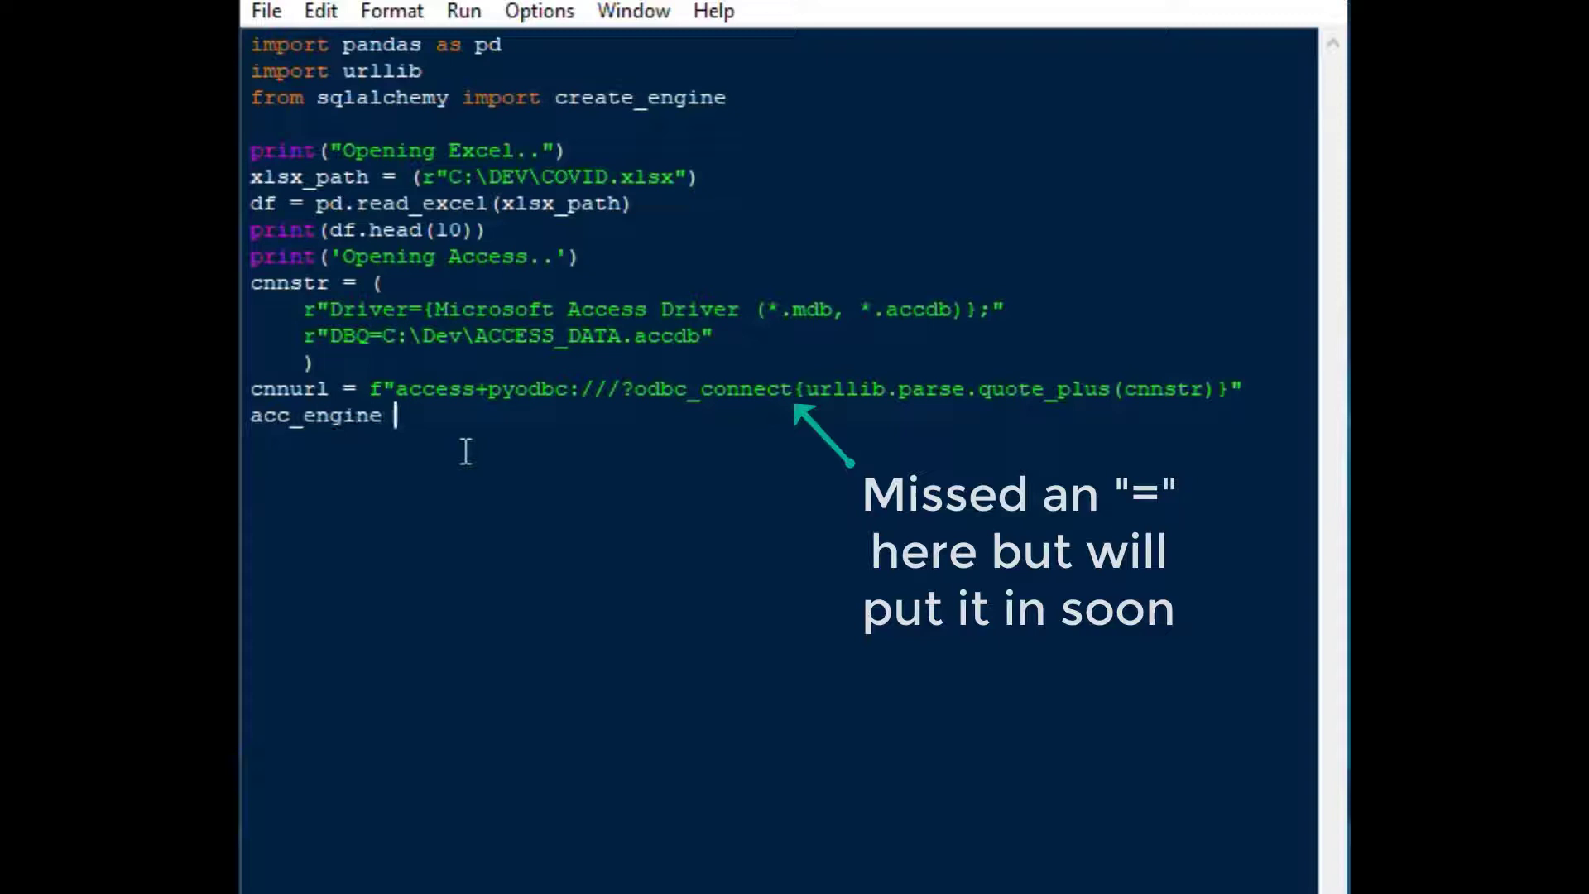
{"action": "type", "text": "= create_en"}
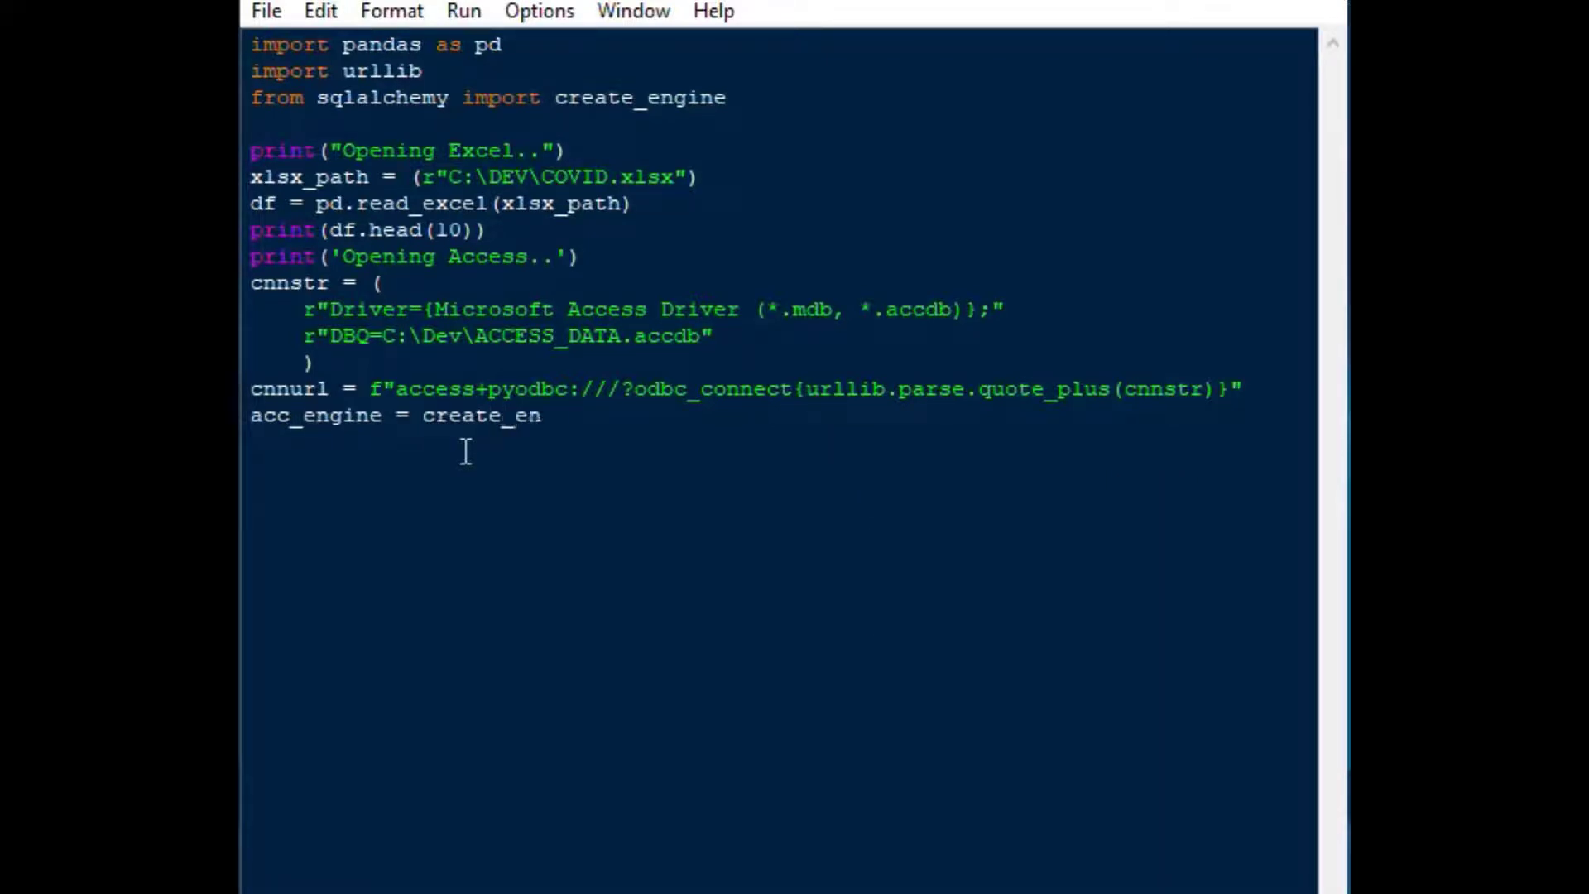
{"action": "type", "text": "gine"}
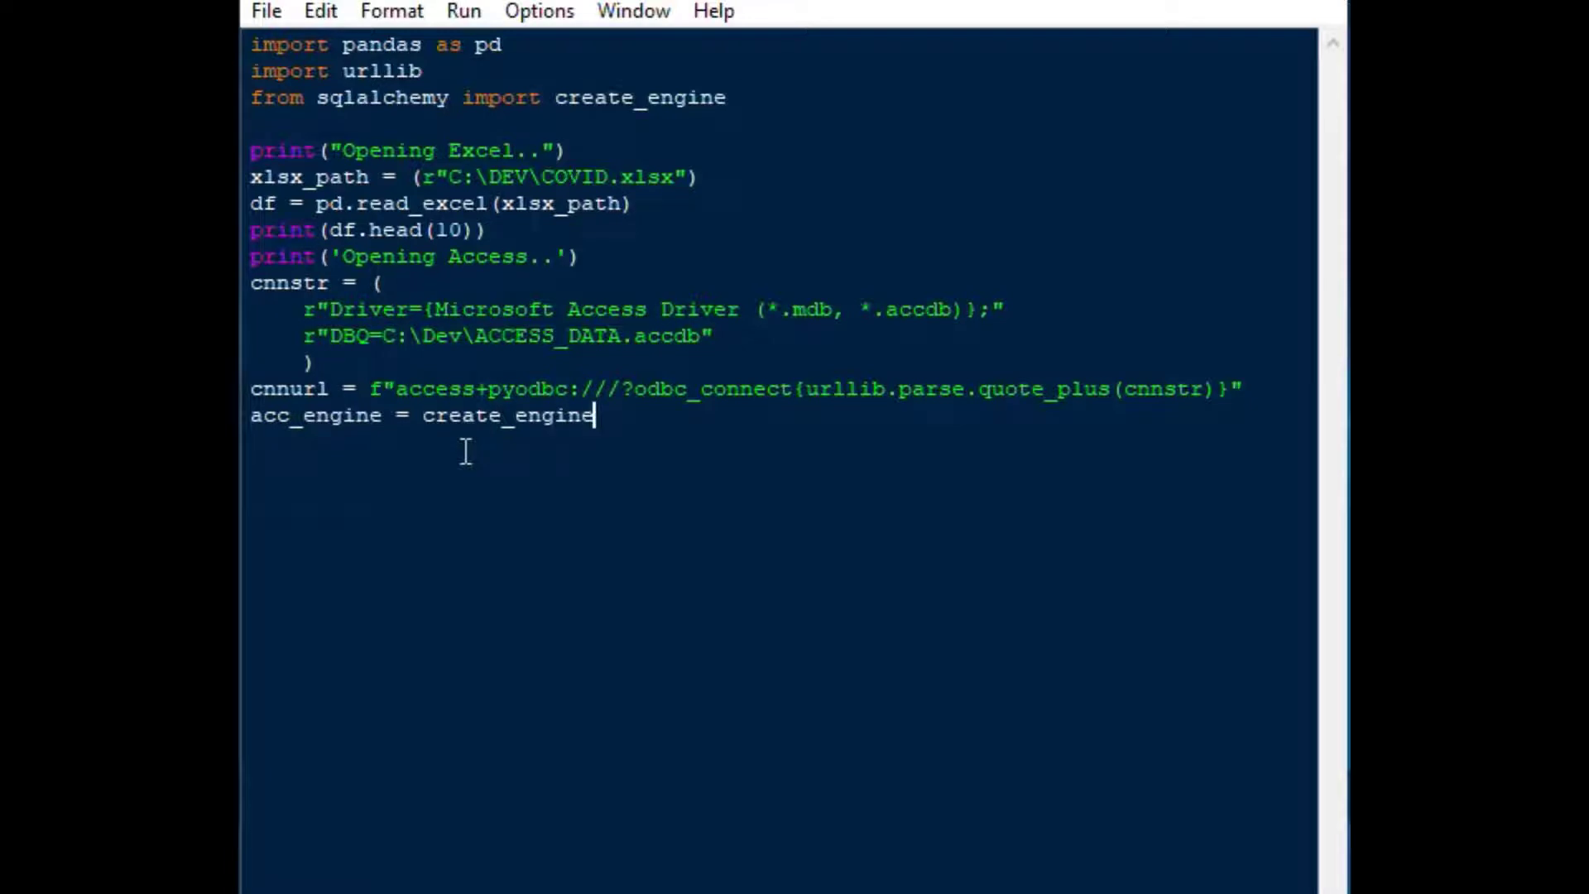
{"action": "type", "text": "(cnn"}
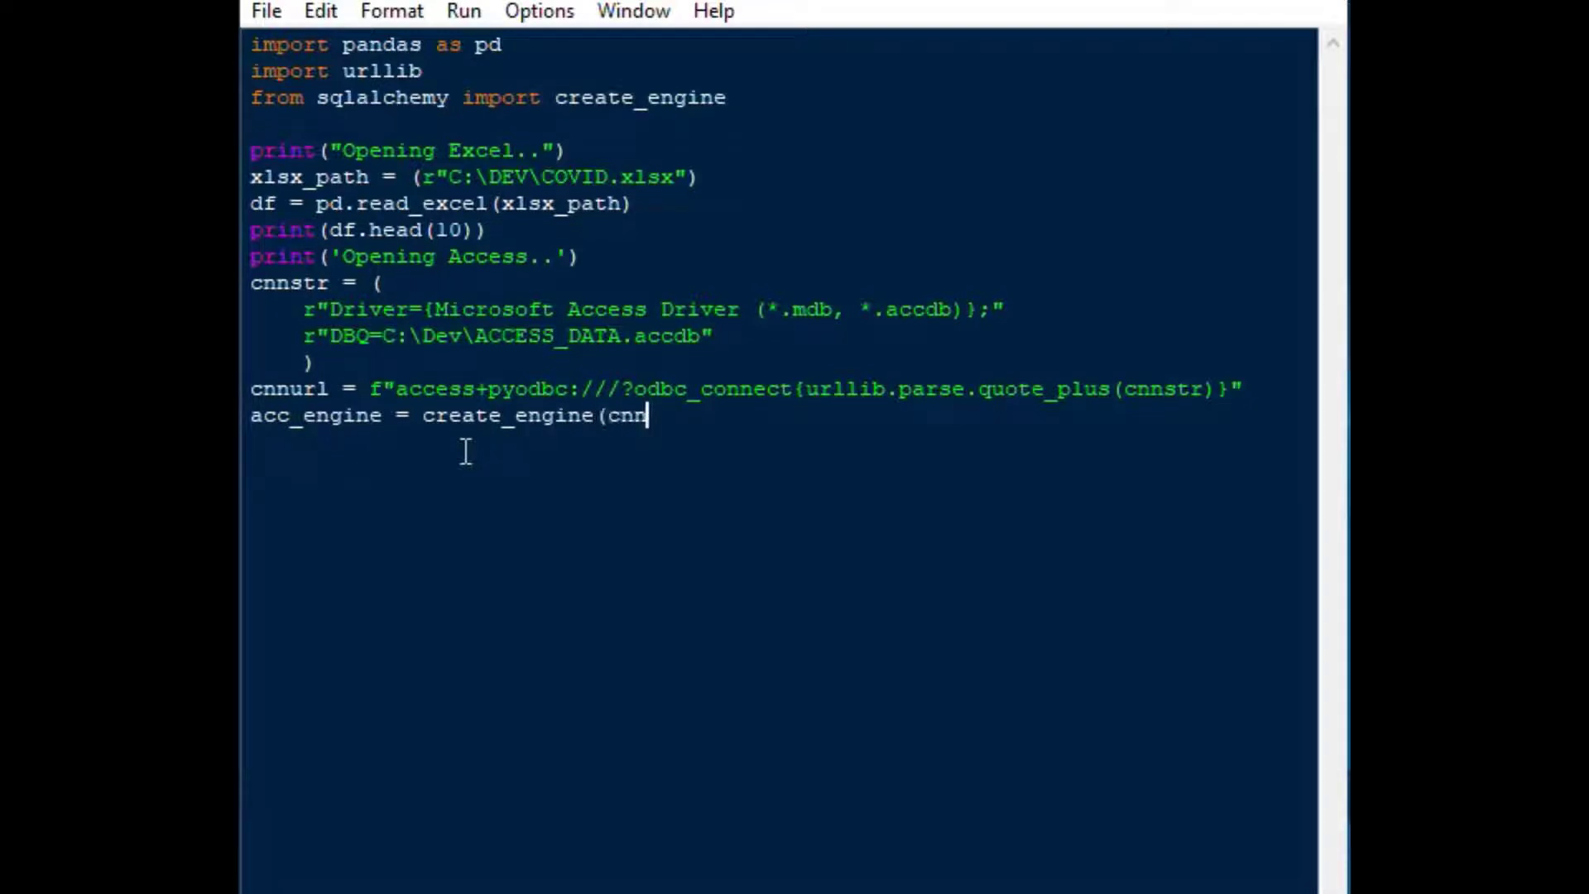
{"action": "type", "text": "url)"}
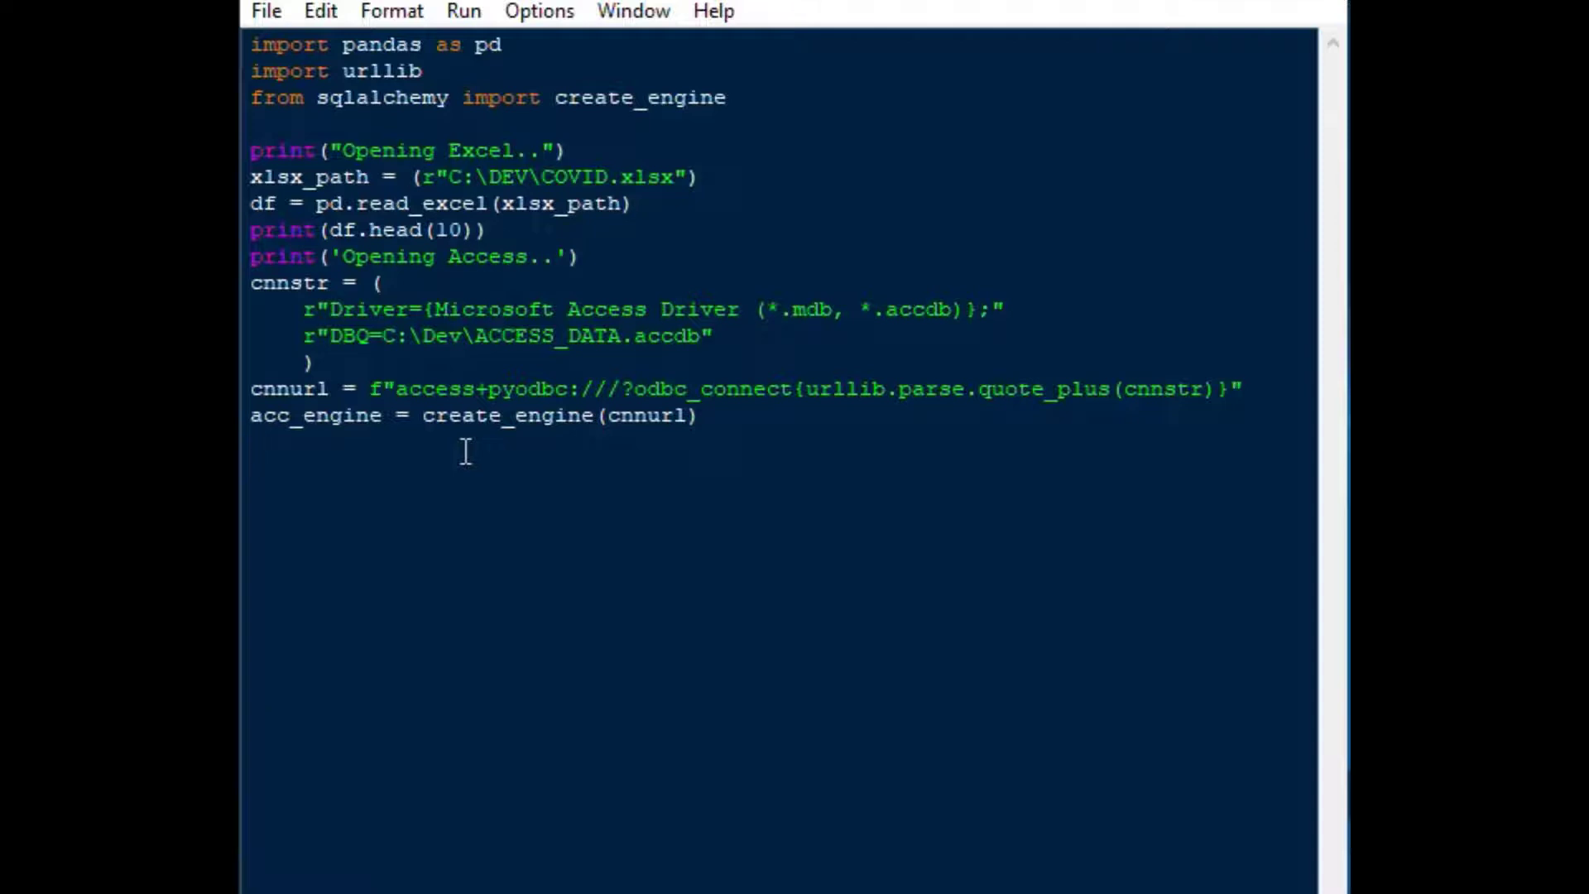
{"action": "type", "text": "p"}
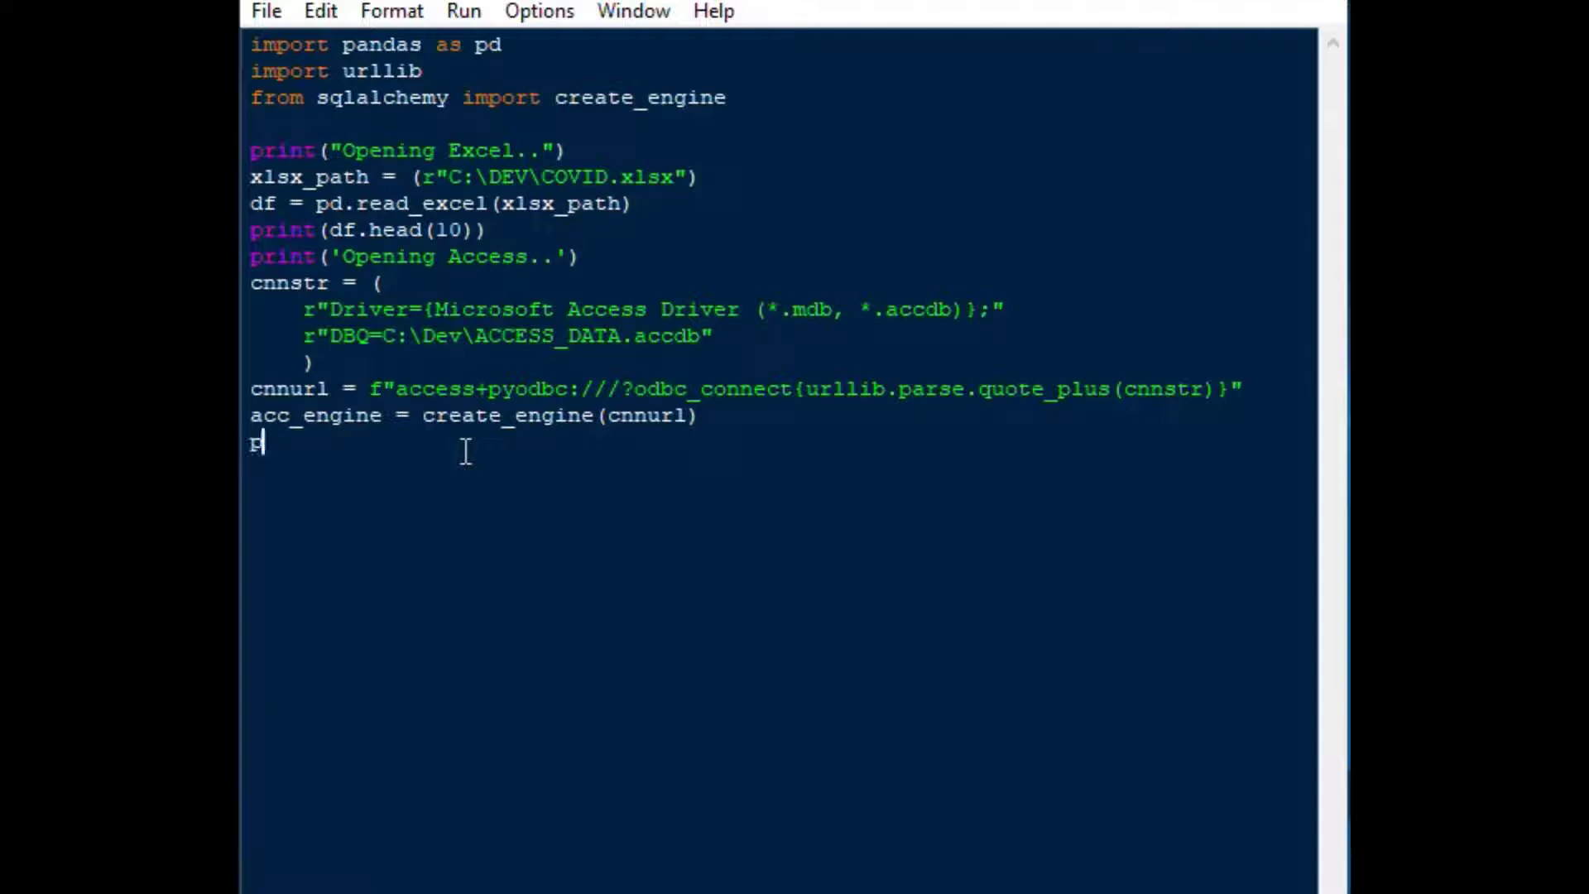
Add a print('Writing to Access..') progress line
{"action": "type", "text": "rint"}
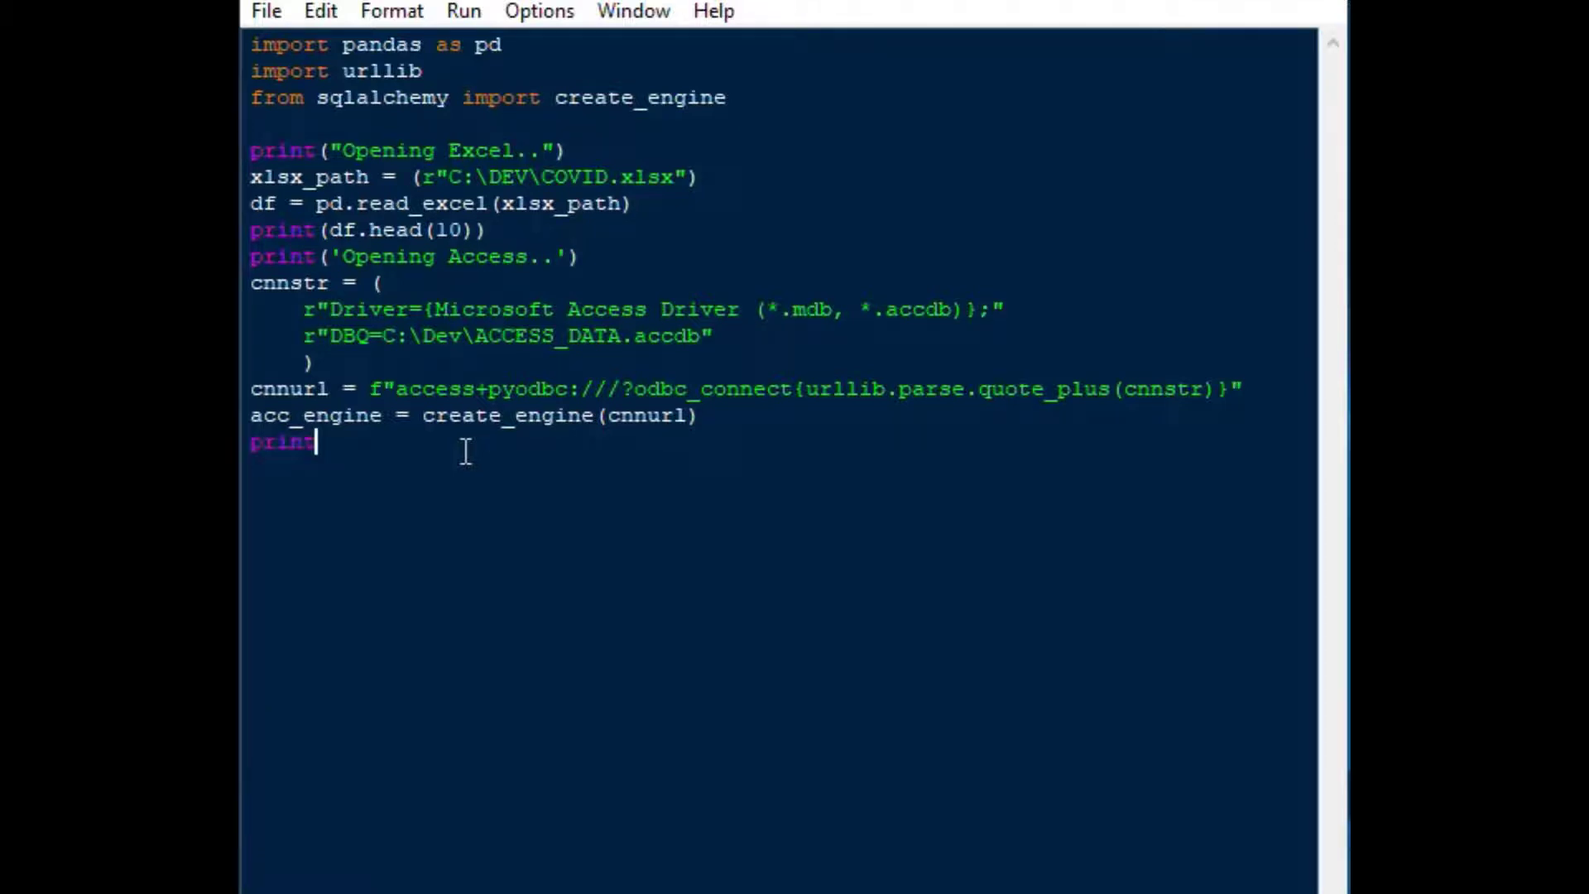
{"action": "type", "text": "('Wrt"}
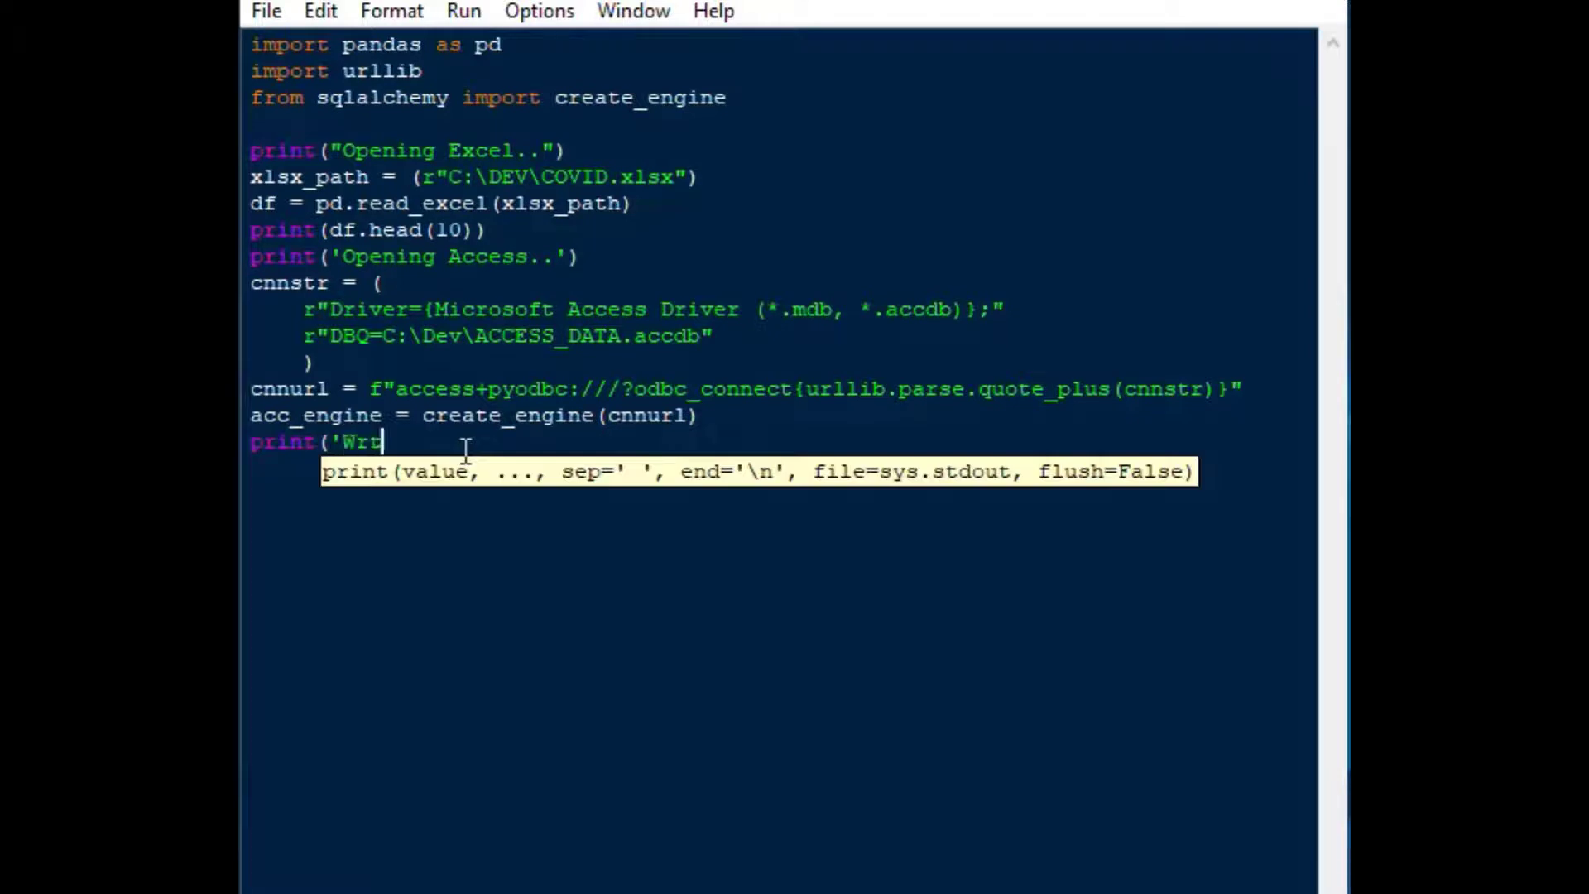
{"action": "type", "text": "iting to"}
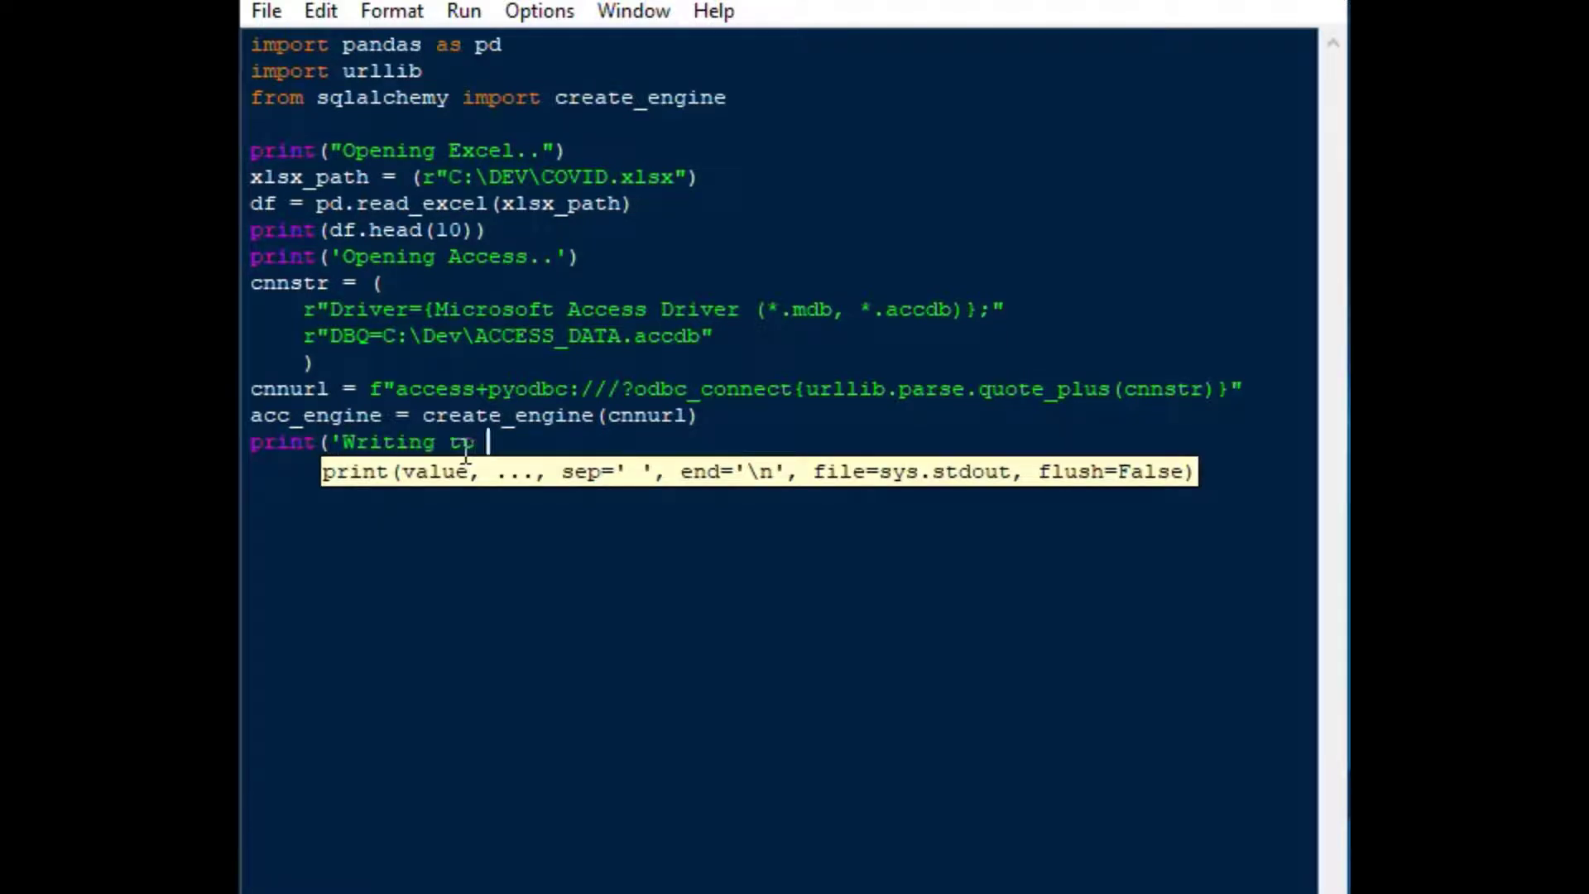
{"action": "type", "text": "Access"}
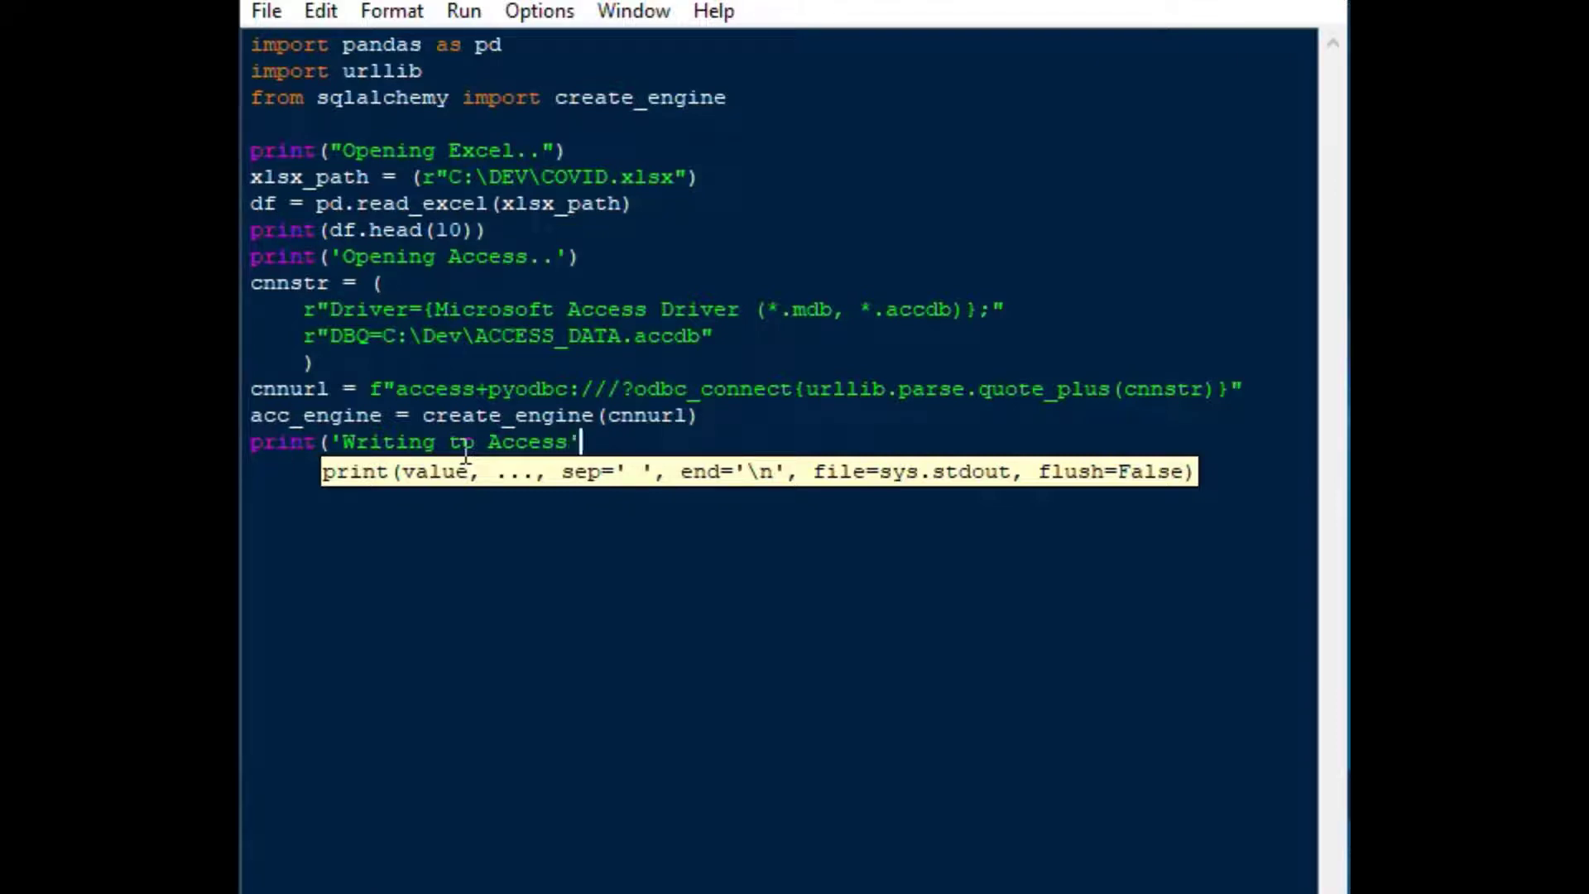
{"action": "type", "text": ".."}
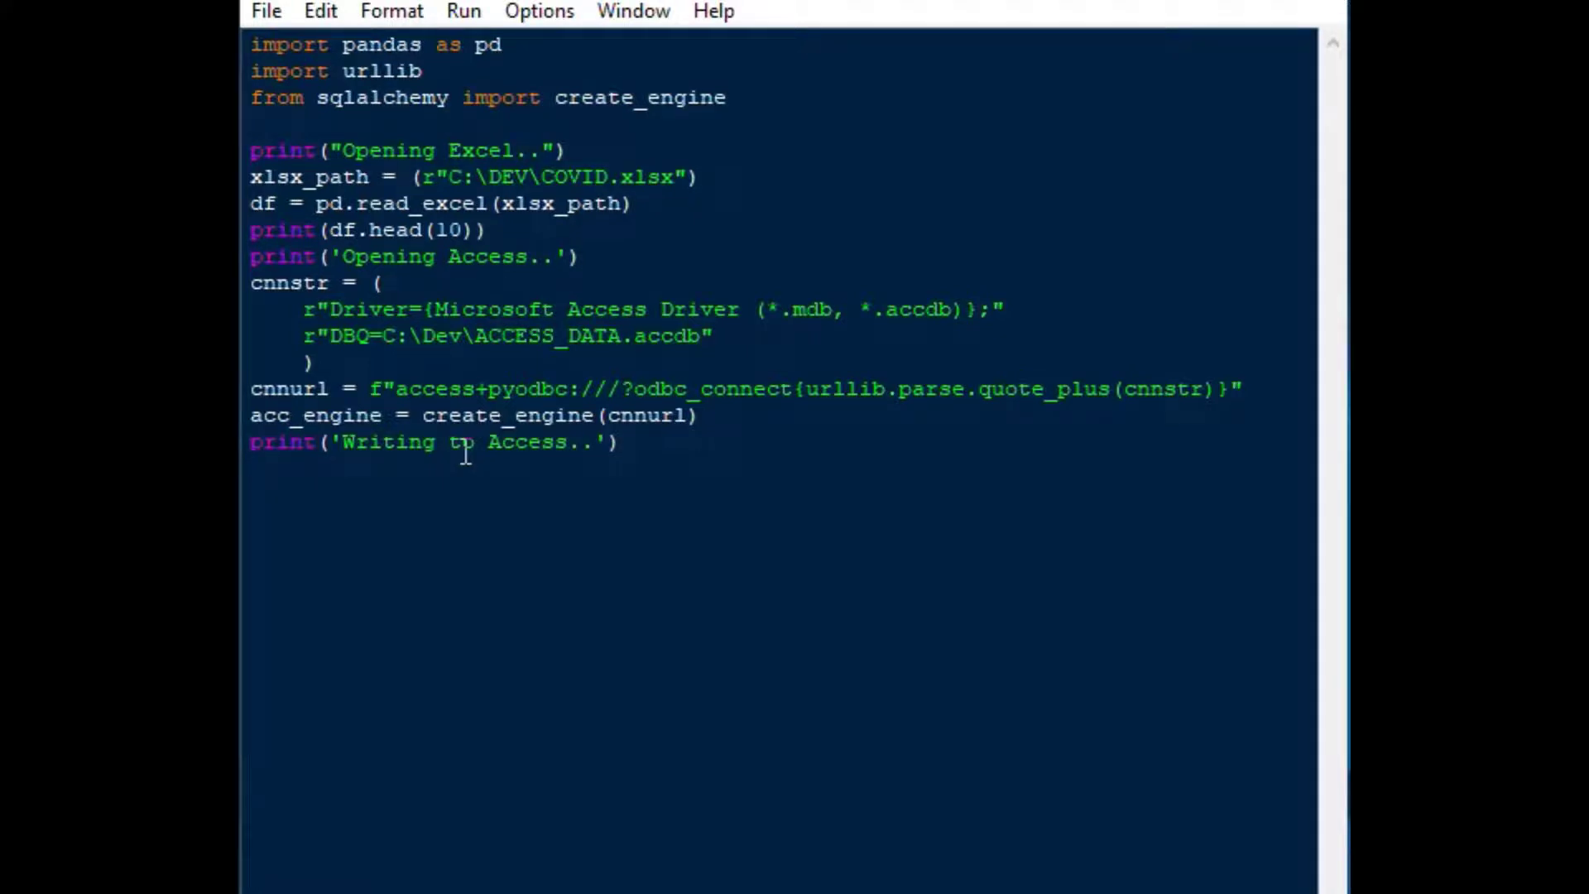
{"action": "type", "text": "df."}
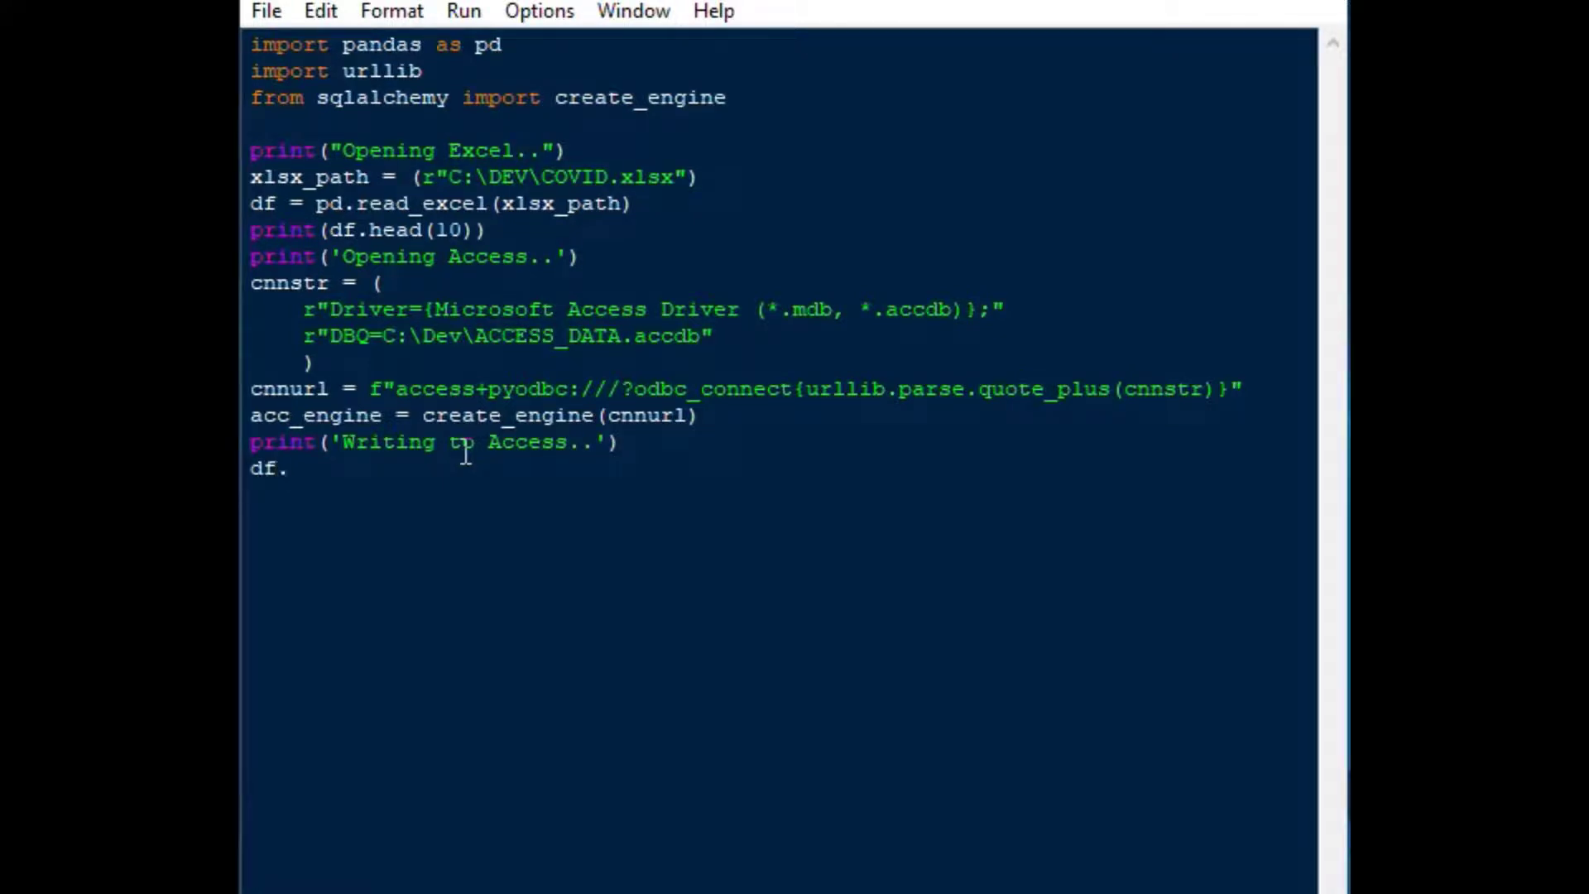
Add df.to_sql('COVID_IMPORT', acc_engine) and mark the progress message '(new table)'
{"action": "type", "text": "to"}
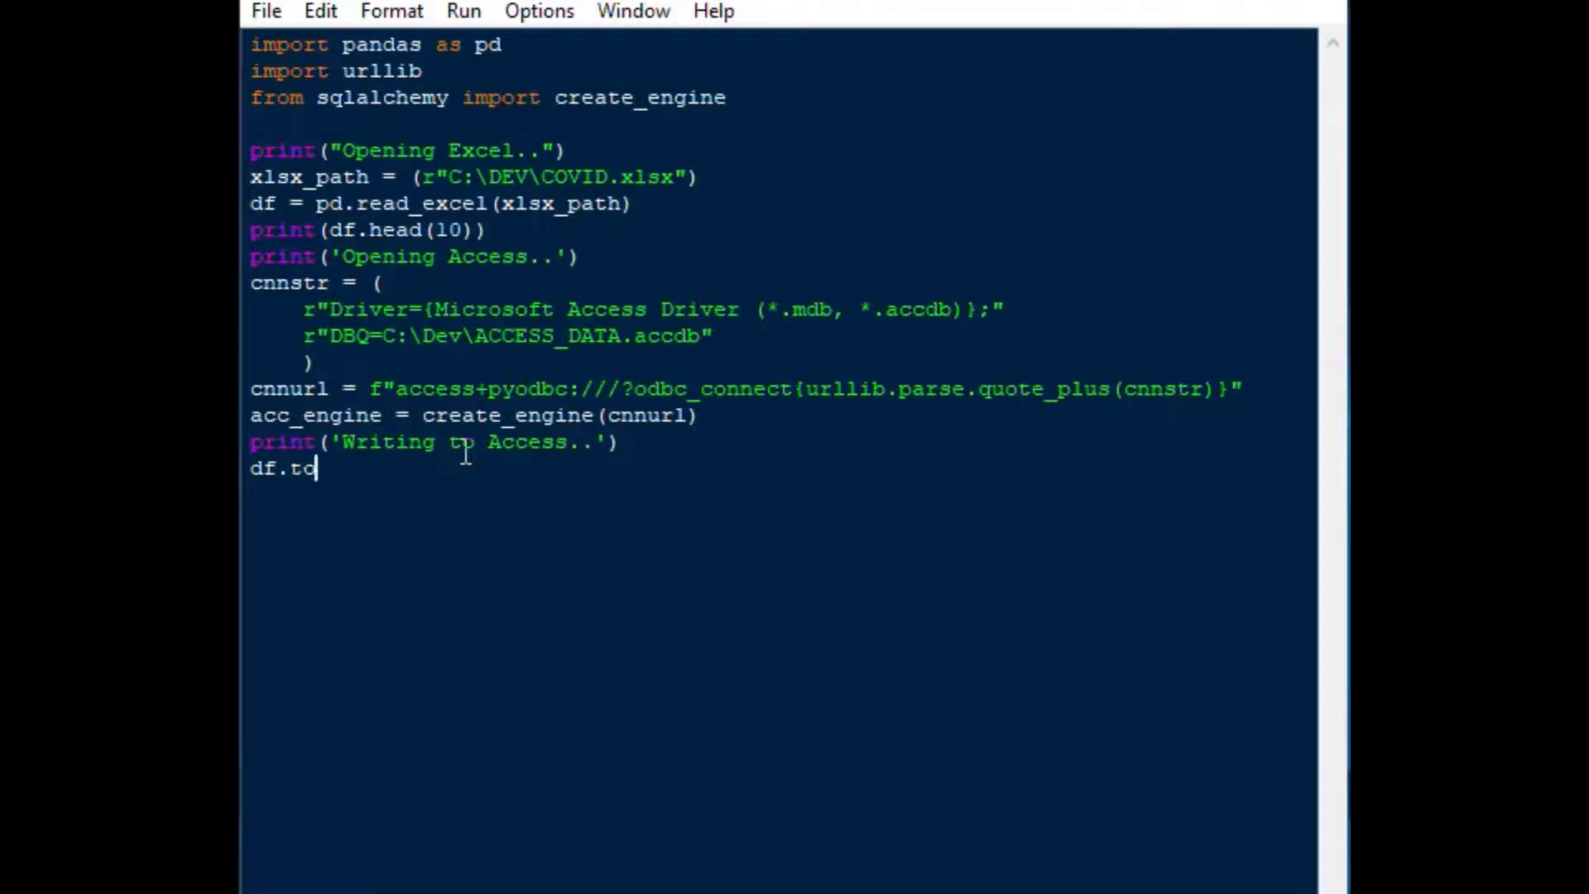
{"action": "type", "text": "_sql"}
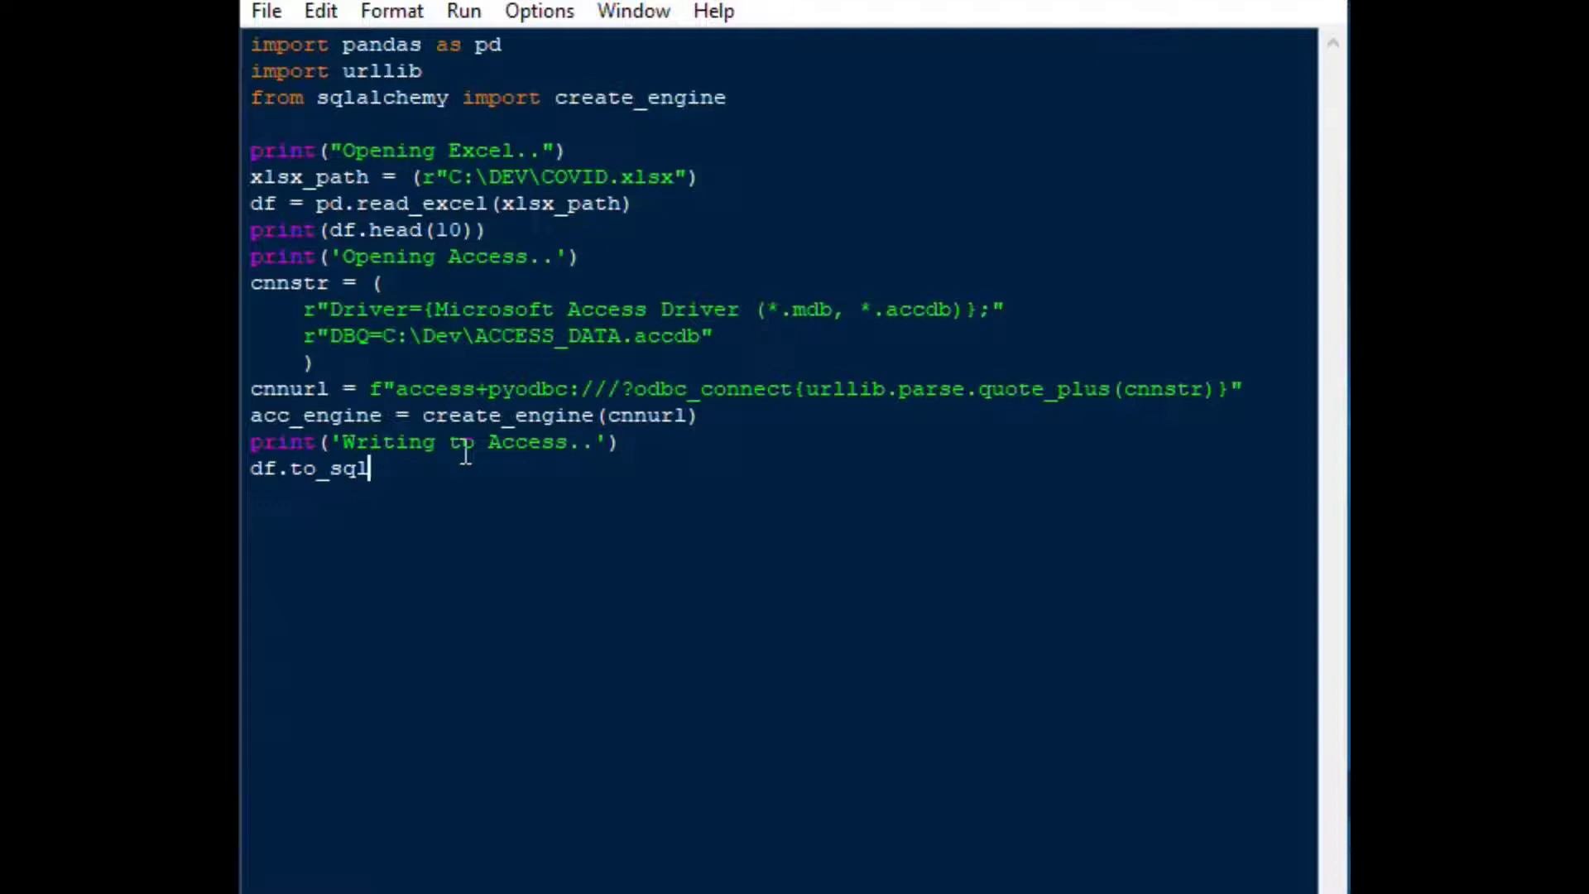
{"action": "type", "text": "('COV"}
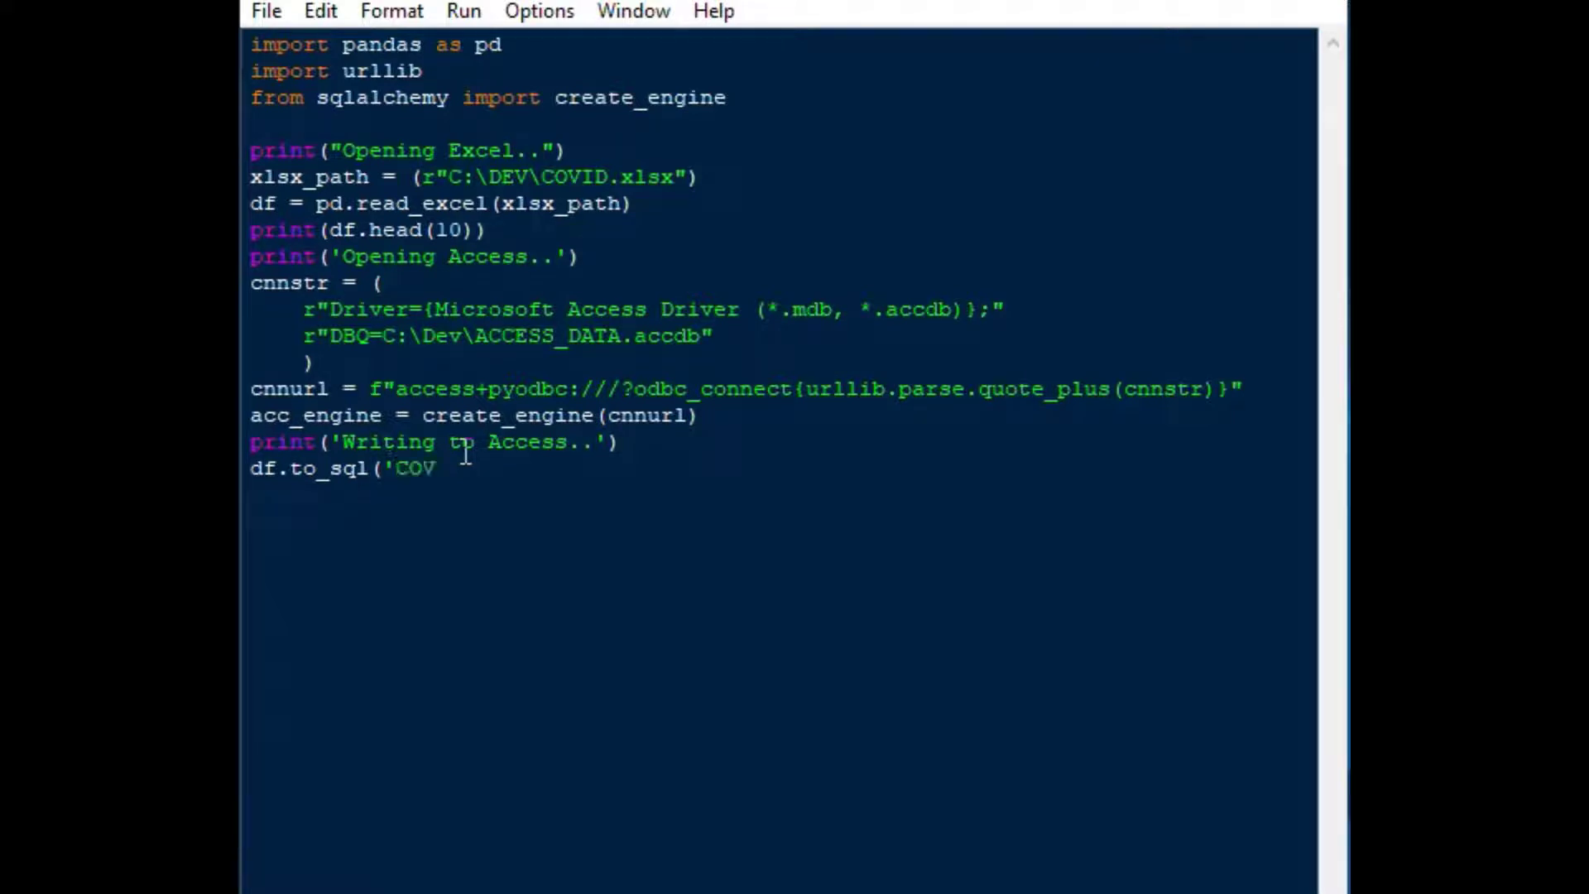
{"action": "type", "text": "_IMPO"}
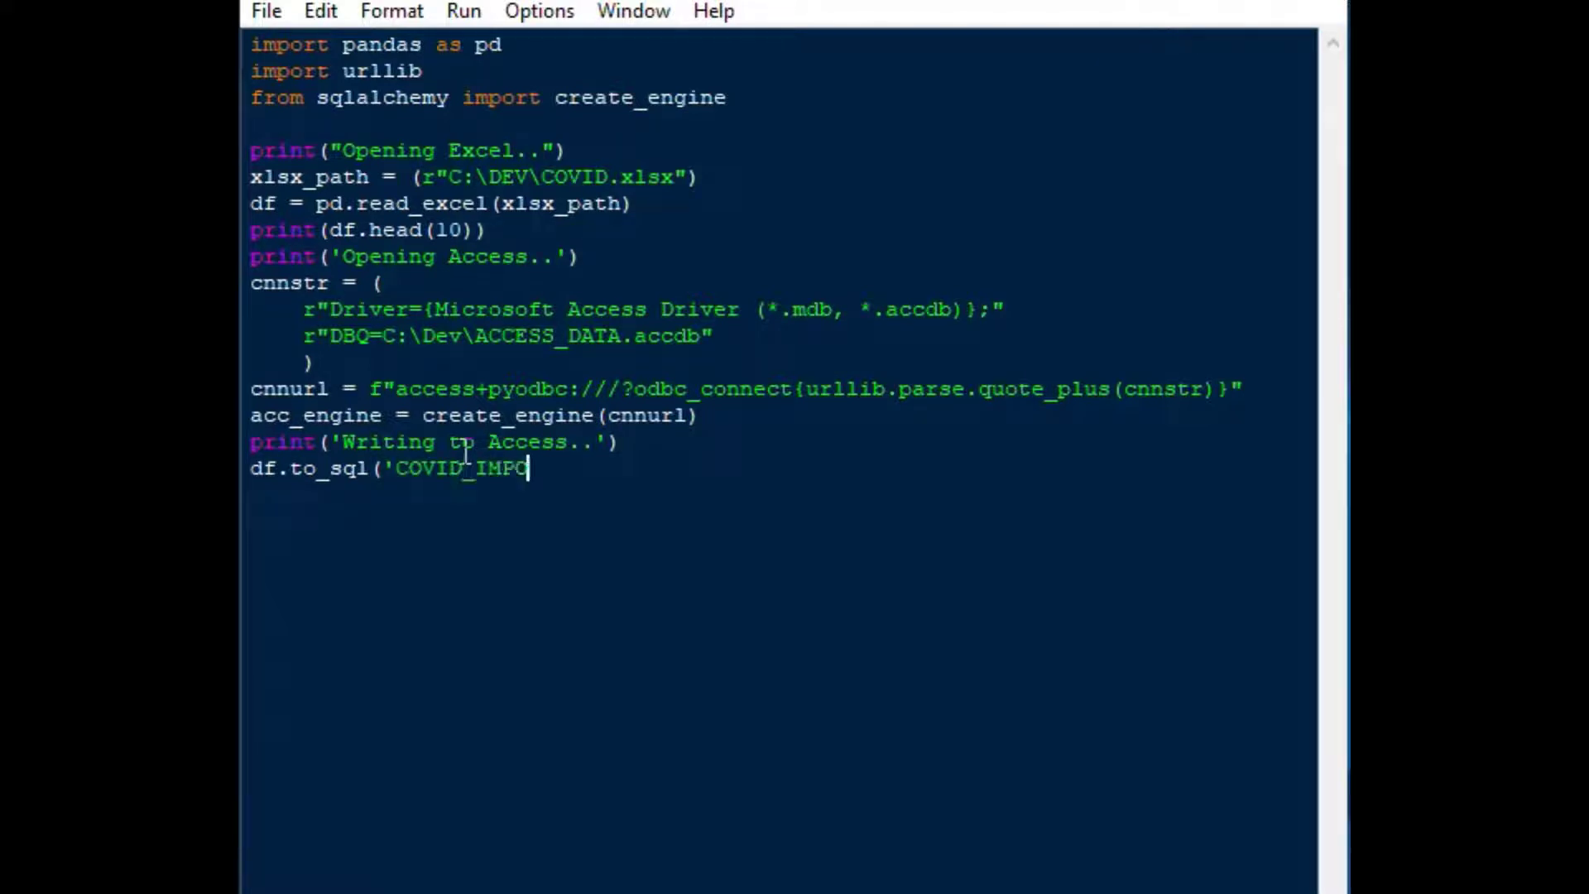
{"action": "type", "text": "RT'"}
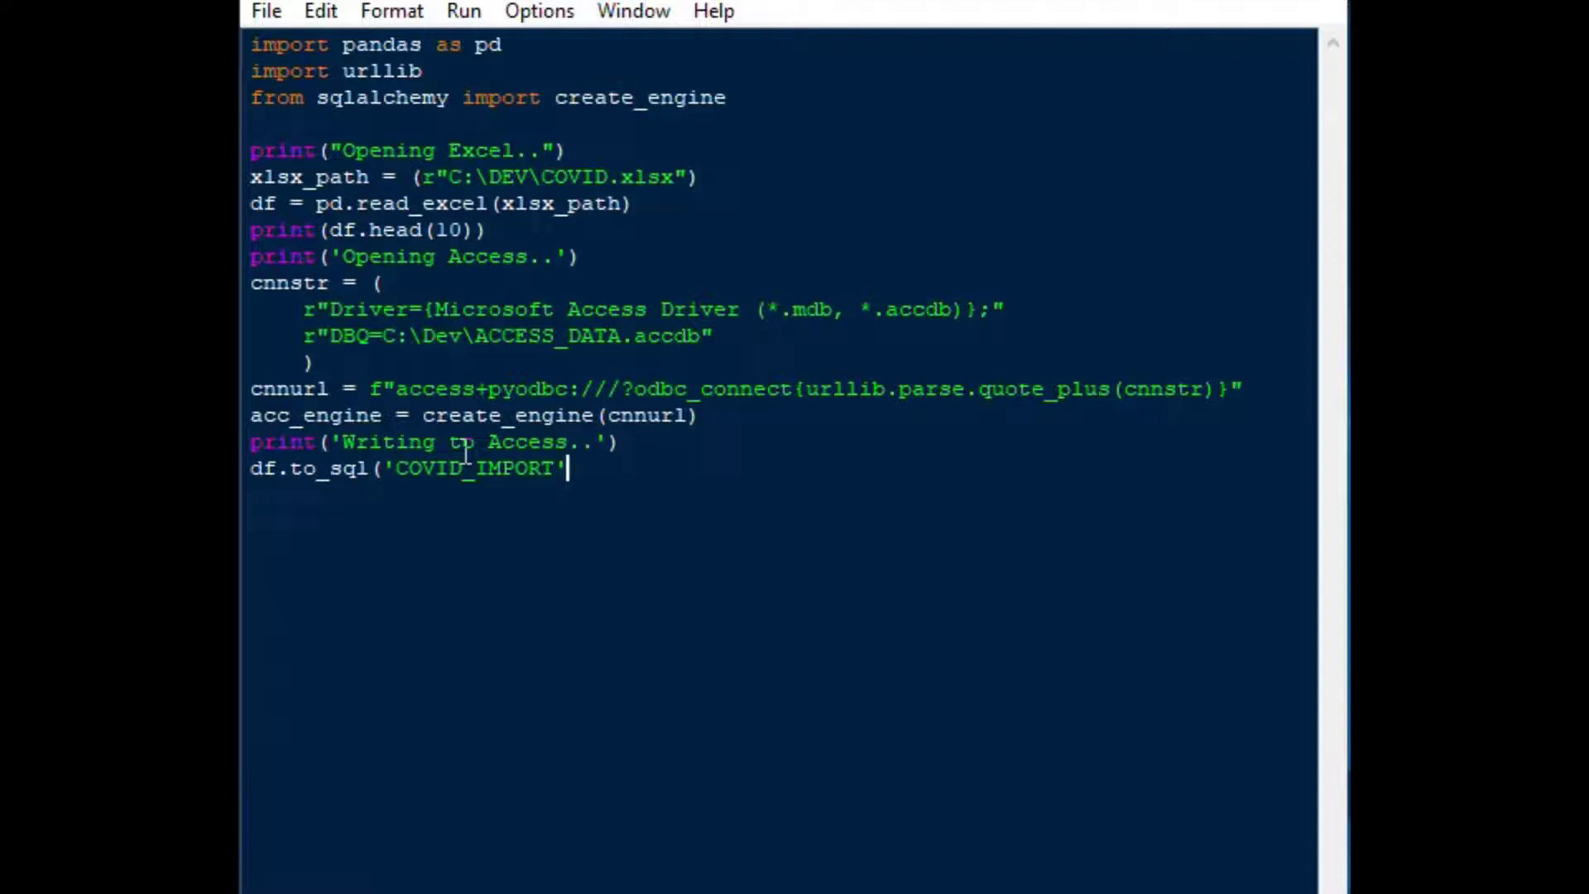
{"action": "type", "text": ","}
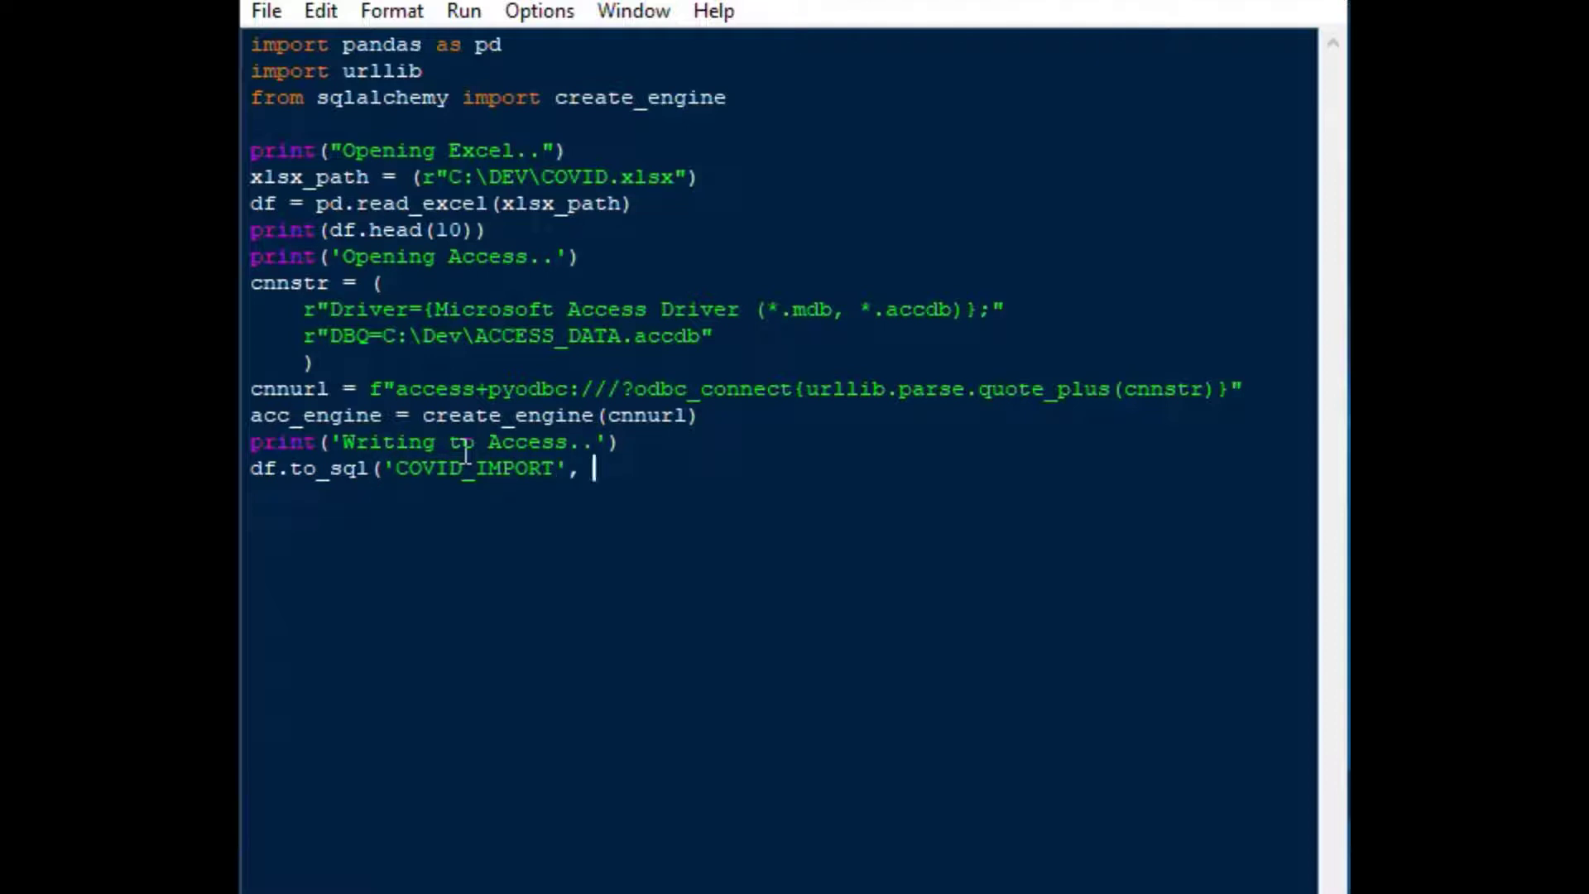
{"action": "type", "text": "ACC"}
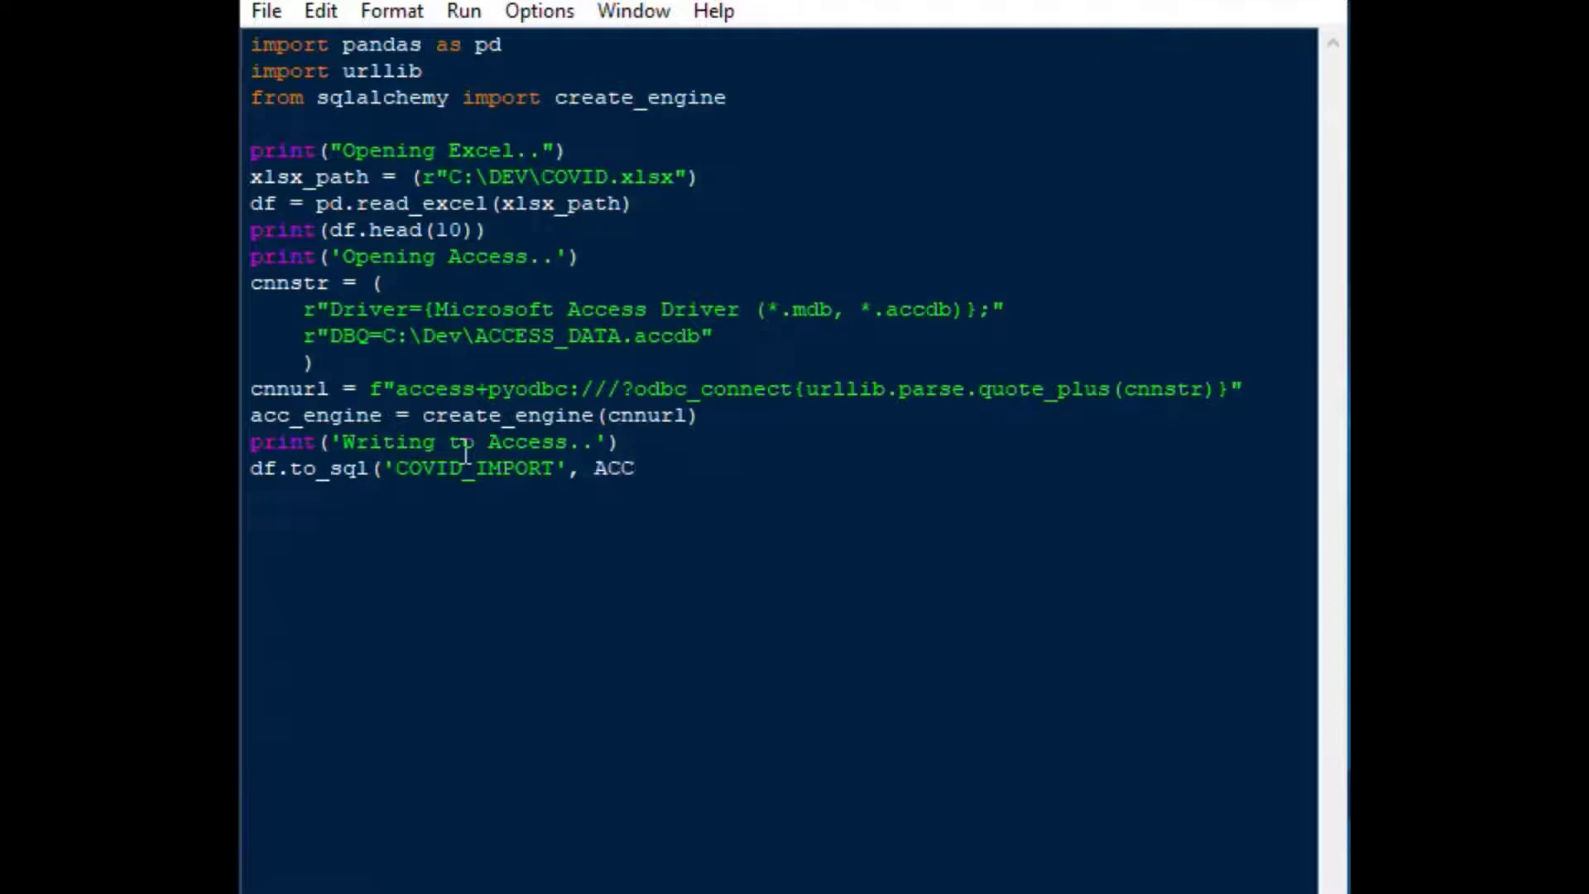
{"action": "type", "text": "acc"}
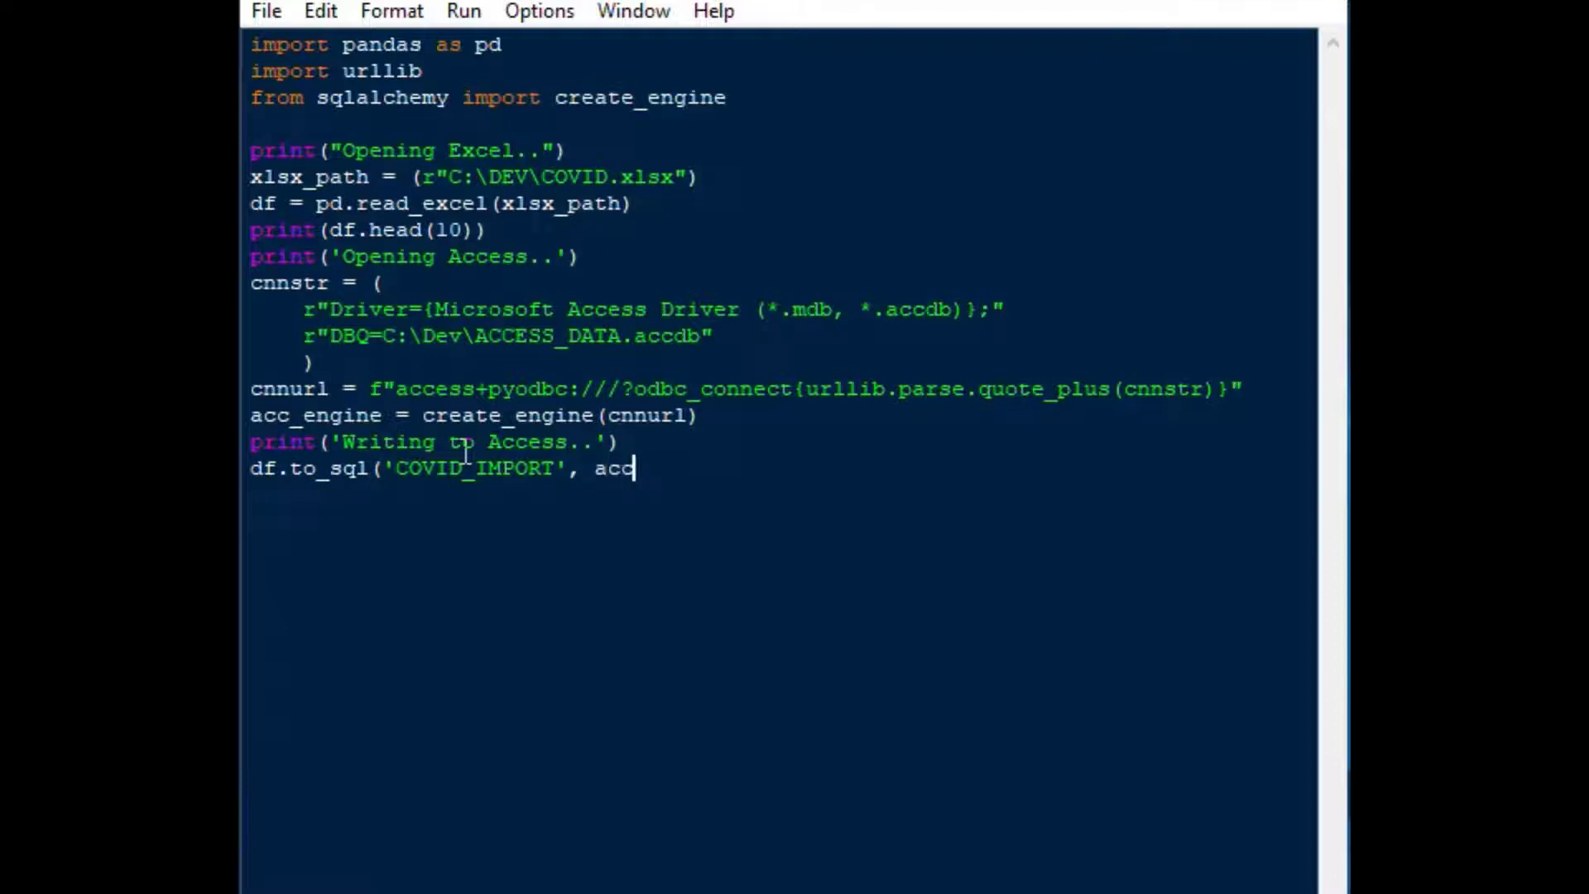
{"action": "type", "text": "c_endi"}
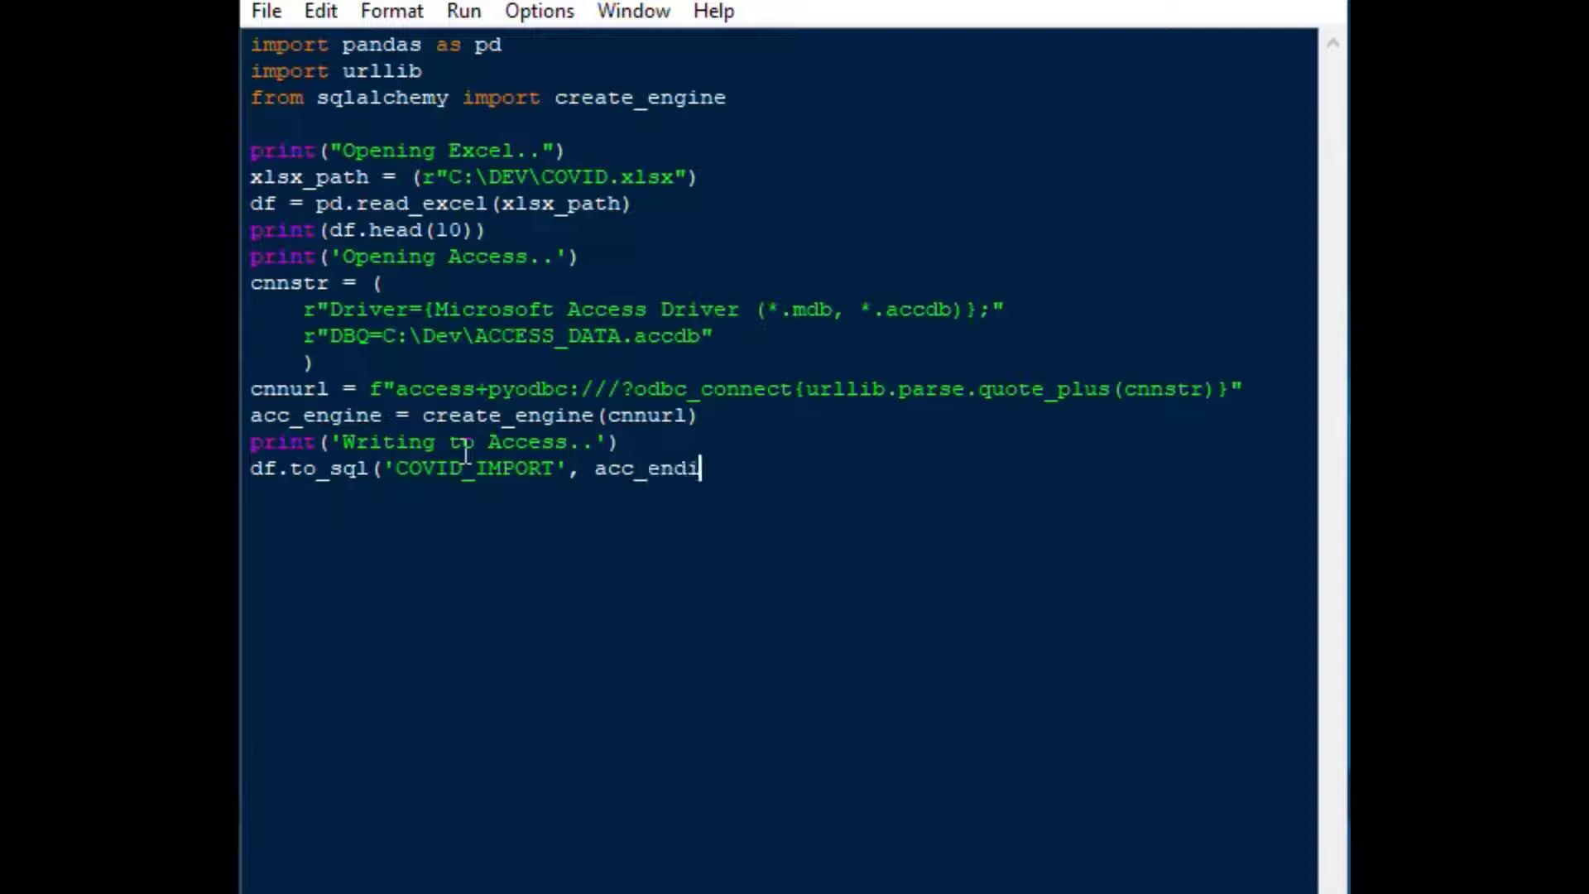
{"action": "type", "text": "ne"}
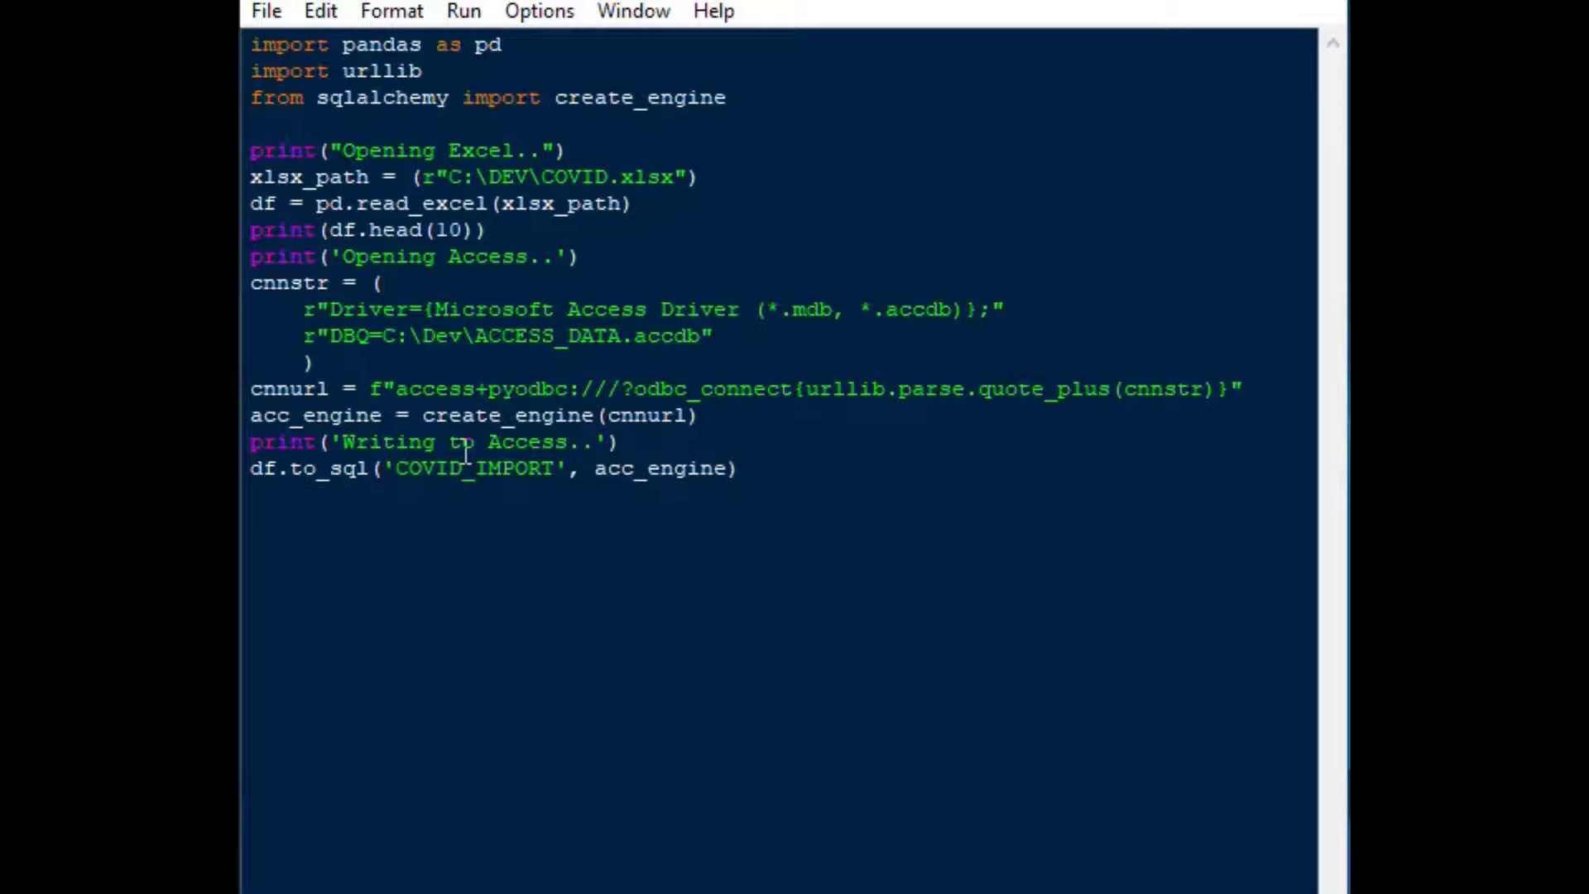
{"action": "left_click", "coordinate": [740, 468]}
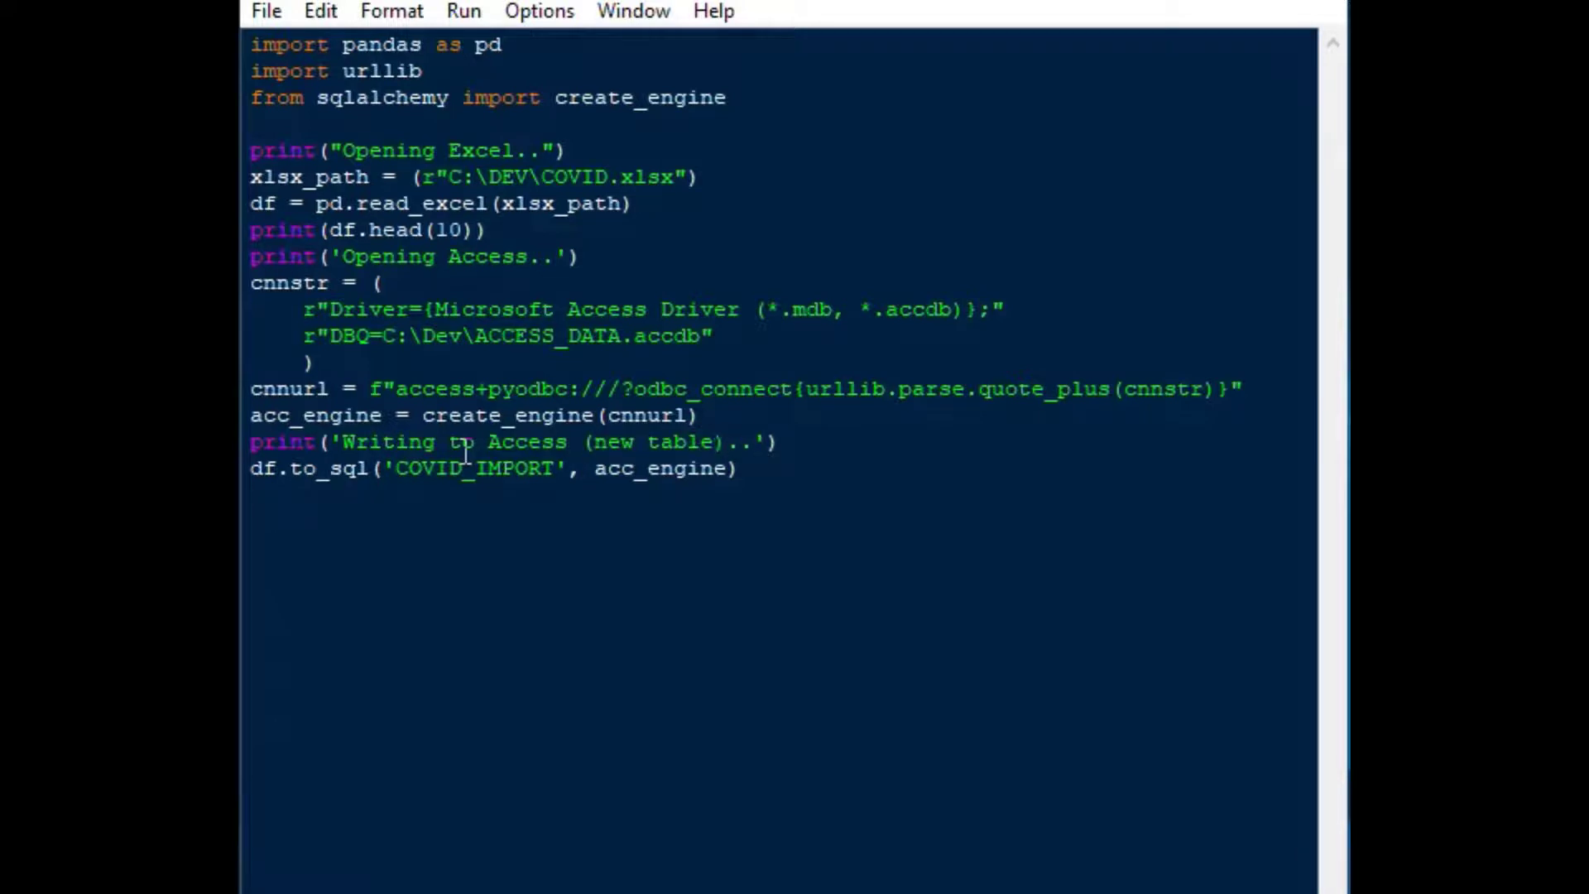
{"action": "left_click", "coordinate": [740, 468]}
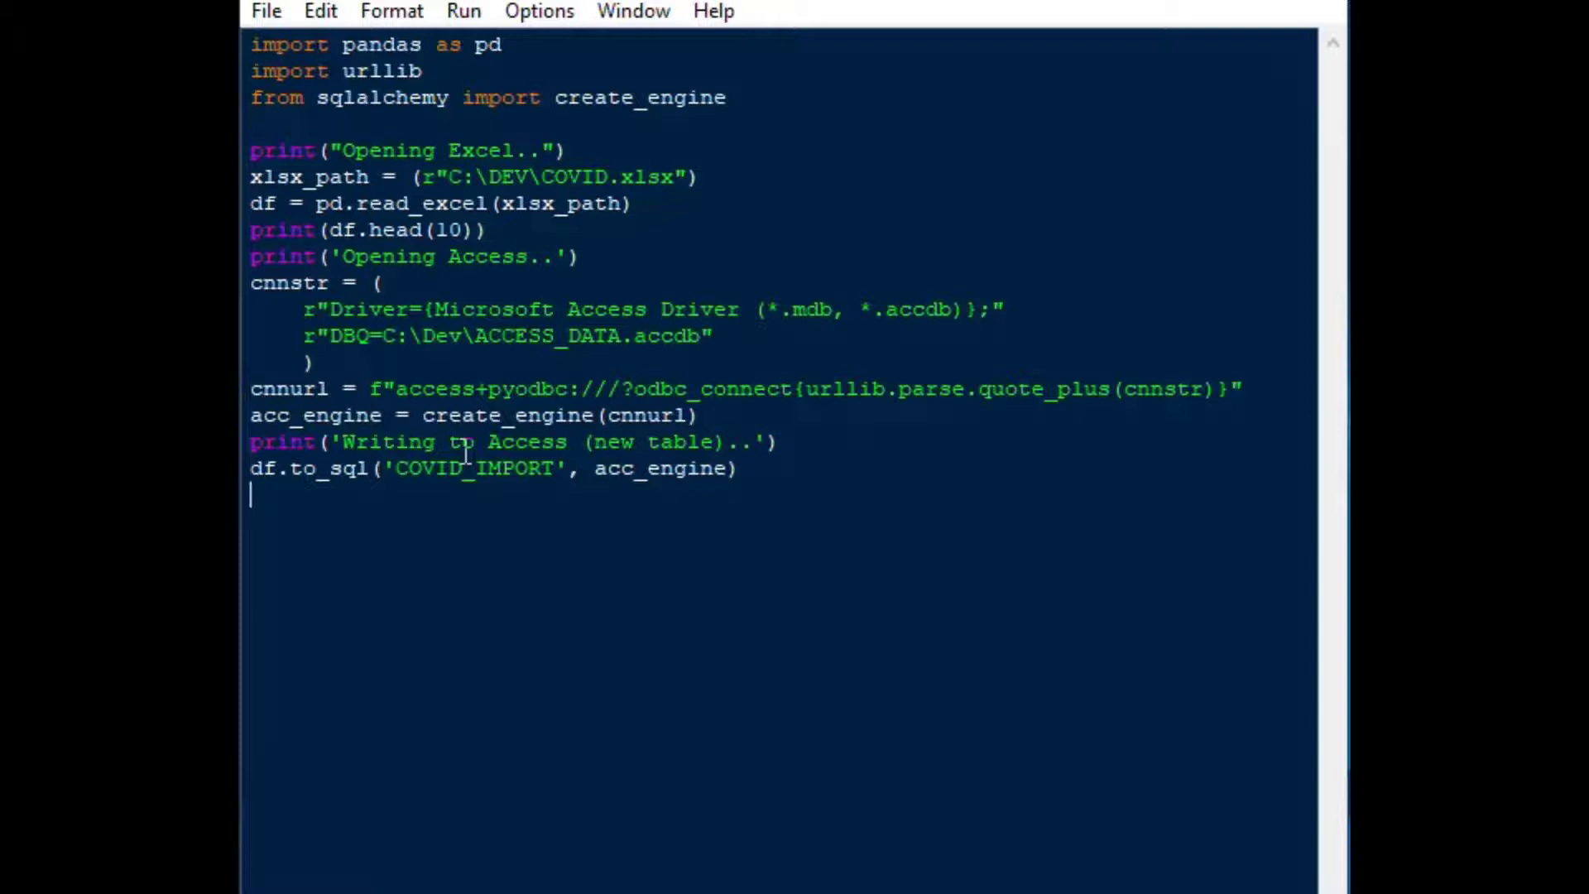
Add a closing print('Write complete.') line below the df.to_sql call
{"action": "type", "text": "pri"}
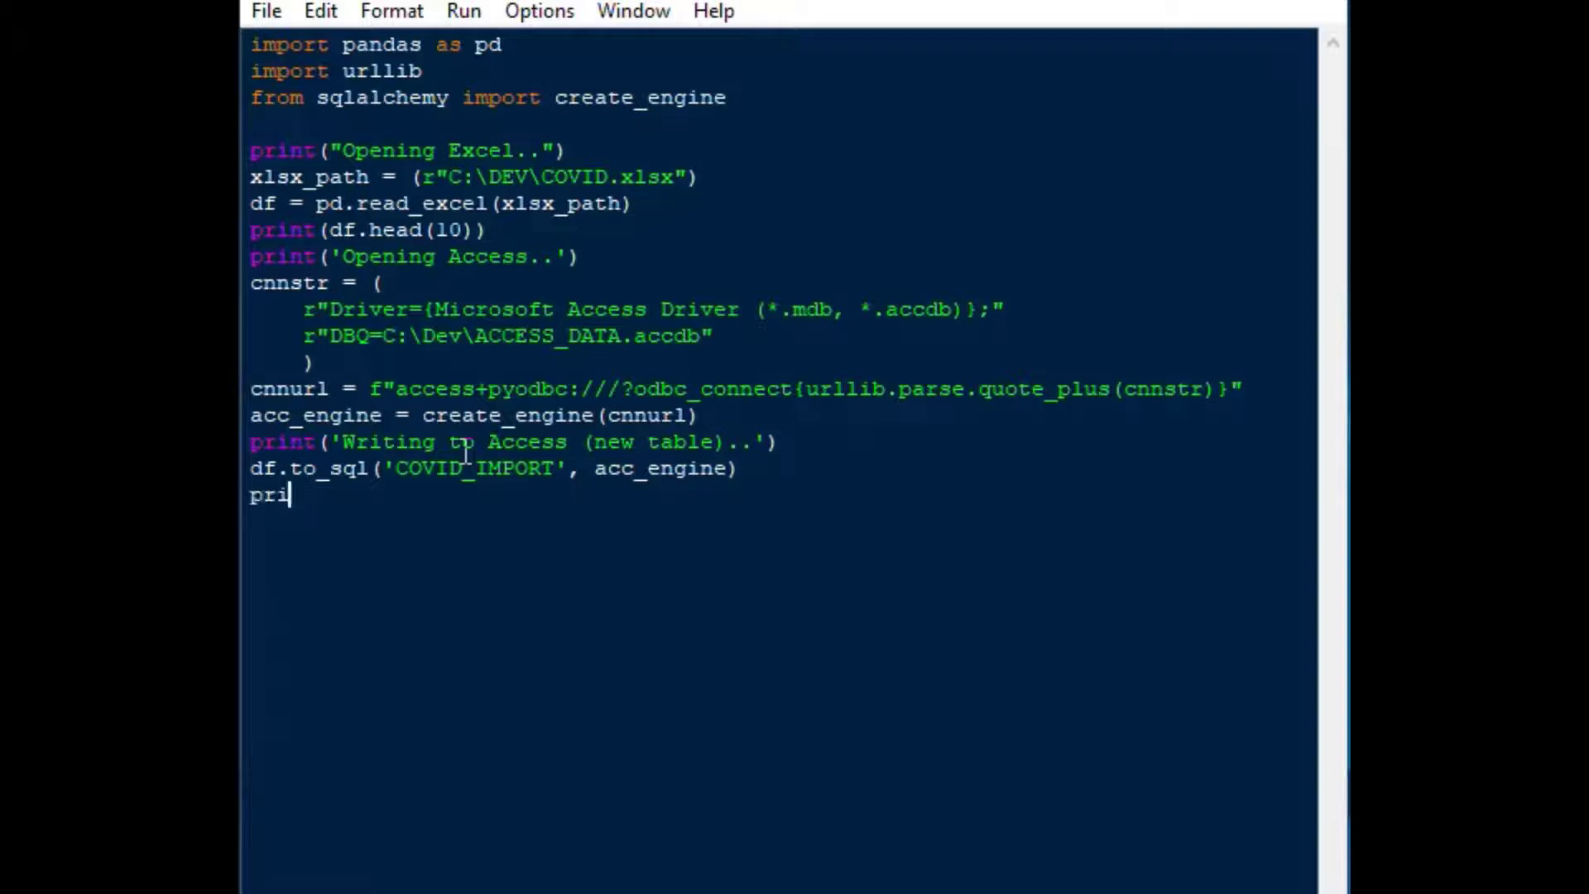
{"action": "type", "text": "nr"}
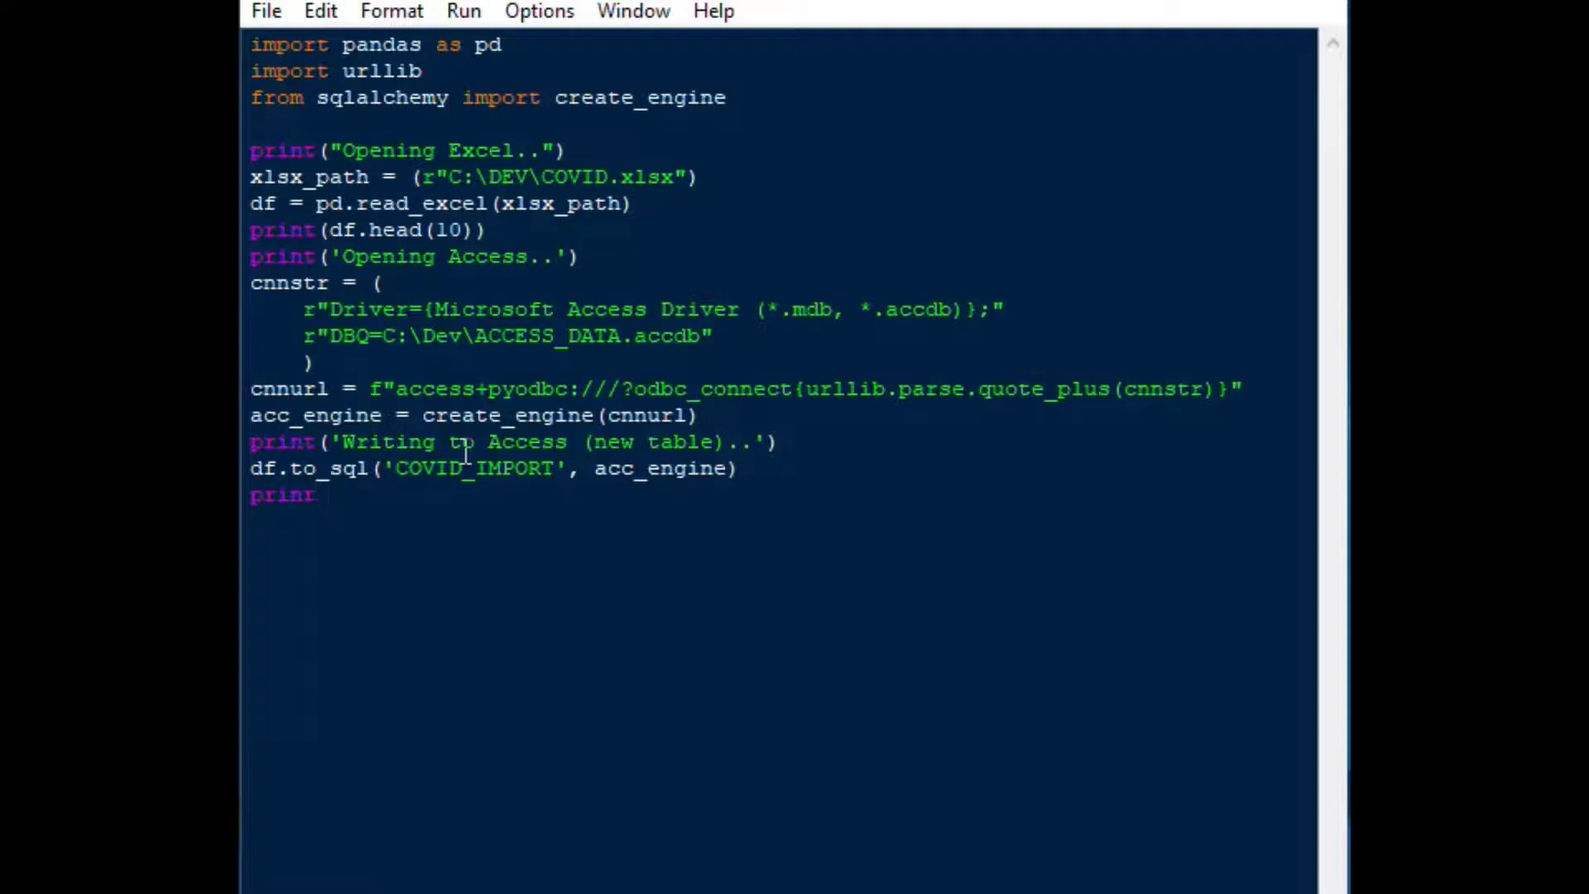
{"action": "type", "text": "t("}
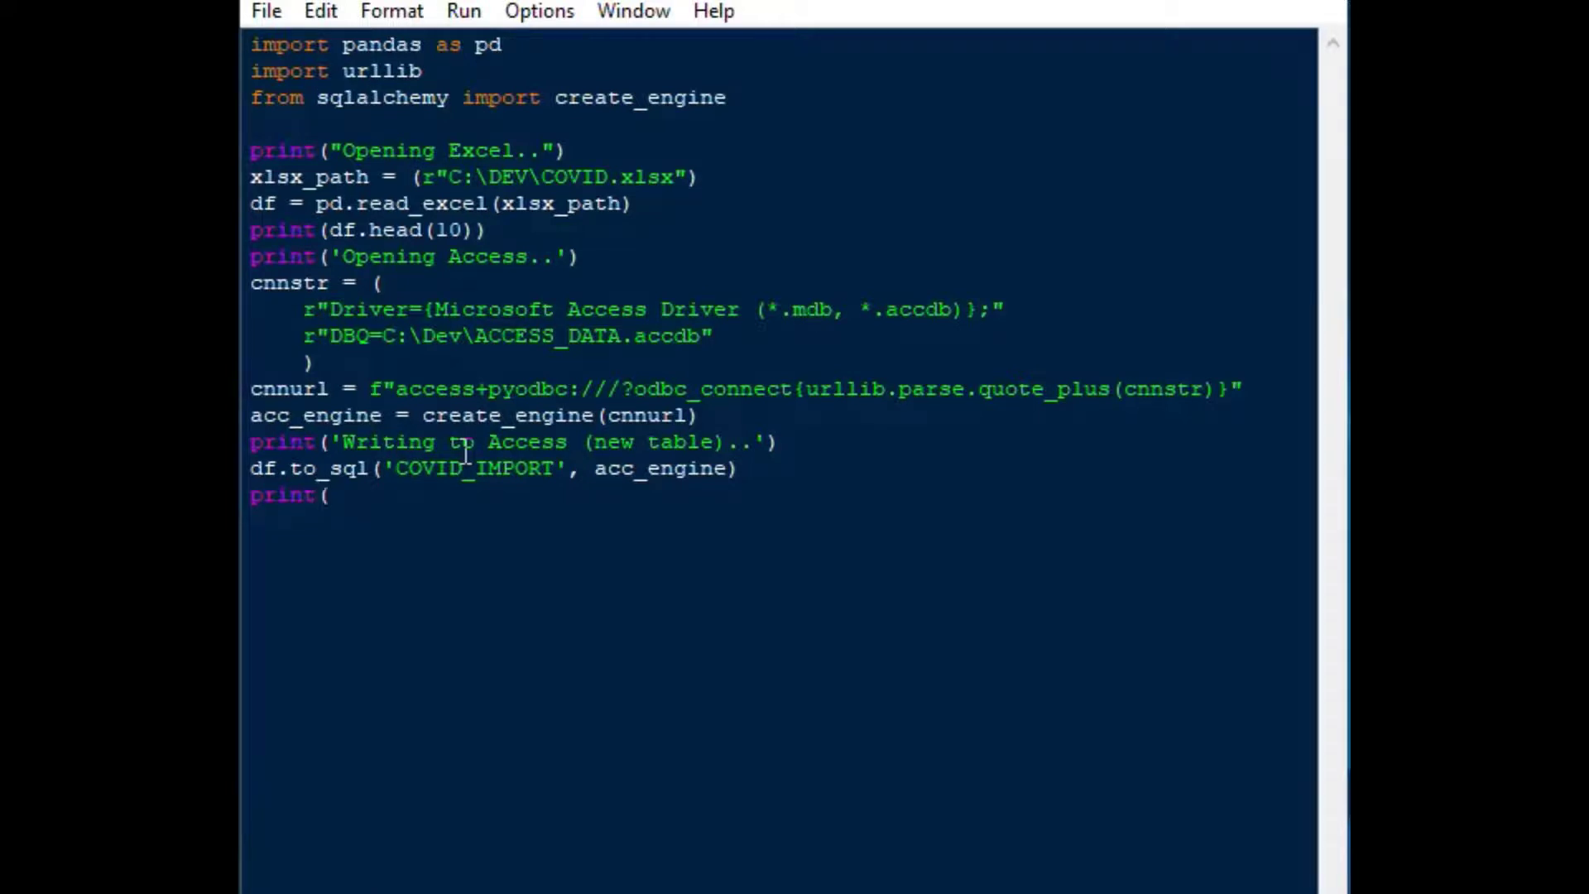
{"action": "type", "text": "'w"}
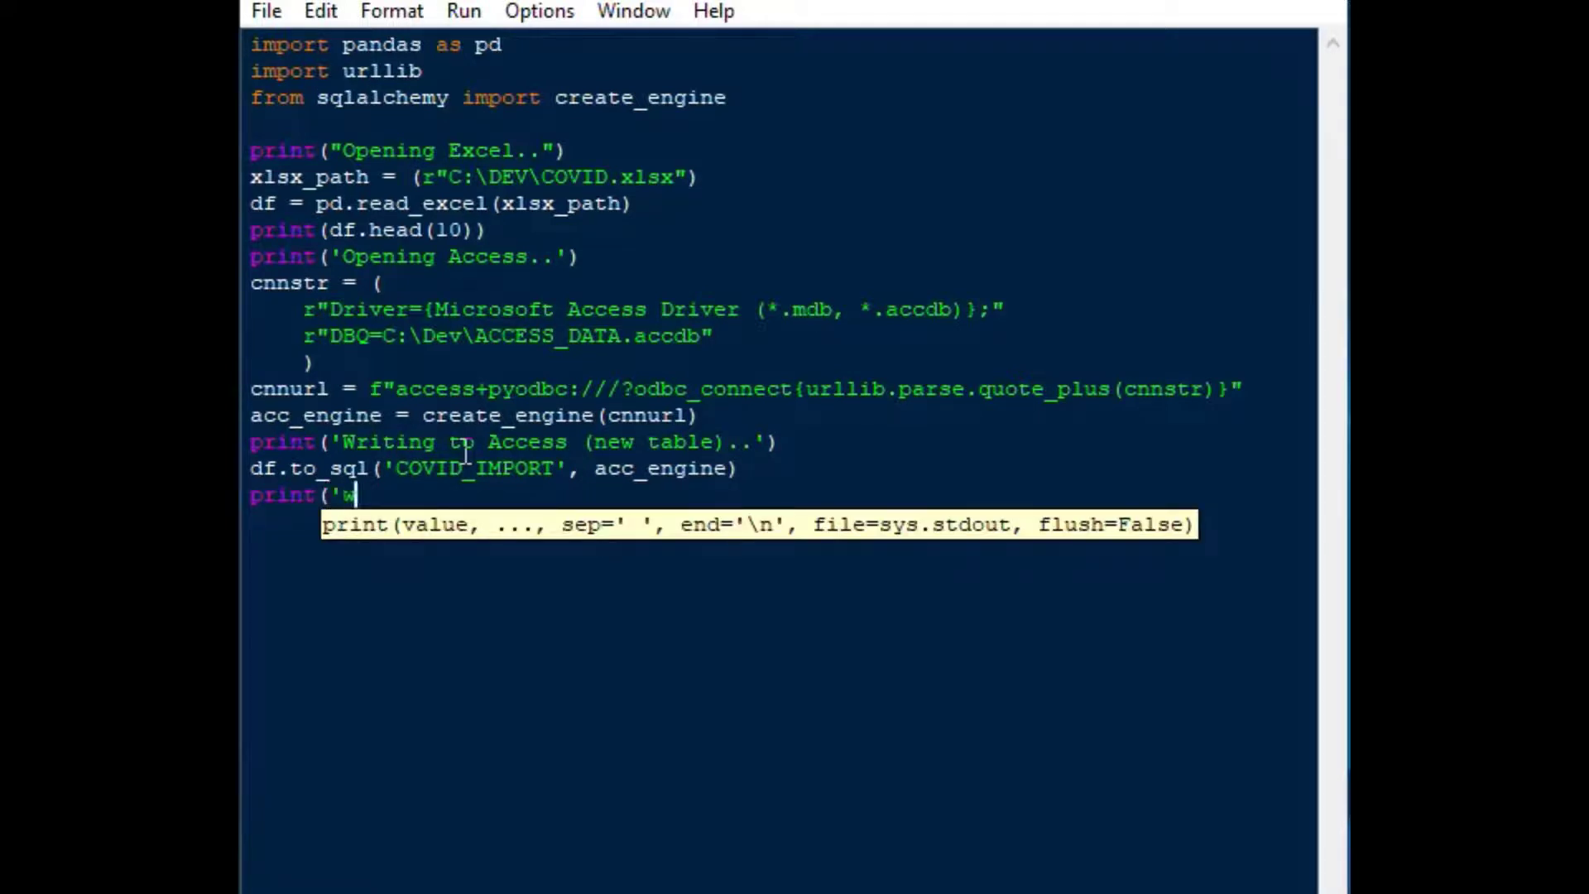
{"action": "type", "text": "W"}
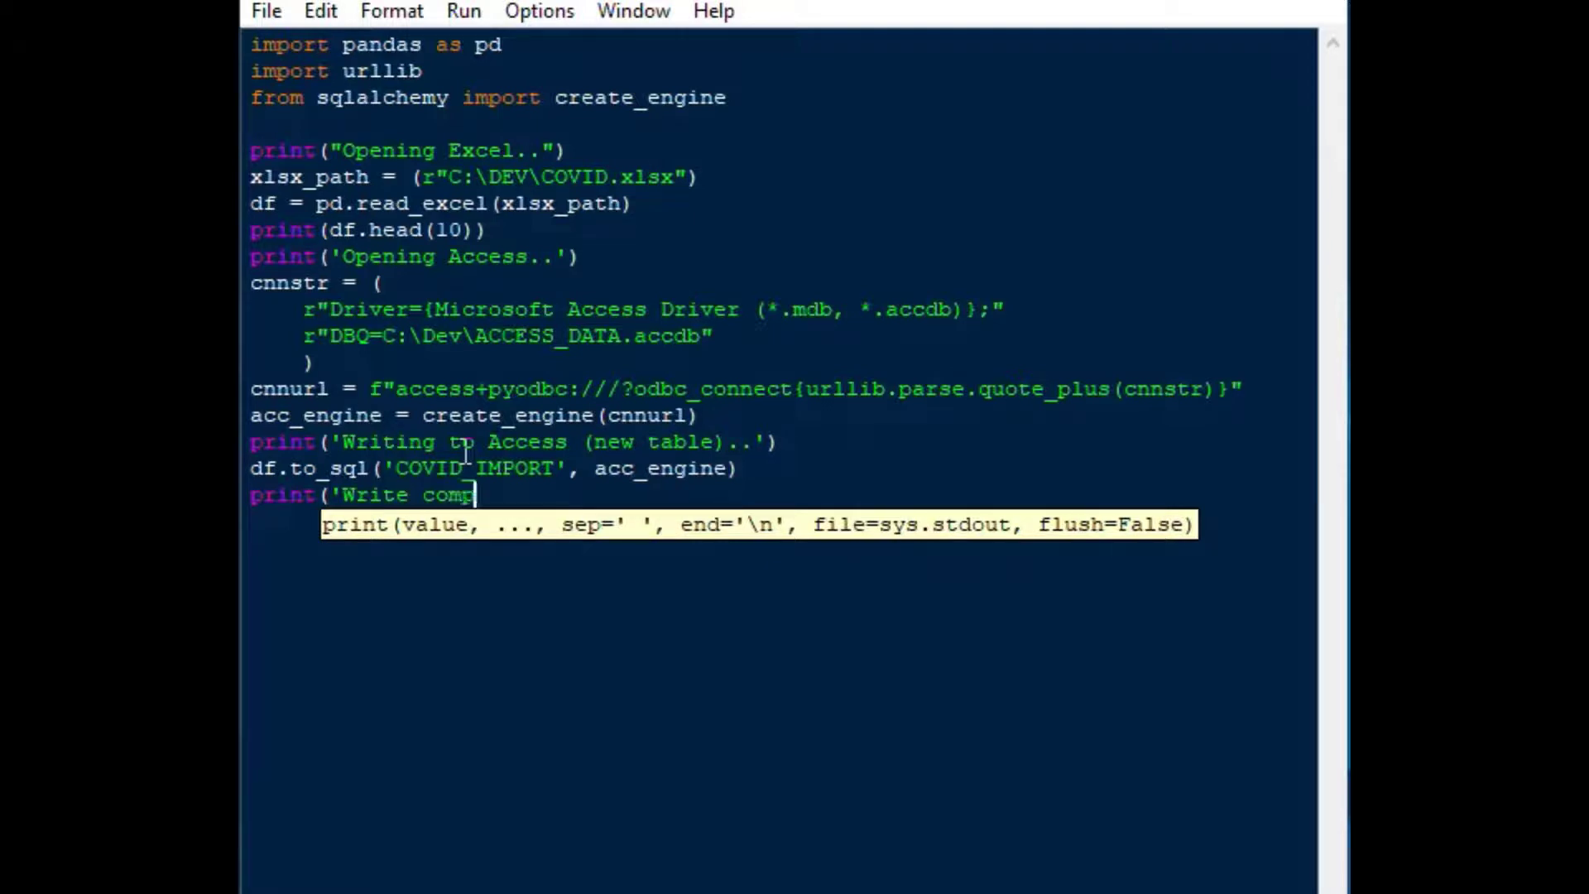
{"action": "type", "text": "lete.."}
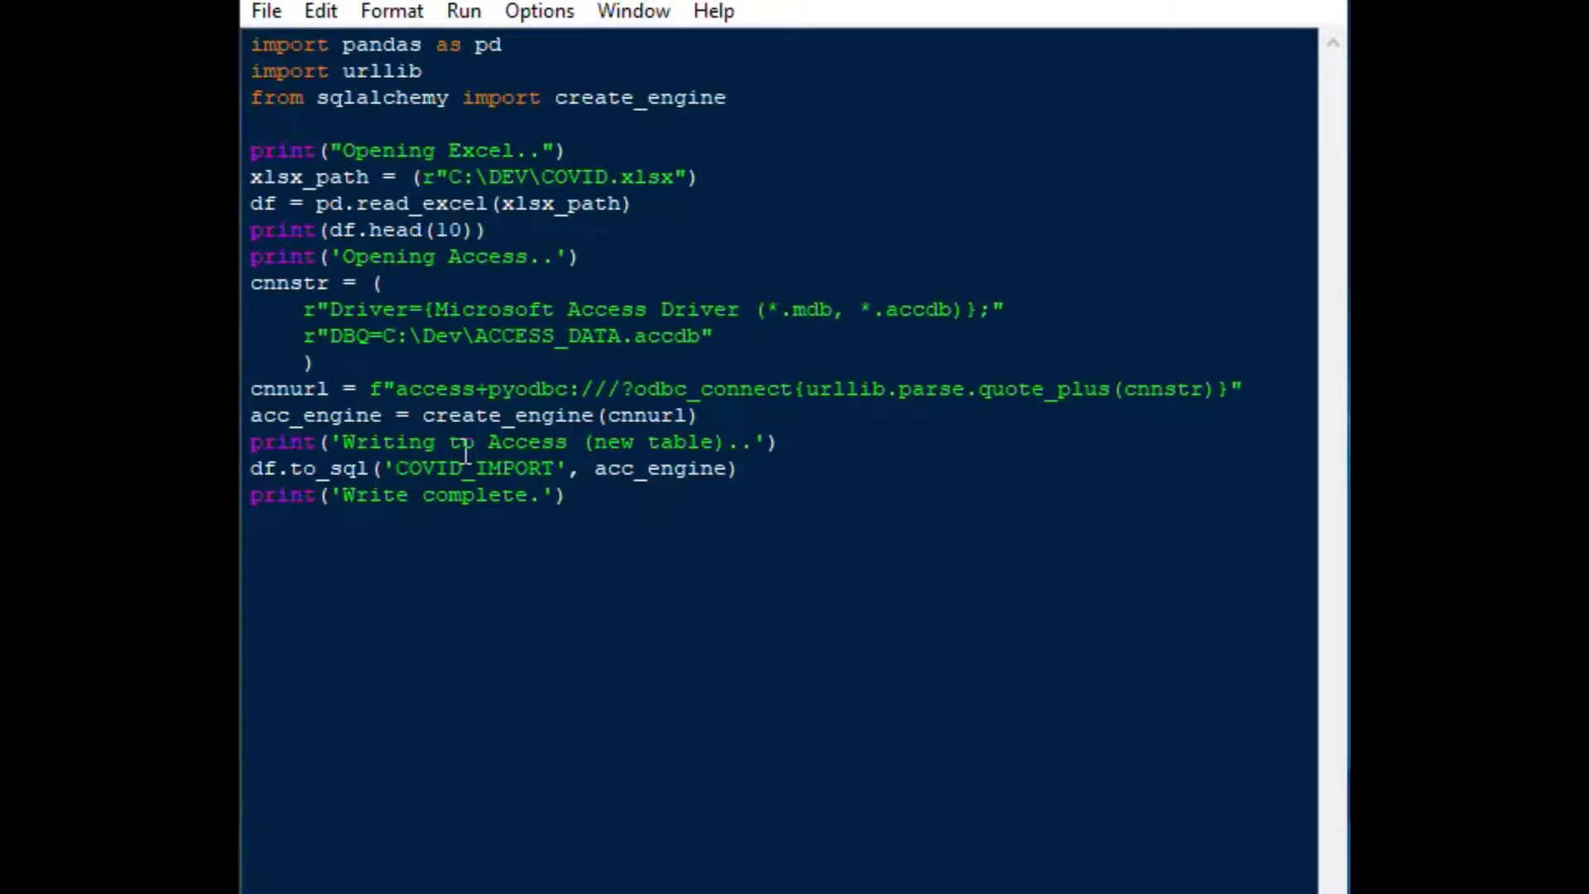
Move to the closing and opening quotes of the "Opening Excel.." message to make them single quotes
{"action": "left_click", "coordinate": [543, 150]}
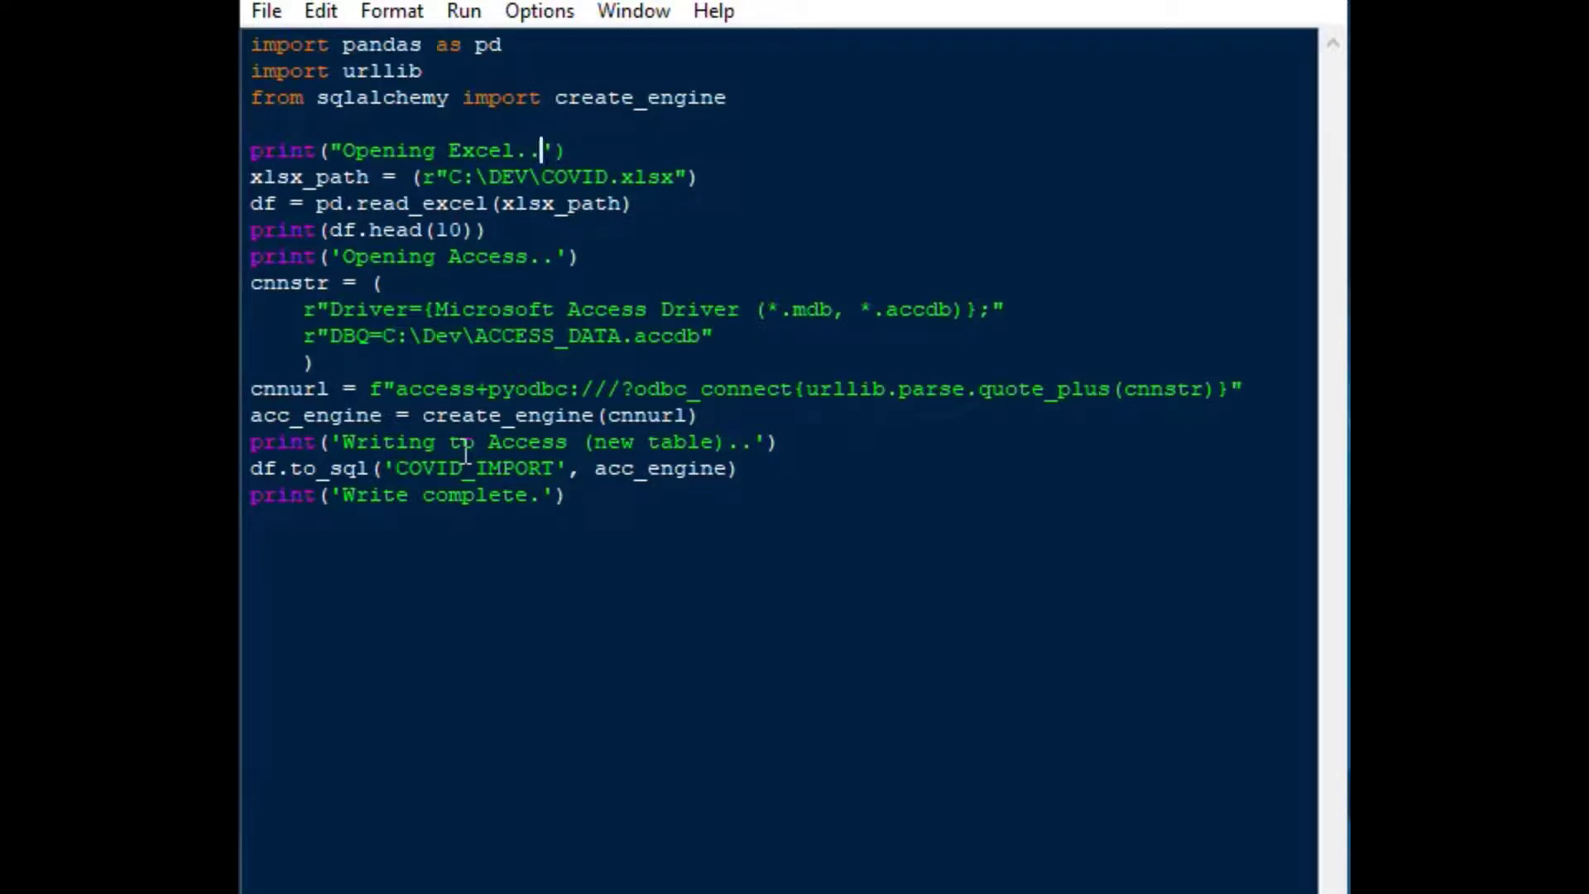
{"action": "left_click", "coordinate": [327, 150]}
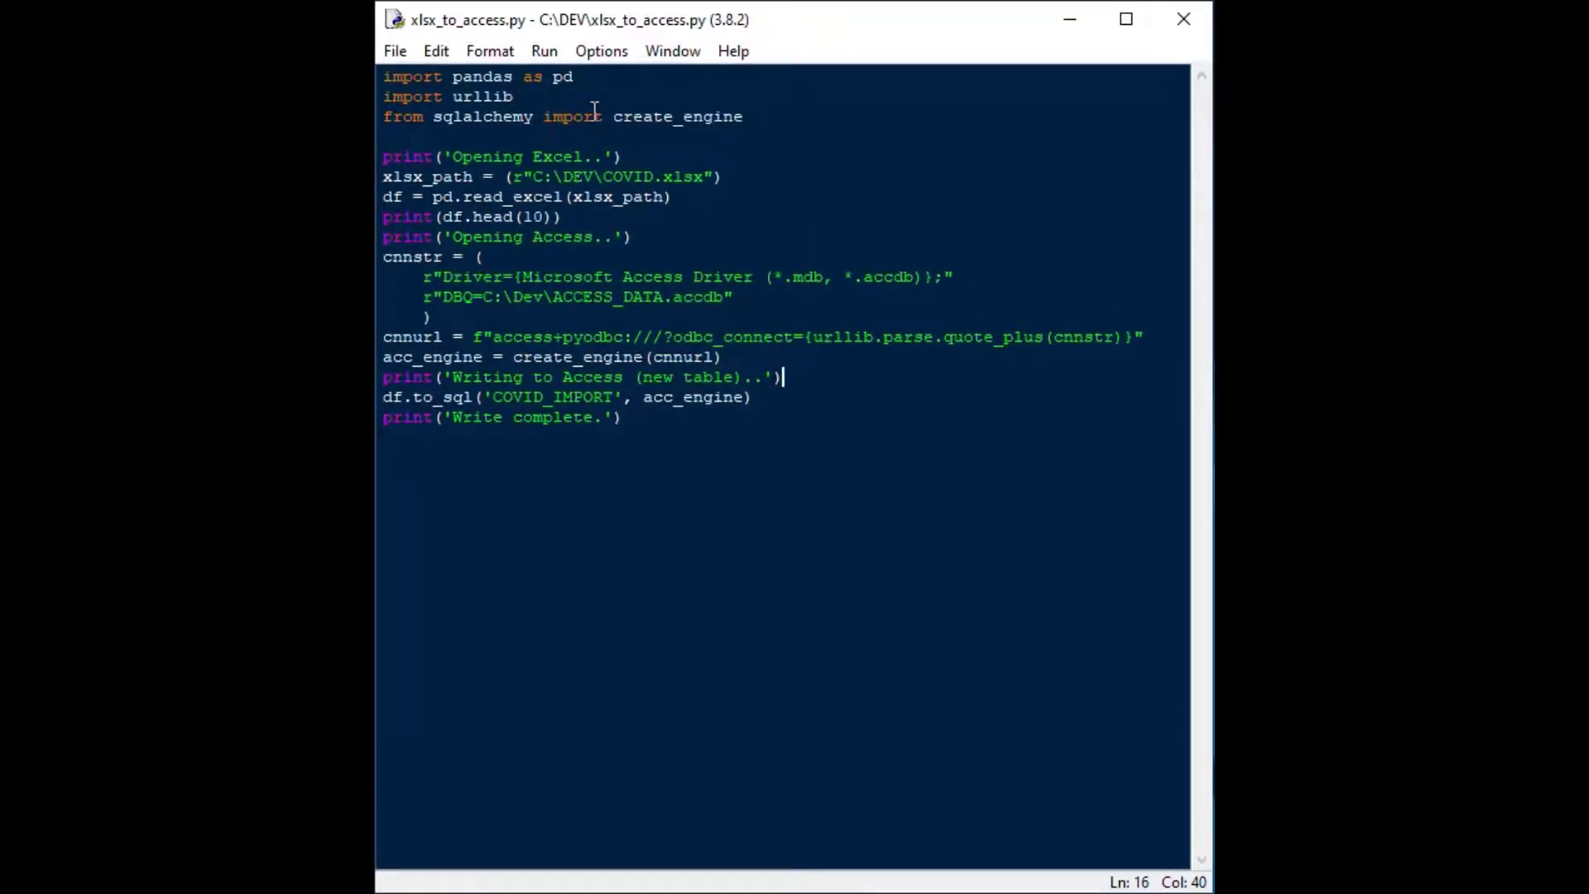
Run the script with F5 and check Access for the new COVID_IMPORT table
{"action": "key", "text": "F5"}
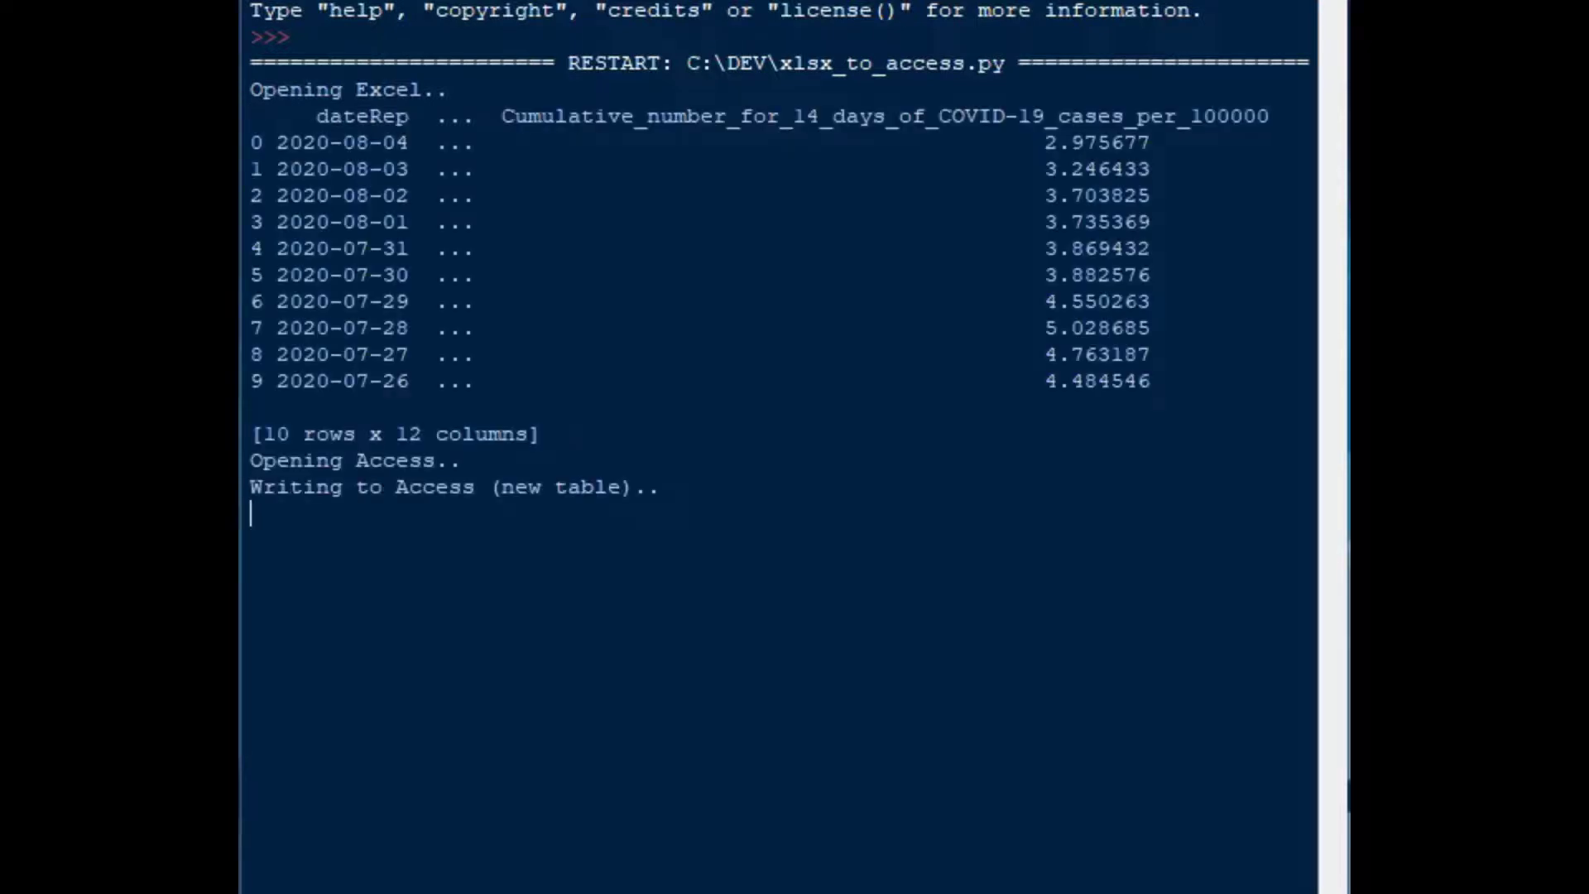
{"action": "mouse_move", "coordinate": [476, 284]}
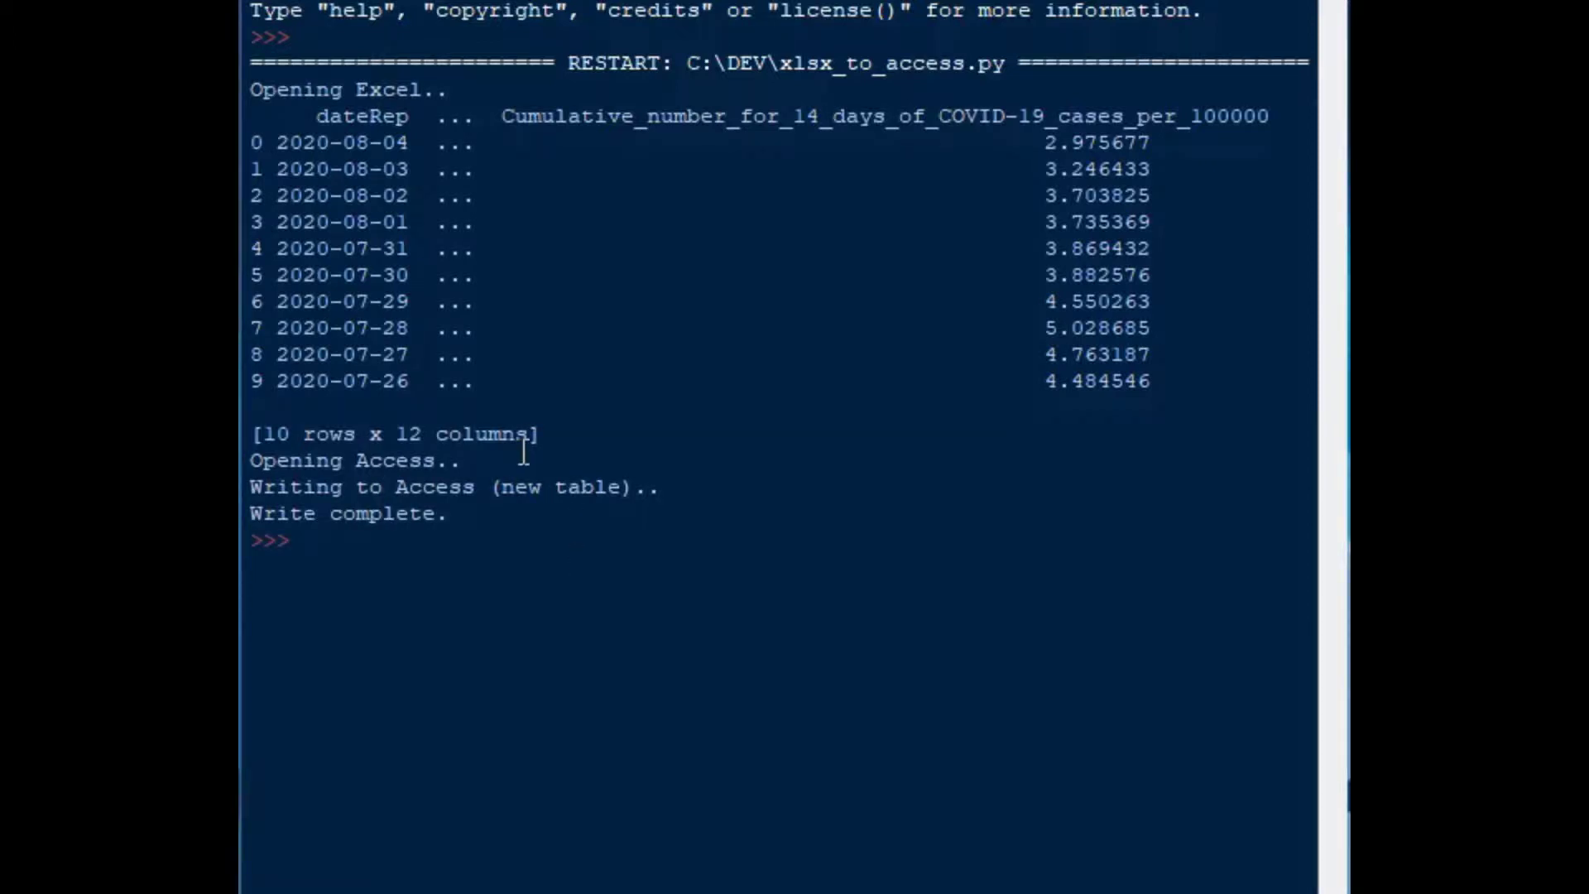
{"action": "double_click", "coordinate": [389, 514]}
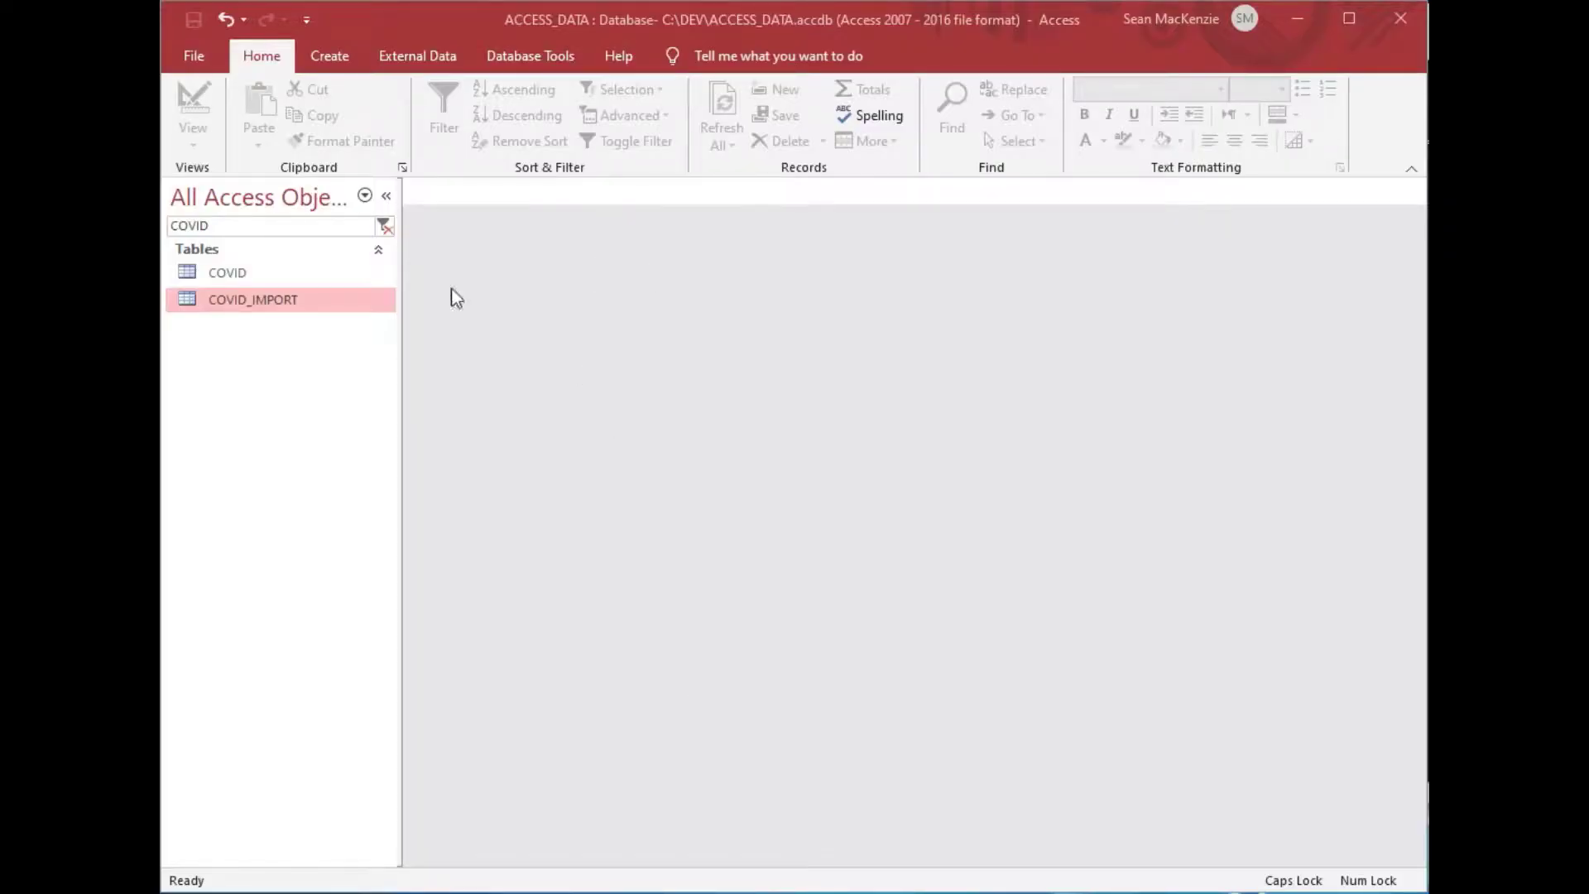
{"action": "double_click", "coordinate": [253, 299]}
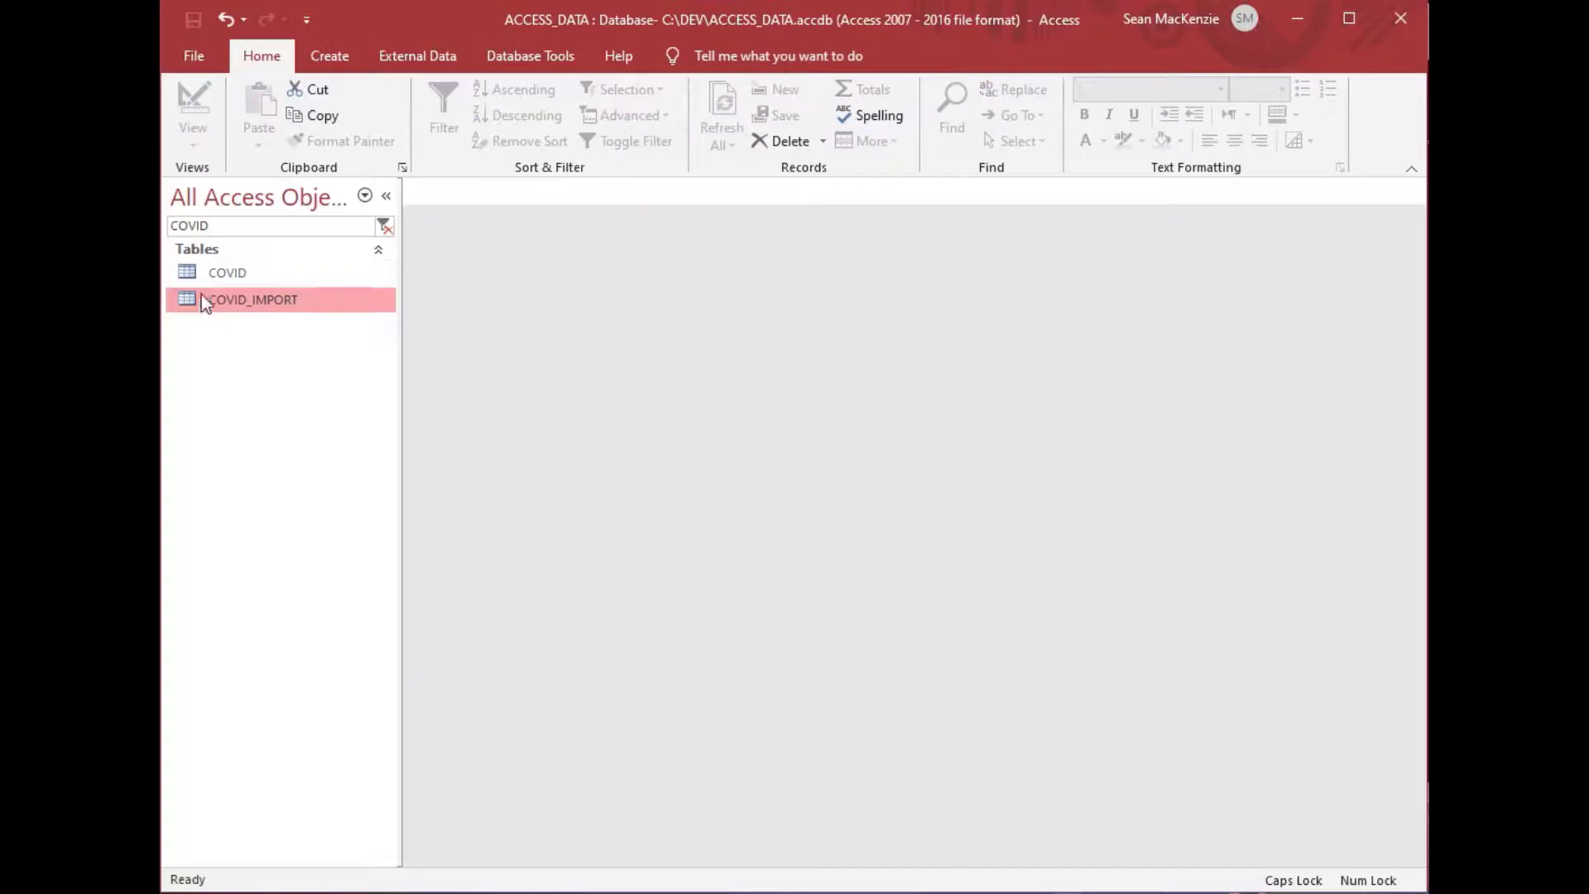
Open the existing COVID table, confirm its datasheet is empty, and close it
{"action": "double_click", "coordinate": [226, 272]}
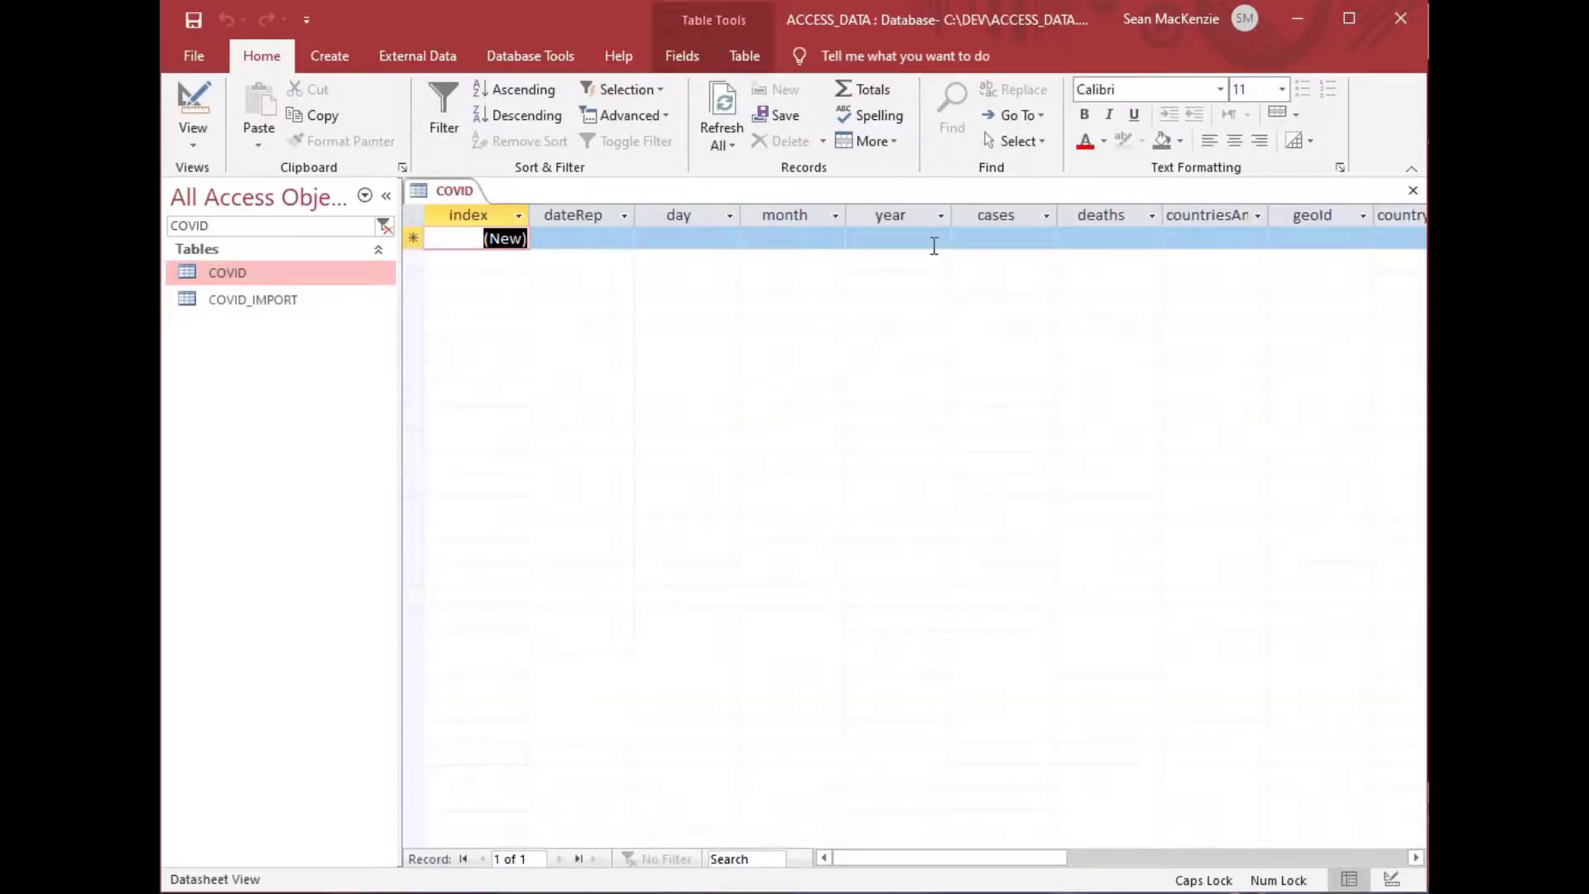
{"action": "left_click", "coordinate": [577, 238]}
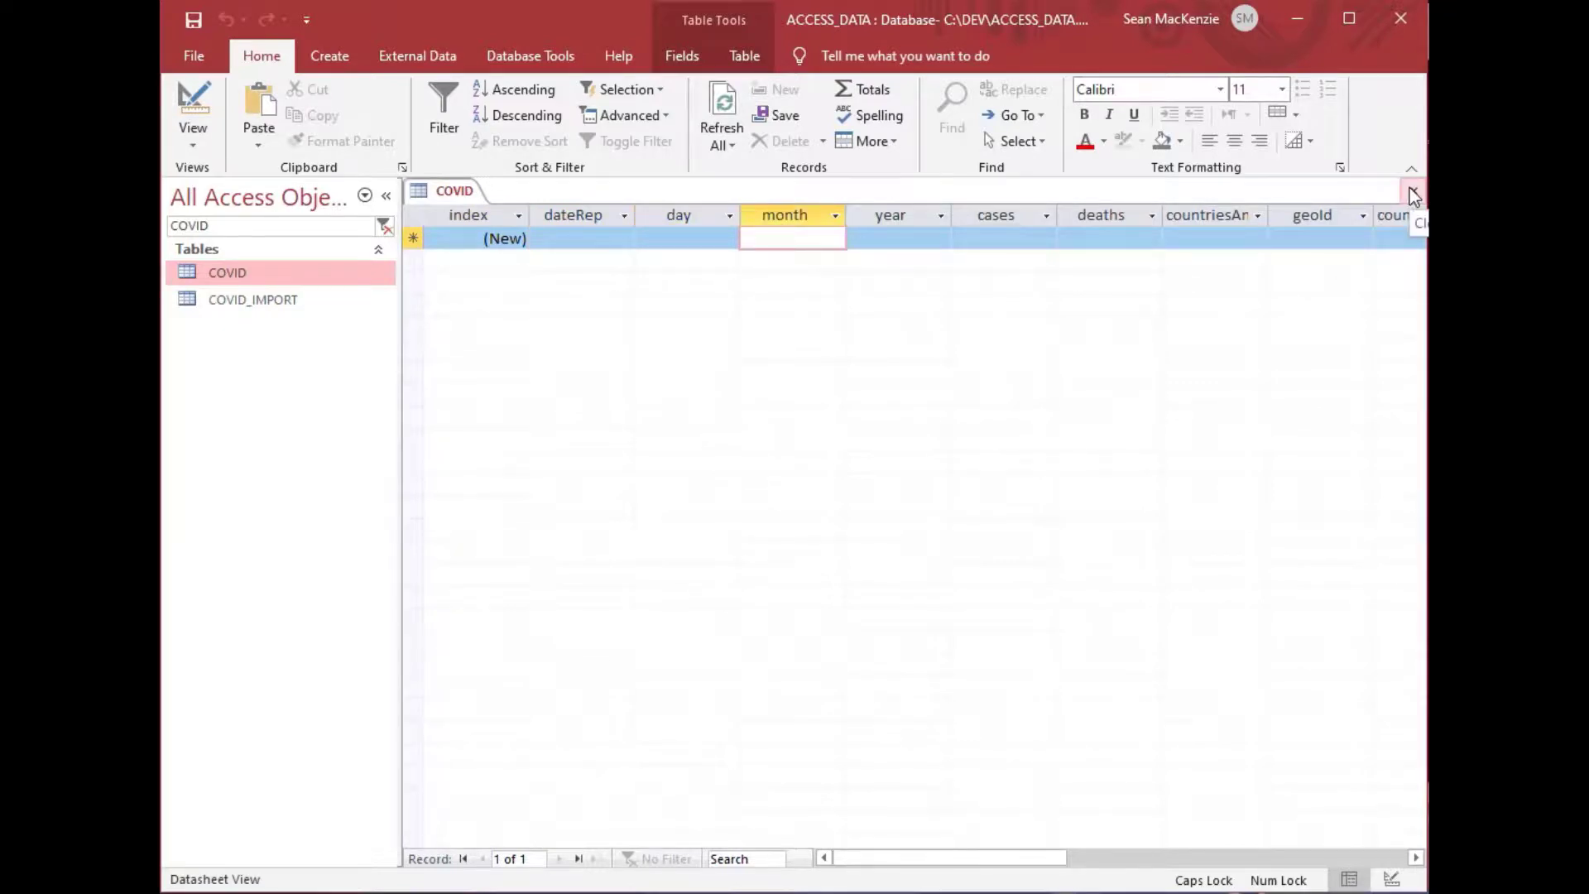
{"action": "left_click", "coordinate": [1414, 193]}
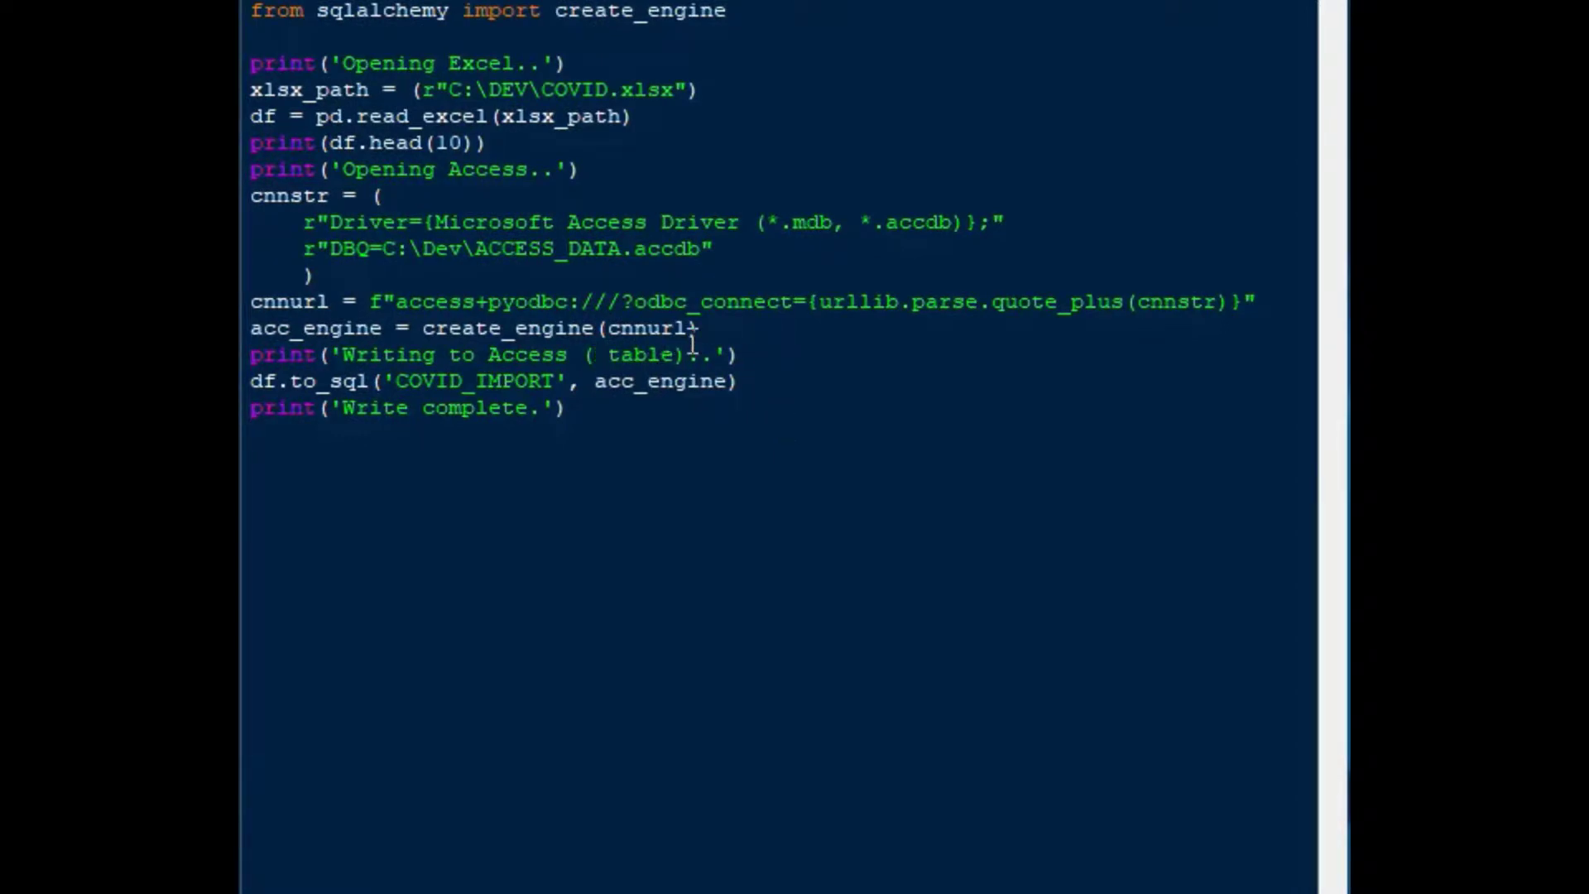
Change the message to '(existing table)', target COVID, and add if_exists='append' to to_sql
{"action": "type", "text": "existing"}
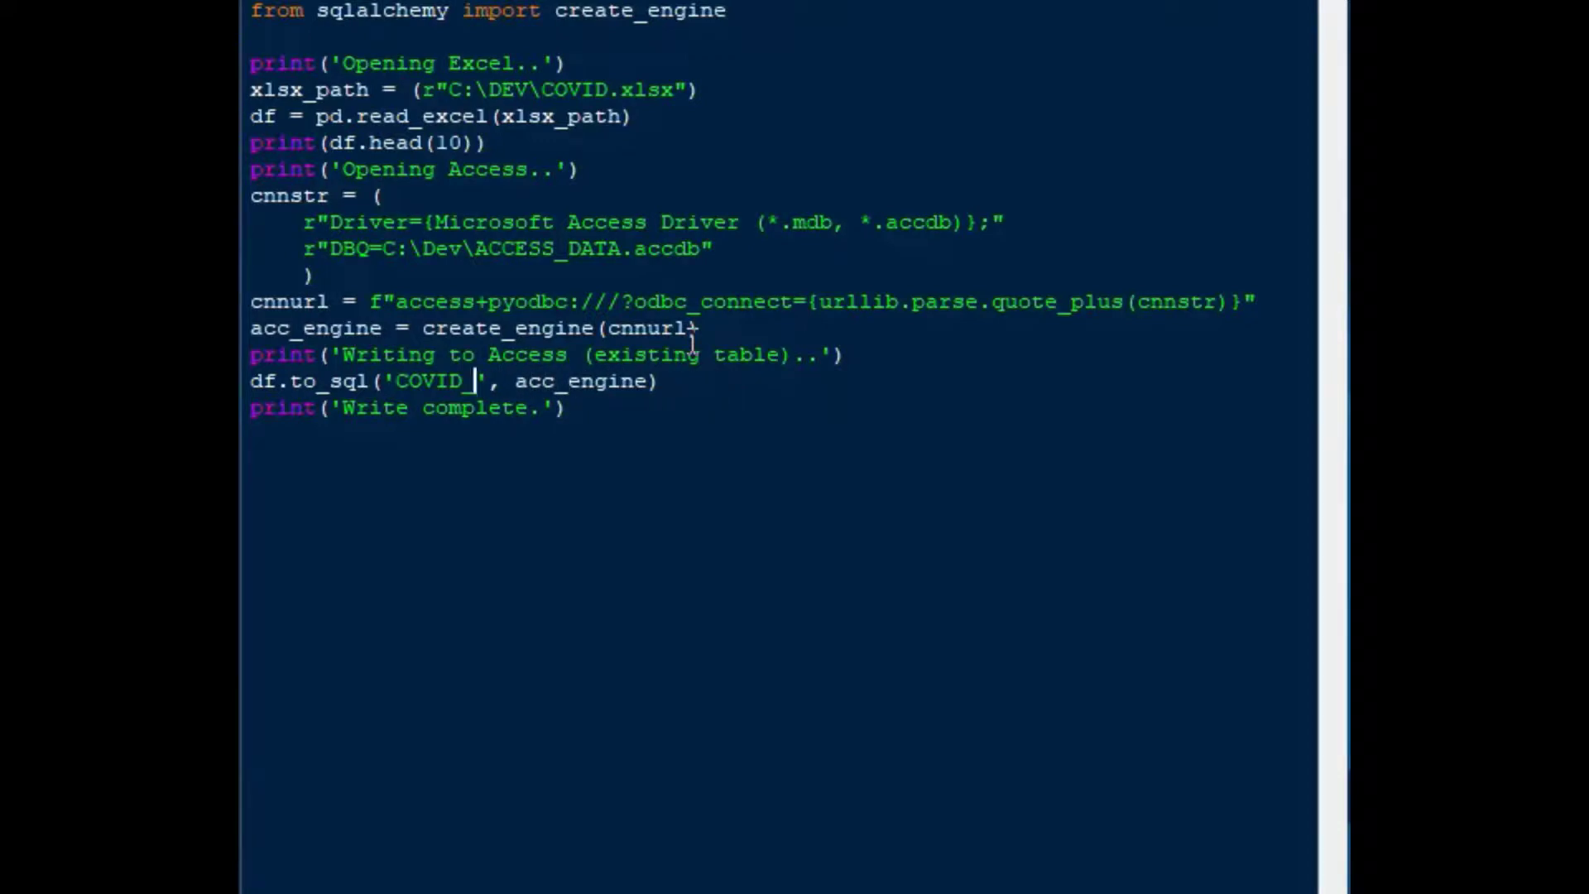
{"action": "key", "text": "Backspace"}
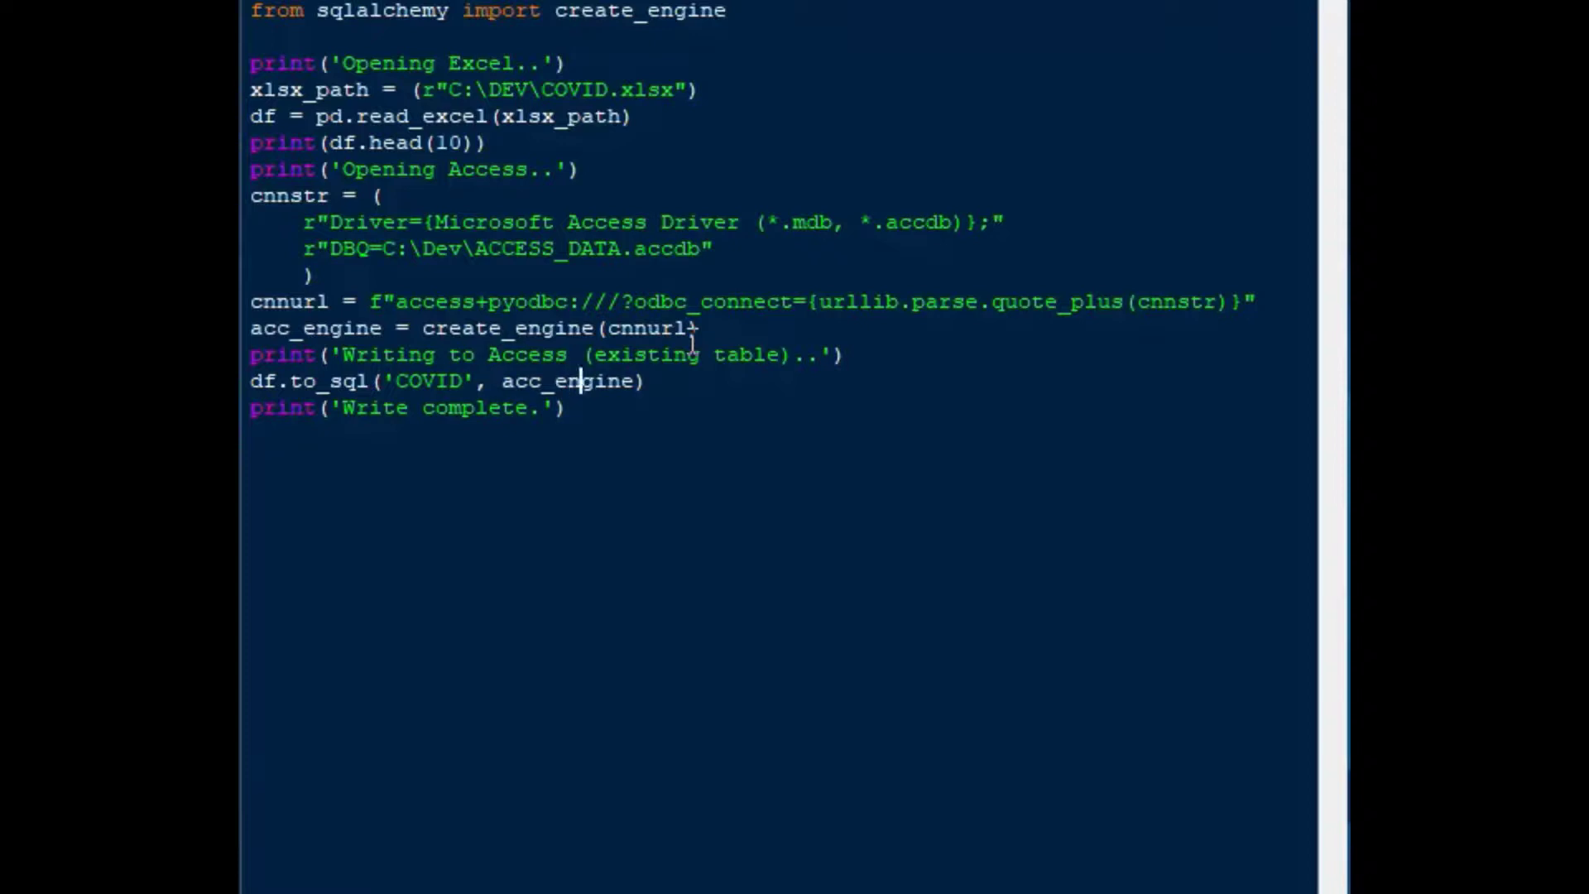
{"action": "left_click", "coordinate": [628, 381]}
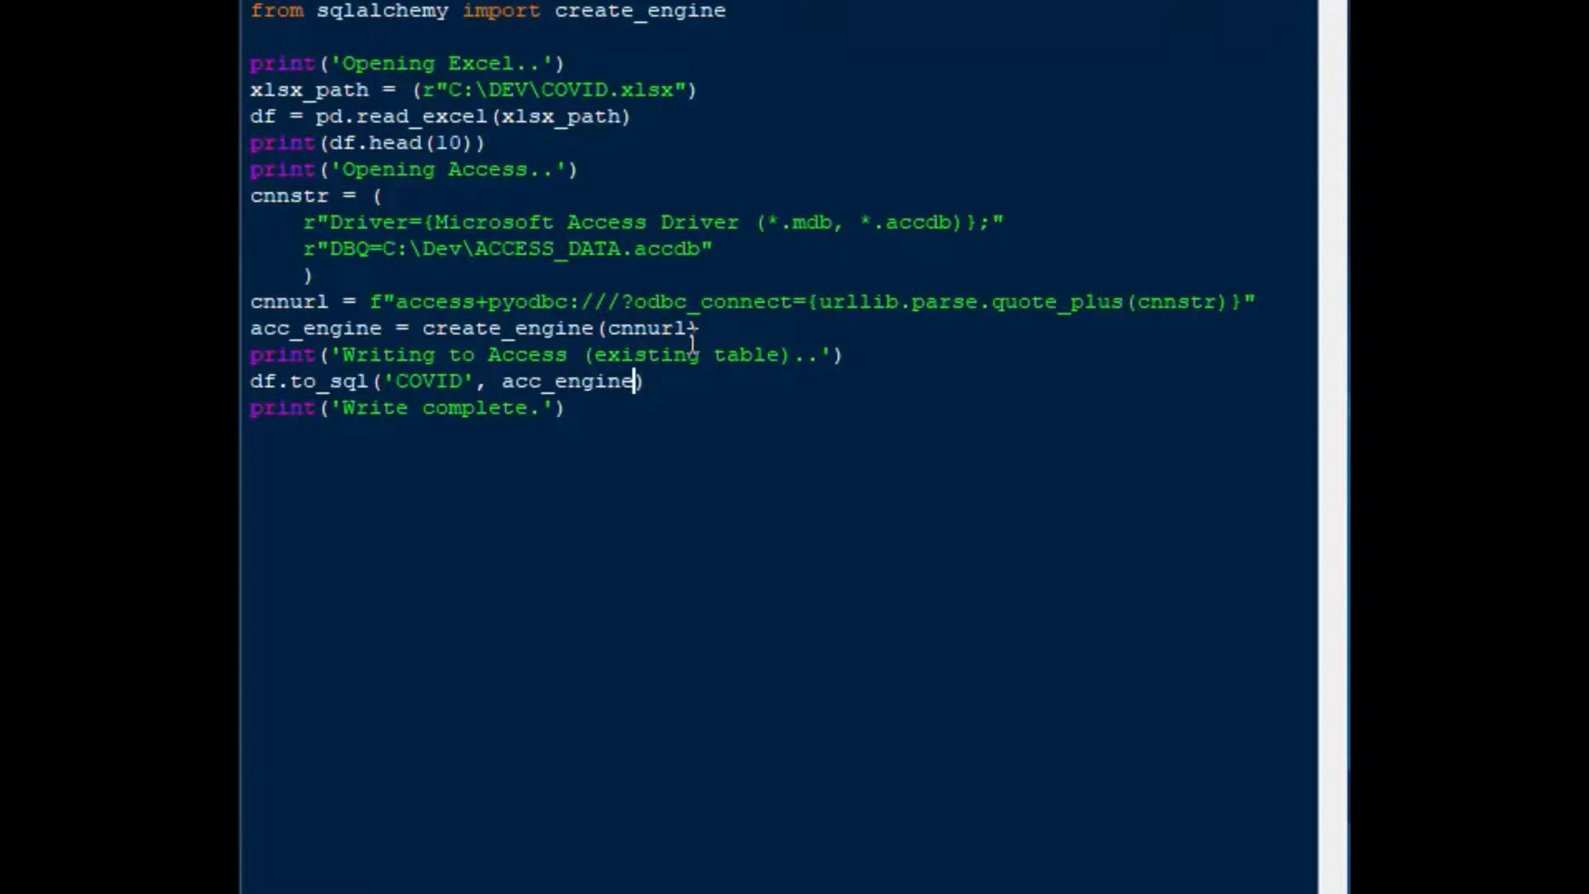
{"action": "type", "text": ", if"}
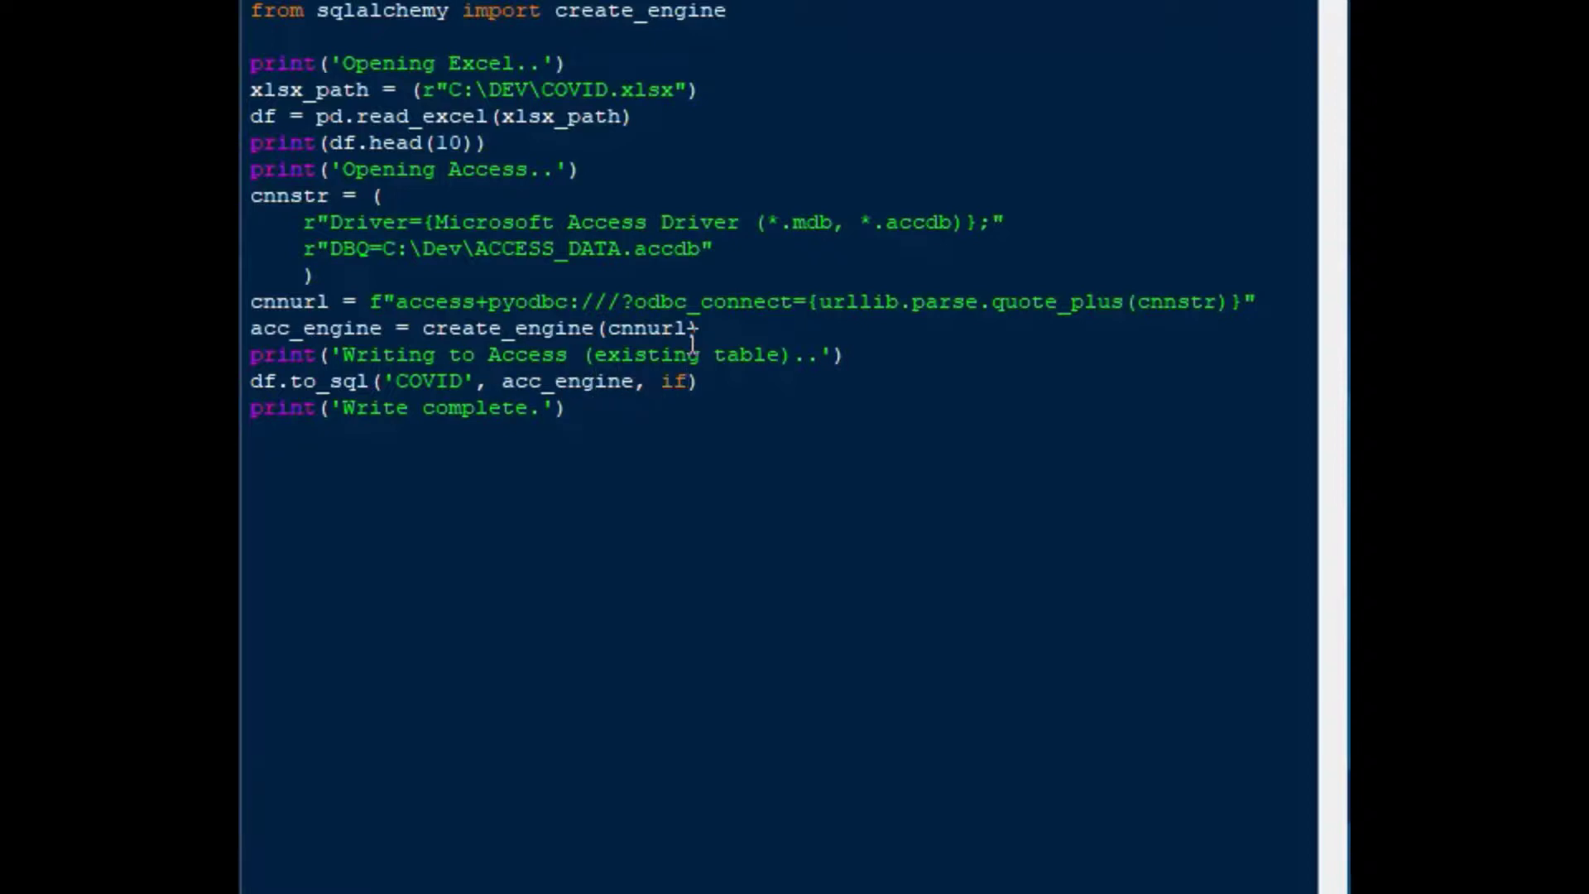
{"action": "type", "text": "_exists"}
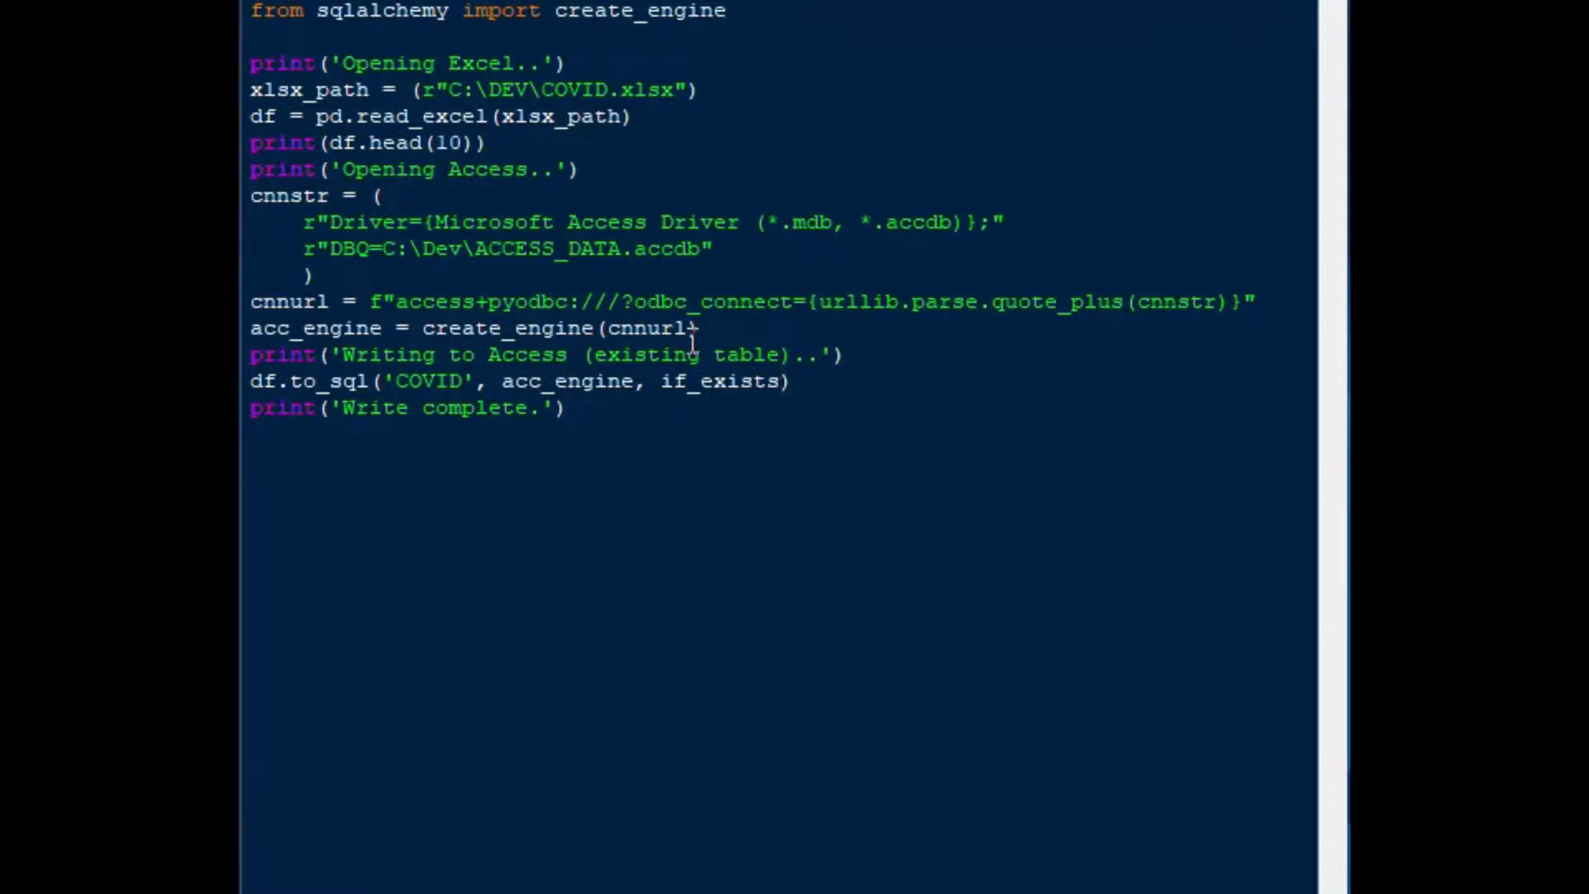
{"action": "type", "text": "='append"}
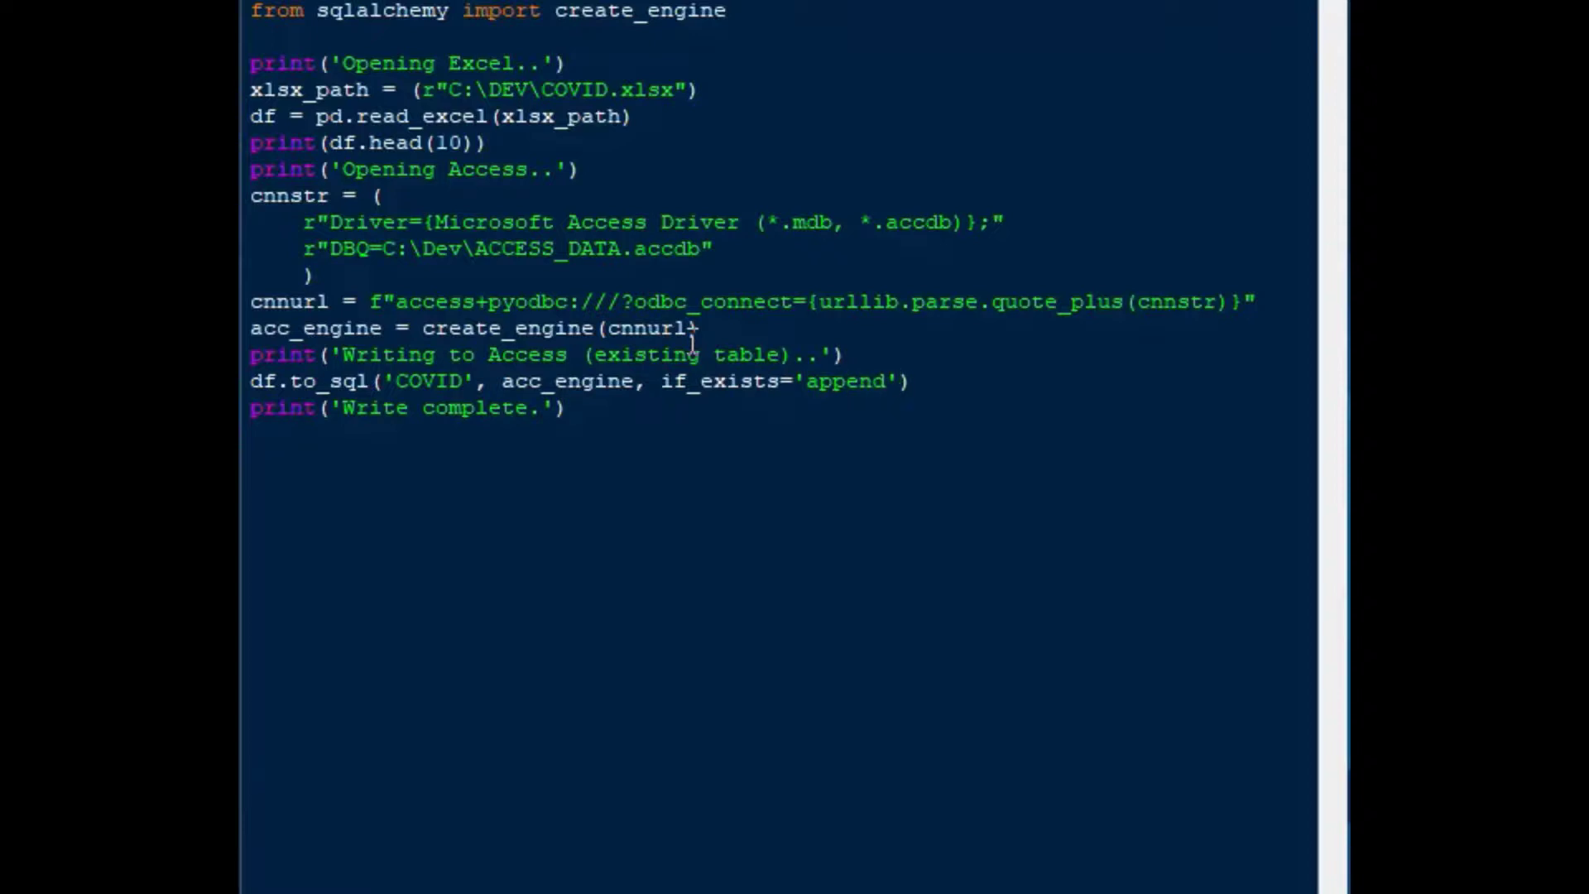
{"action": "mouse_move", "coordinate": [760, 466]}
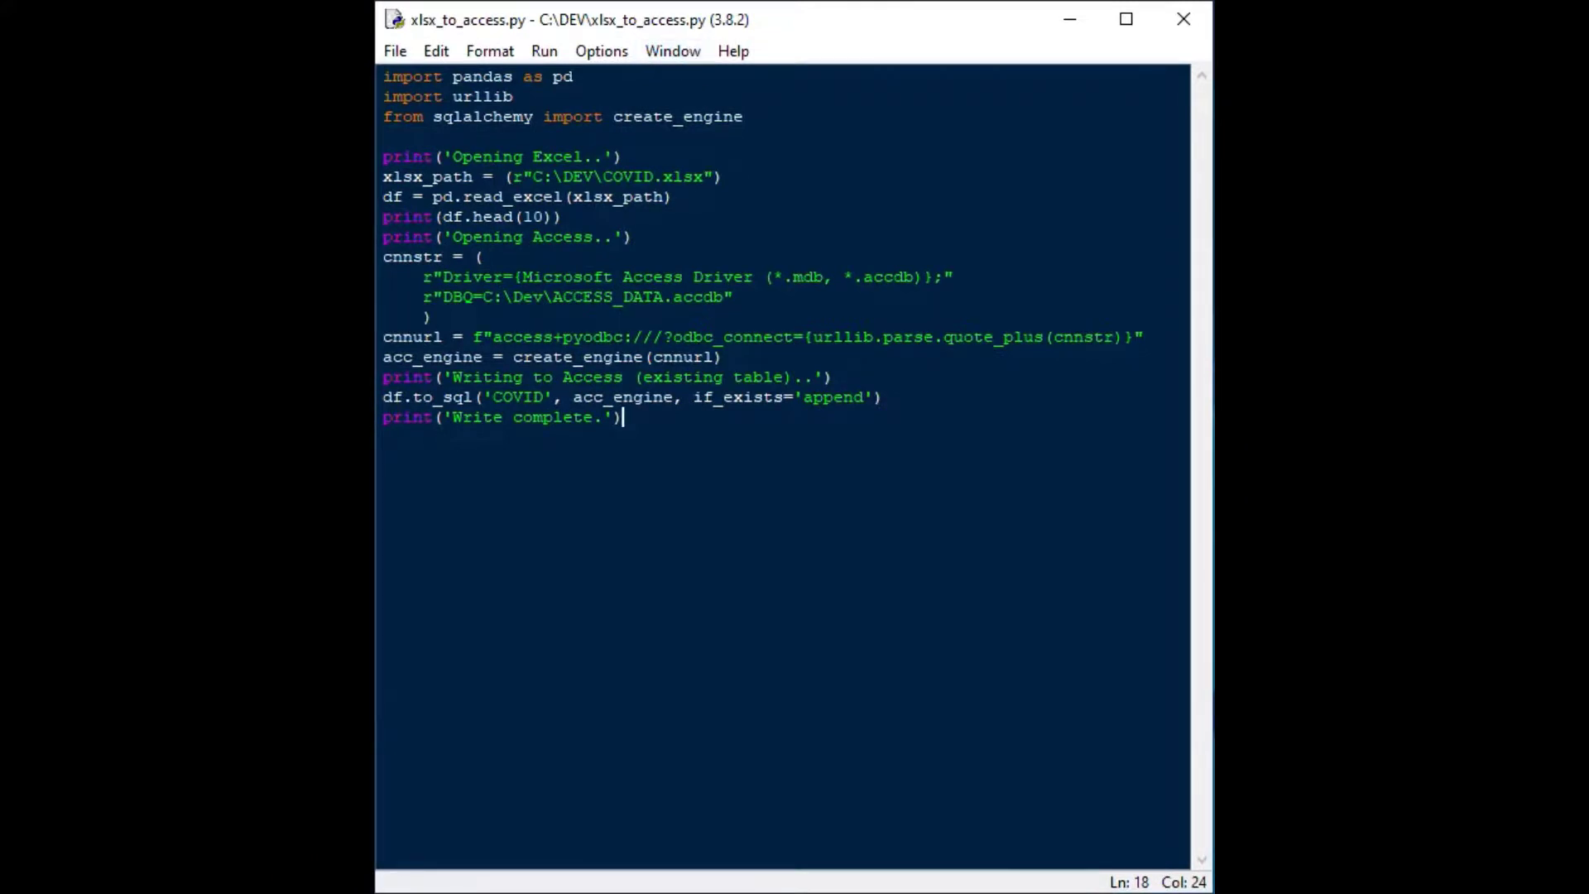
Run the append version of the script with F5 and scroll the shell output
{"action": "key", "text": "F5"}
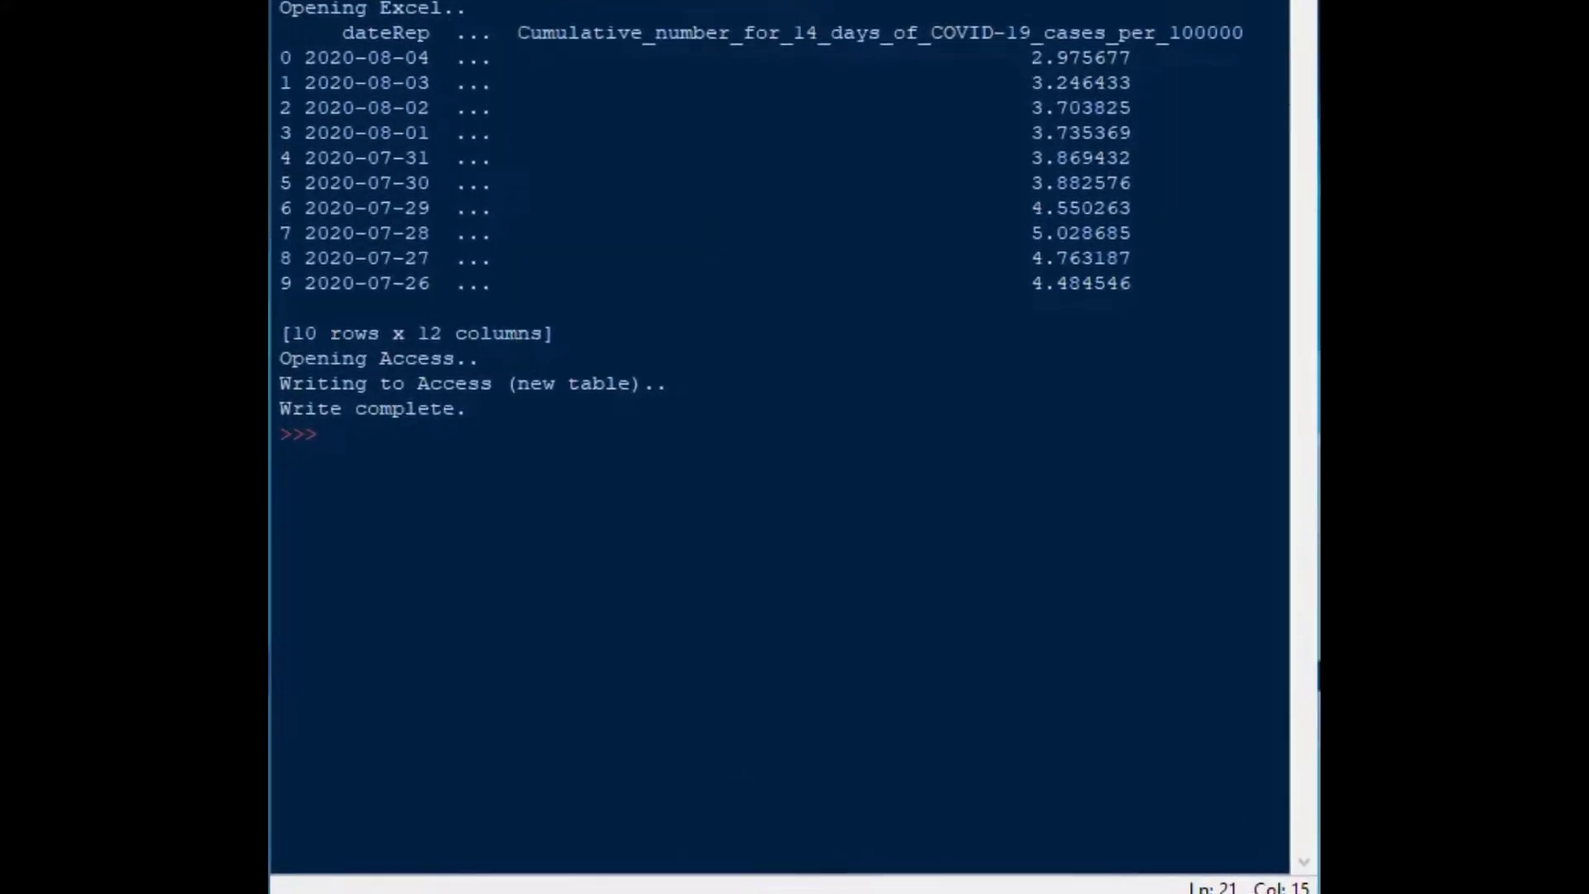
{"action": "scroll", "scroll_direction": "down", "scroll_amount": 3}
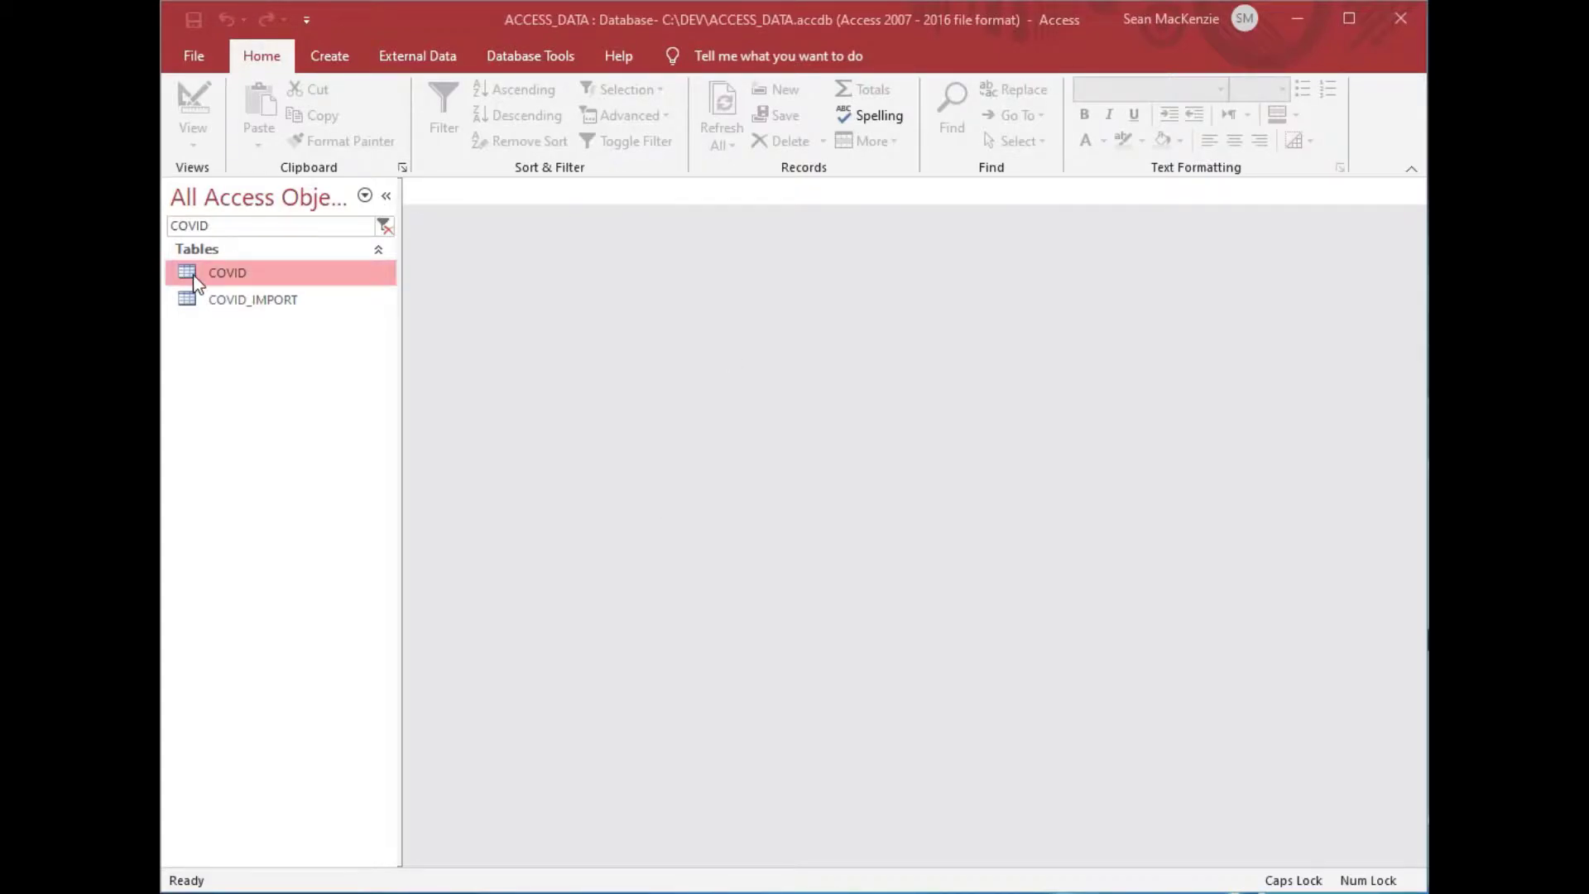
{"action": "mouse_move", "coordinate": [227, 272]}
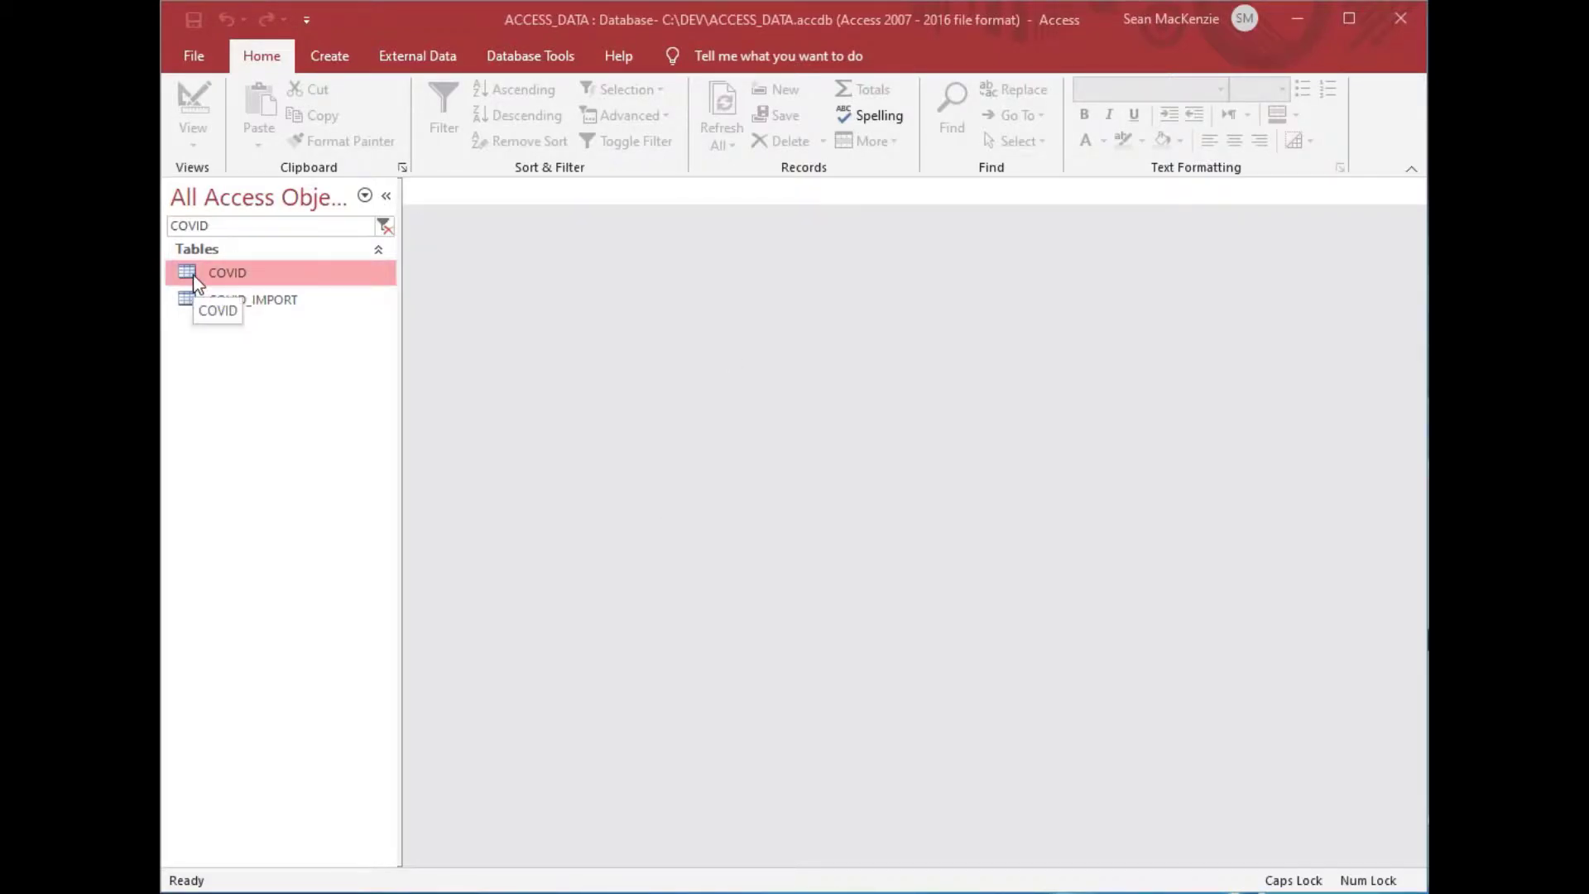
View COVID's 34,104 appended records, then open COVID_IMPORT for comparison
{"action": "double_click", "coordinate": [227, 272]}
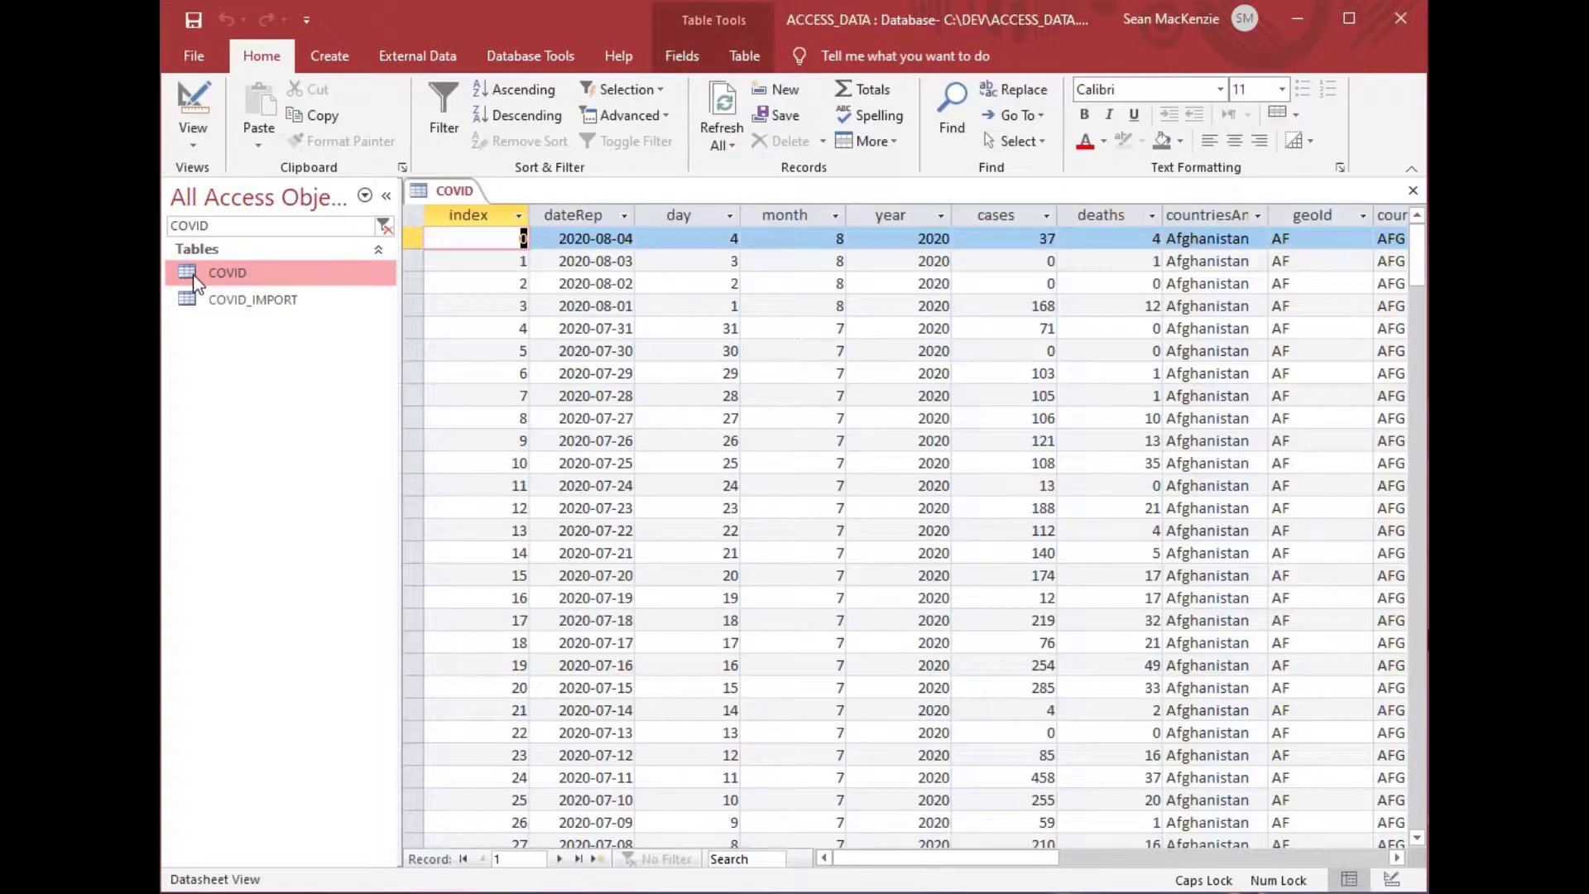
{"action": "left_click", "coordinate": [596, 238]}
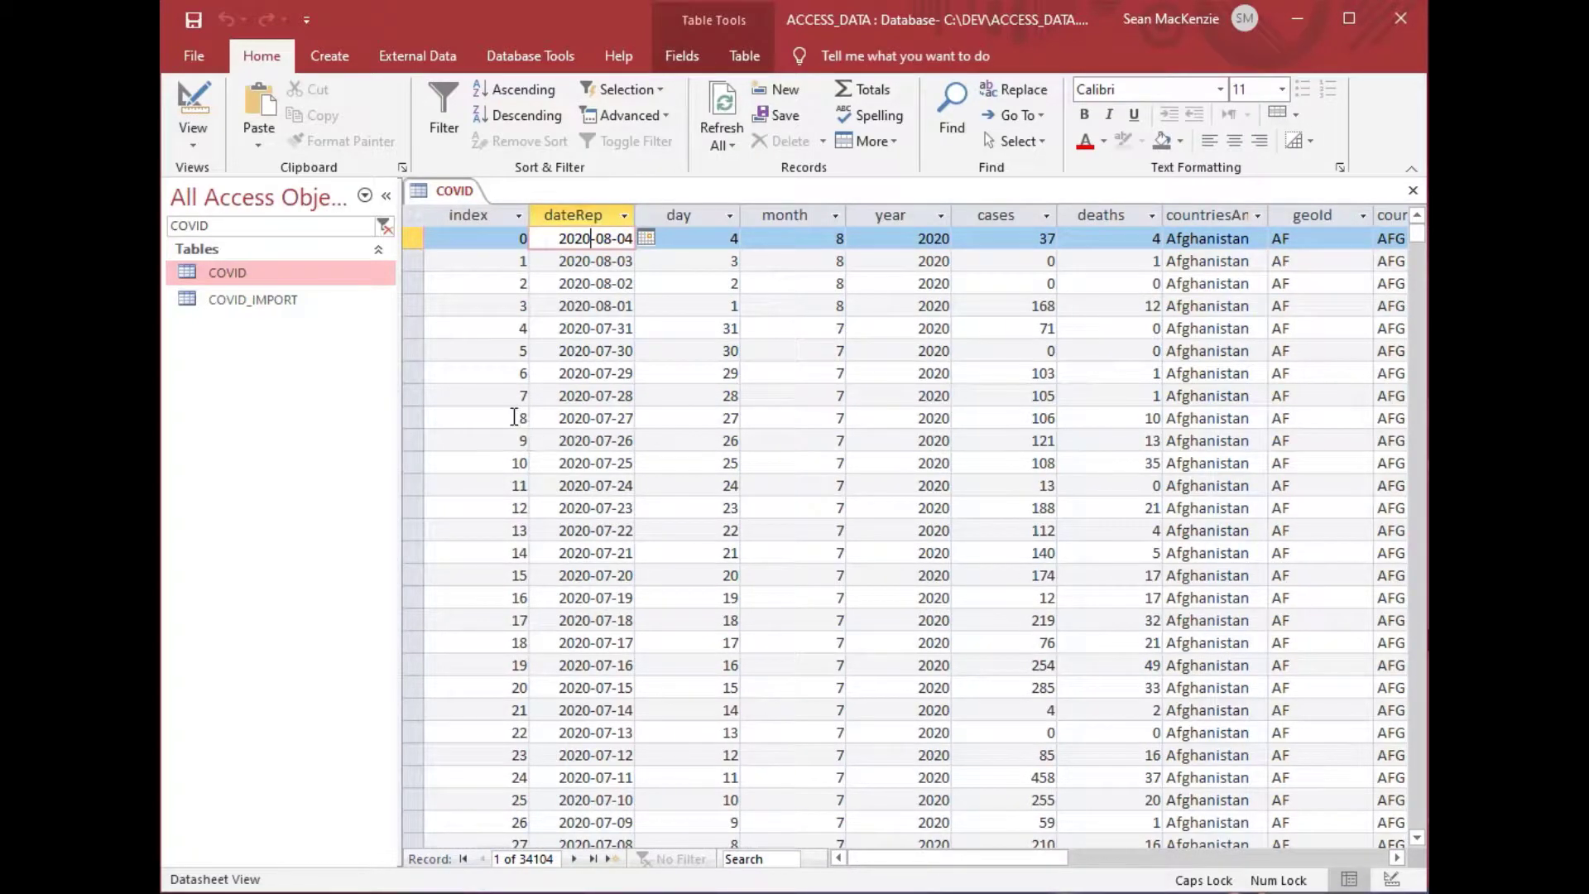
{"action": "left_click", "coordinate": [469, 238]}
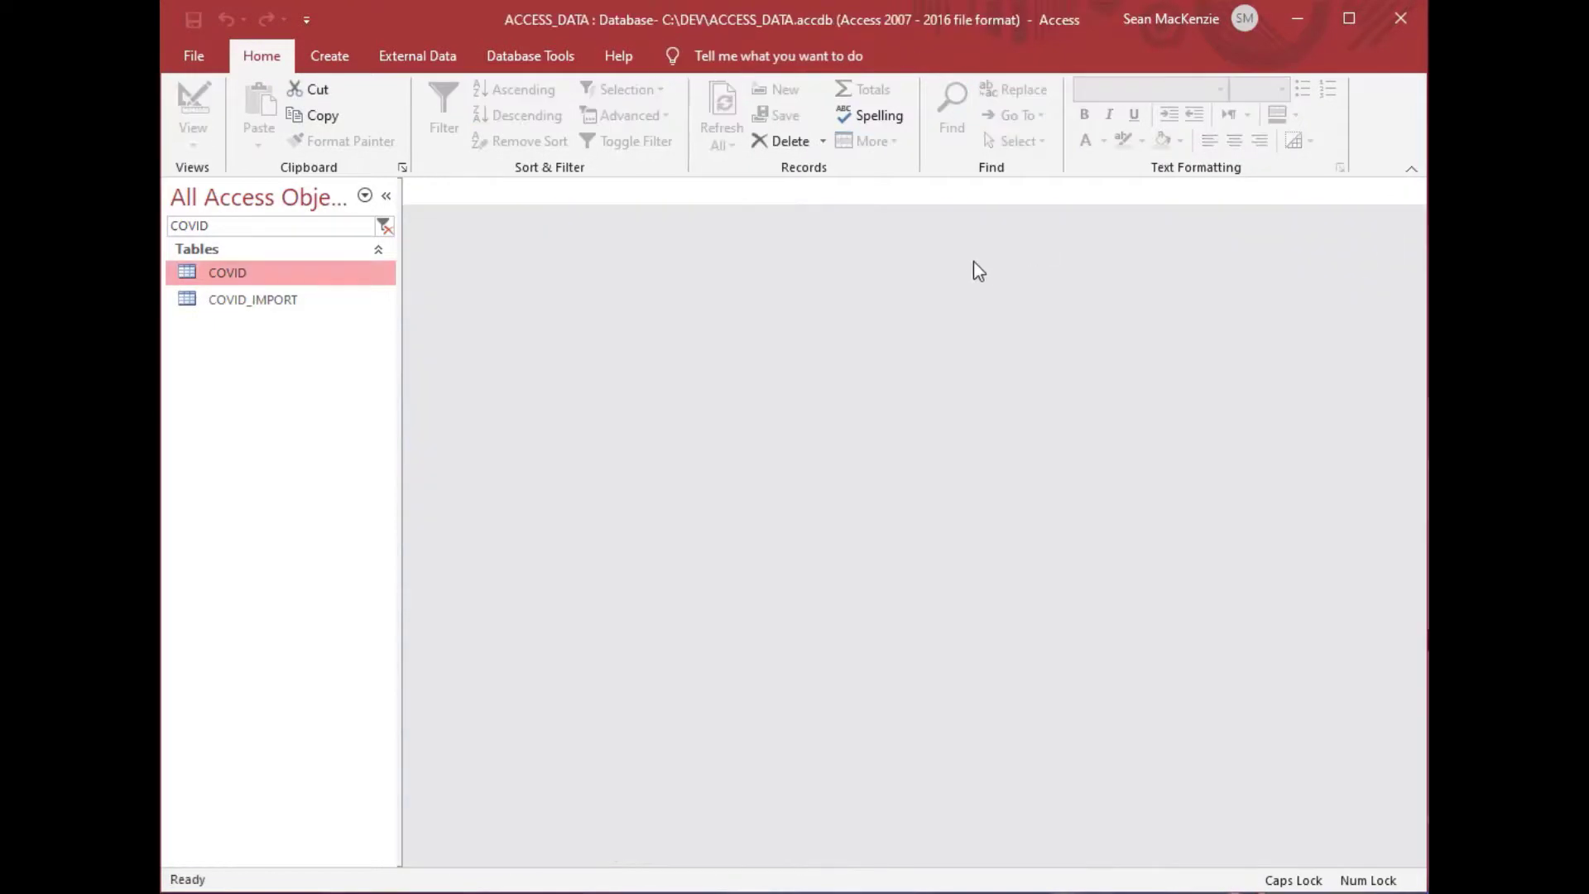
{"action": "double_click", "coordinate": [253, 299]}
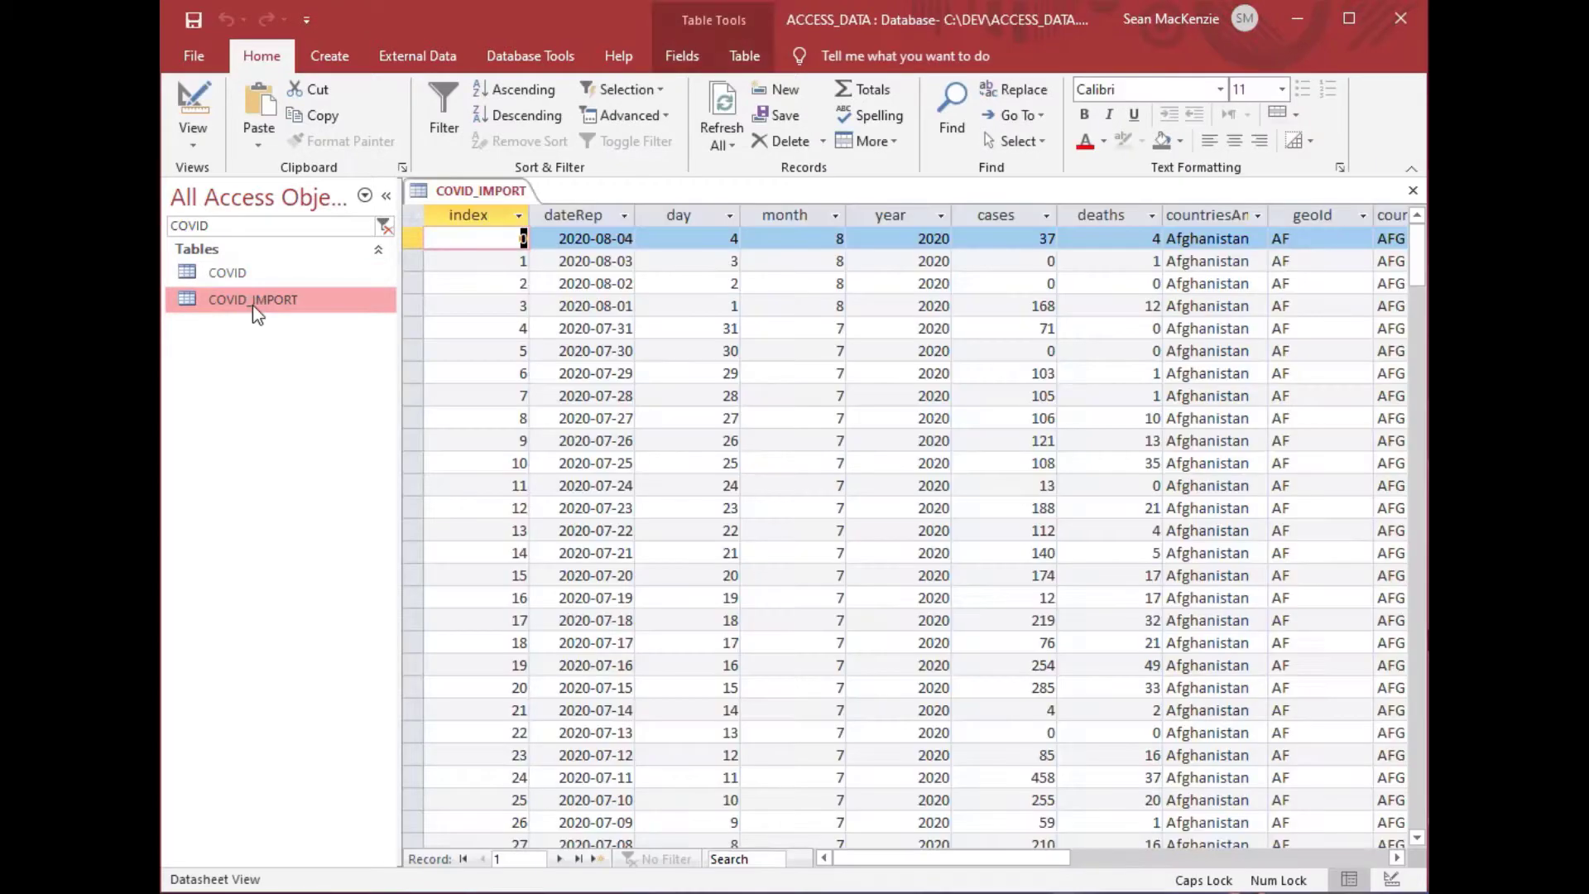